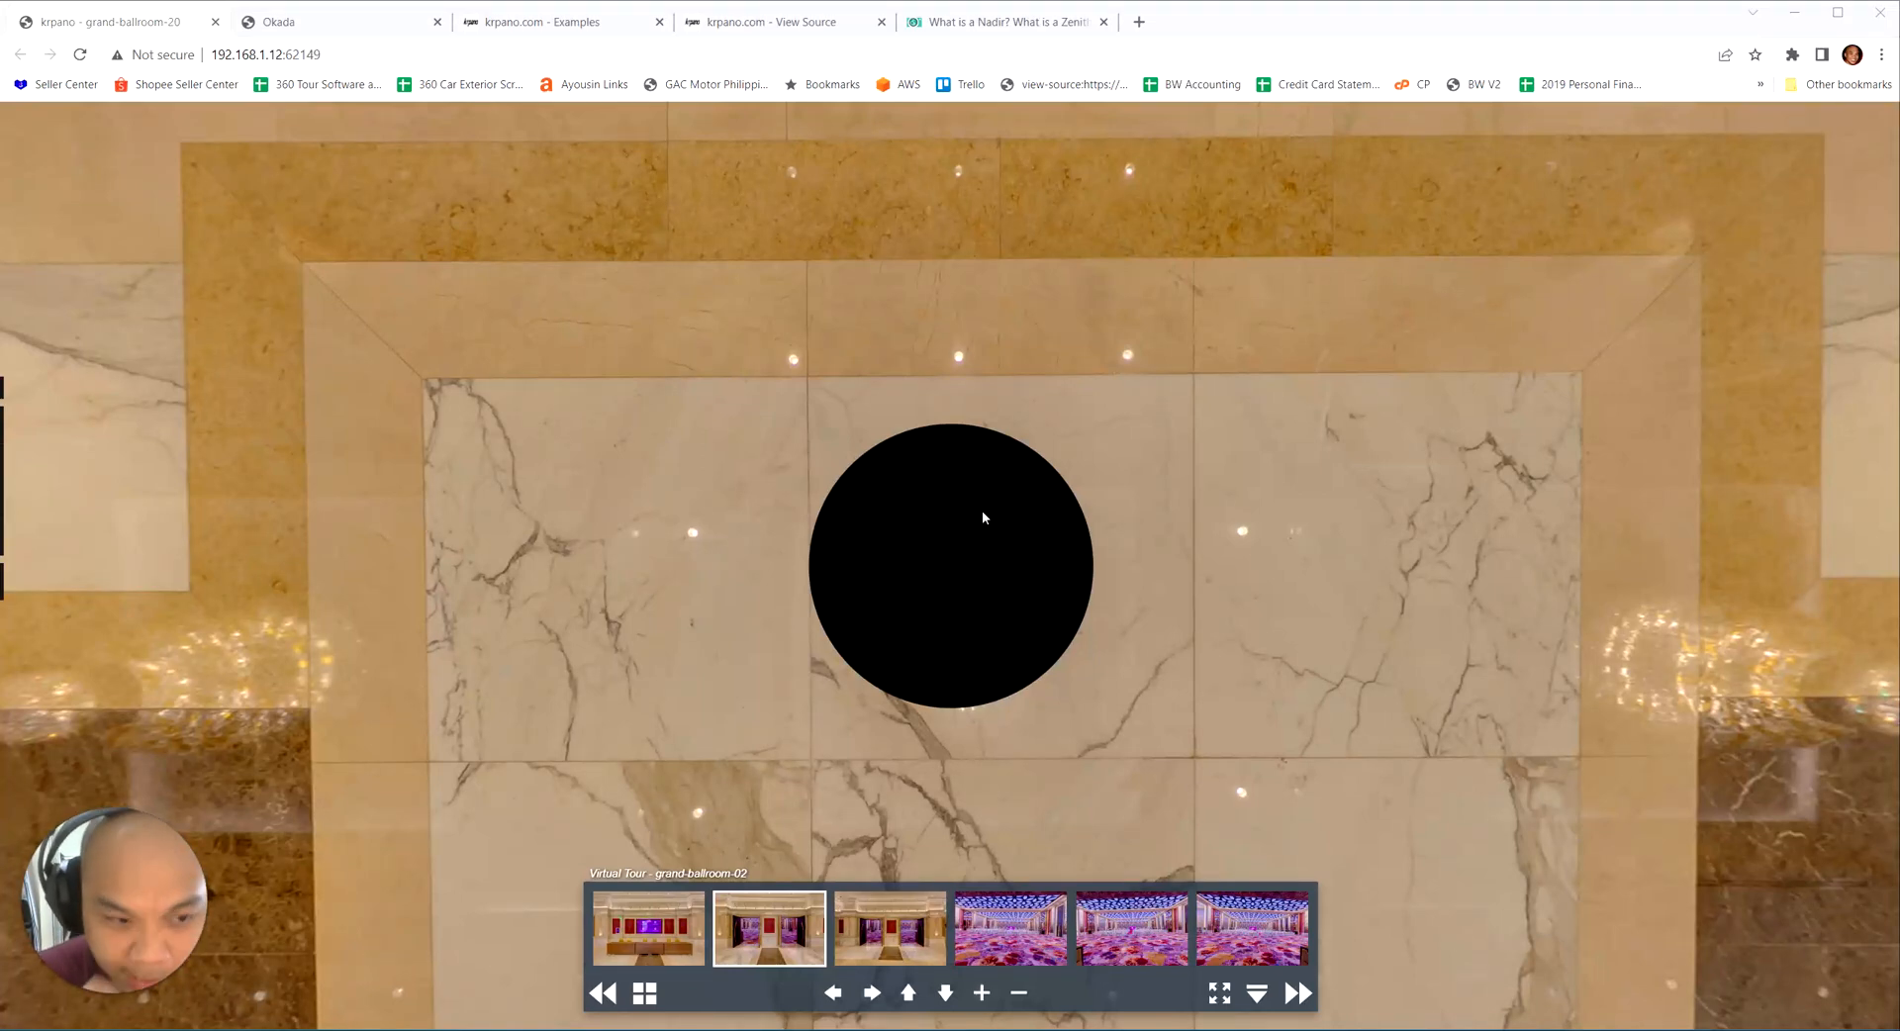
Step: Drag around the tour floor to inspect the black nadir circle below the camera
drag(982, 519, 1269, 688)
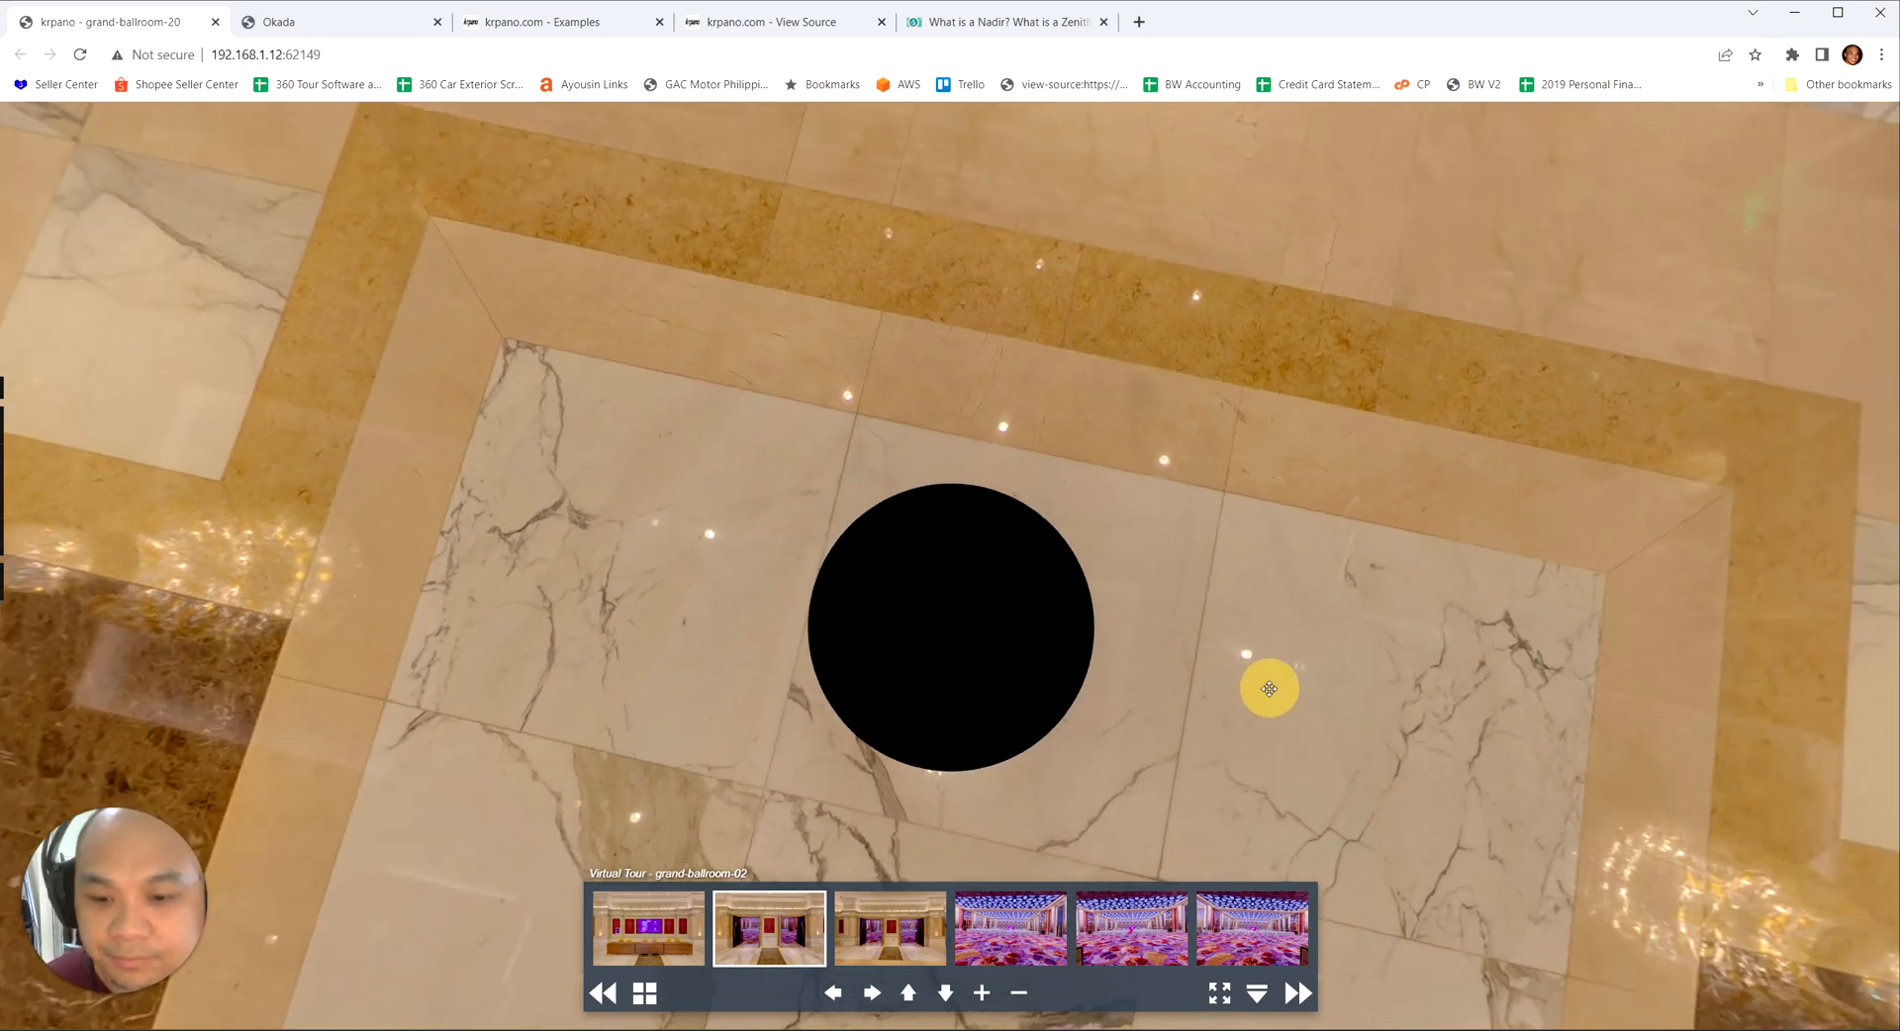
drag(1268, 690, 1213, 438)
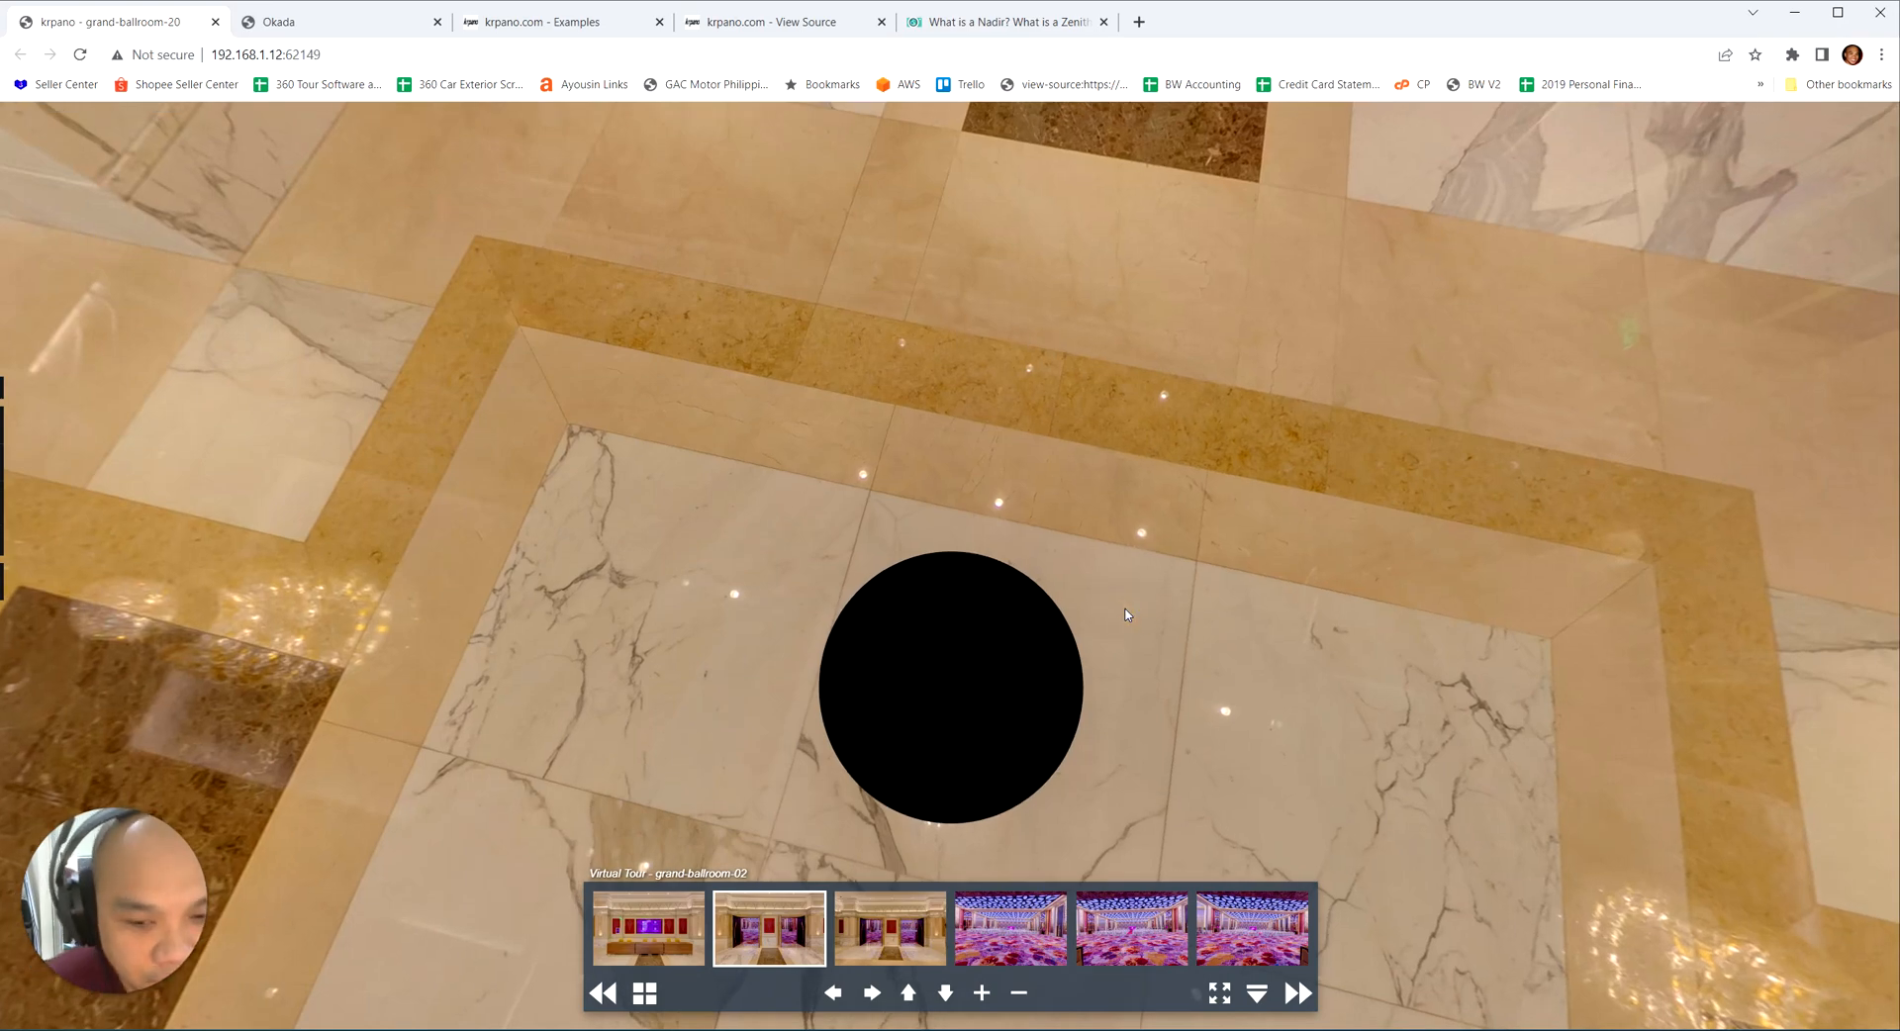
drag(1124, 615, 1115, 537)
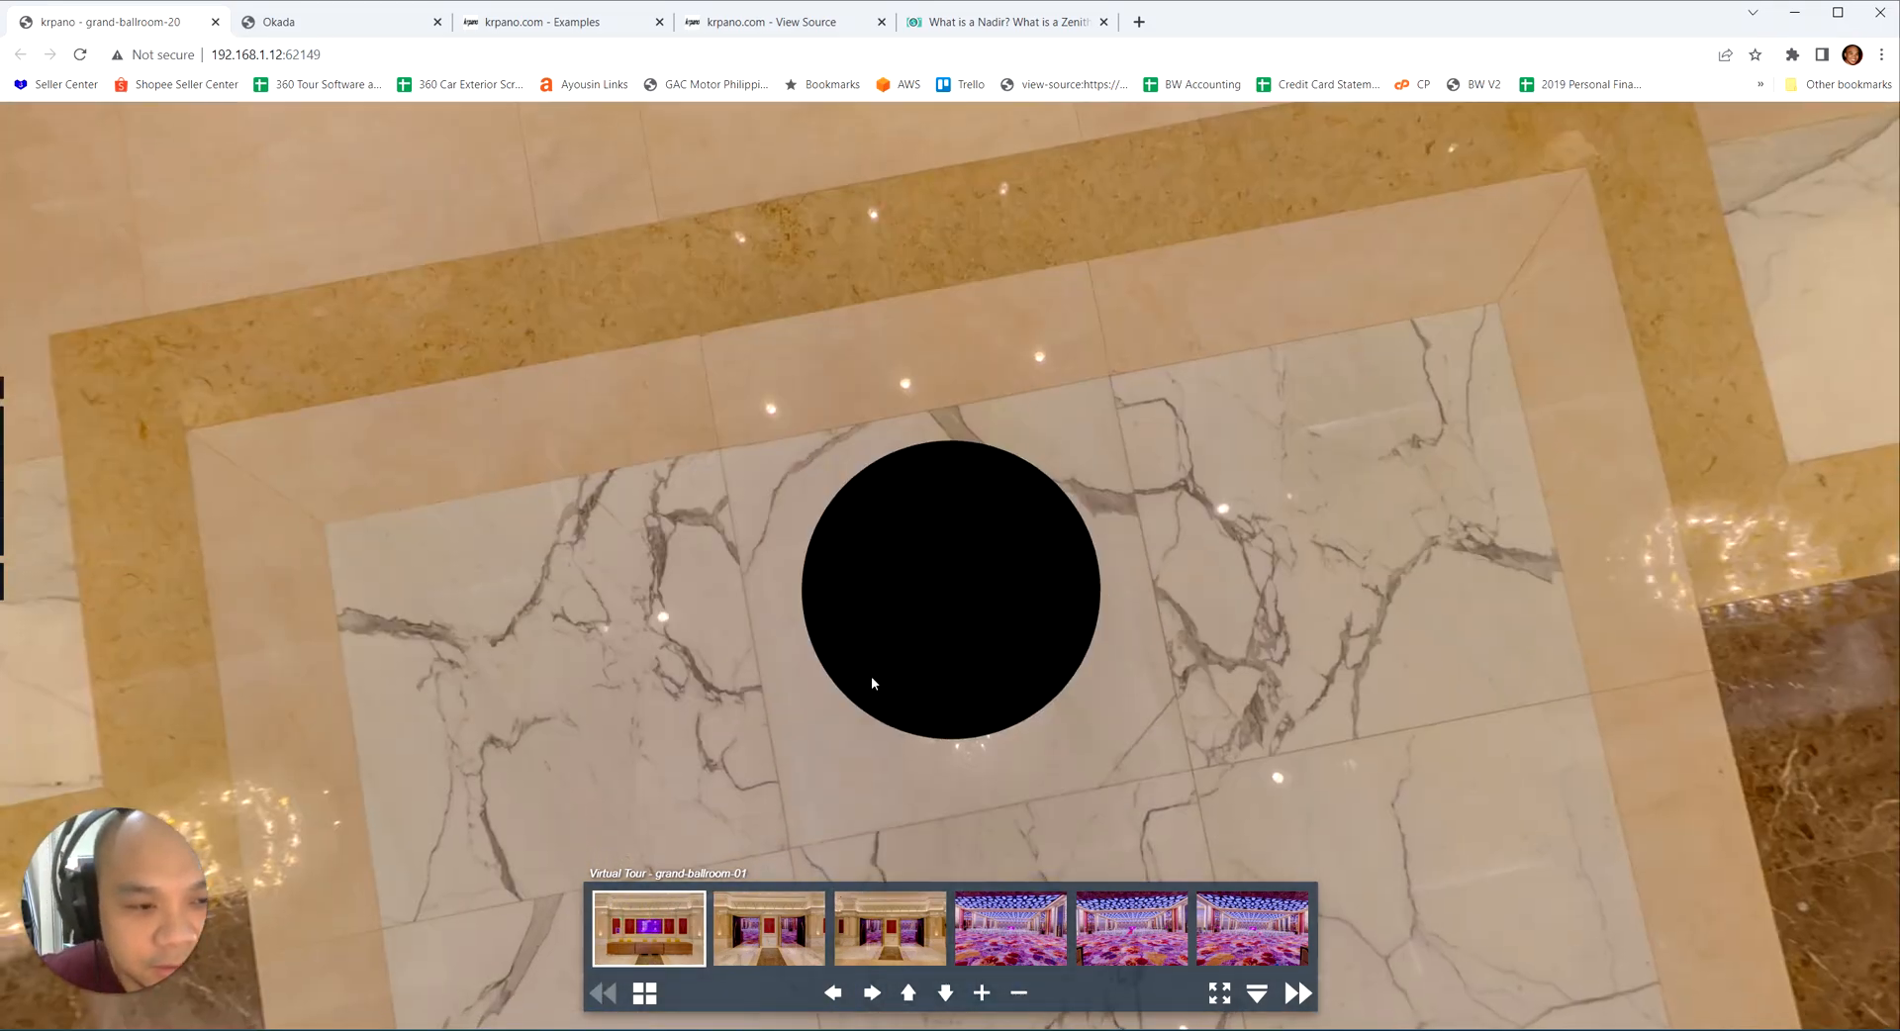
mouse_move(1005, 21)
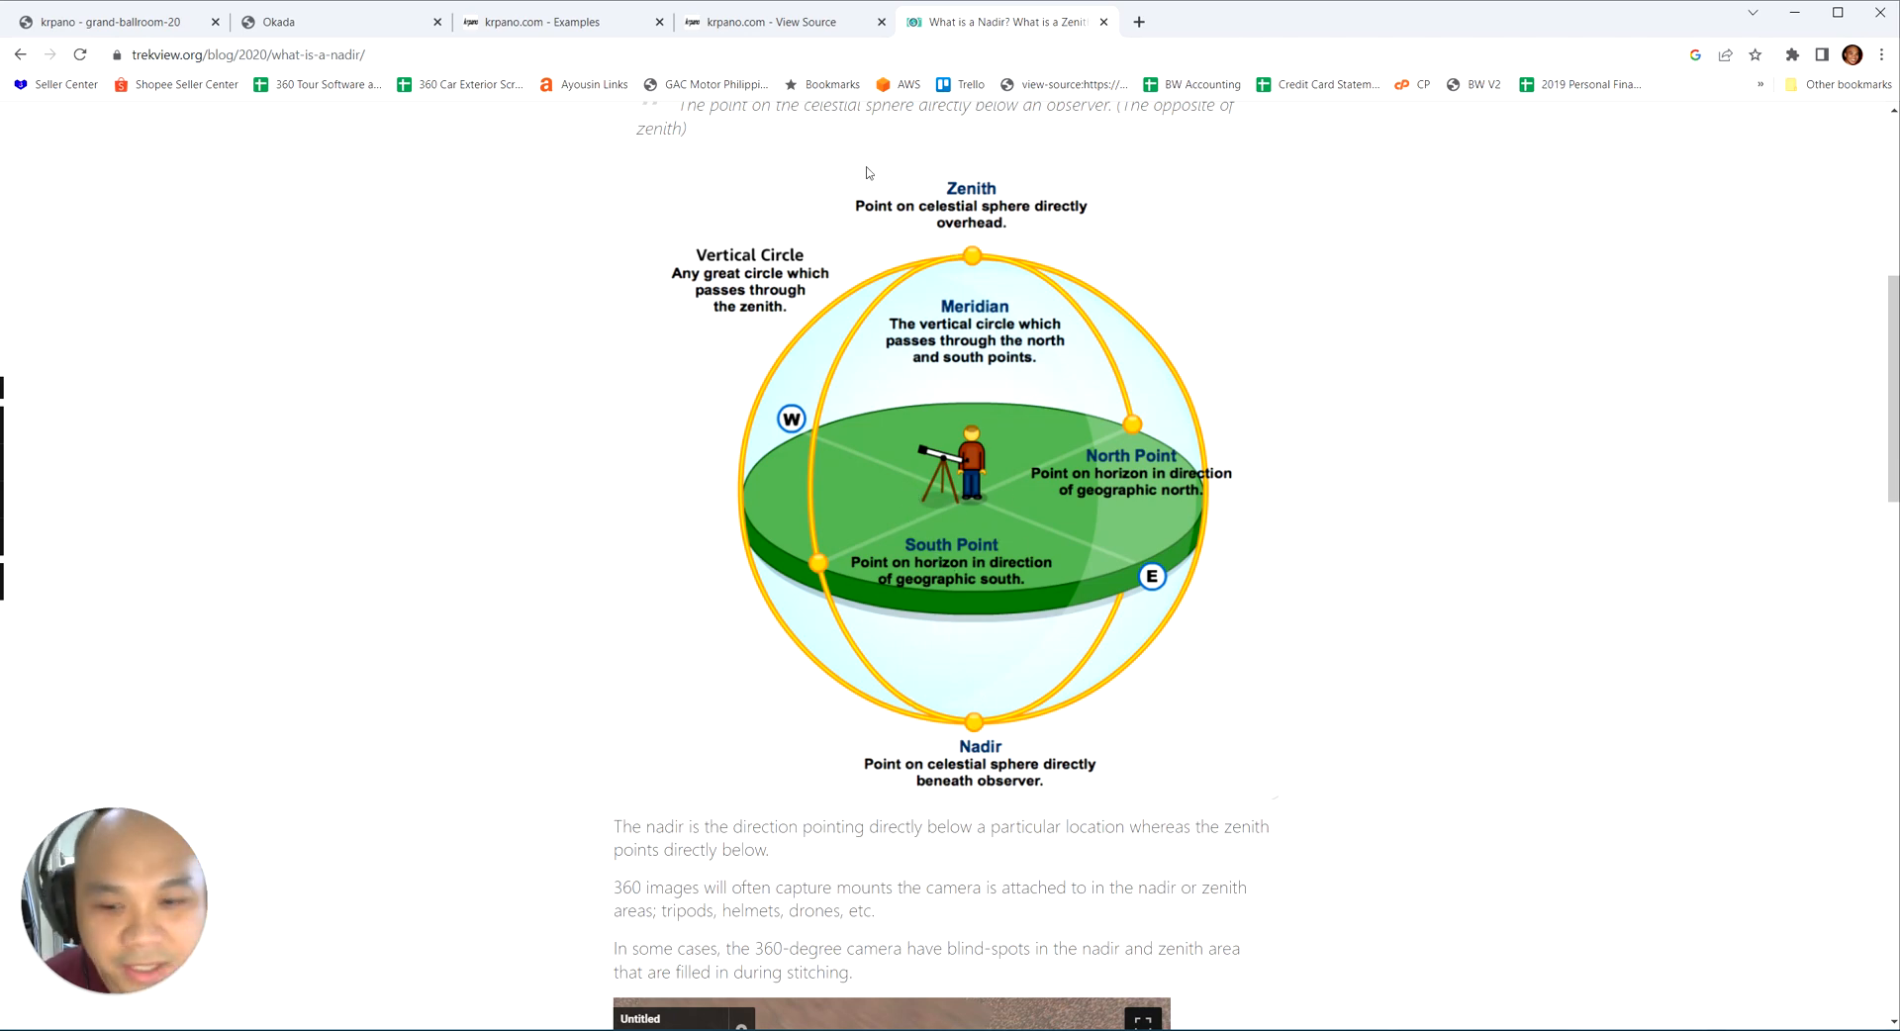
Step: View the nadir-logo XML source, inspect the Okada tour's purple nadir logo, then go to krpano Examples
click(762, 22)
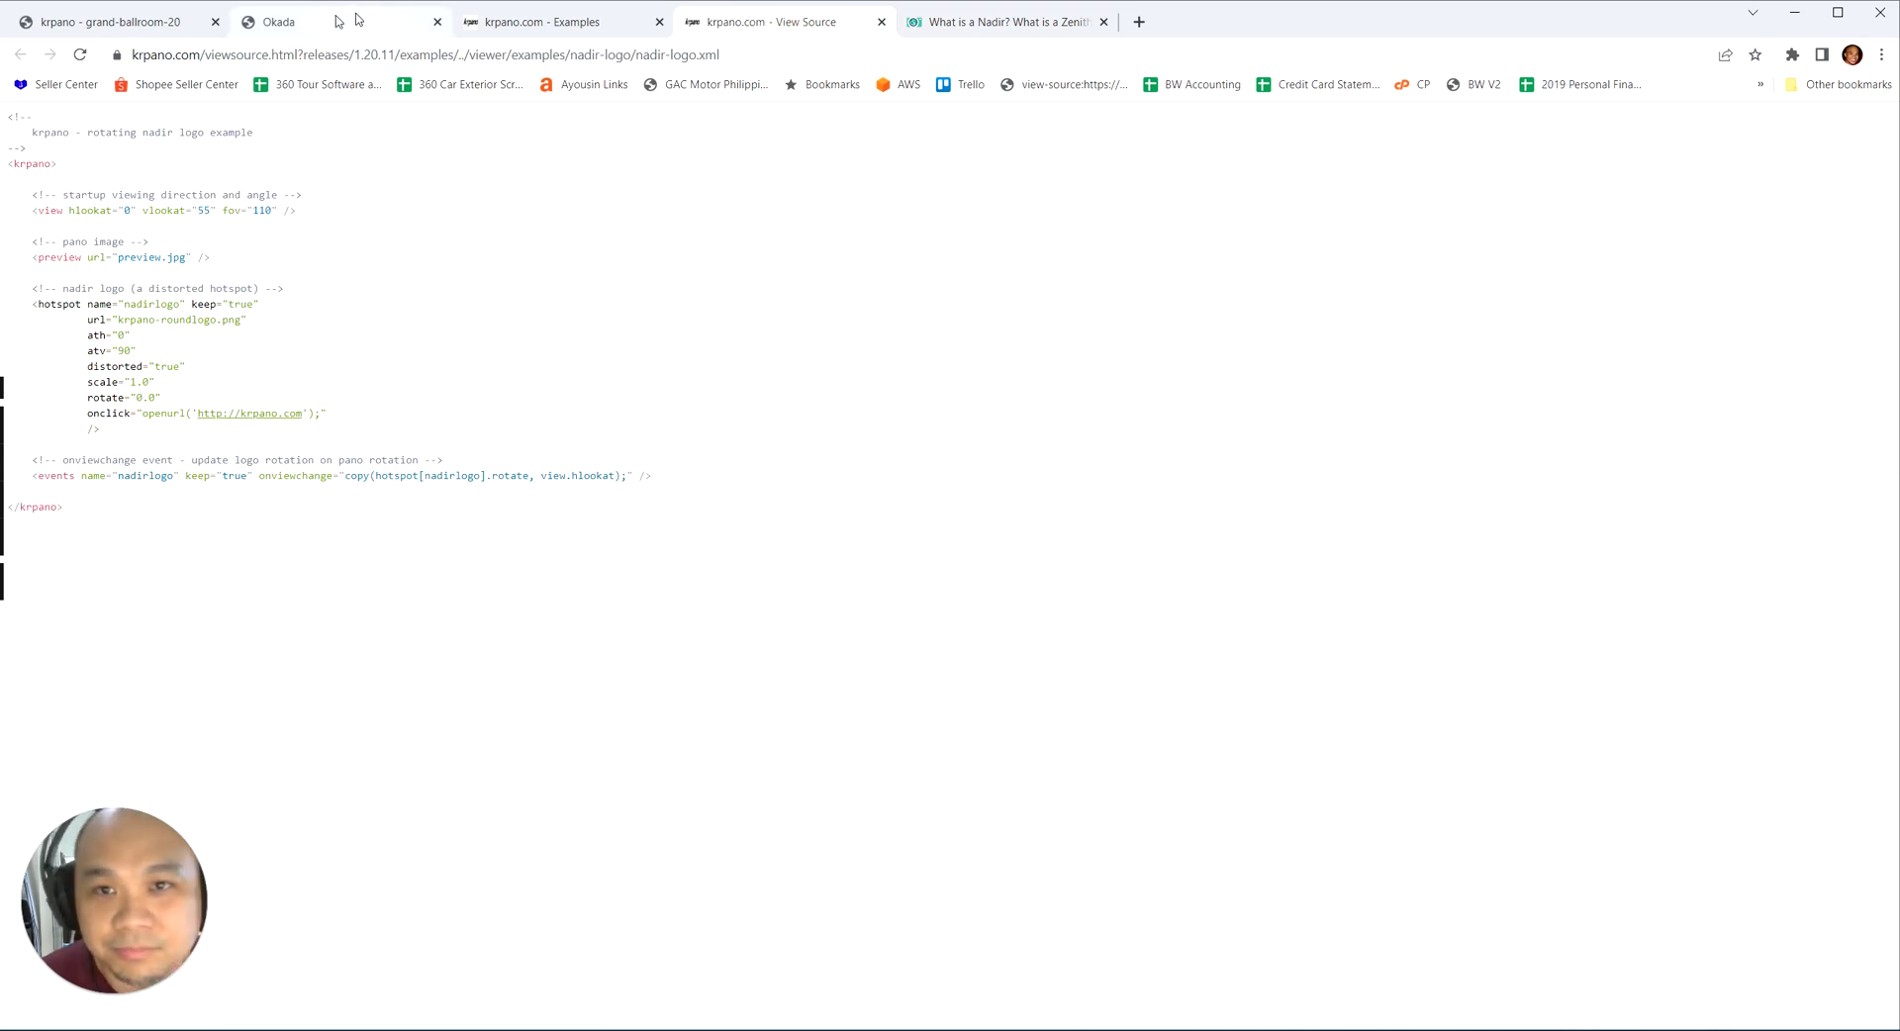
click(119, 21)
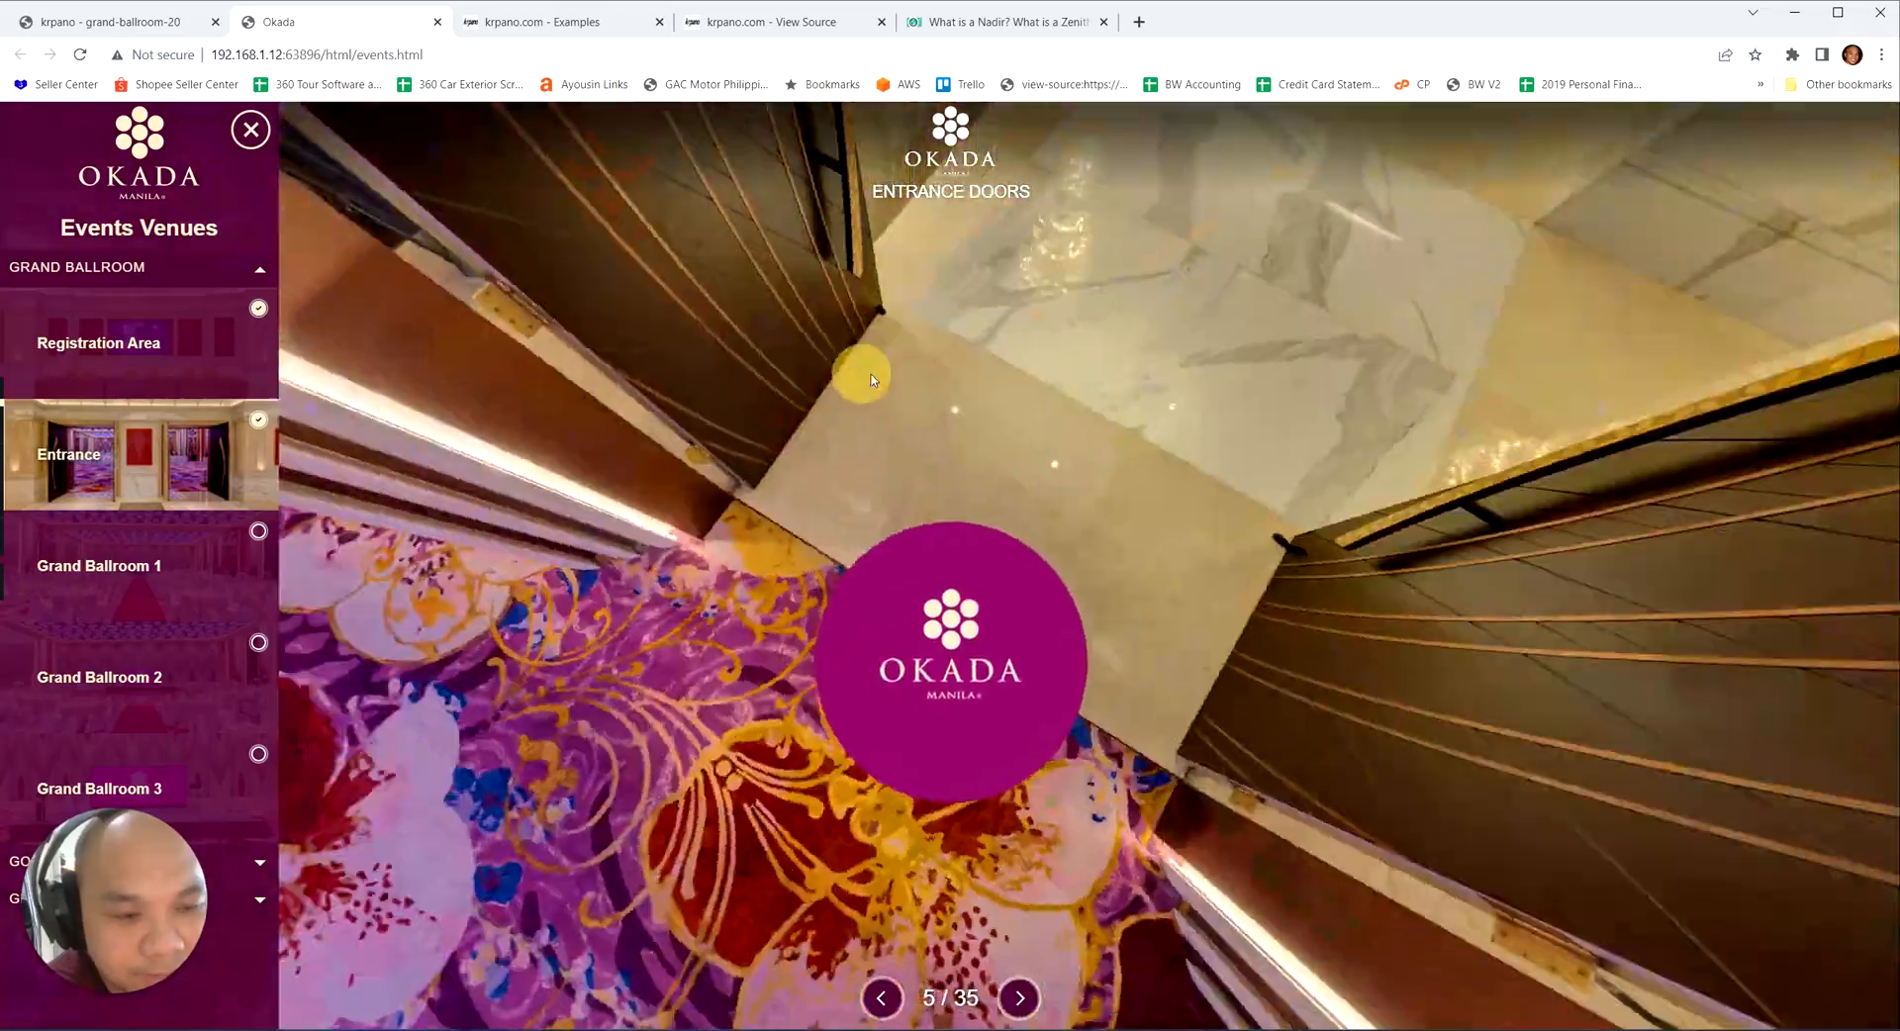
drag(869, 379, 1030, 421)
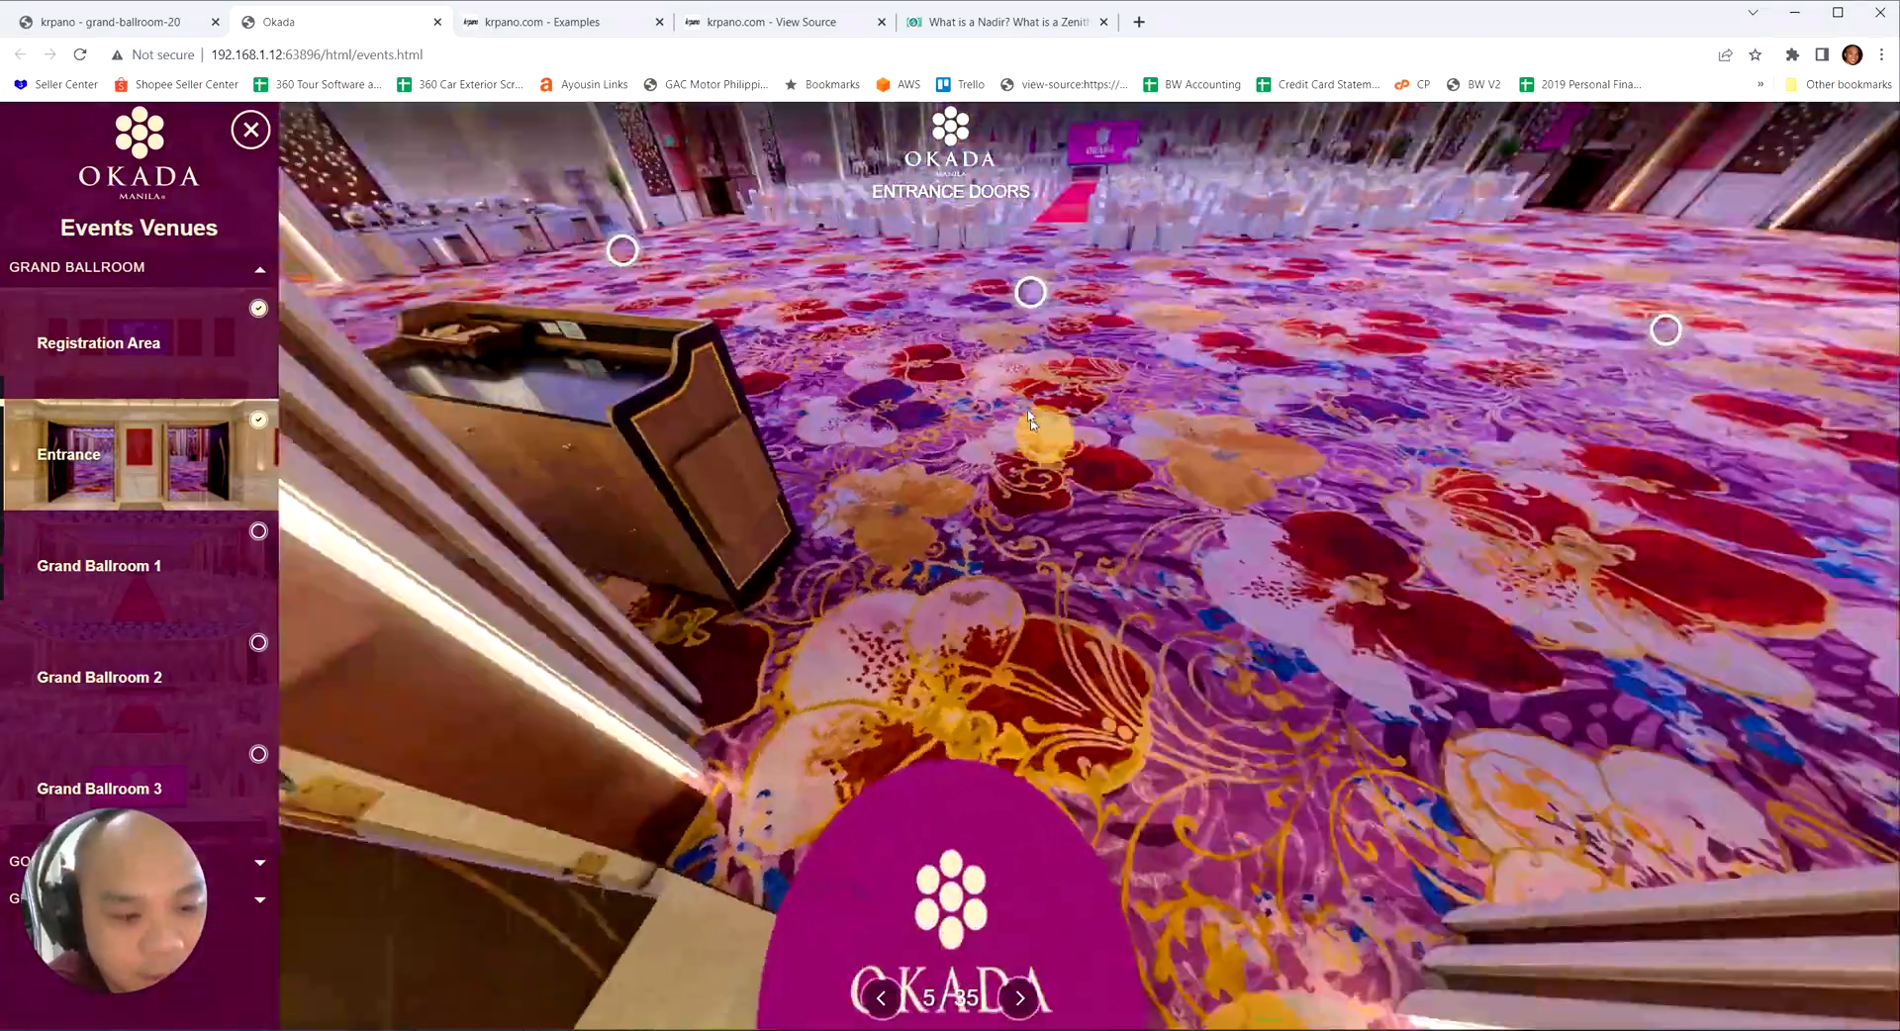
click(99, 566)
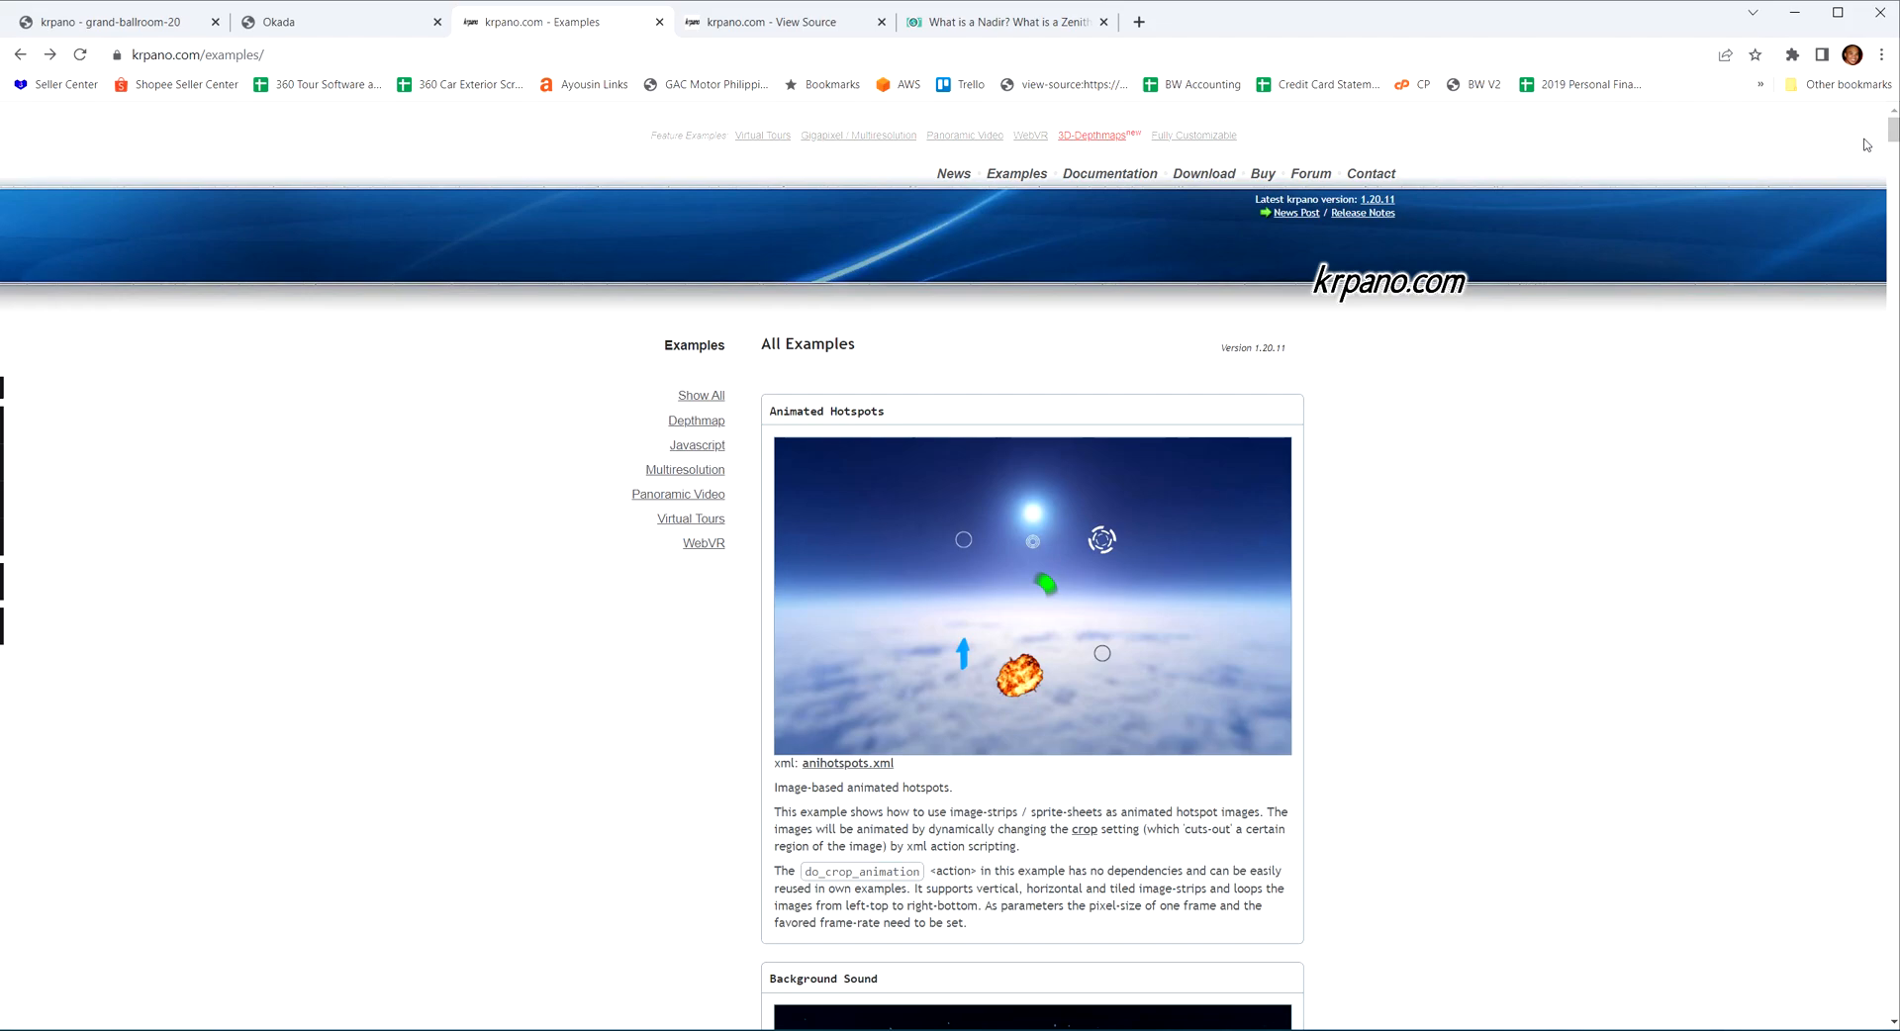
Step: Scroll to and open the Nadir Logo example, then close the nadir article tab
scroll(down, 3)
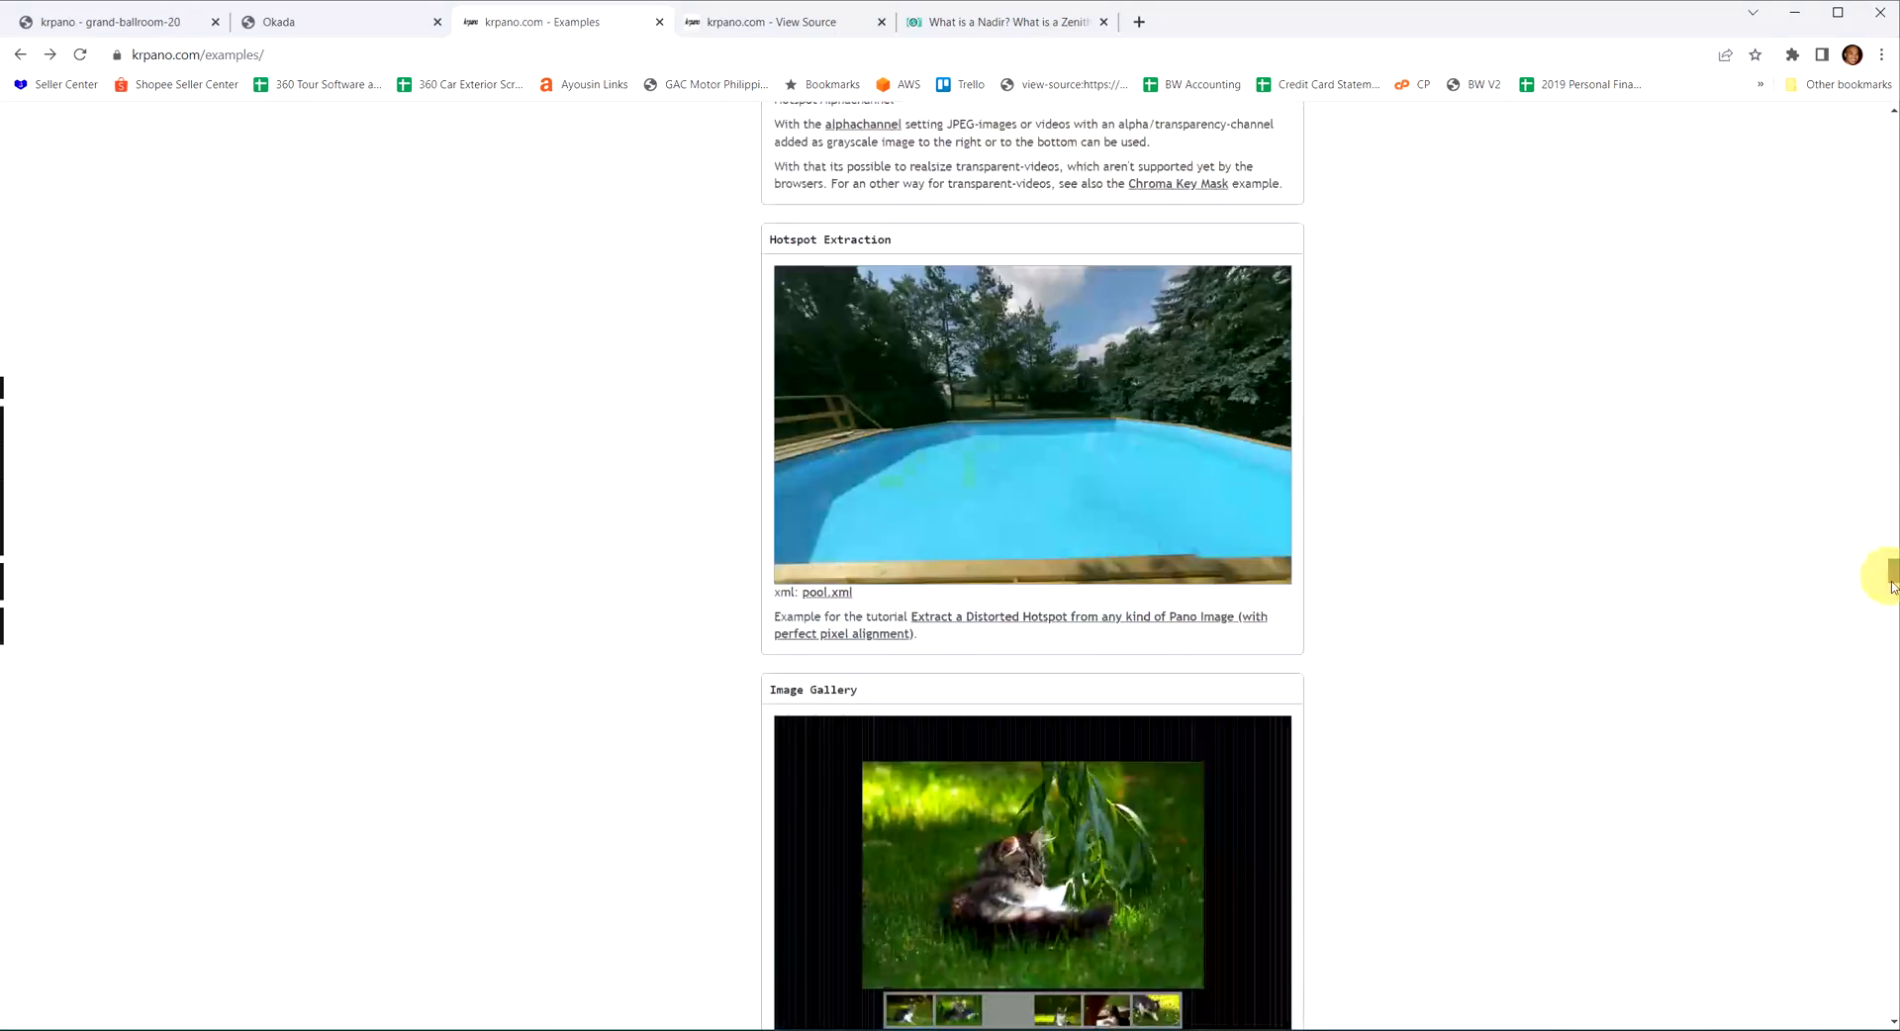
scroll(down, 3)
text(nadi)
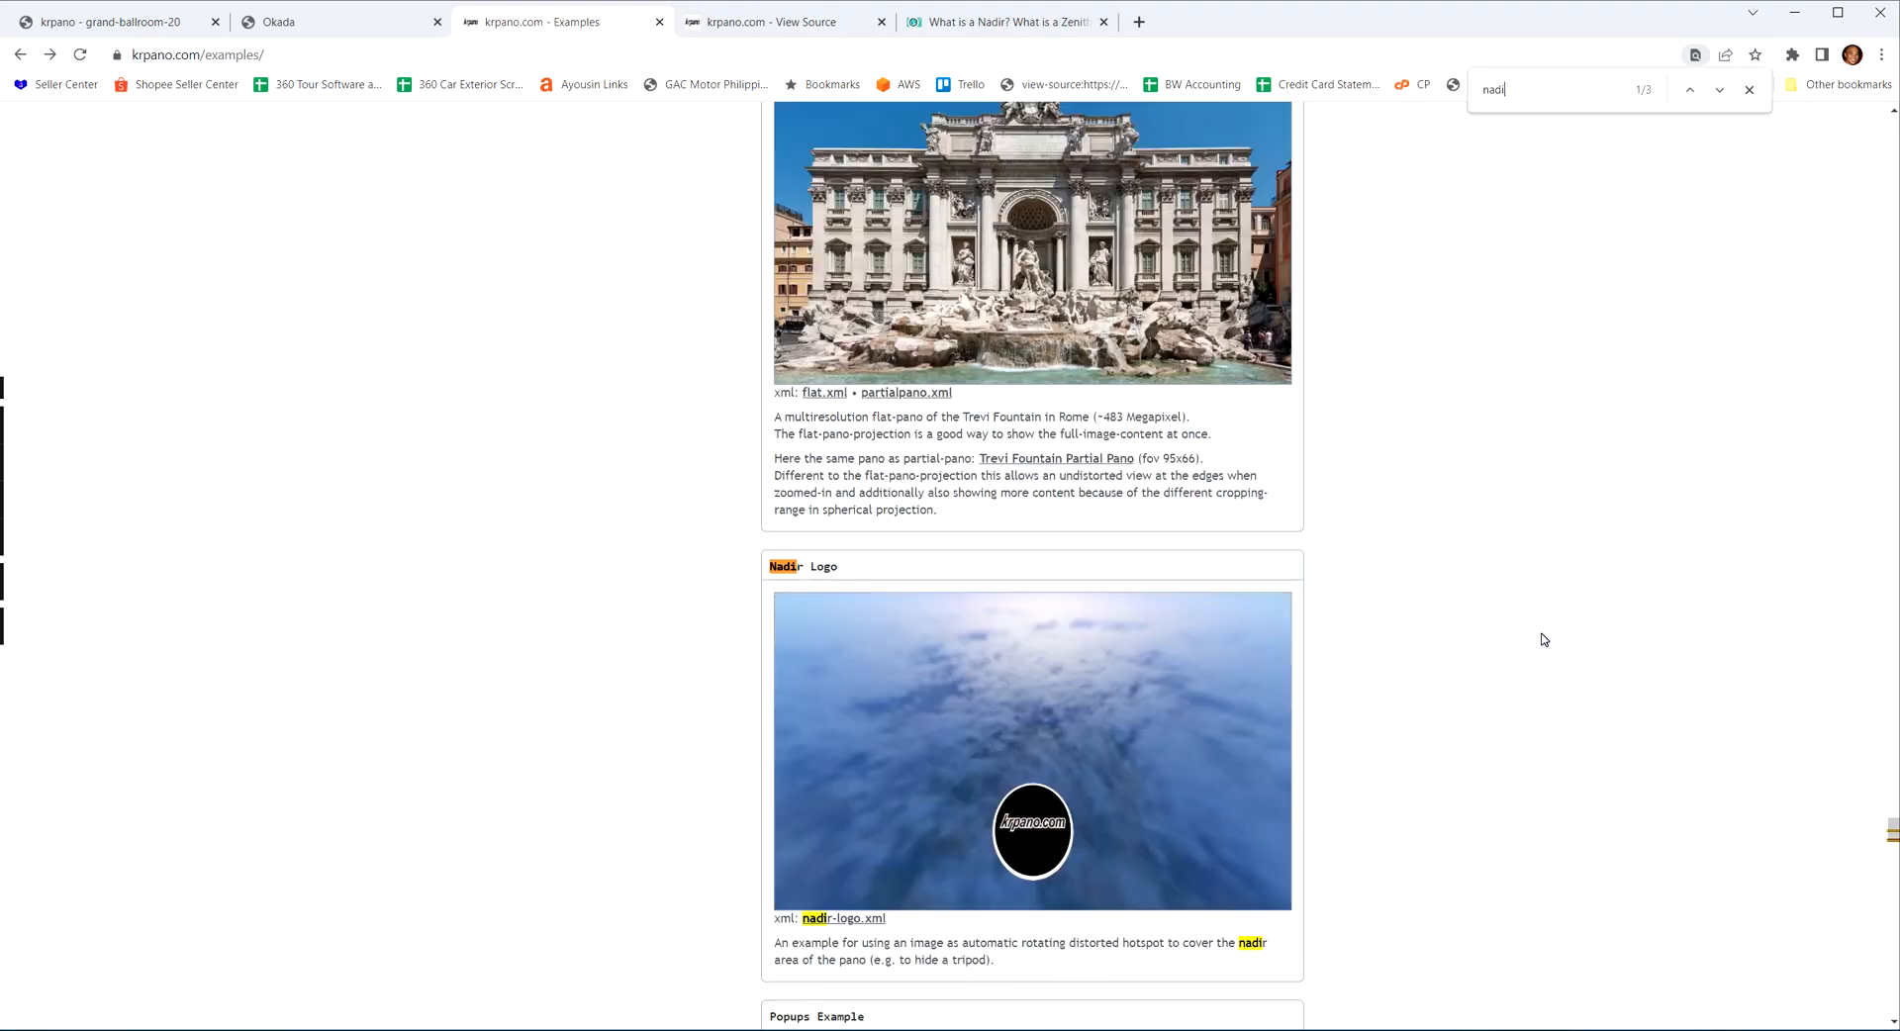
scroll(down, 3)
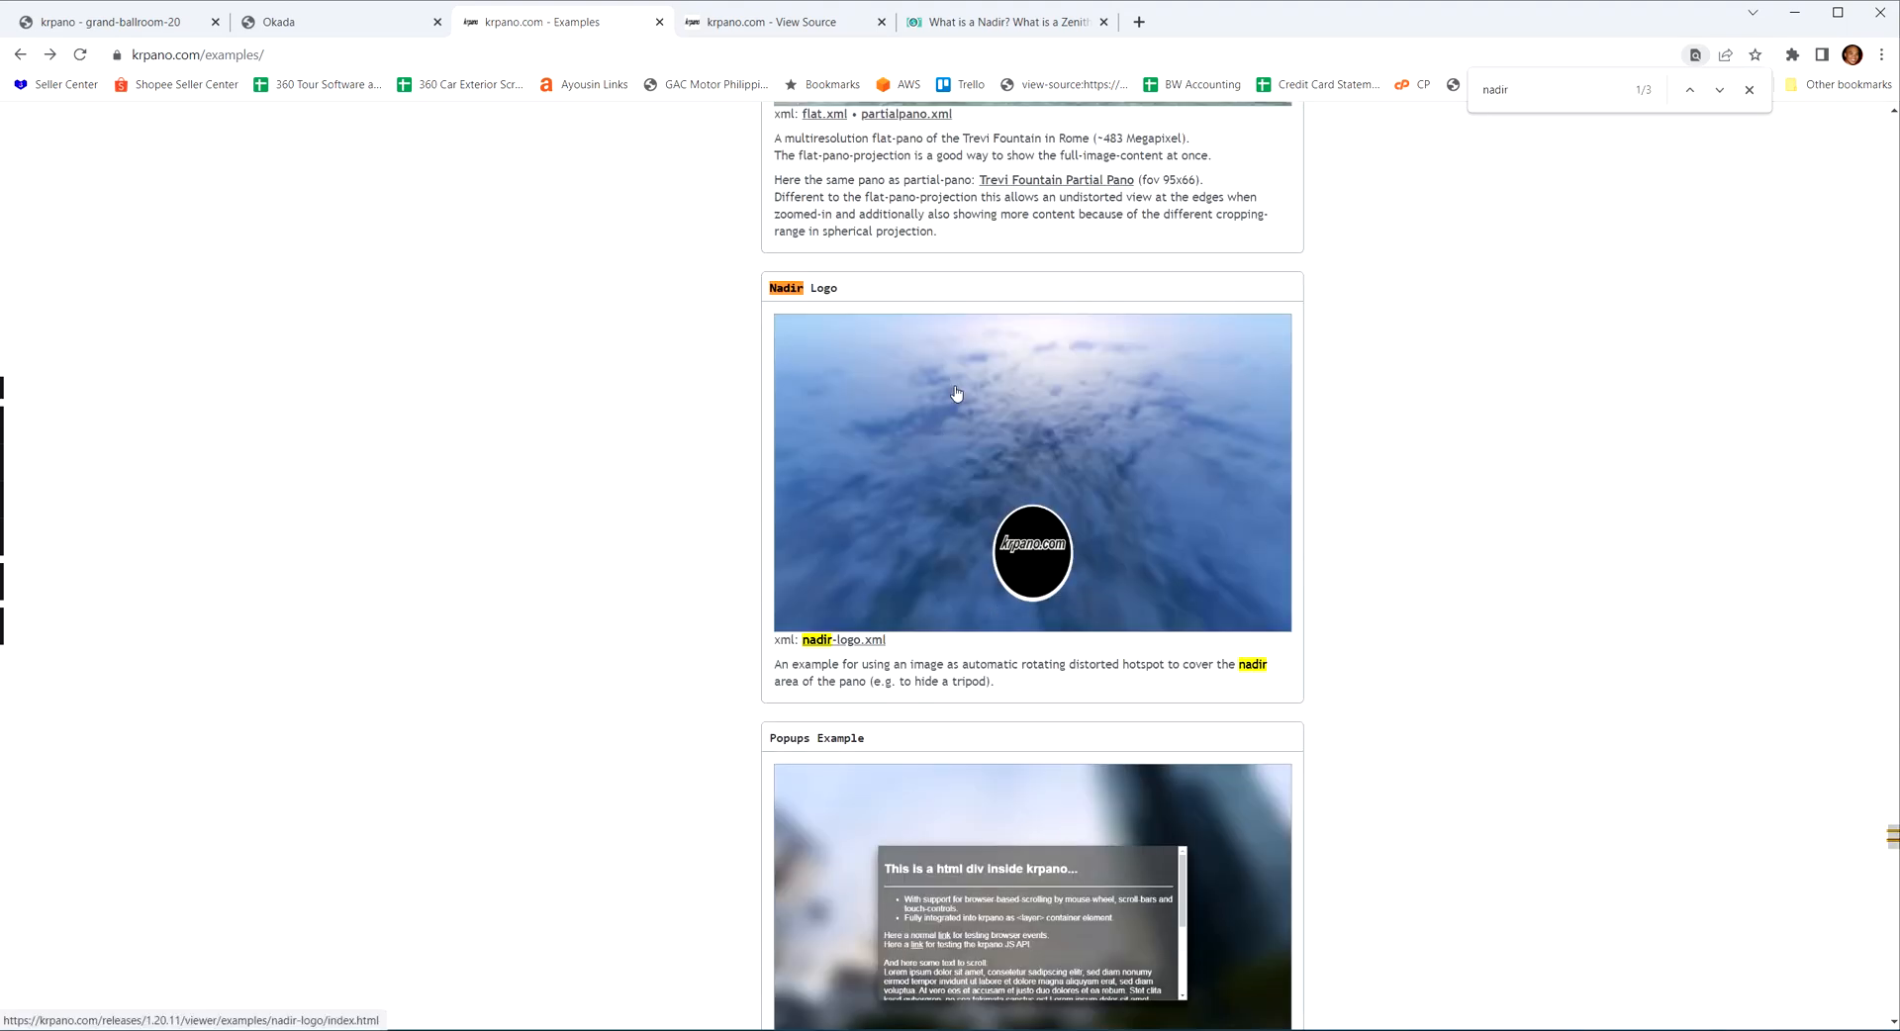
click(841, 639)
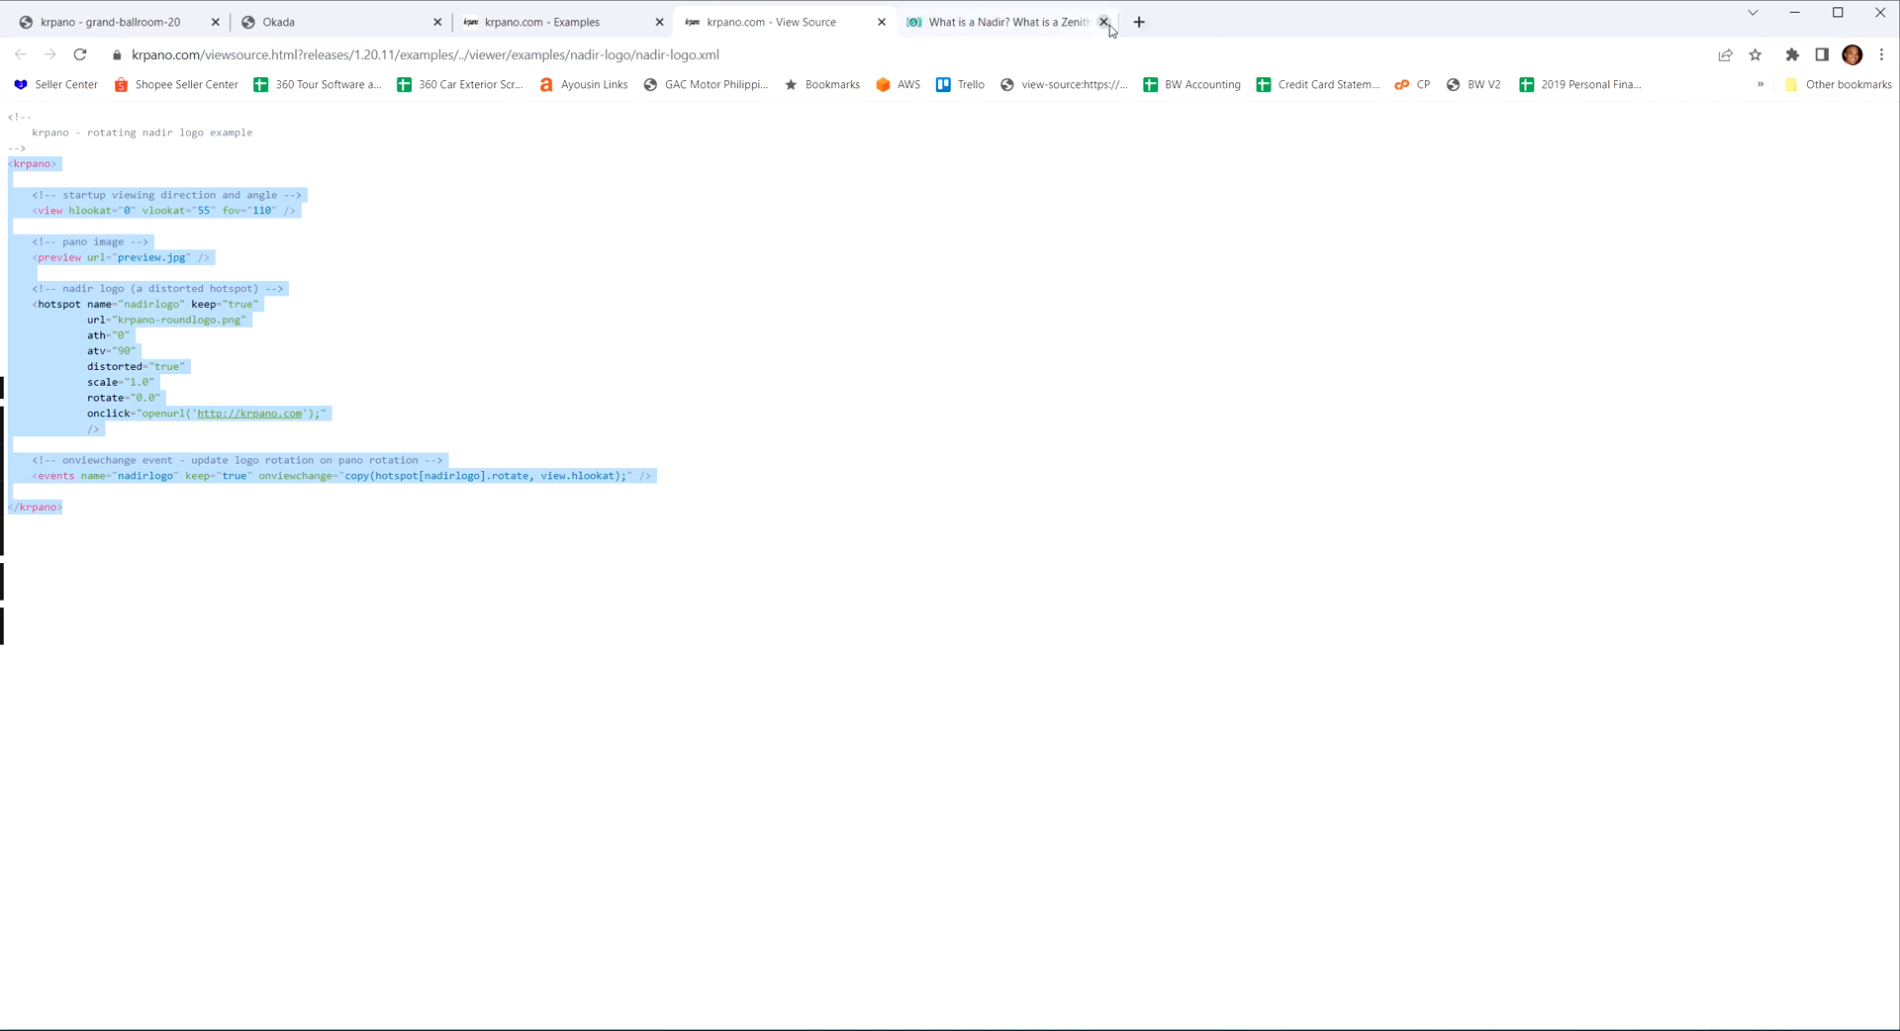
click(1103, 23)
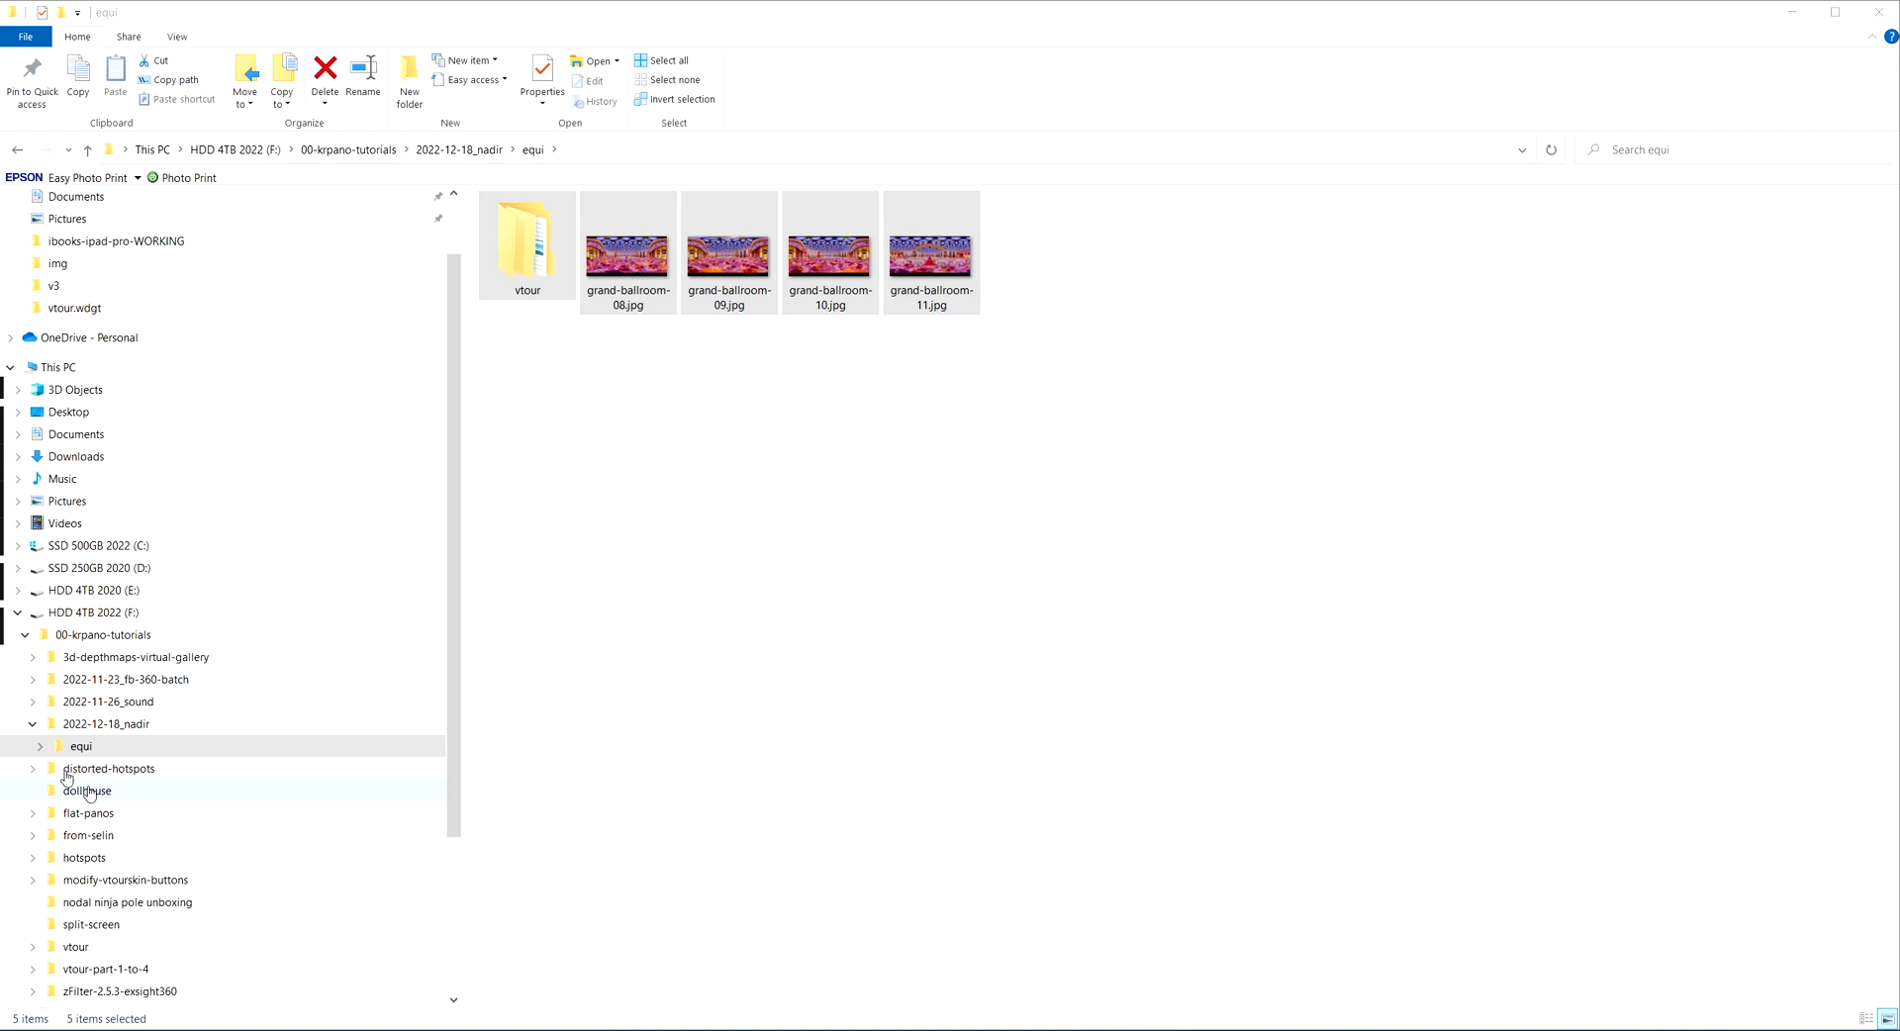
Step: Browse into vtour\skin and check nadir-cap.png's properties (300 x 302 pixels)
double_click(527, 238)
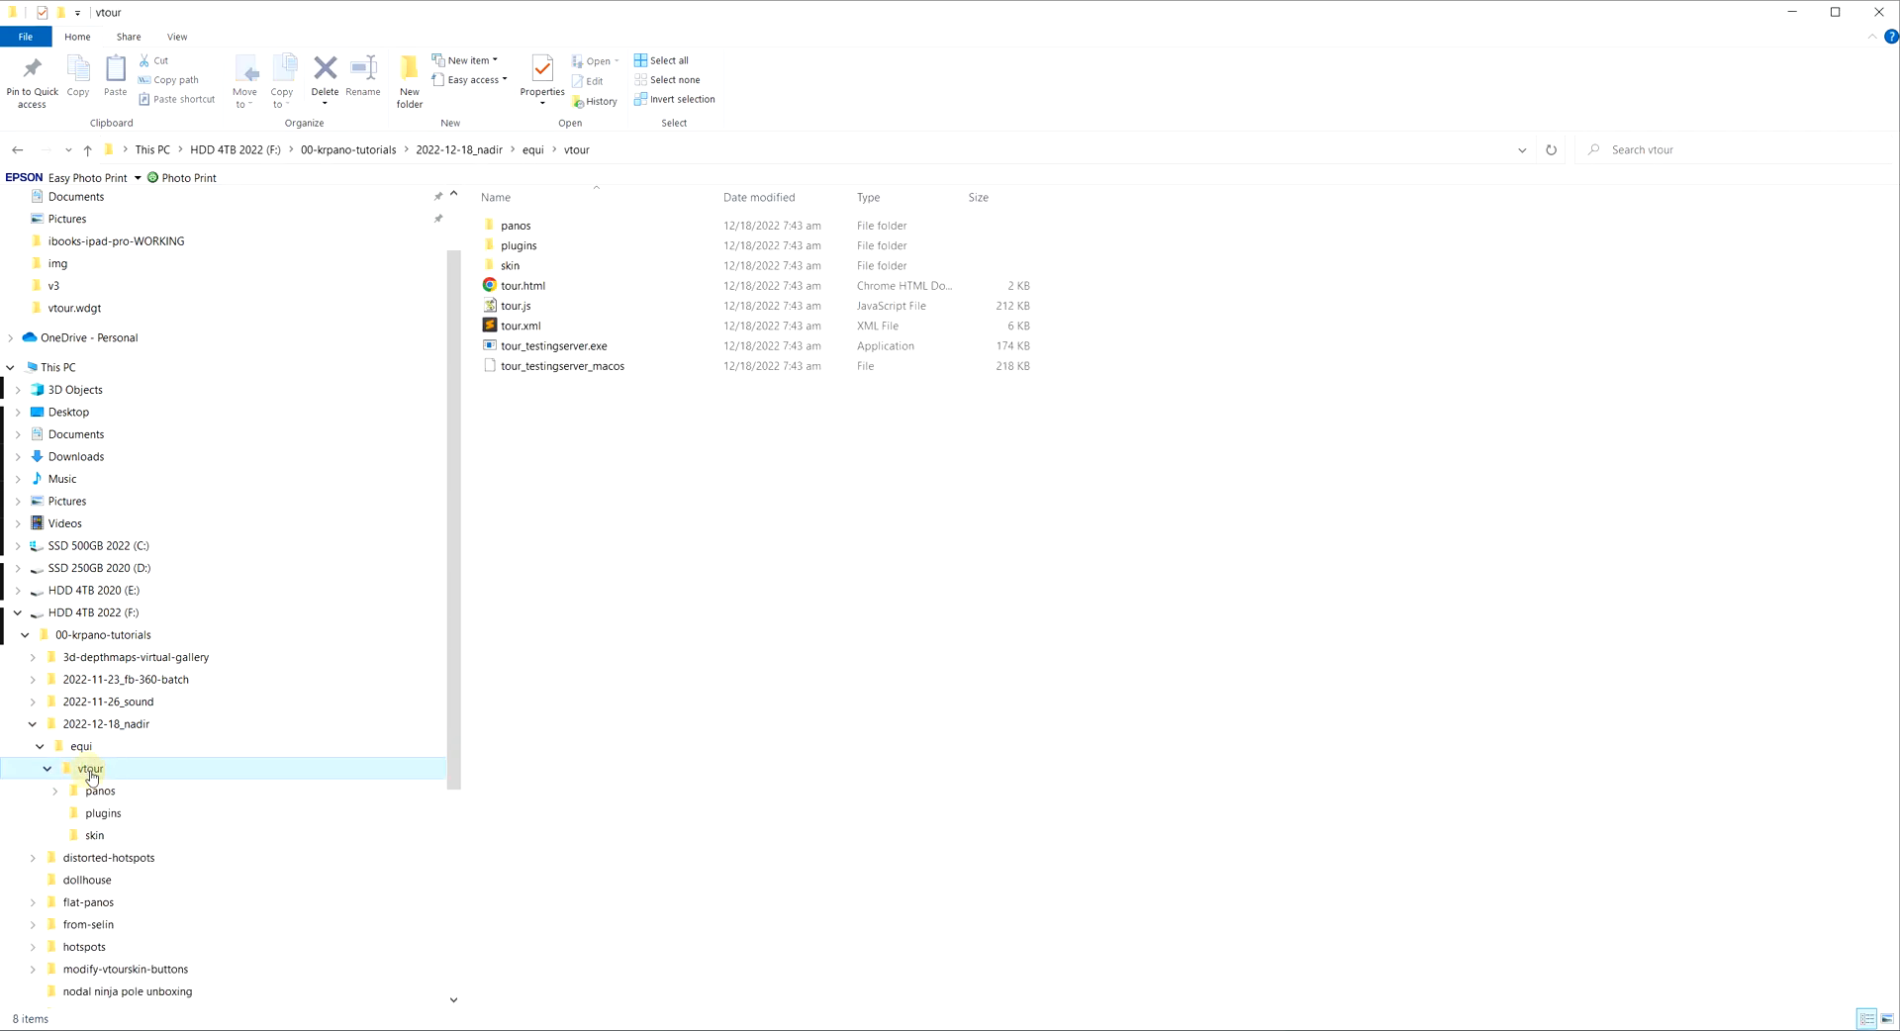
click(93, 835)
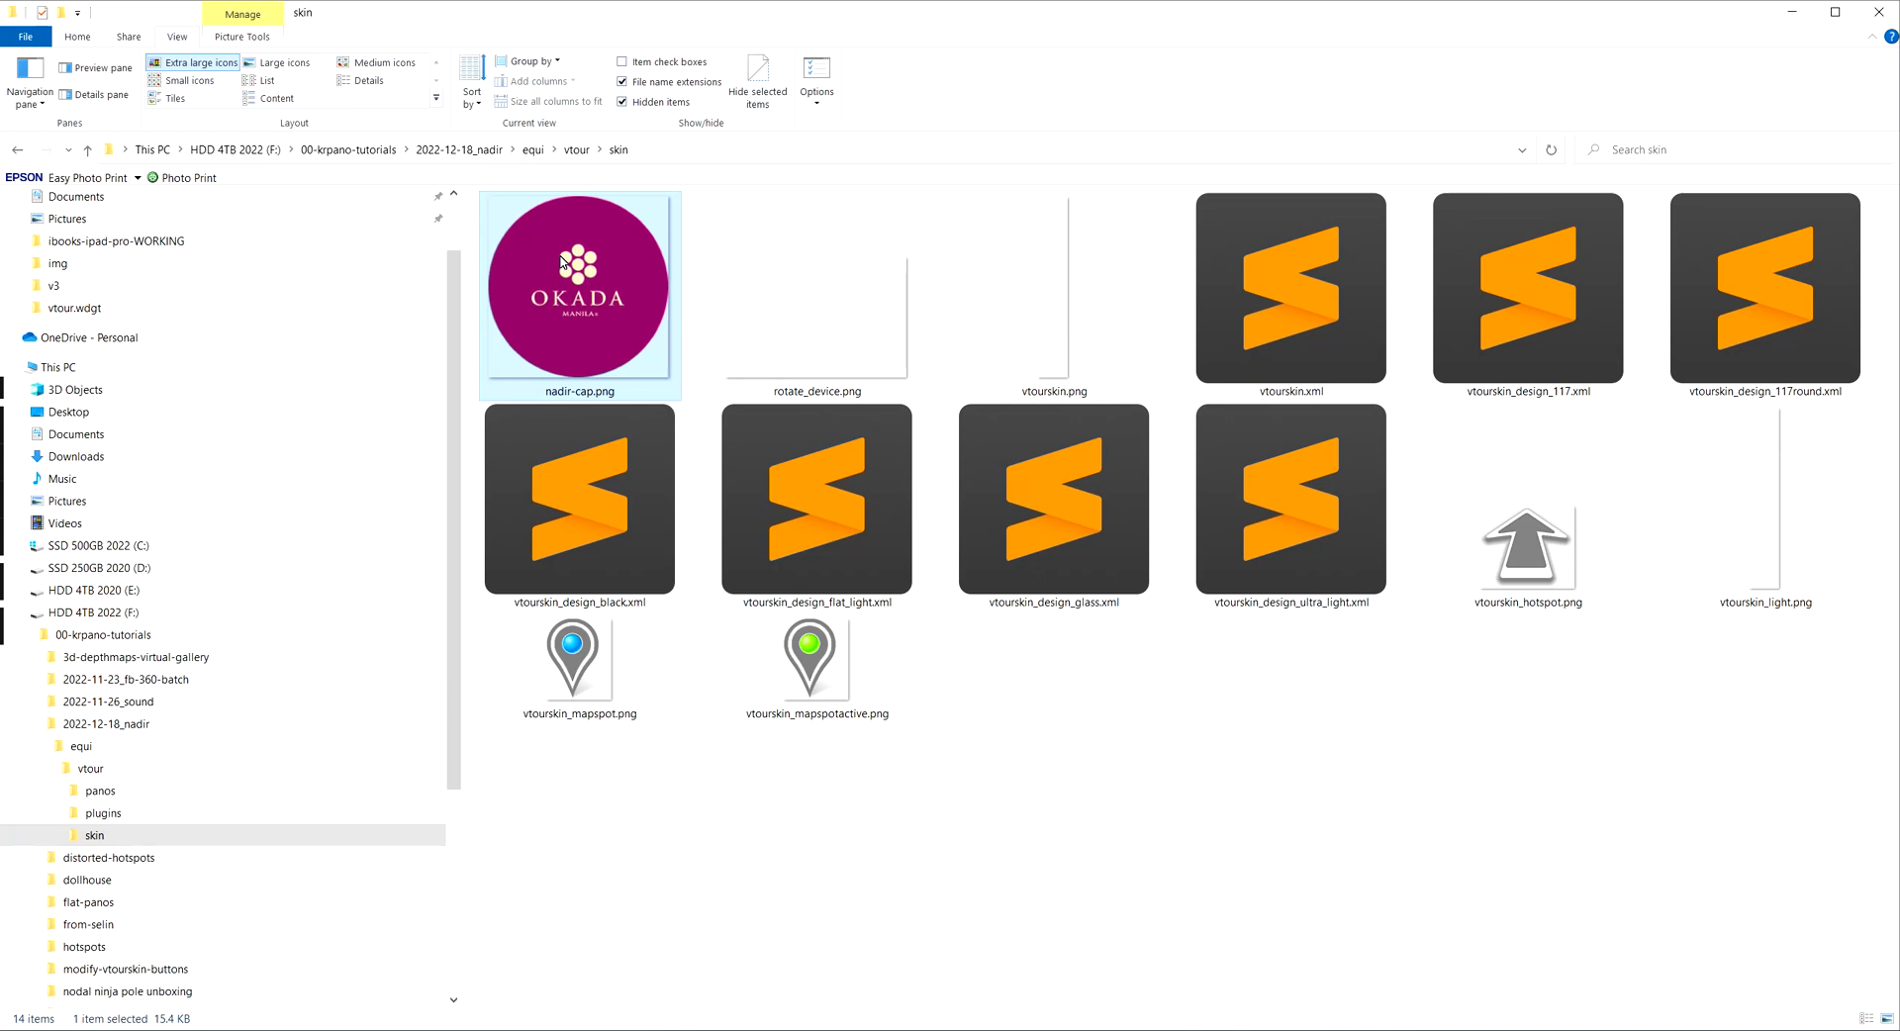
double_click(578, 287)
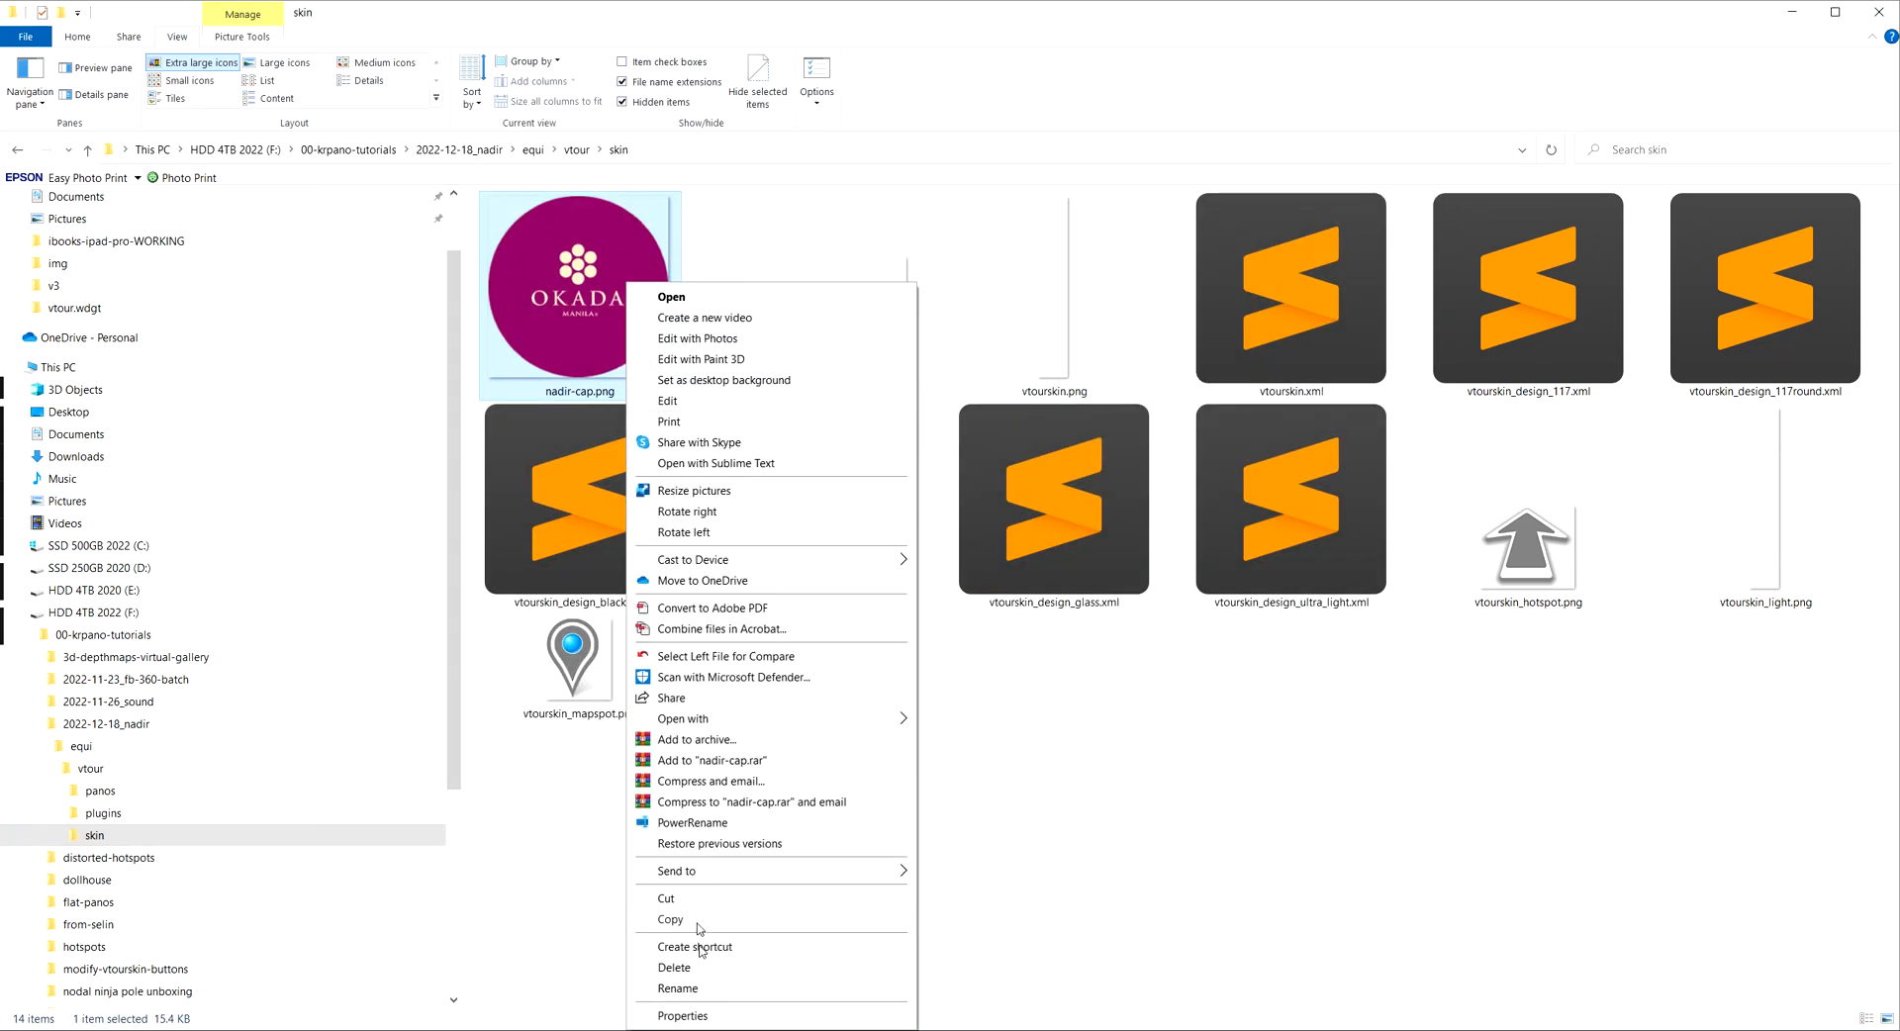
click(688, 1015)
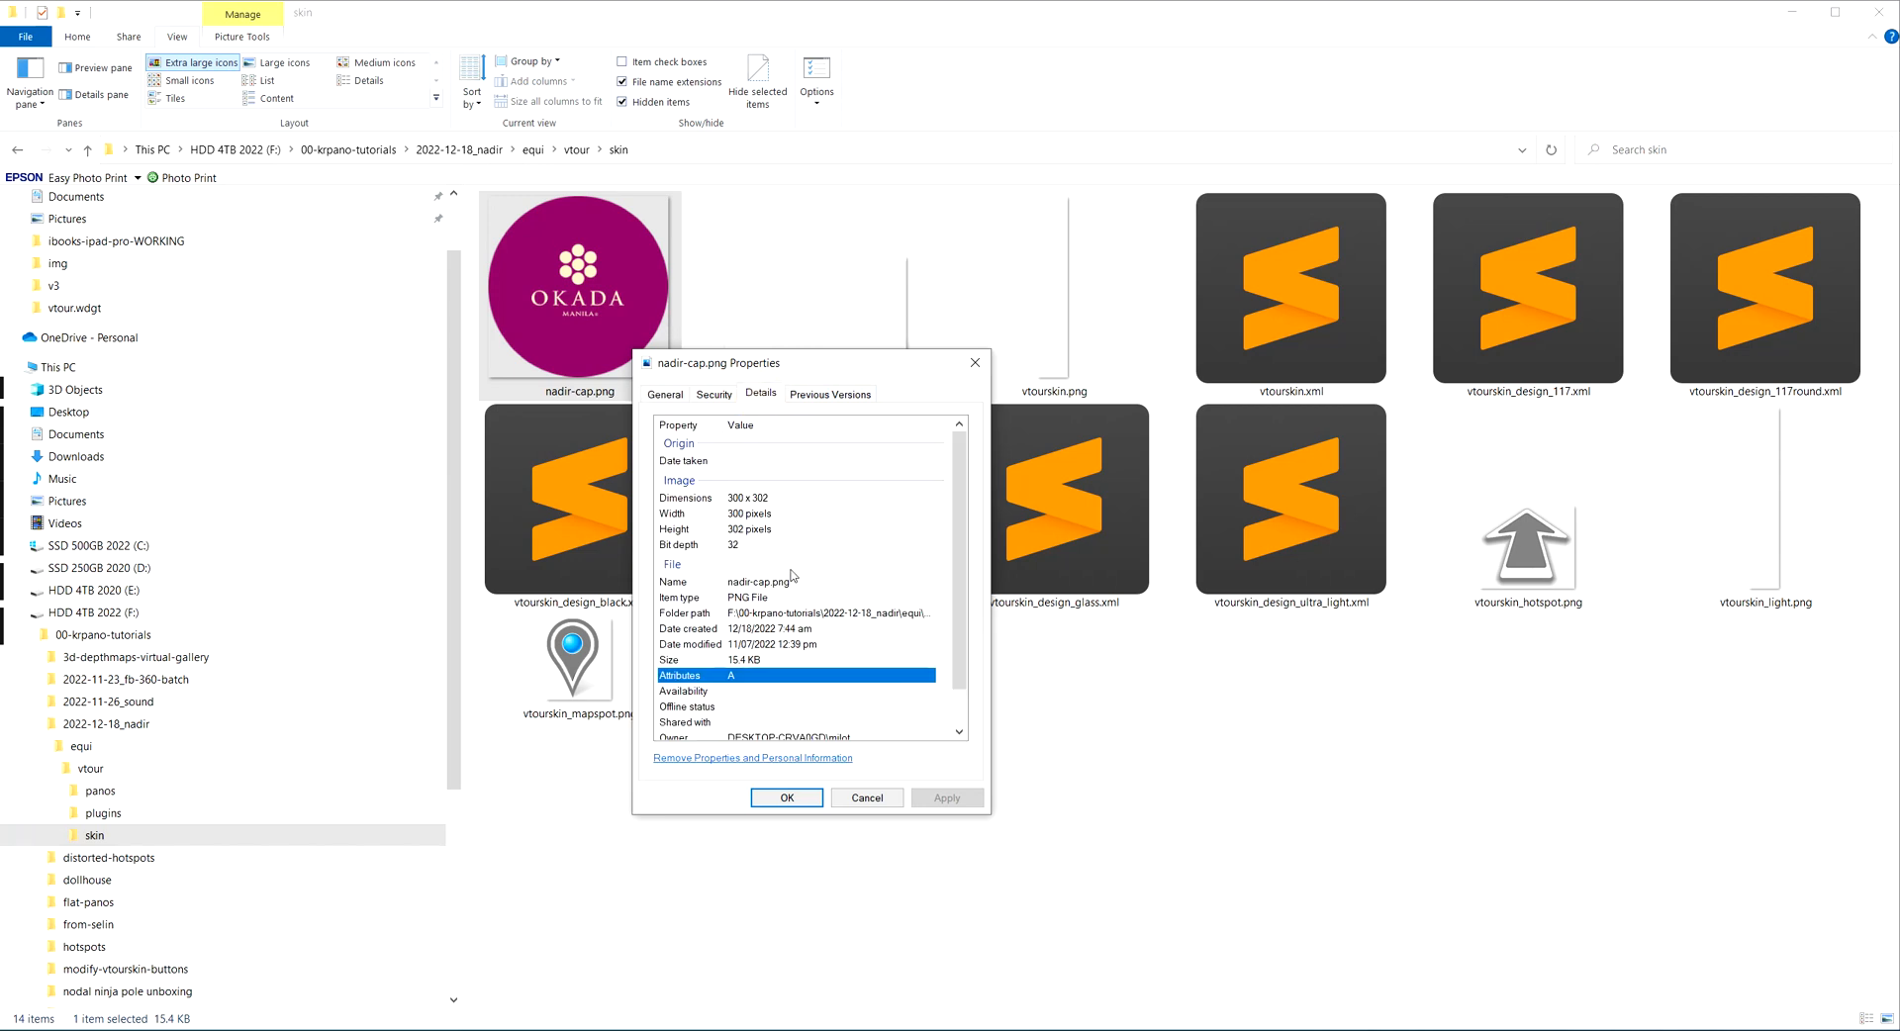
mouse_move(975, 362)
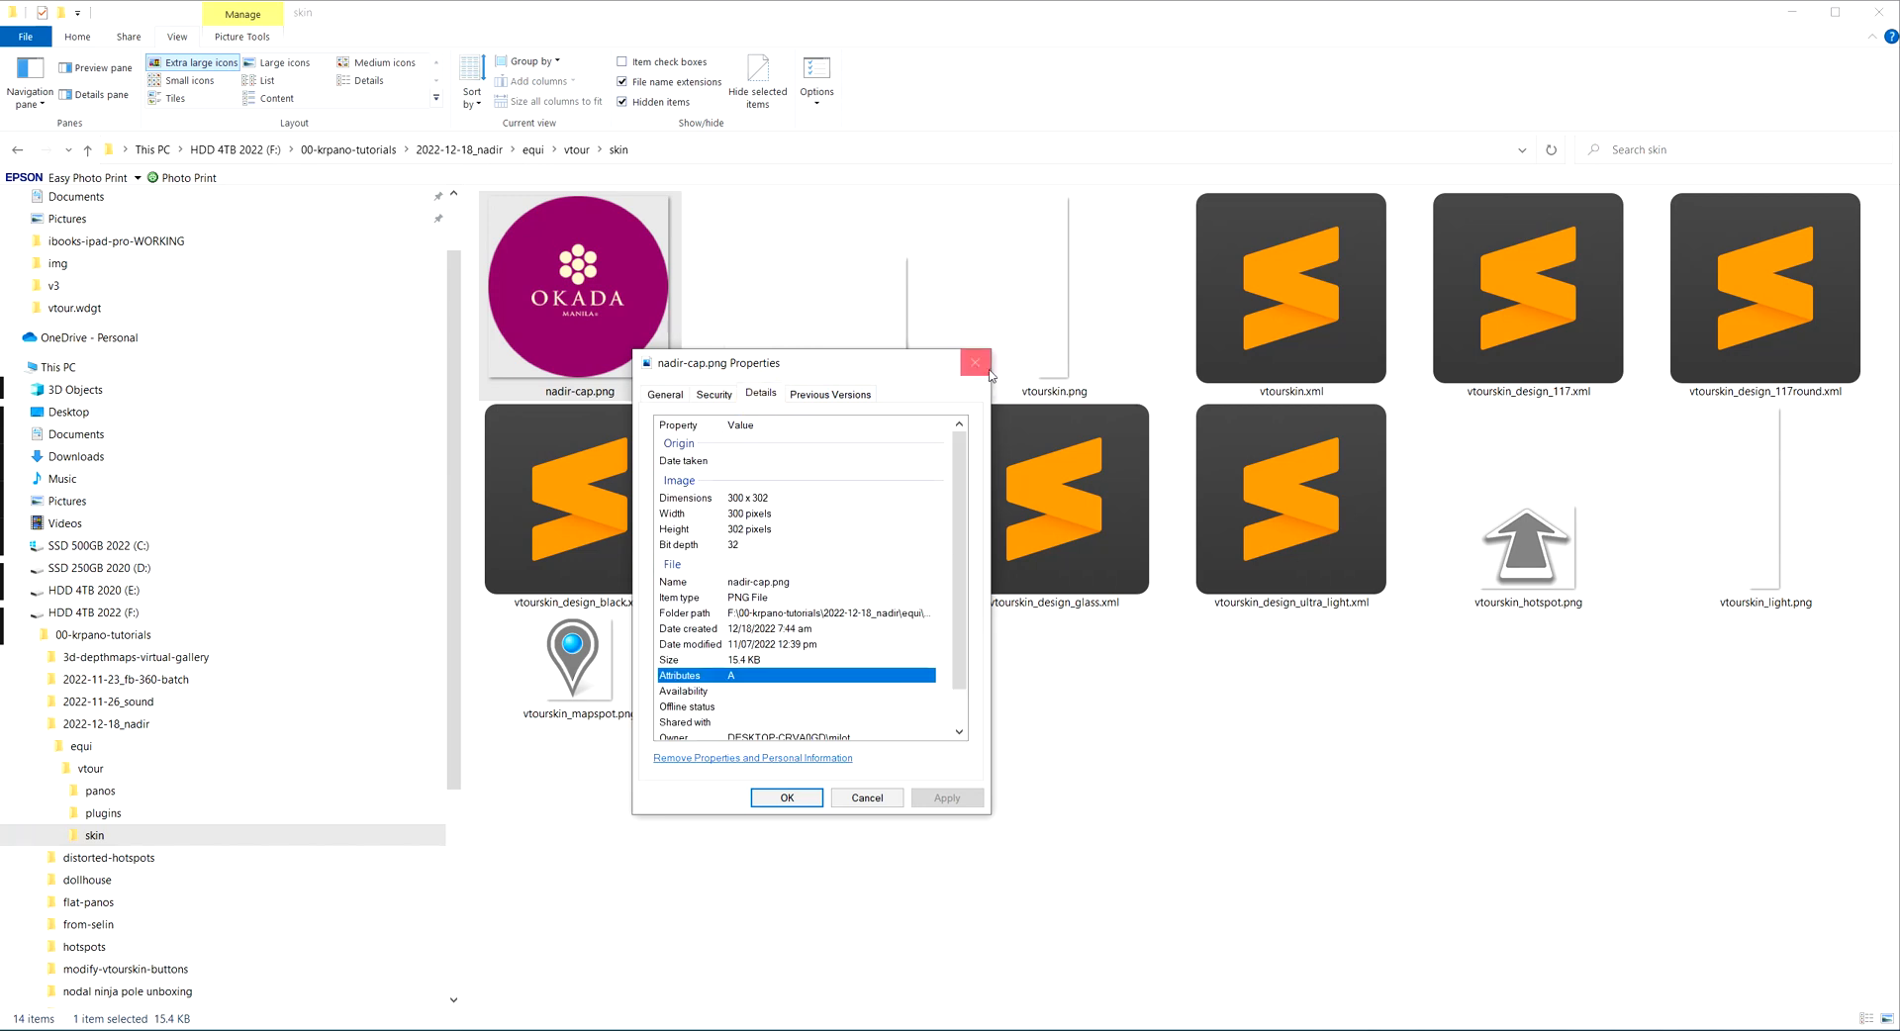
mouse_move(919, 491)
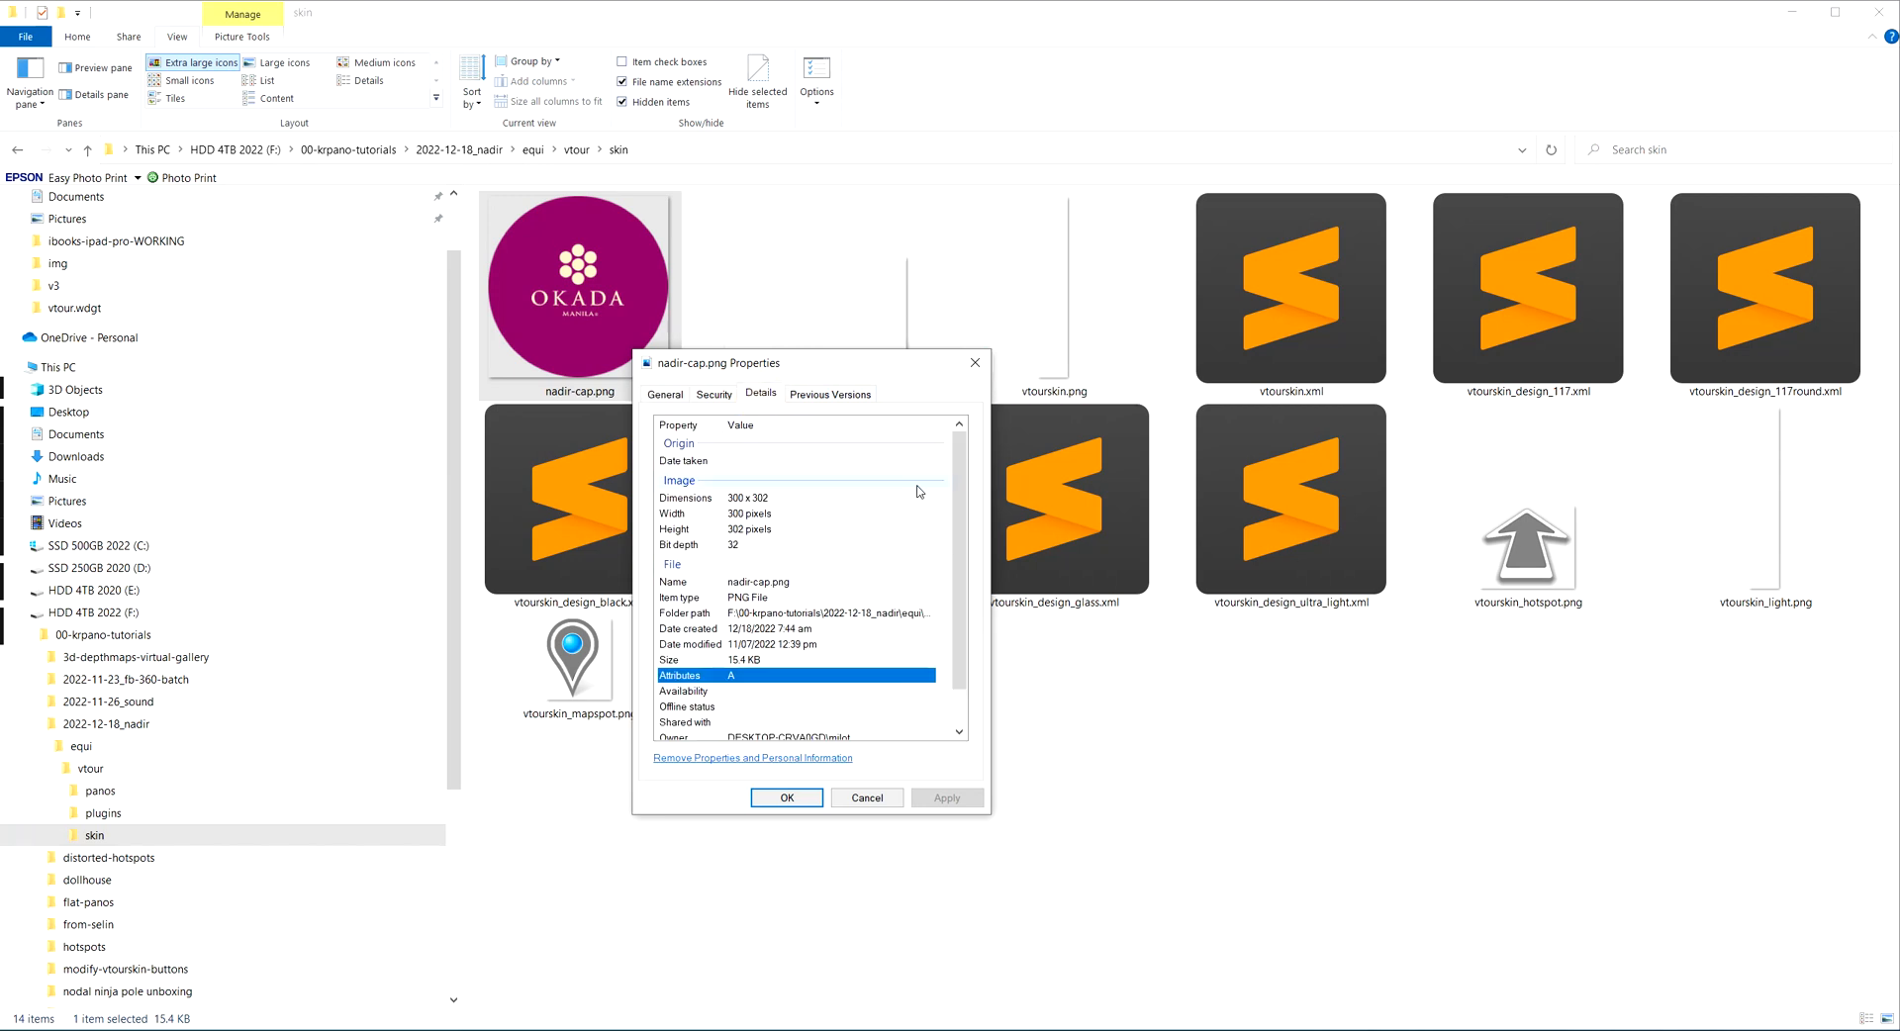
mouse_move(837, 486)
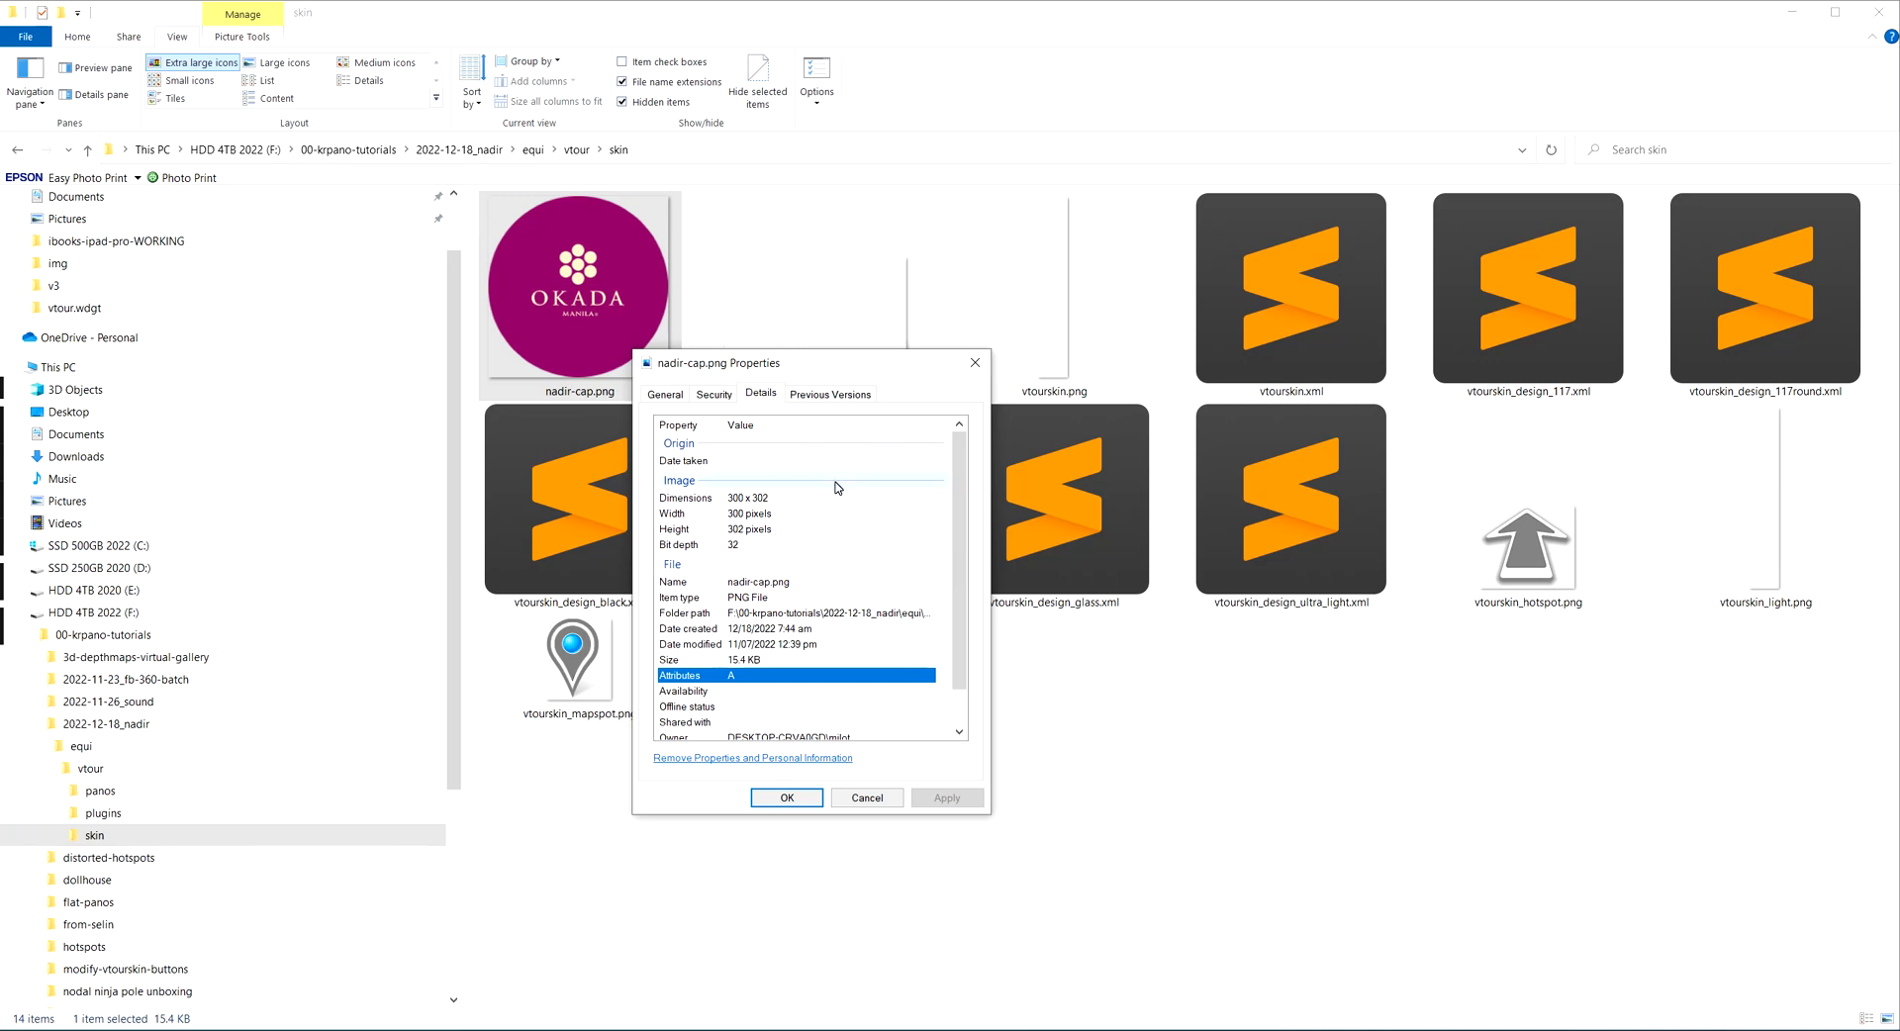
click(797, 659)
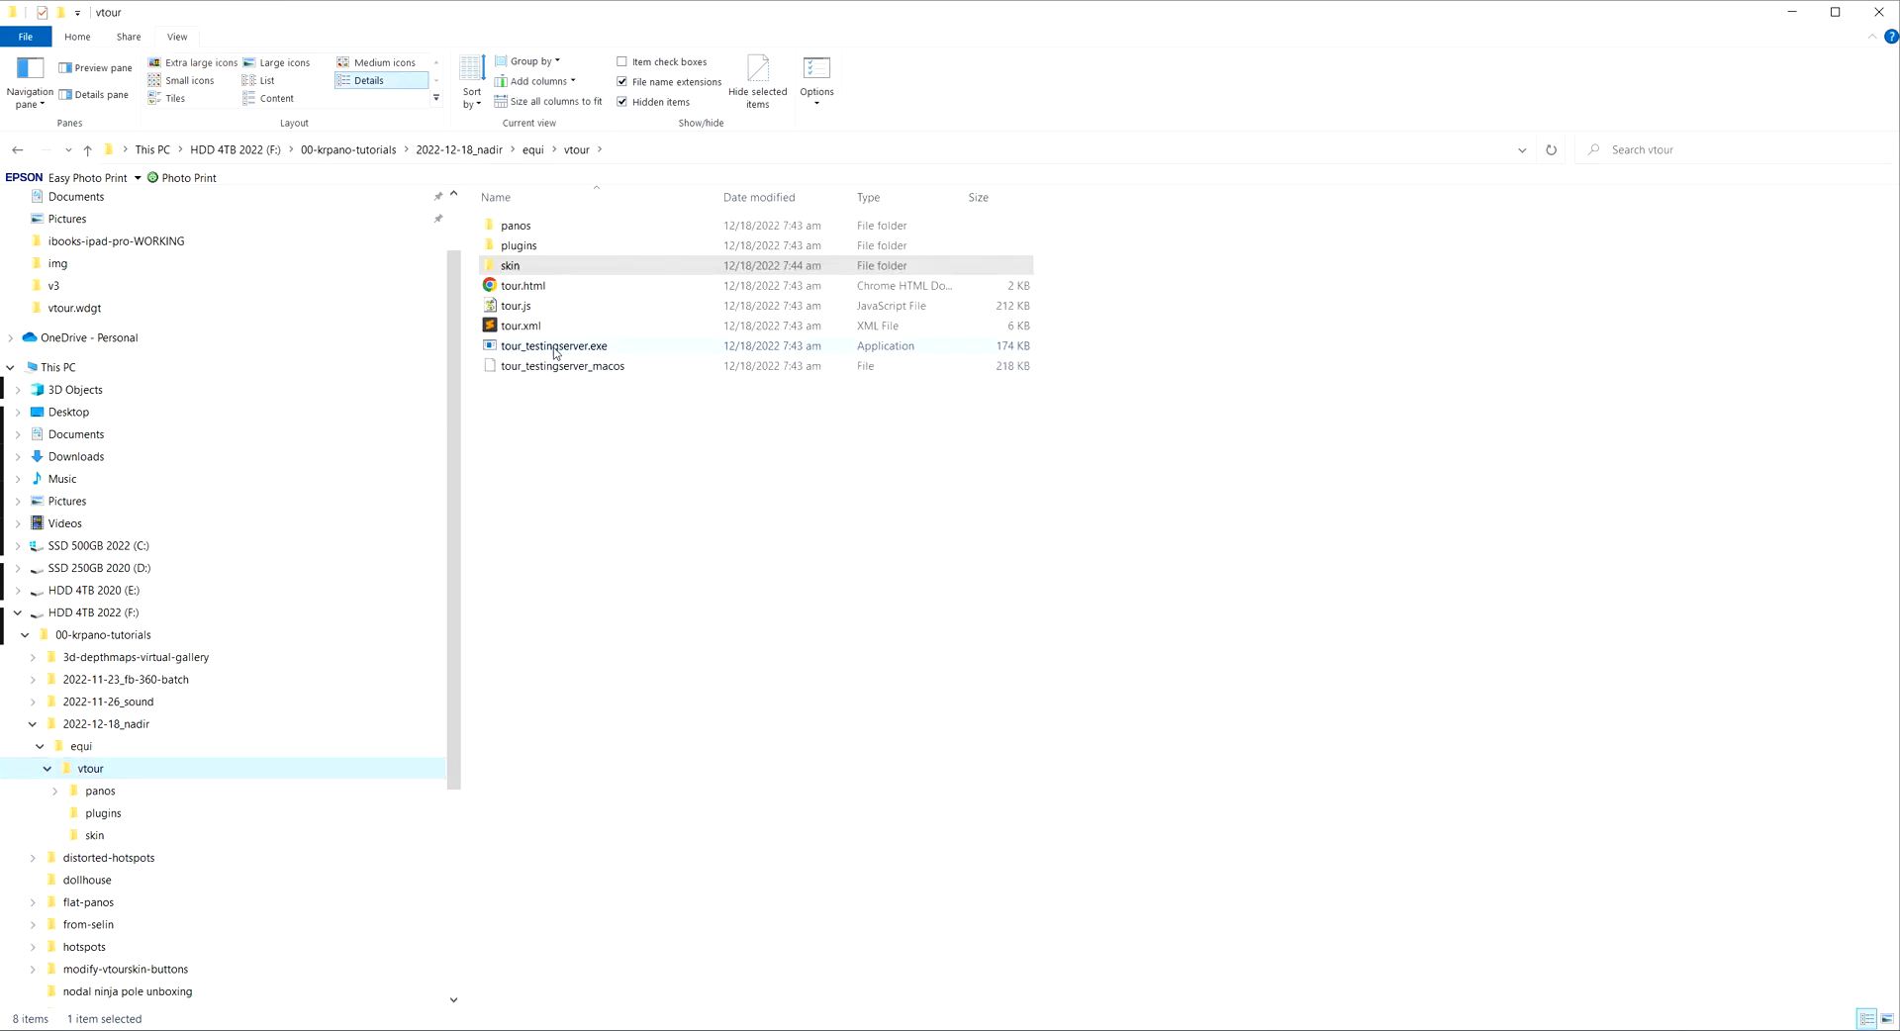
Step: Run tour_testingserver.exe from the vtour folder
double_click(553, 345)
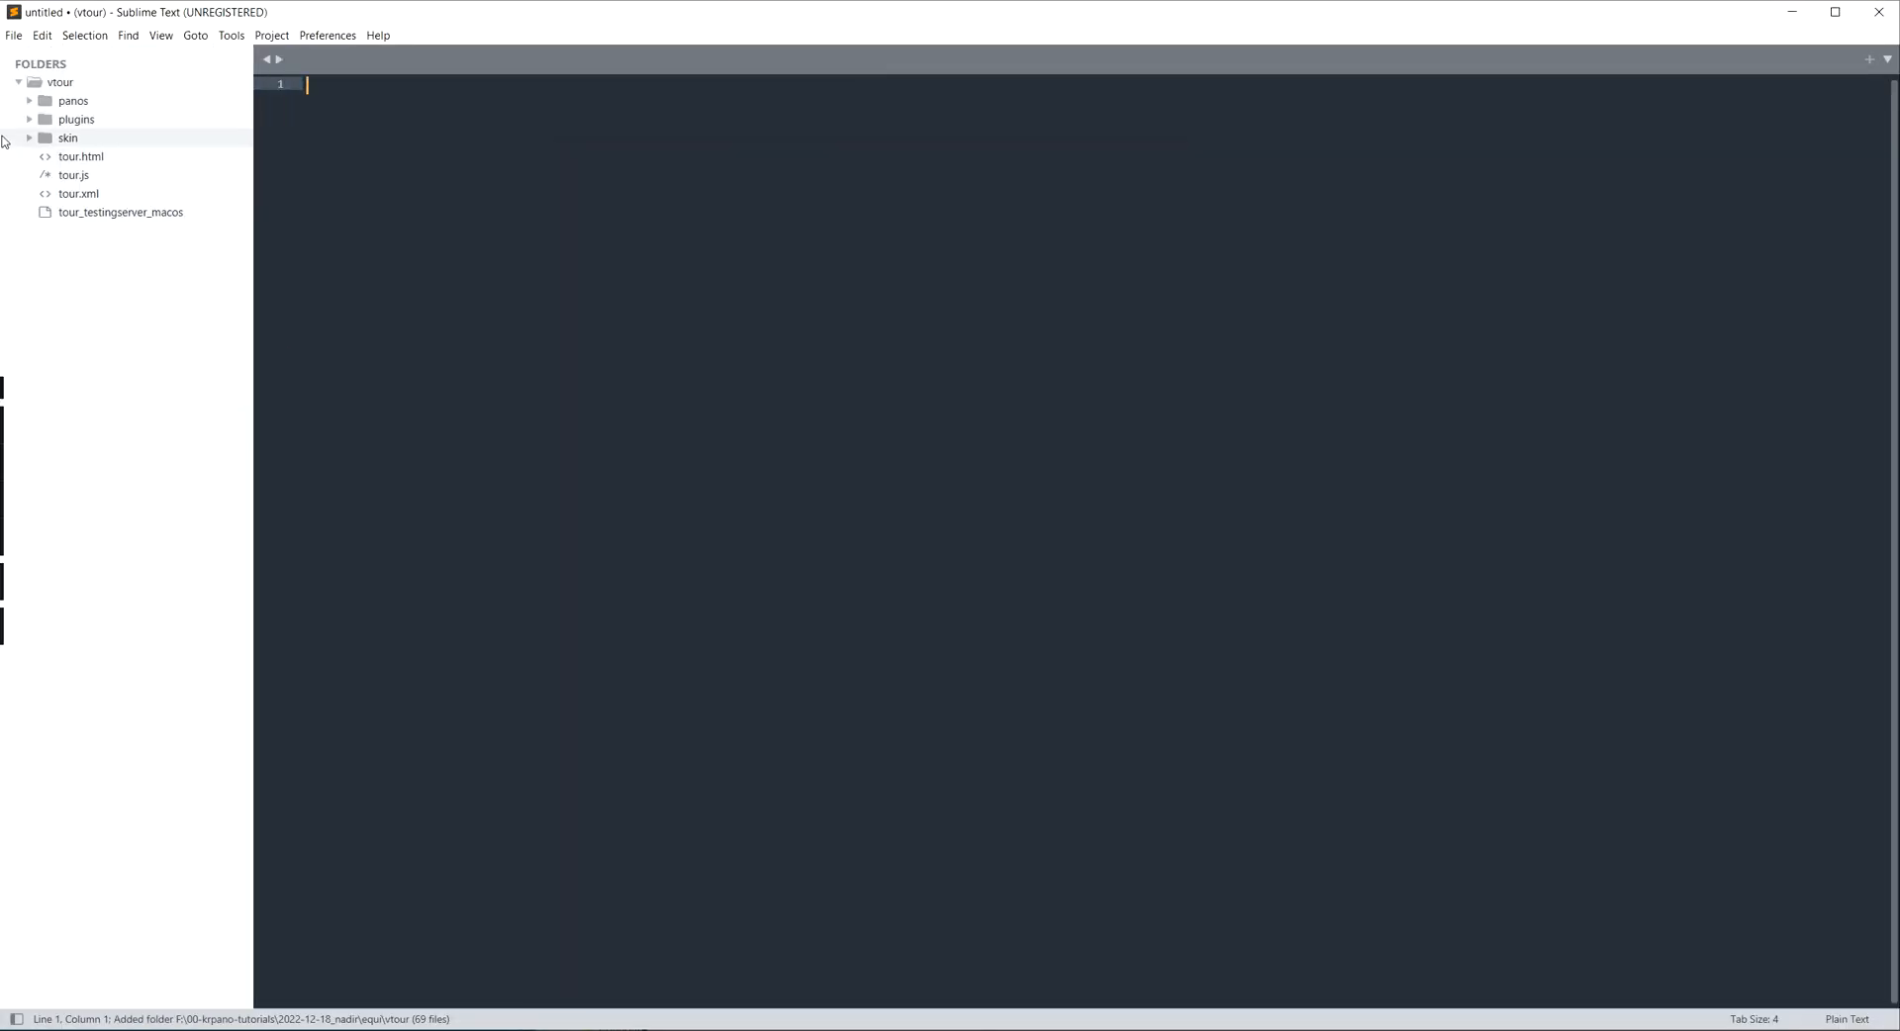
Step: Paste the nadir logo hotspot XML at the end of vtourskin.xml, pointing its url to nadir-cap.png
click(73, 136)
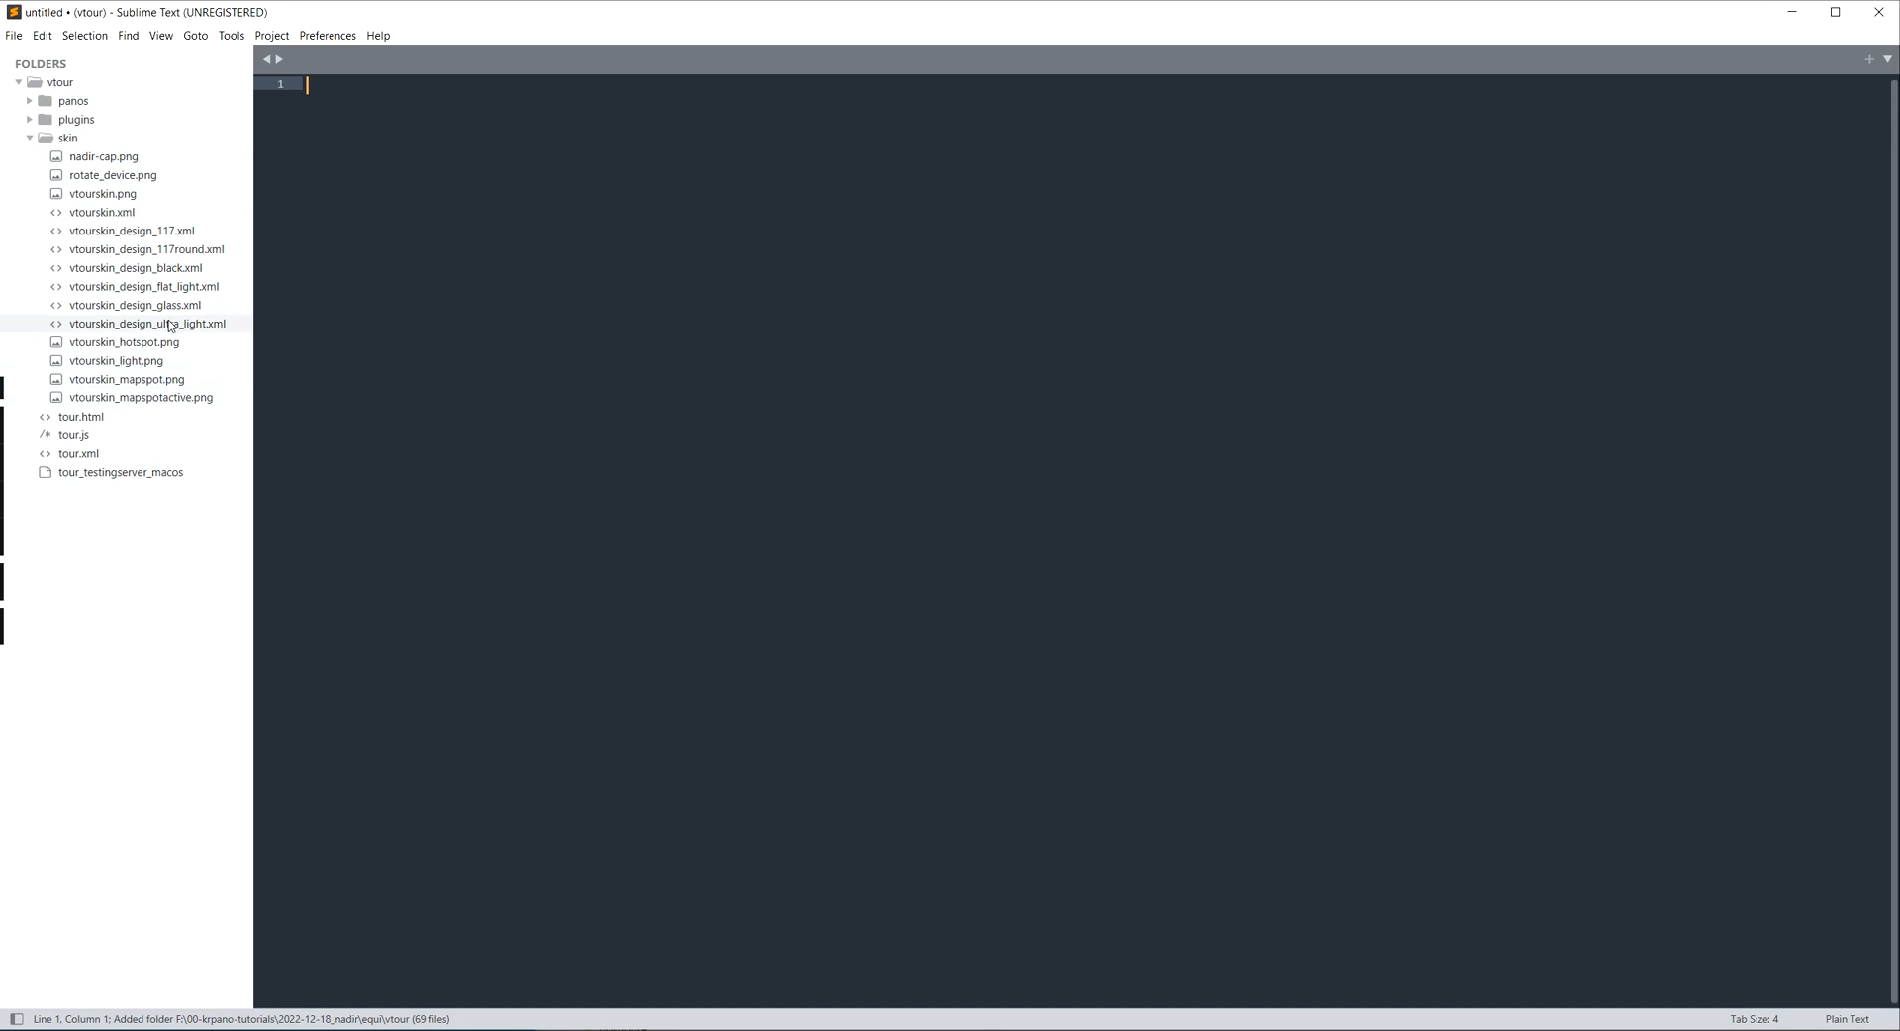
double_click(95, 211)
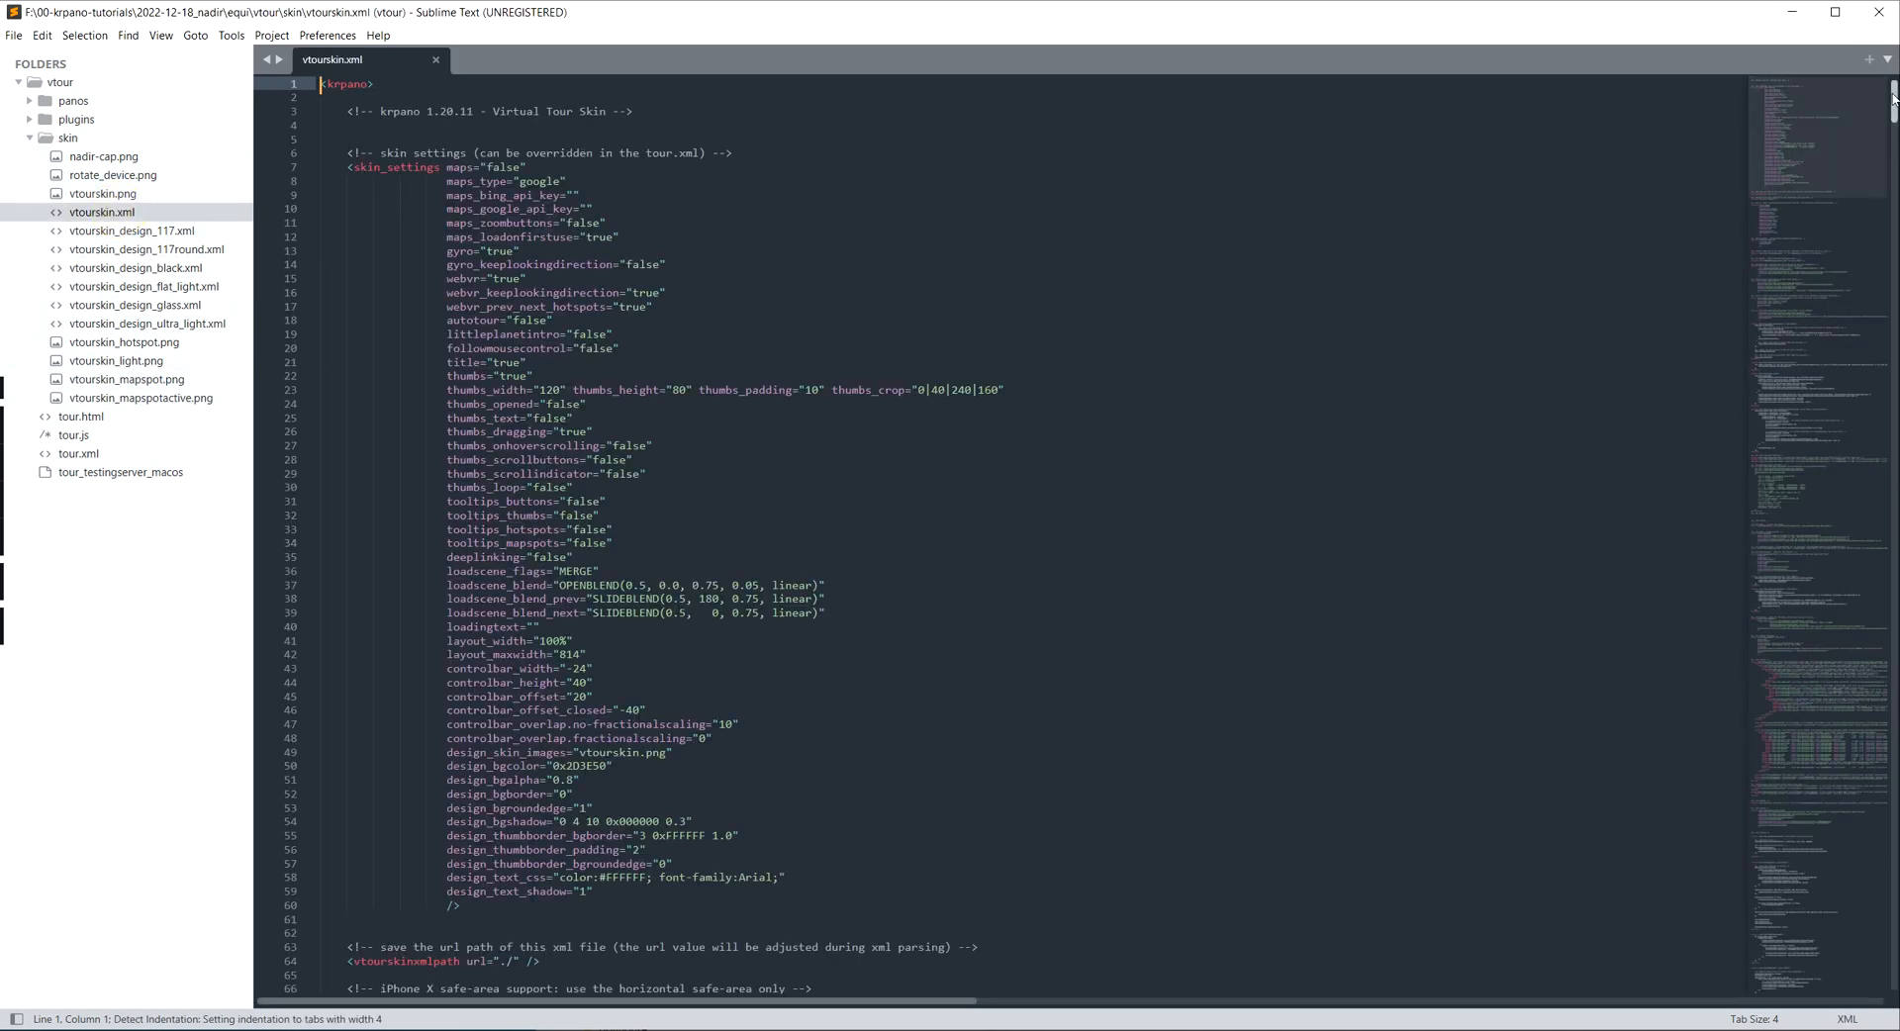
scroll(down, 3)
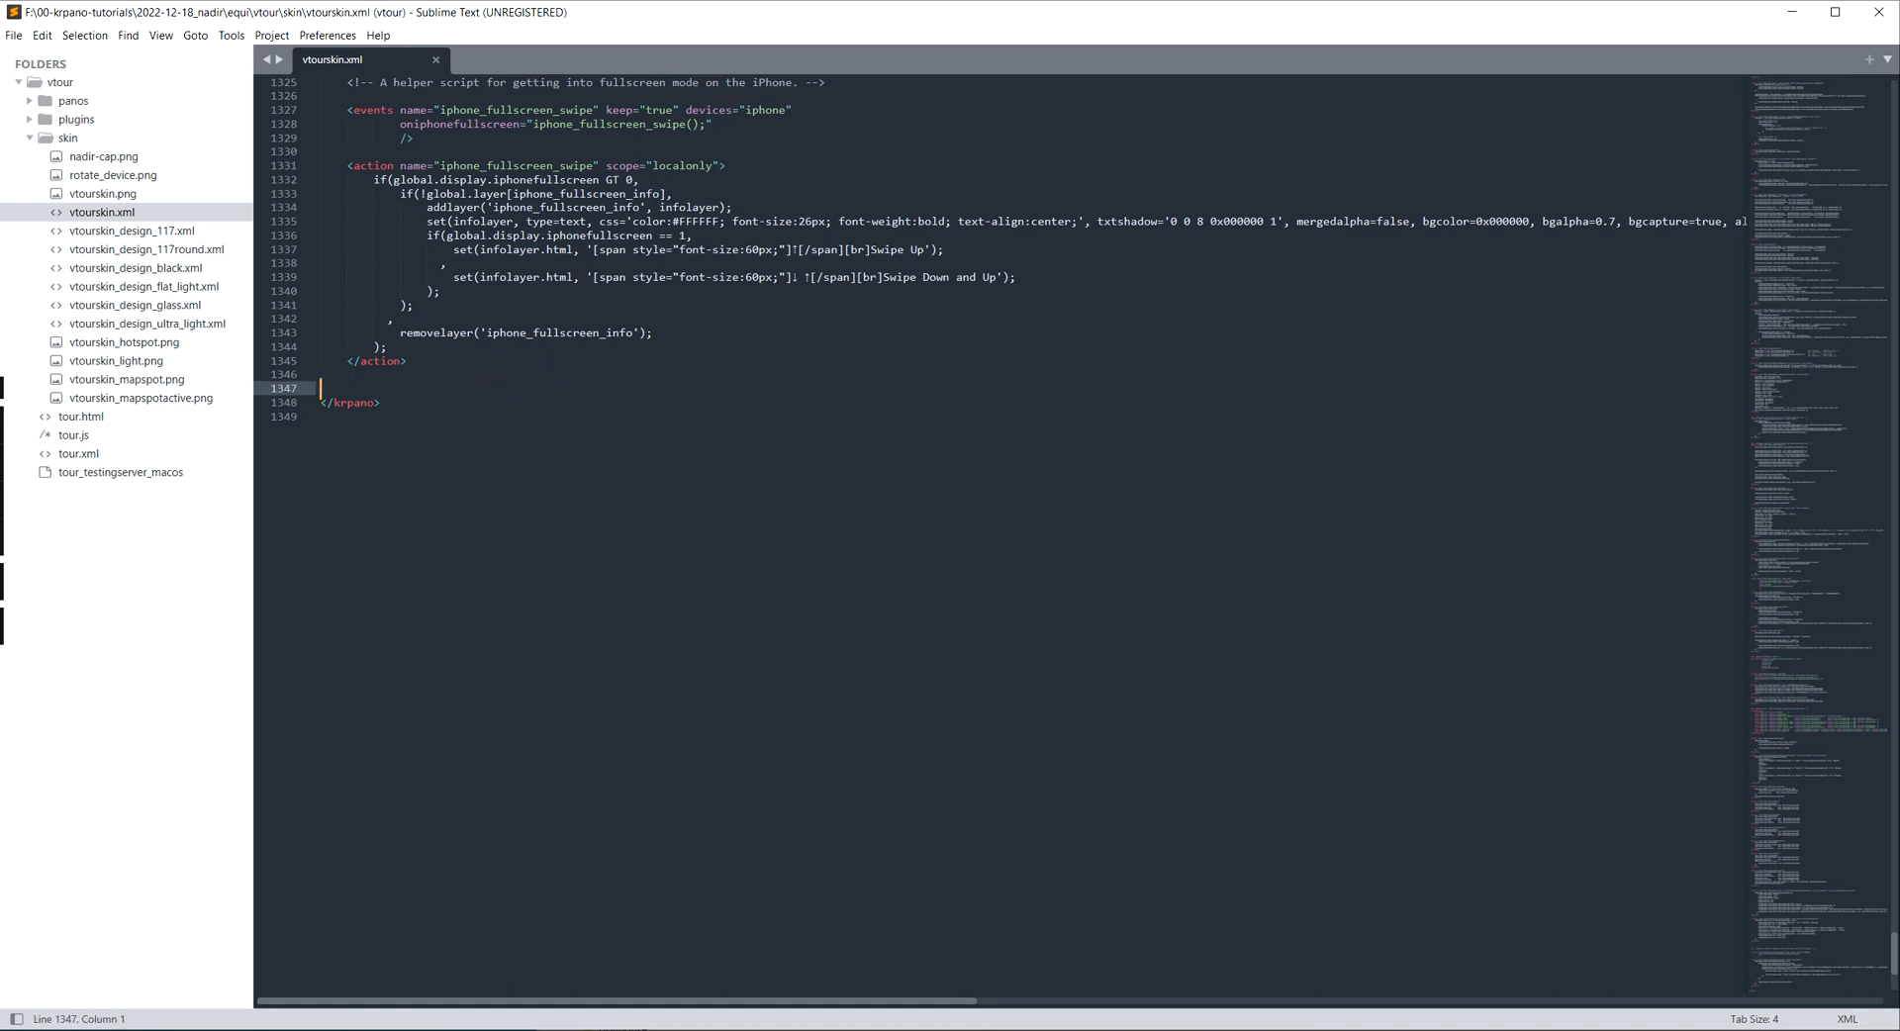
key(enter)
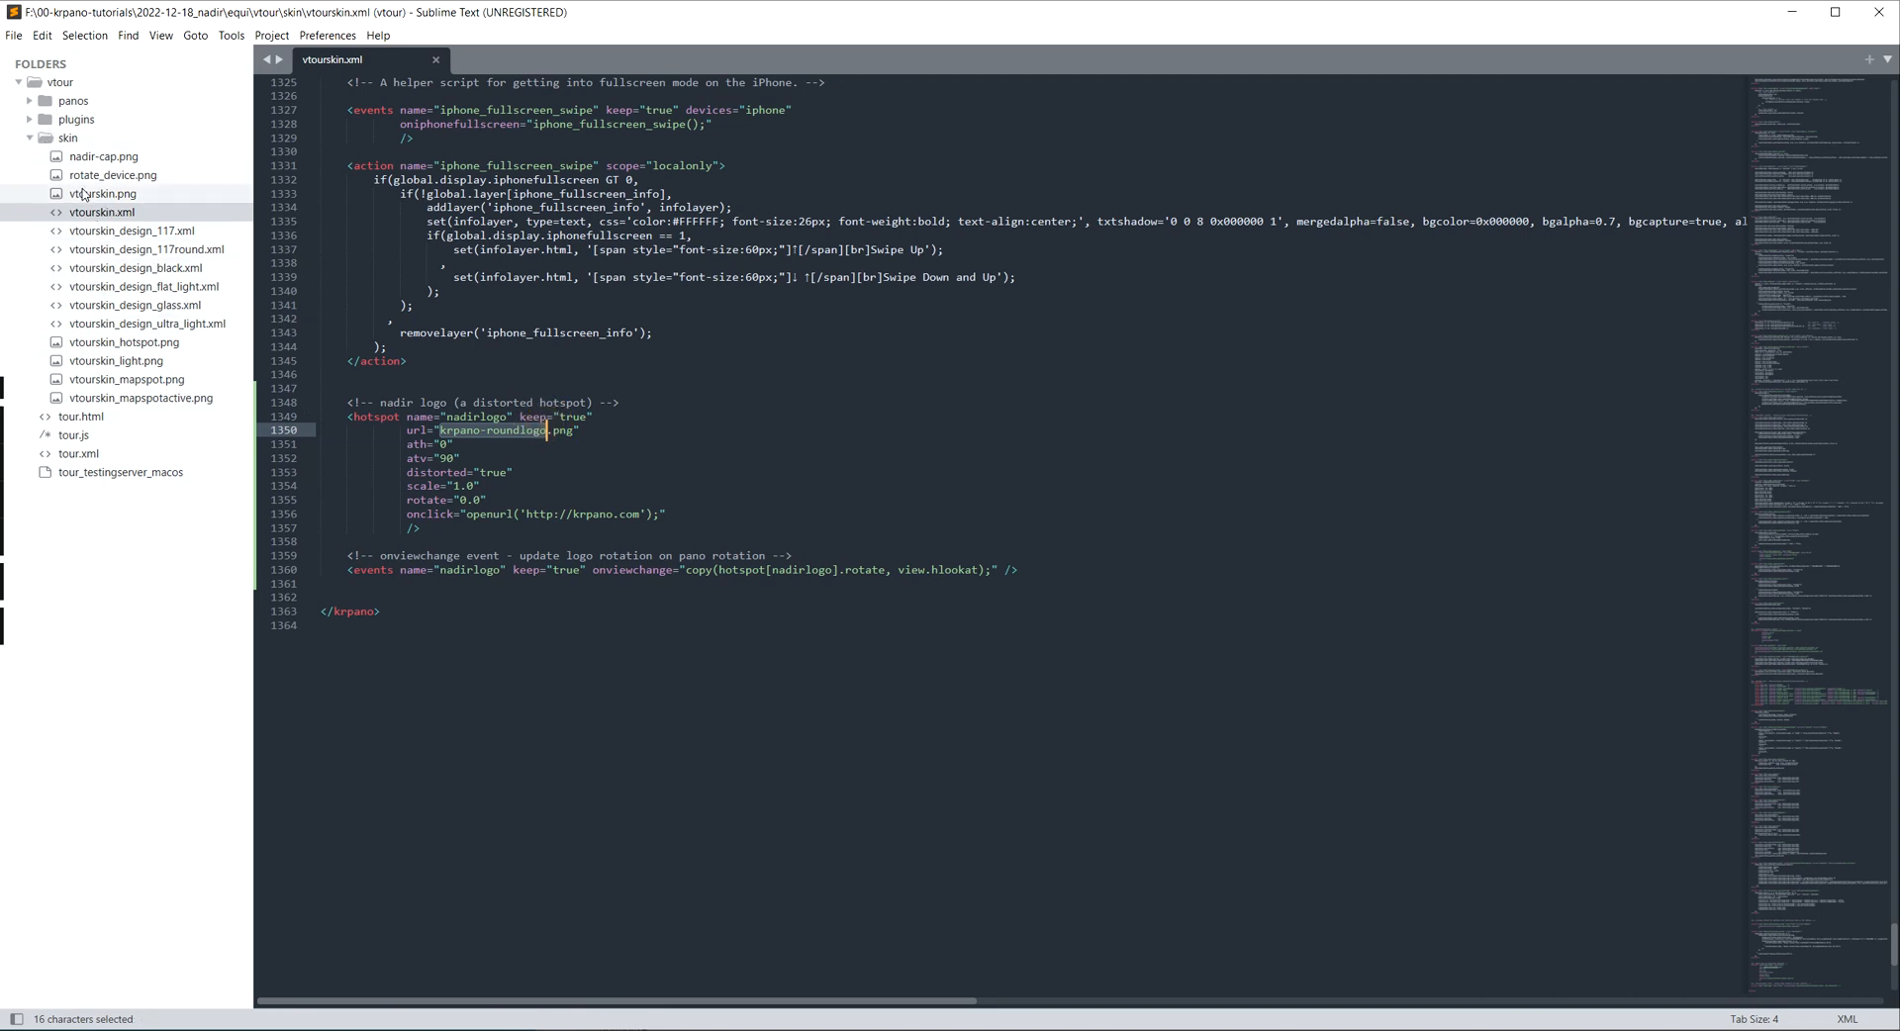
text(nadir-cap.png")
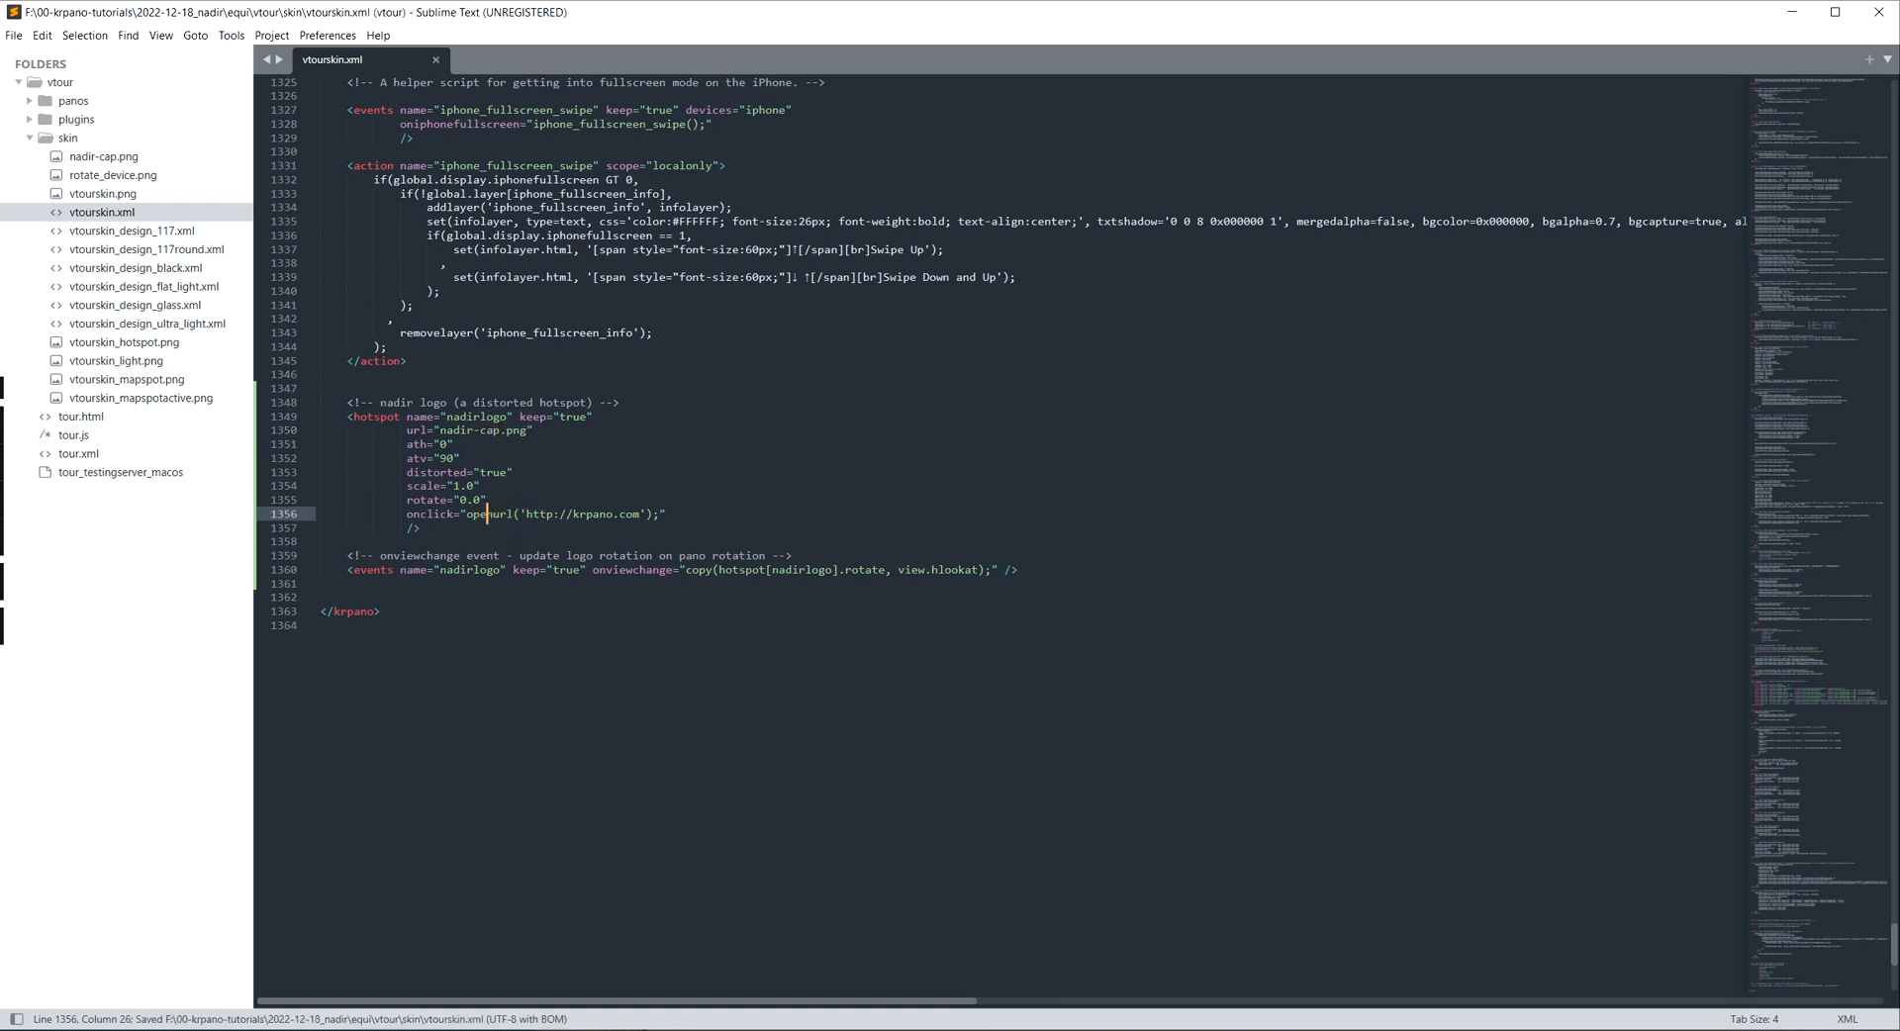
key(ctrl+x)
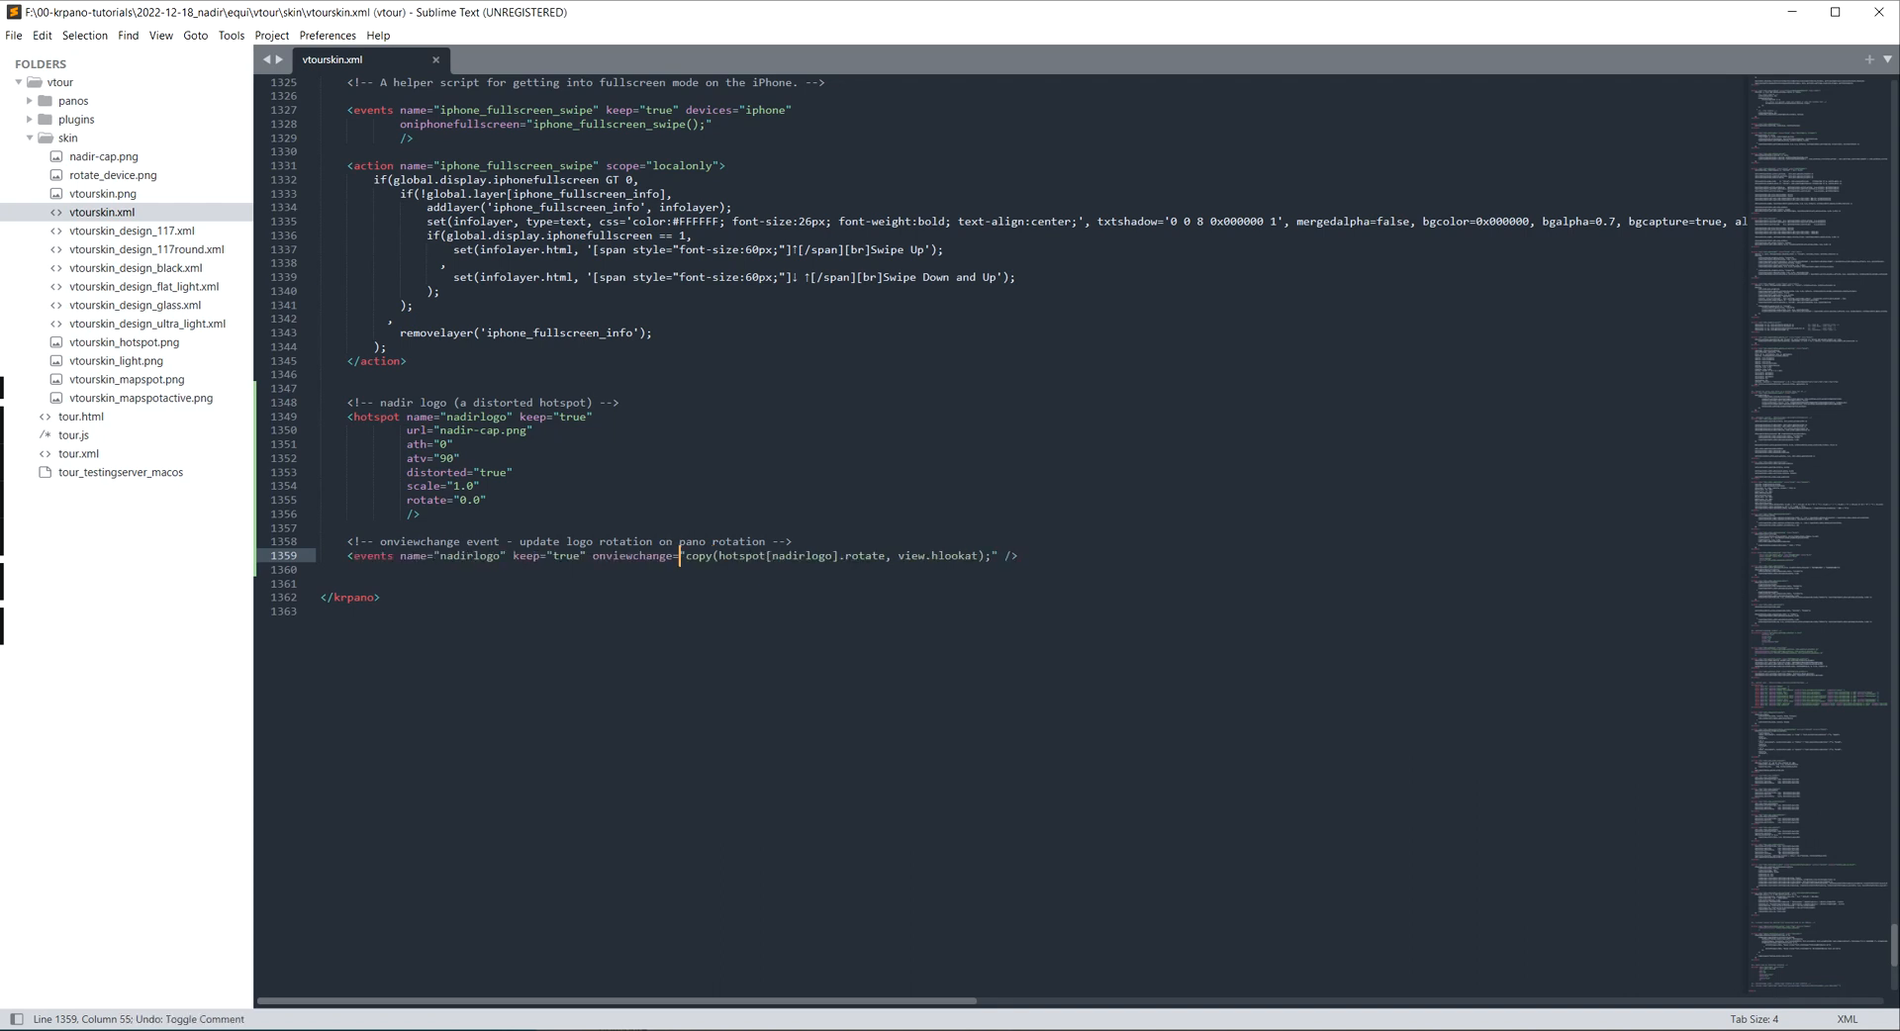
Step: Comment out the nadirlogo onviewchange events line and add capture="false" to the hotspot
key(ctrl+/)
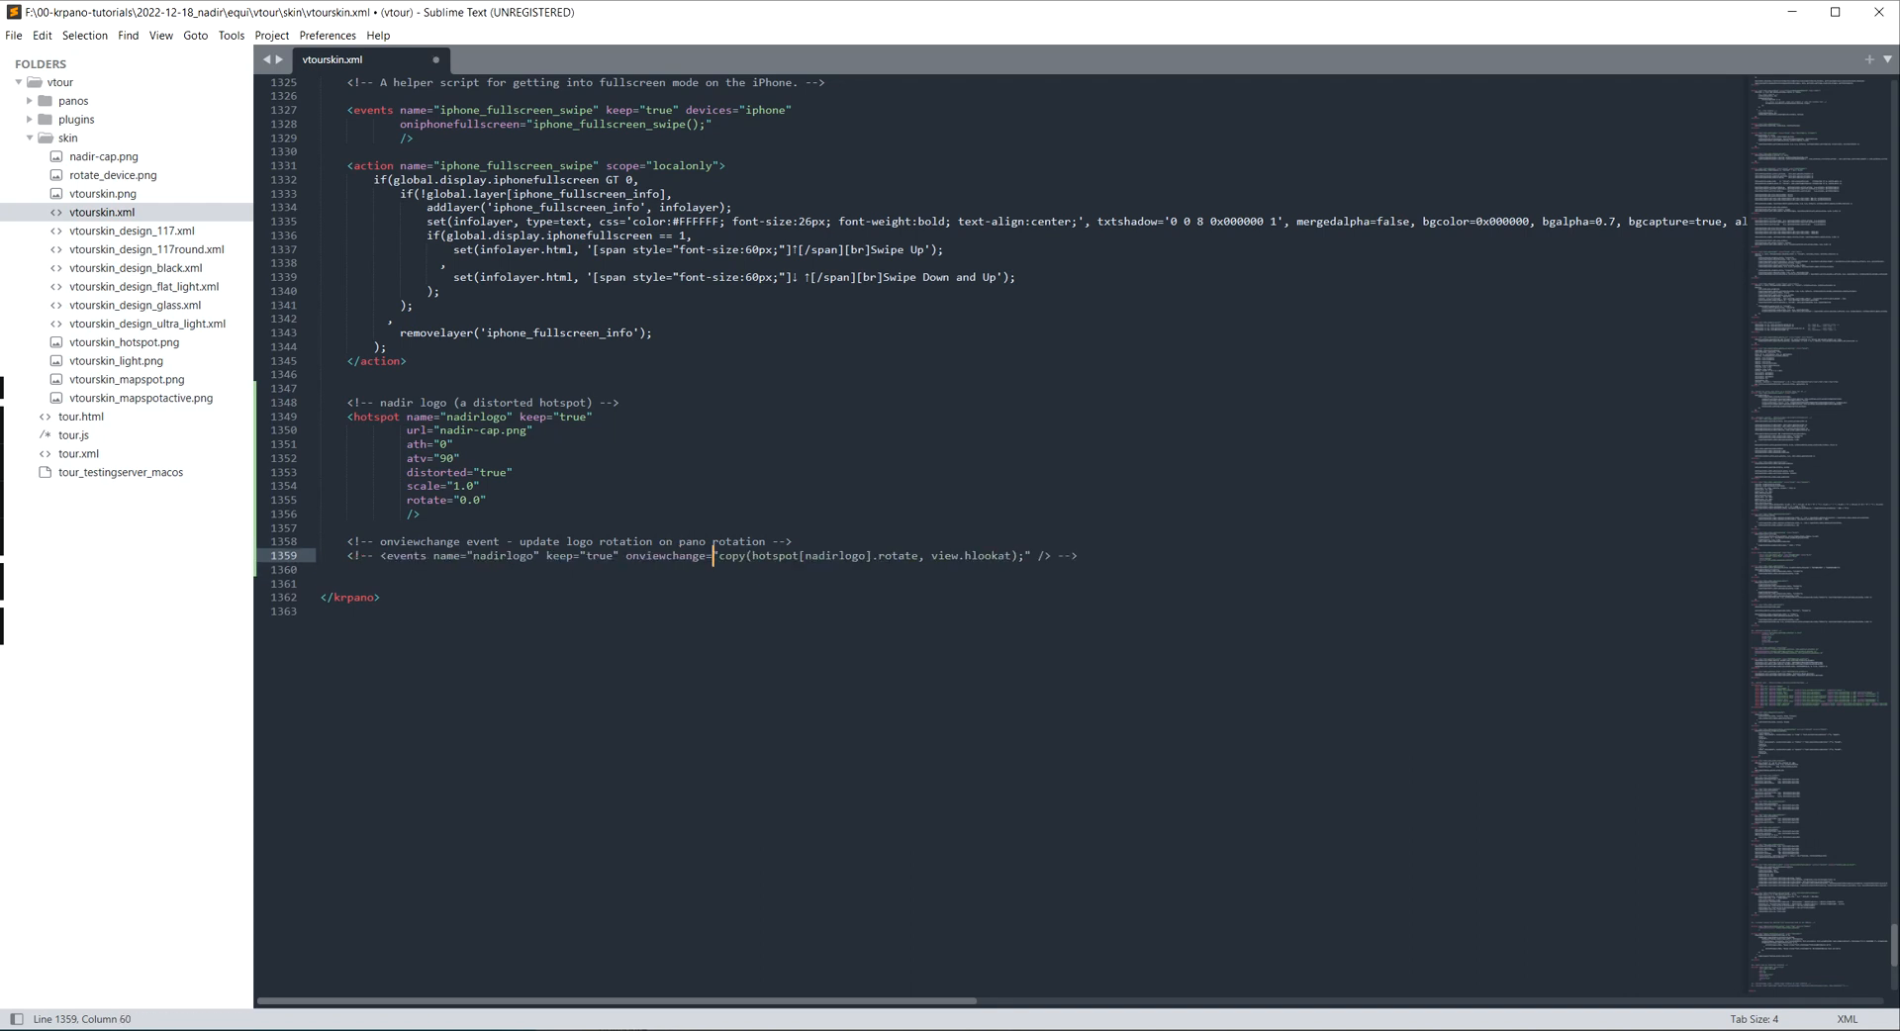
key(ctrl+/)
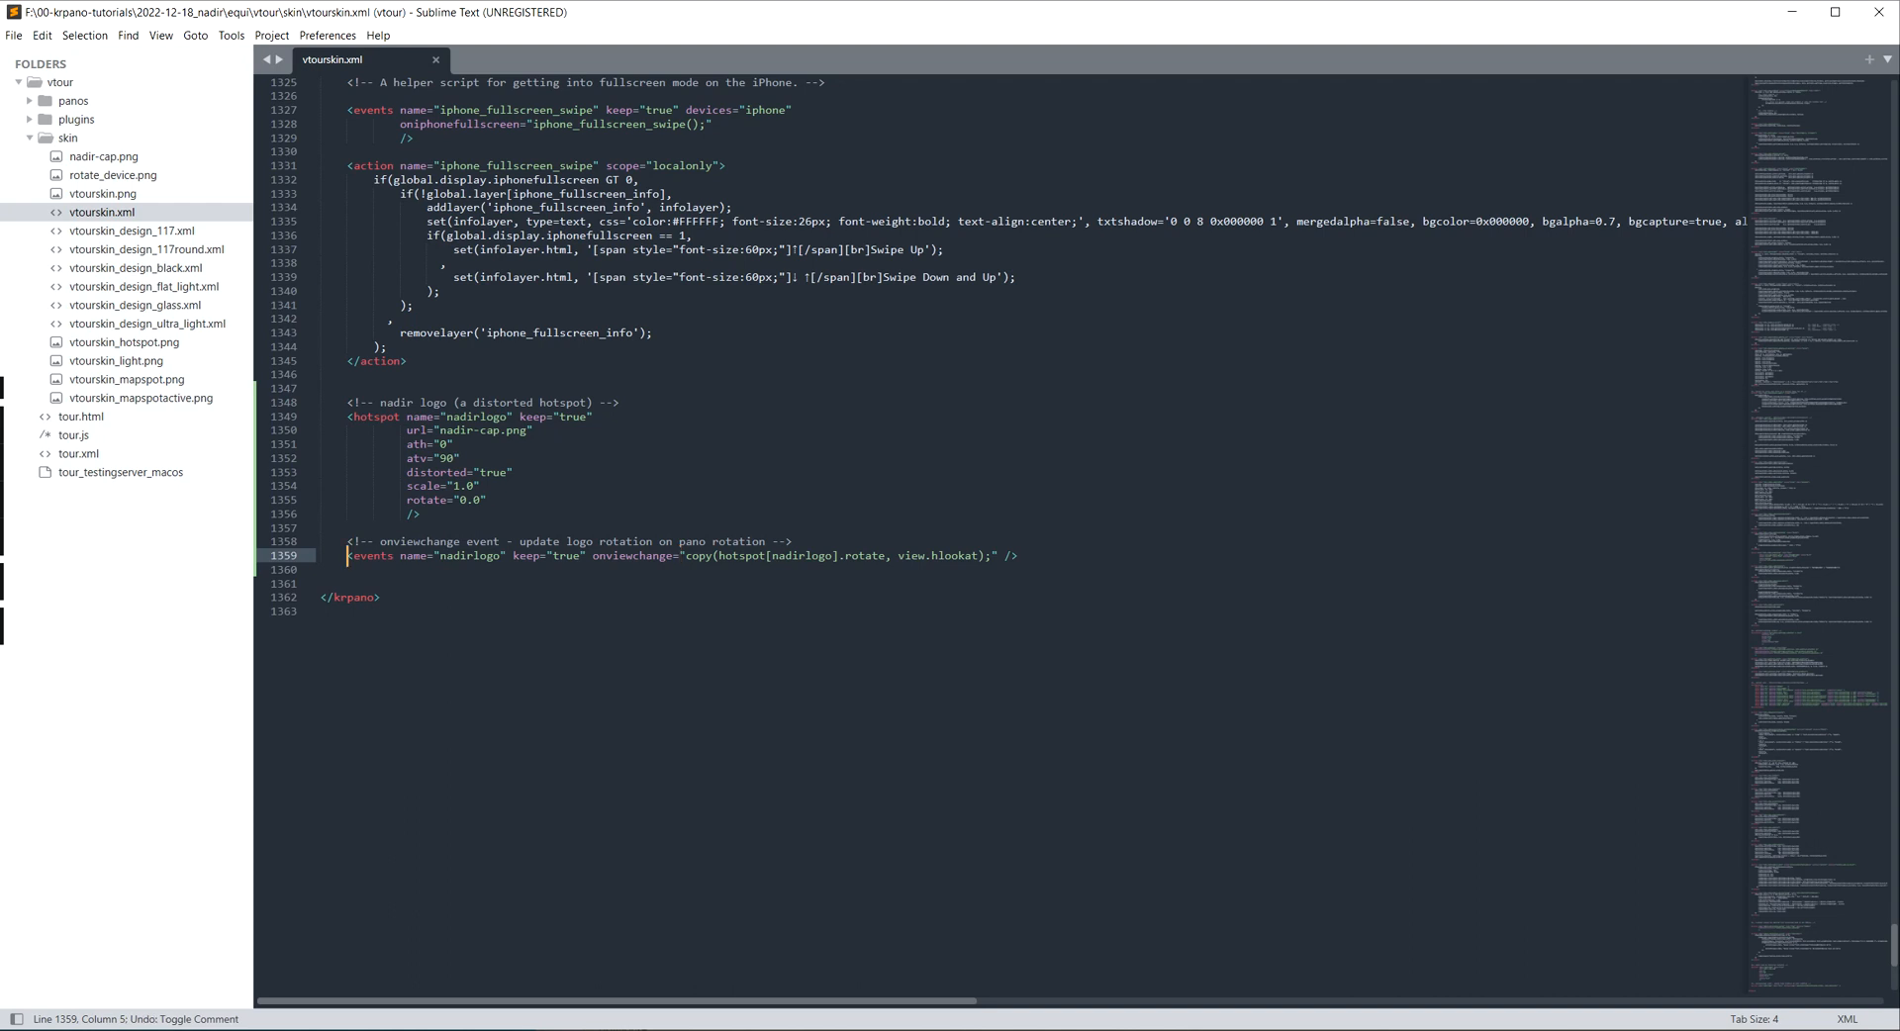
key(ctrl+/)
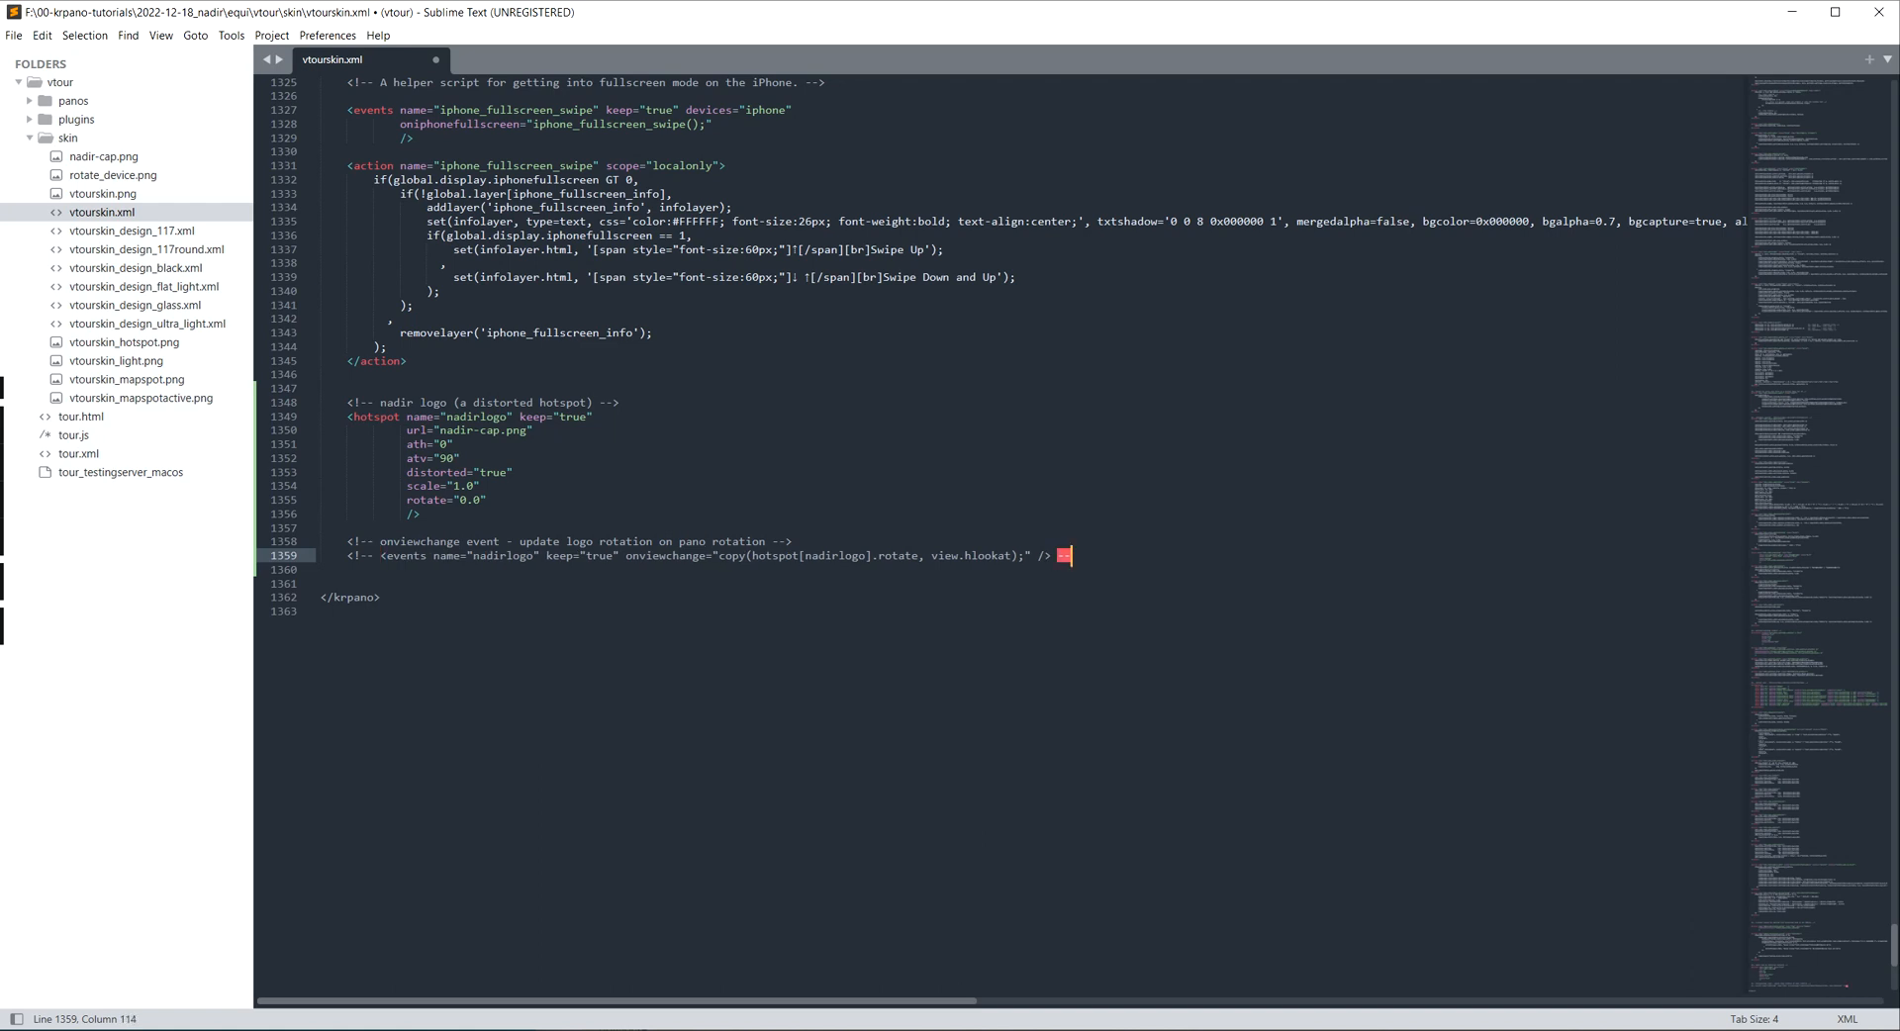
text(-->)
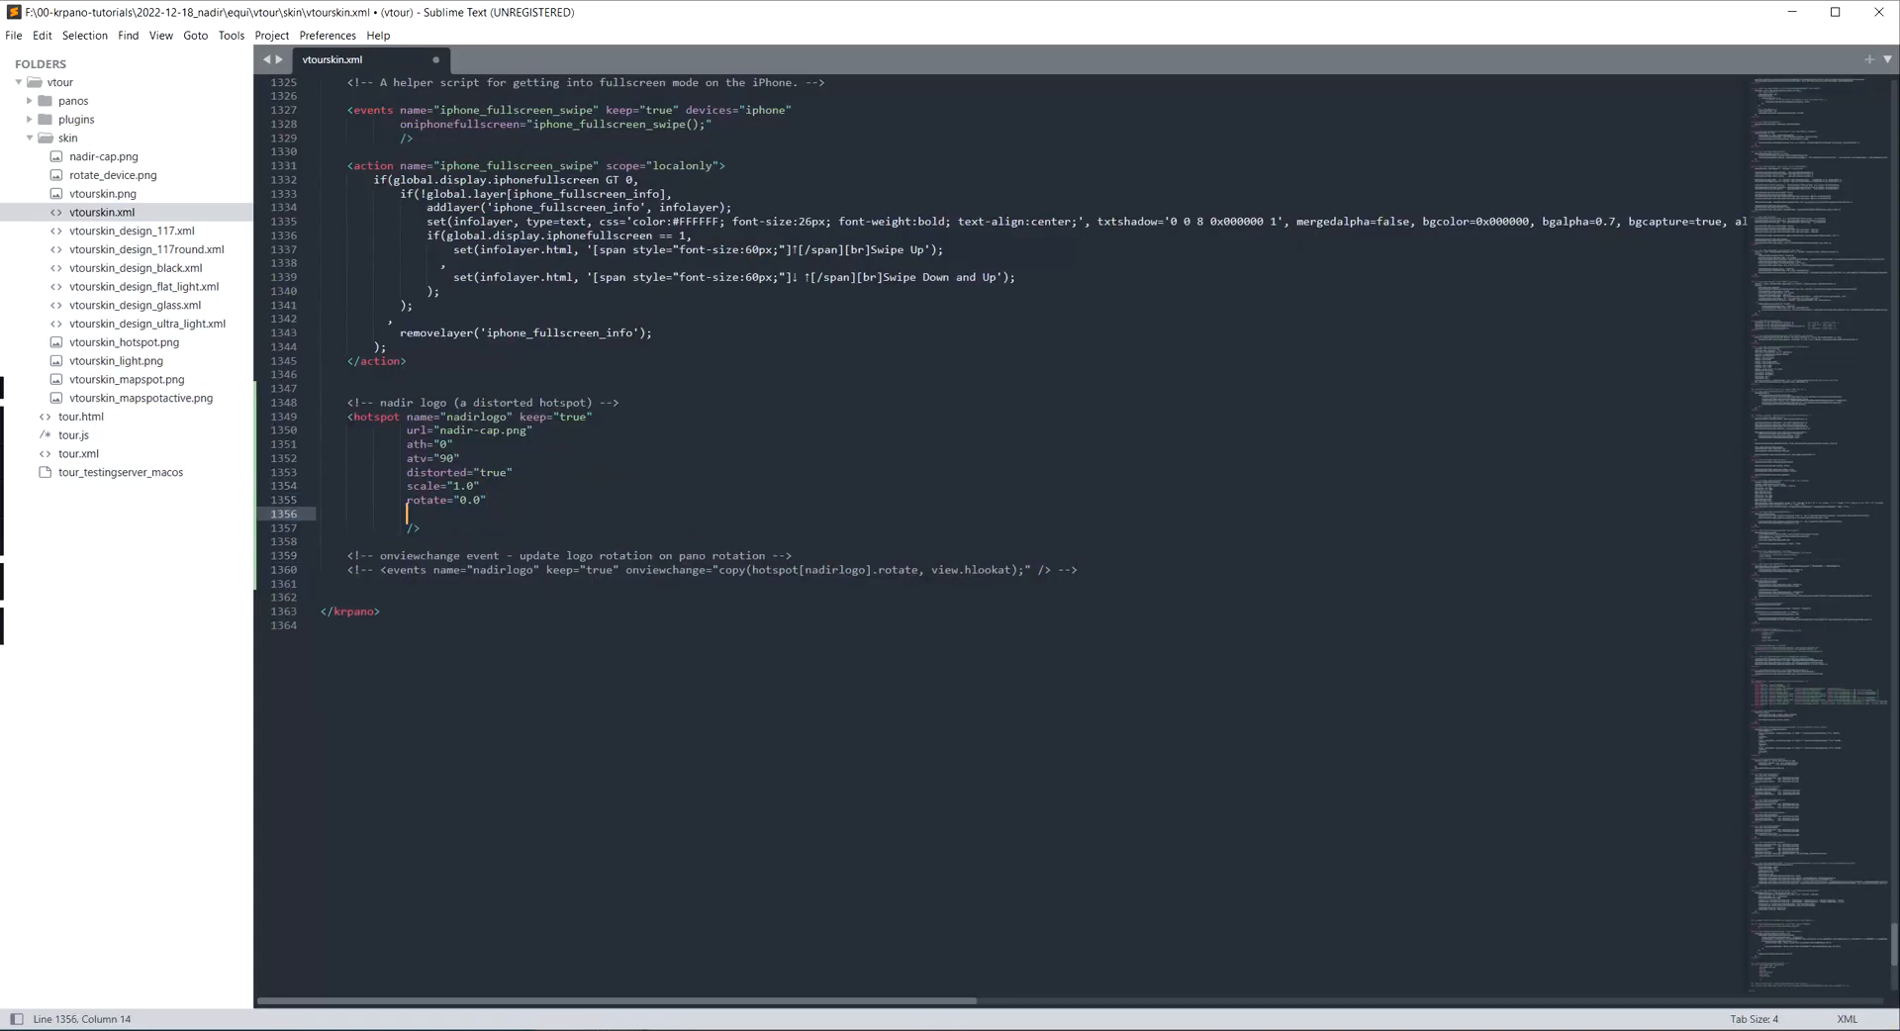
text(capture="fal)
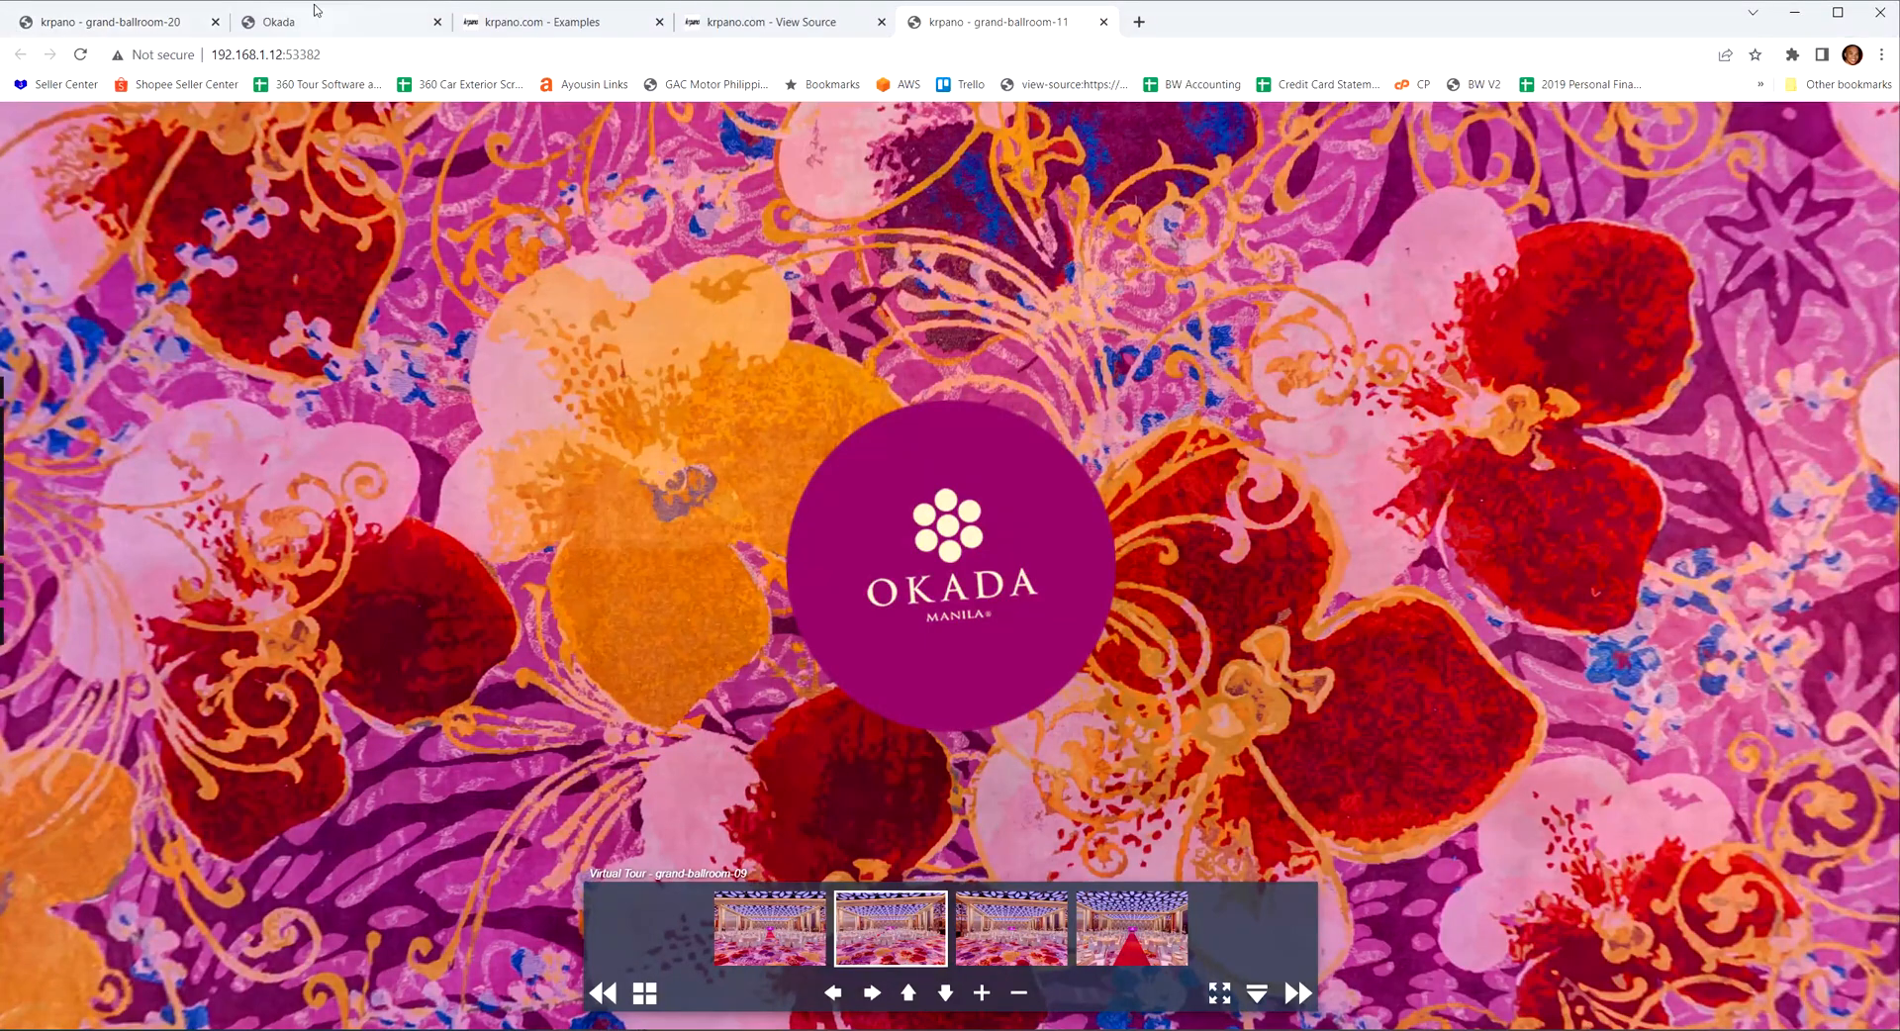
Step: In the Okada tour, switch to the Glass Ballroom scene via the side menu's Glass Ballroom group
click(277, 21)
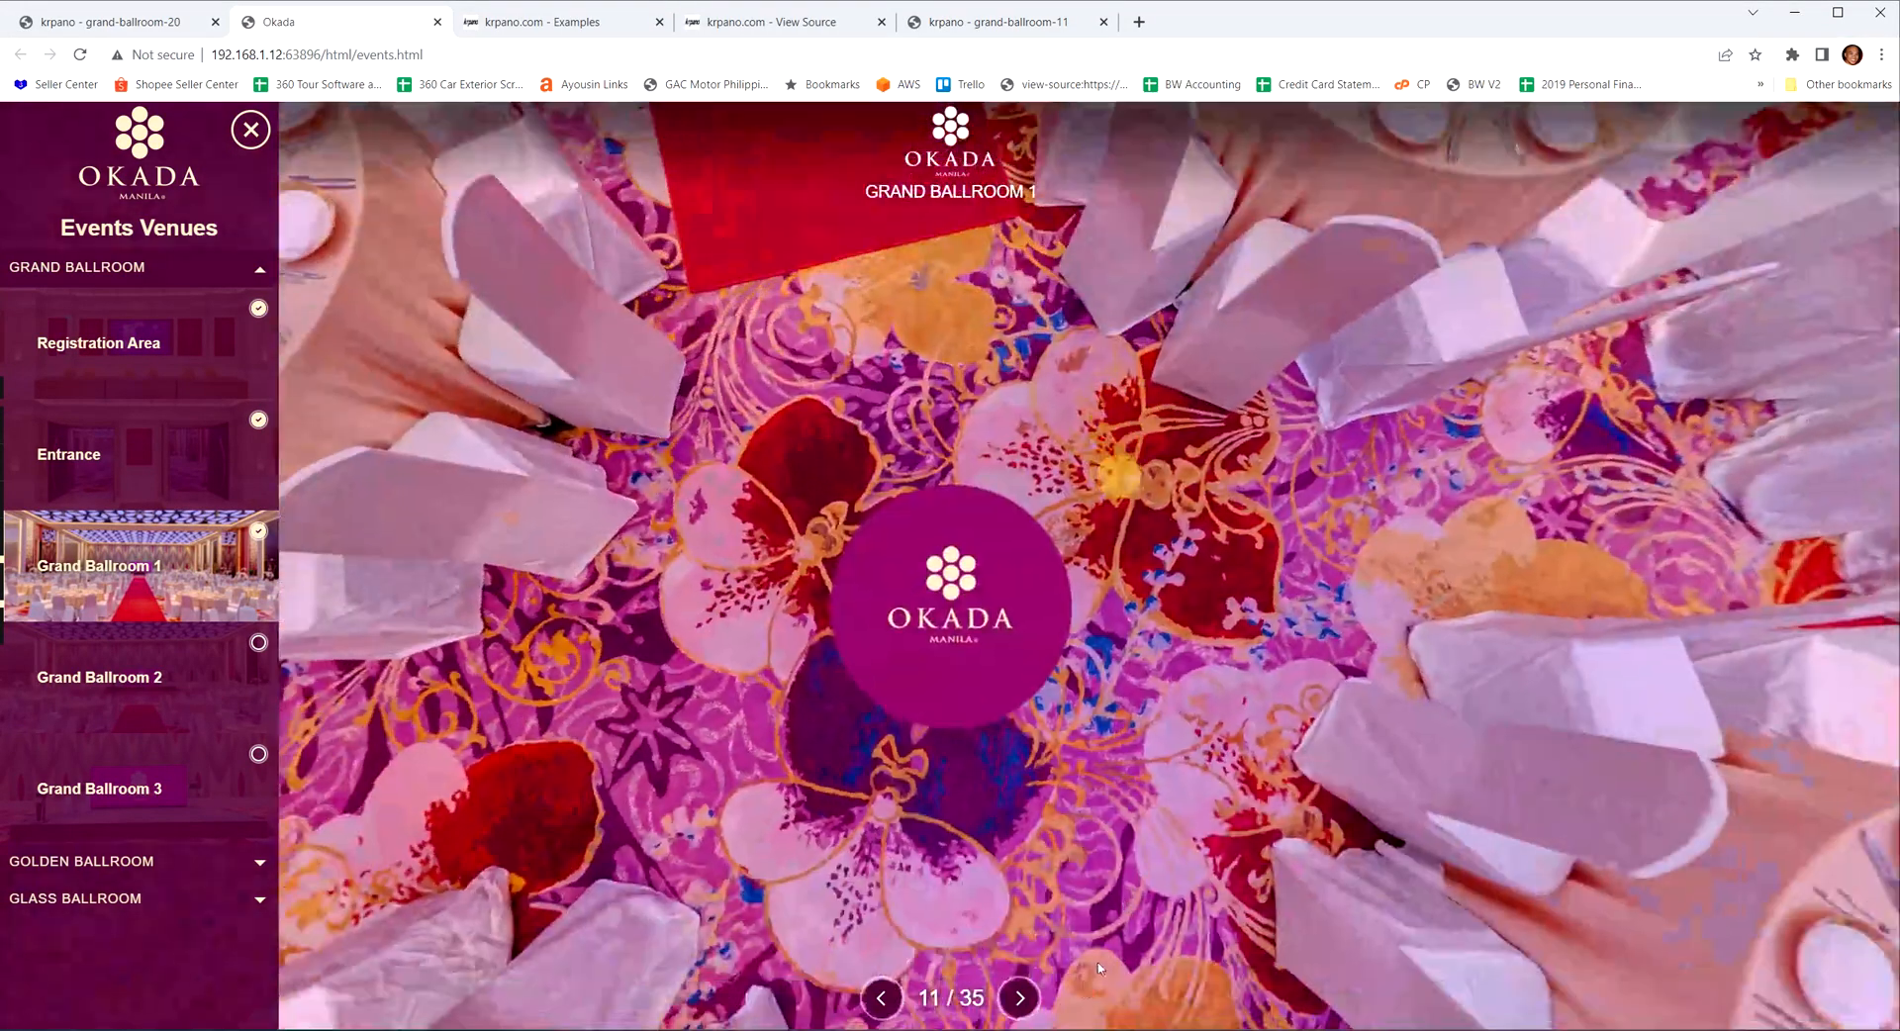
click(1023, 1023)
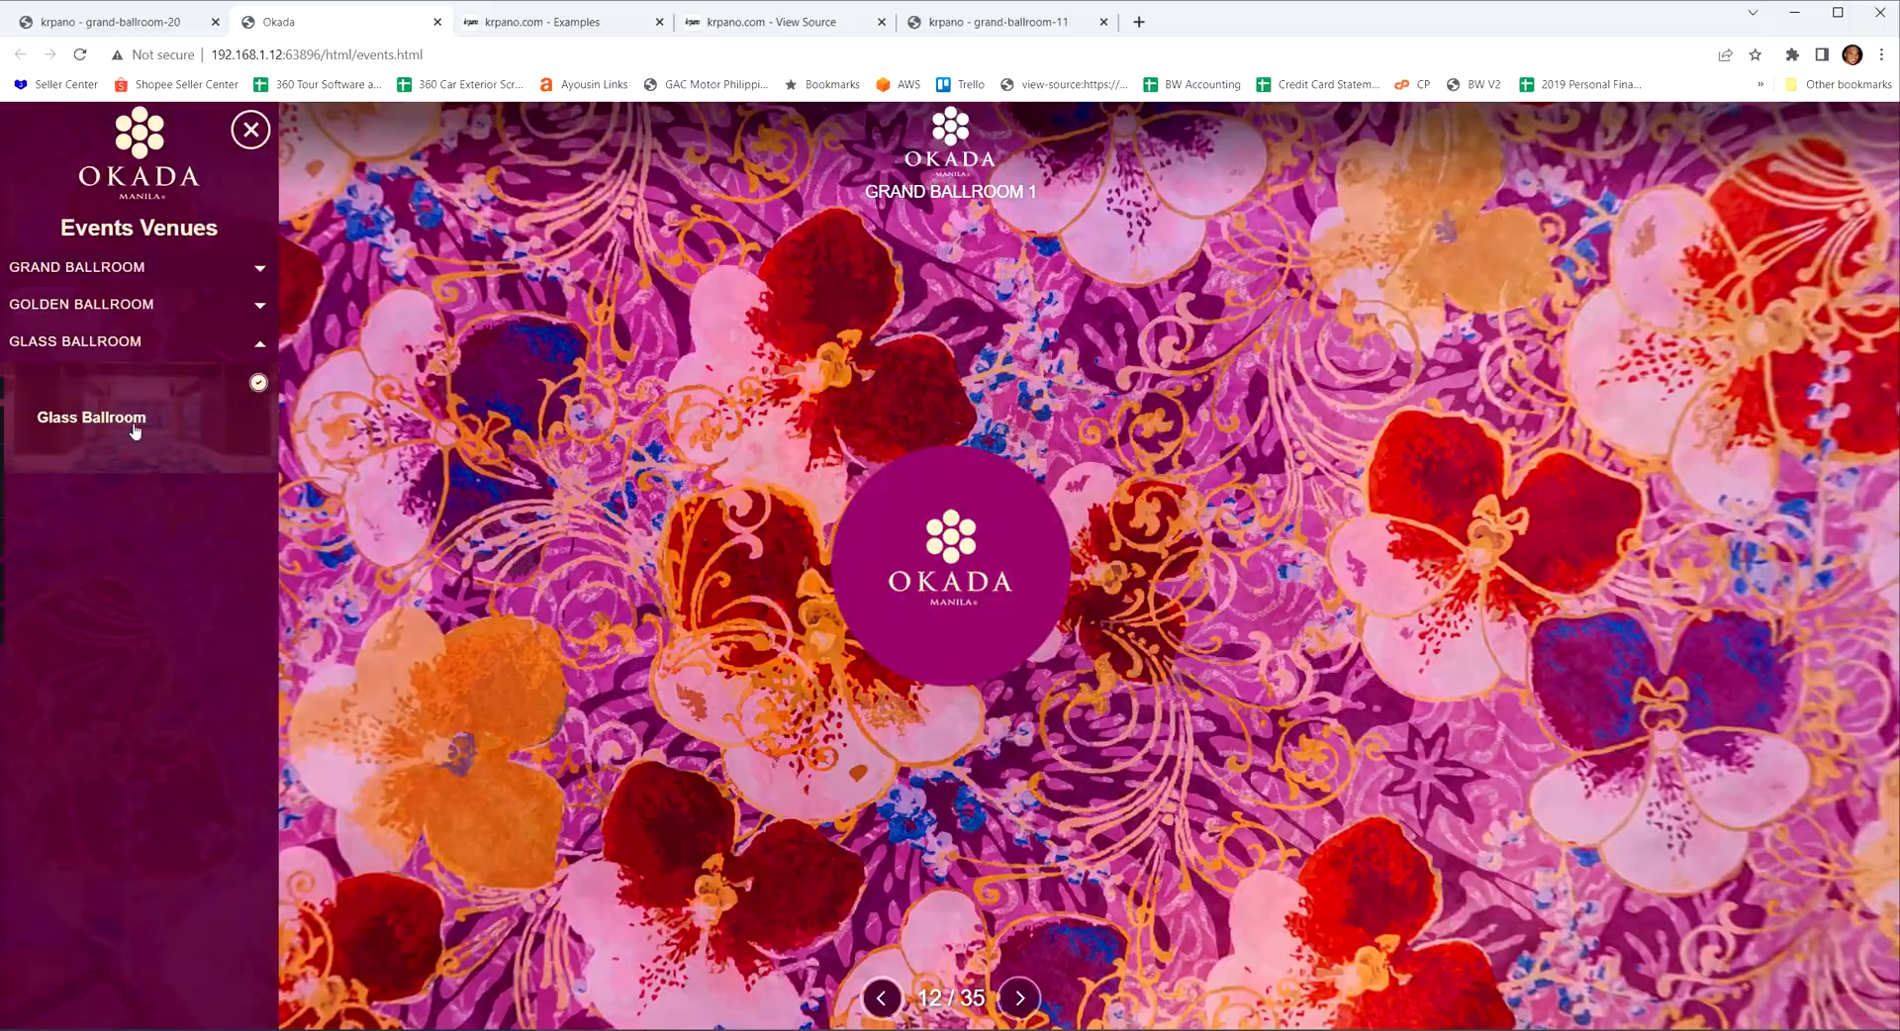
click(91, 418)
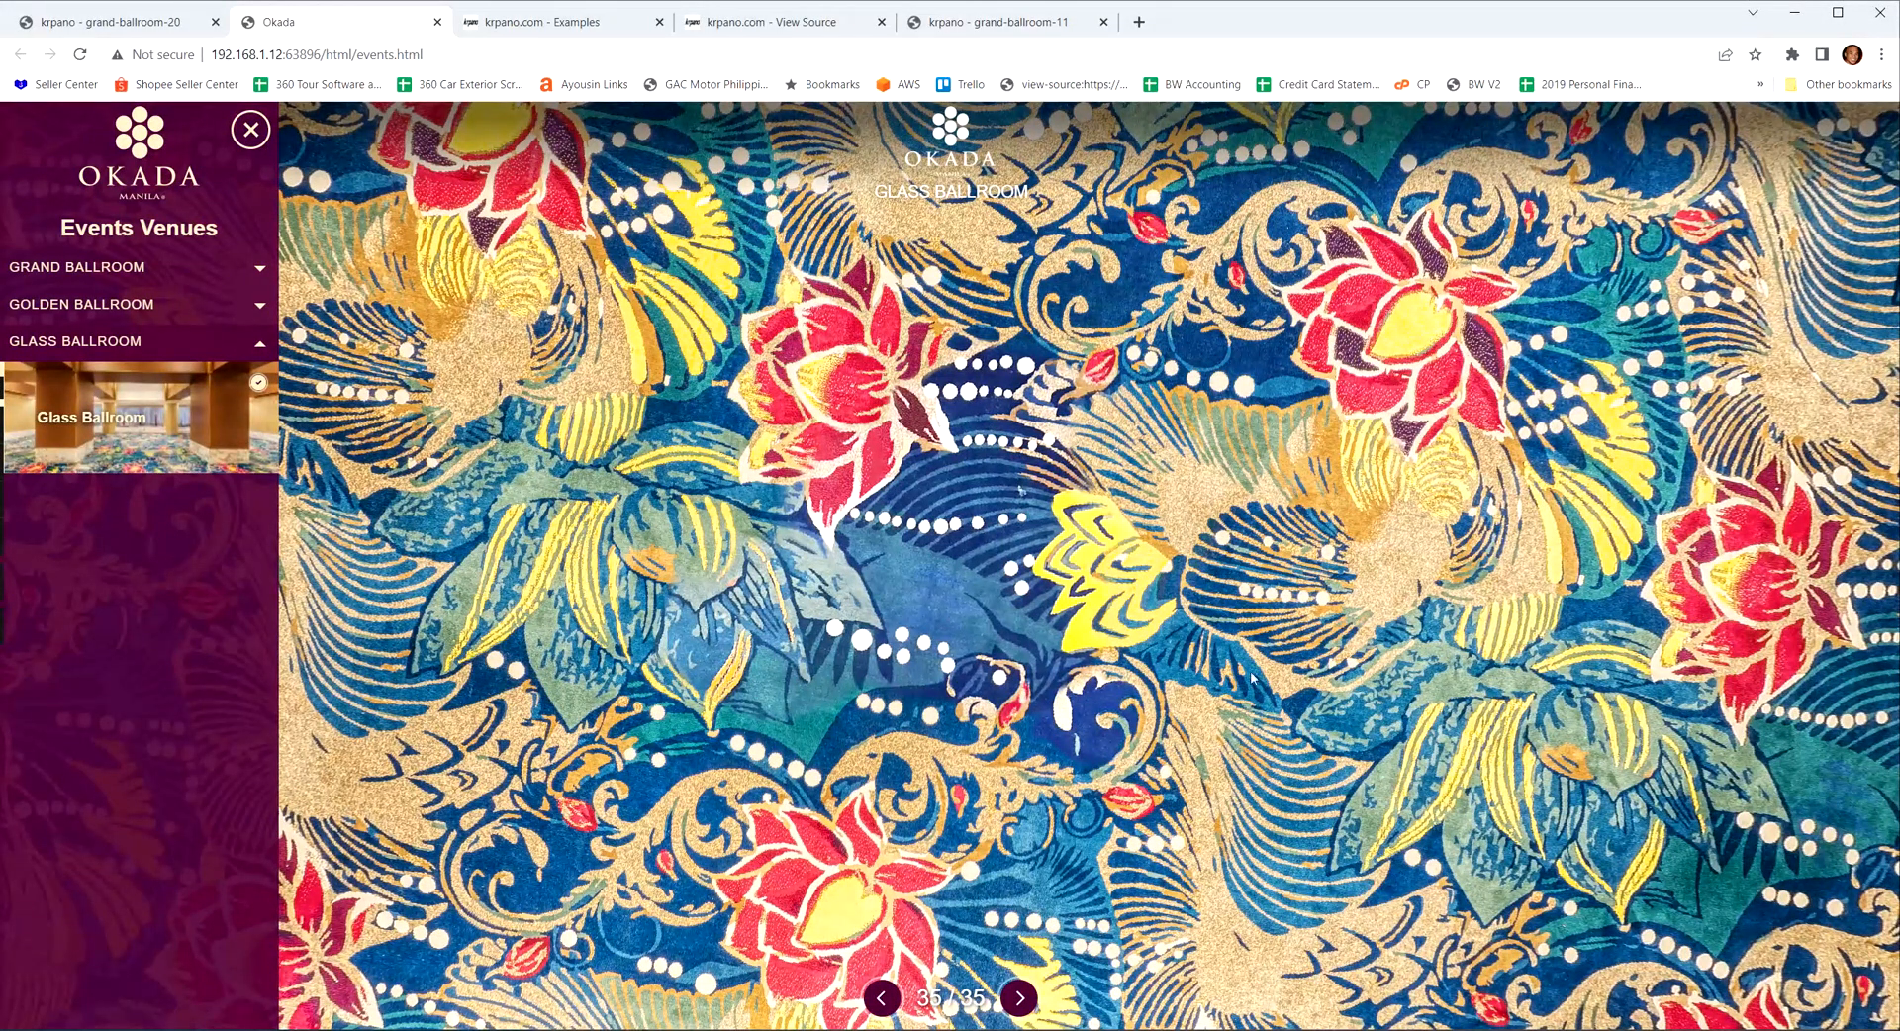
mouse_move(250, 308)
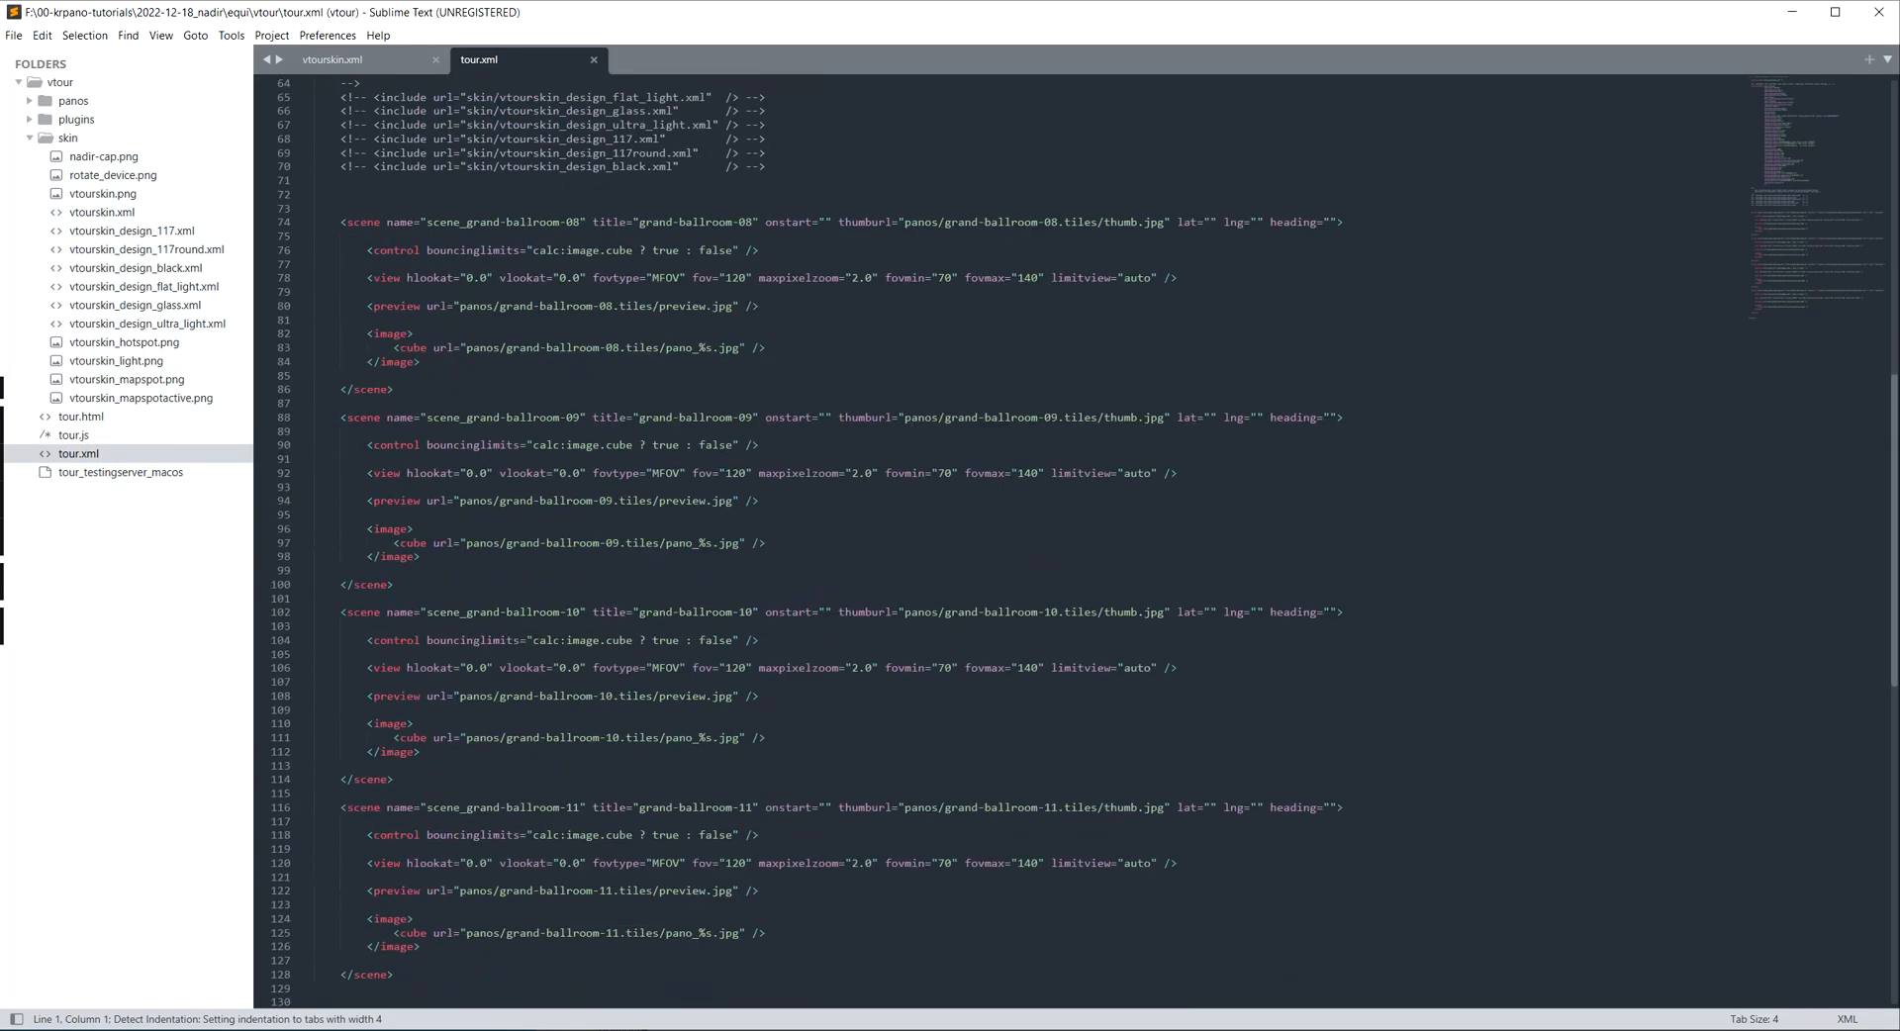
Step: Add a nadir="false" attribute to the scene_grand-ballroom-11 tag in tour.xml, fixing a mistyped name
scroll(down, 3)
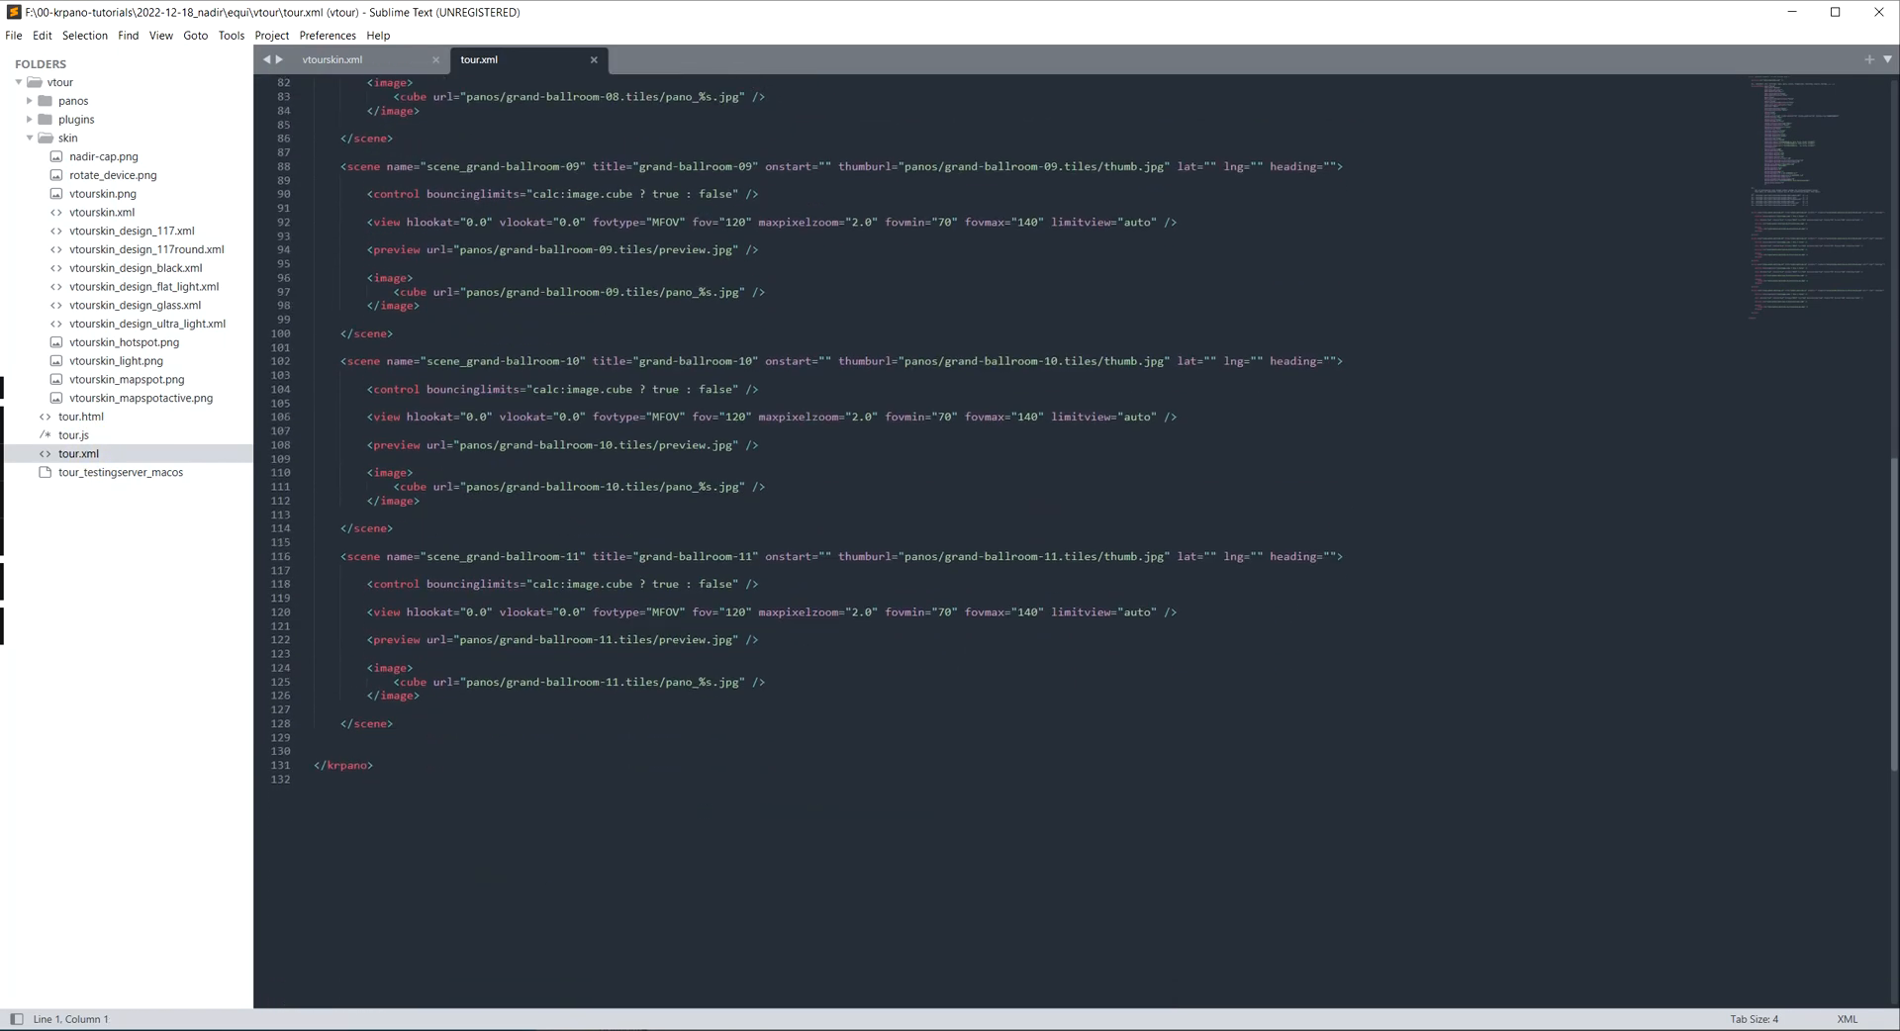
click(1333, 555)
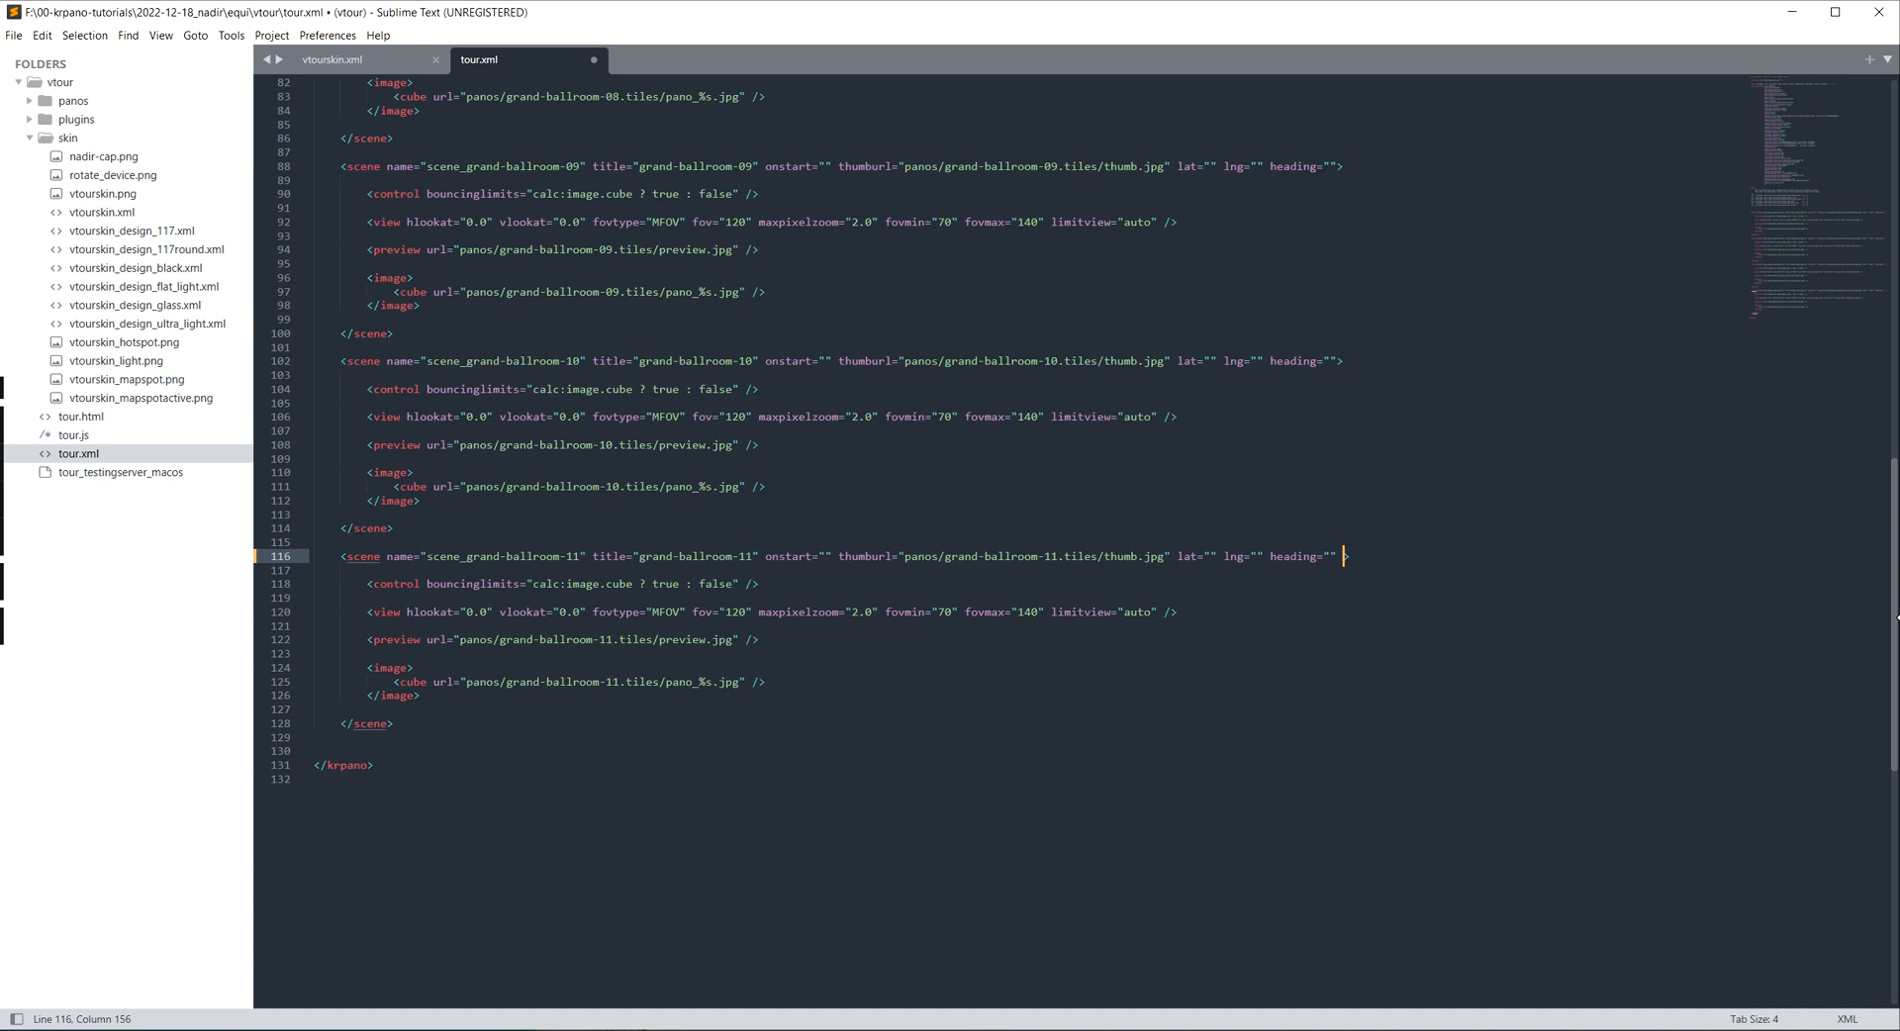
text(show)
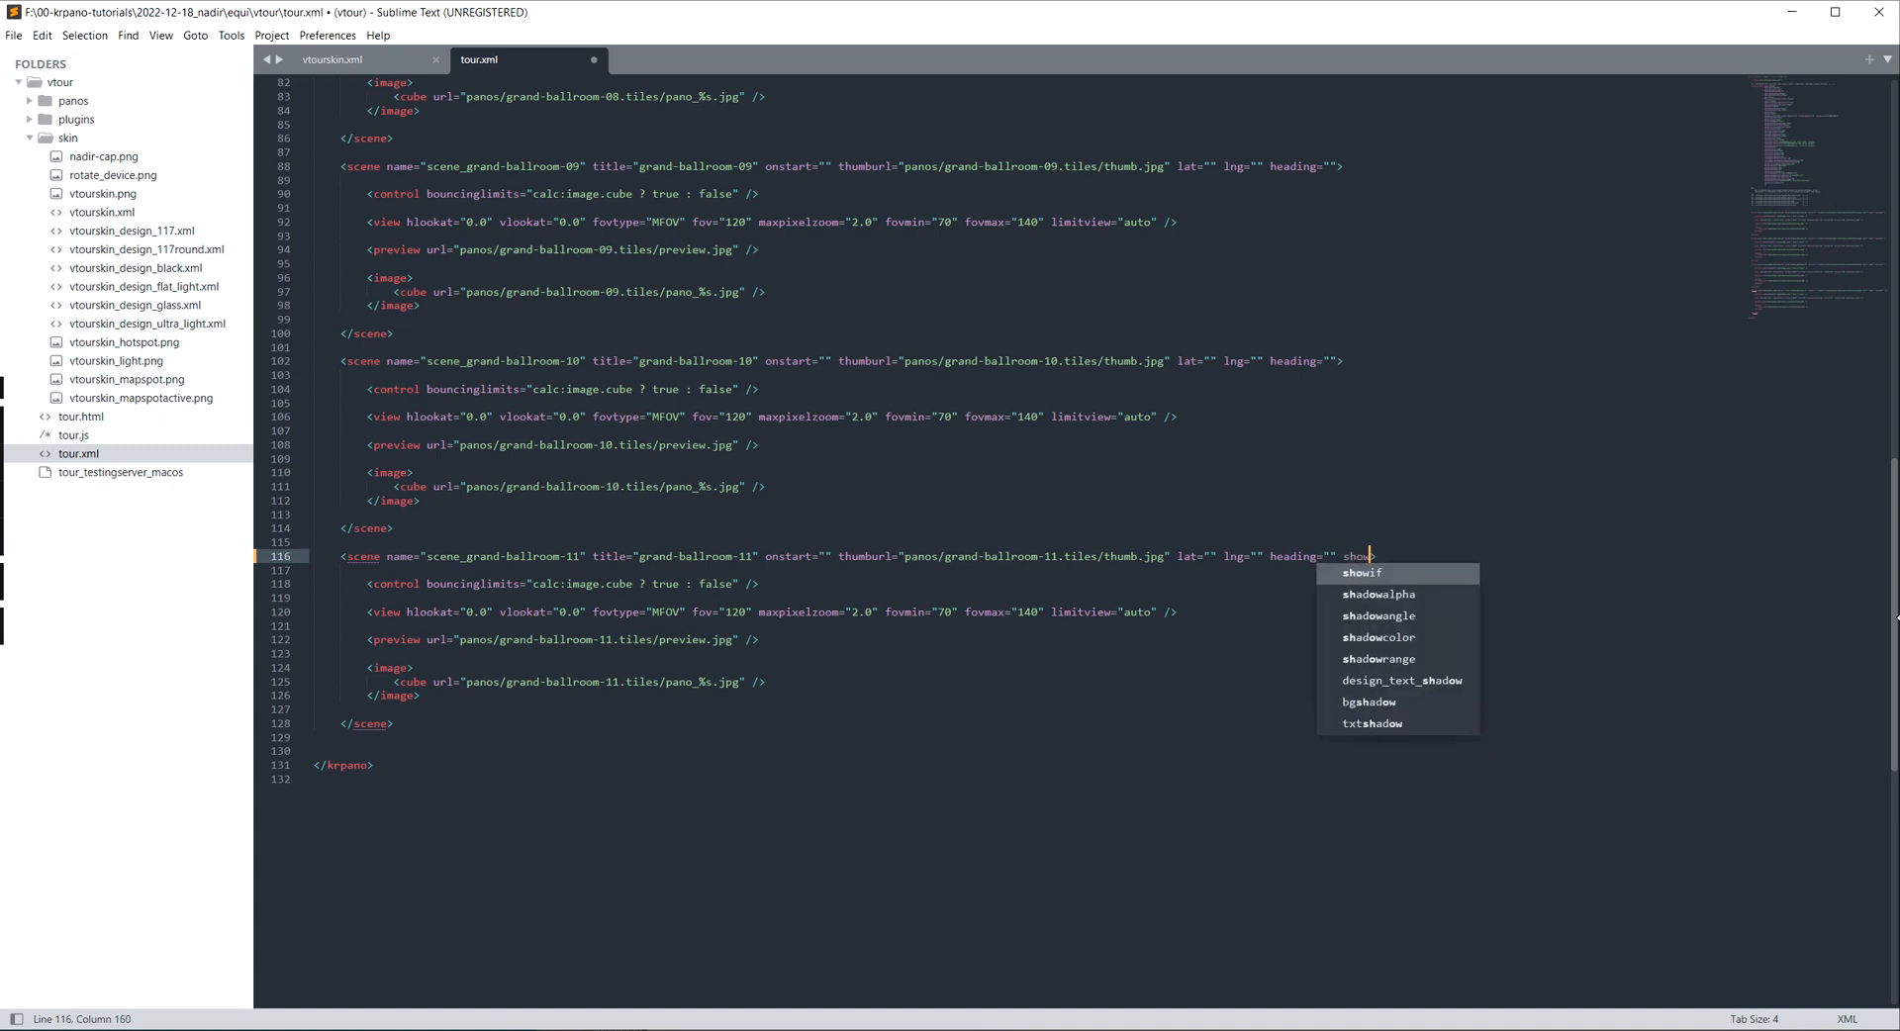
text(ma)
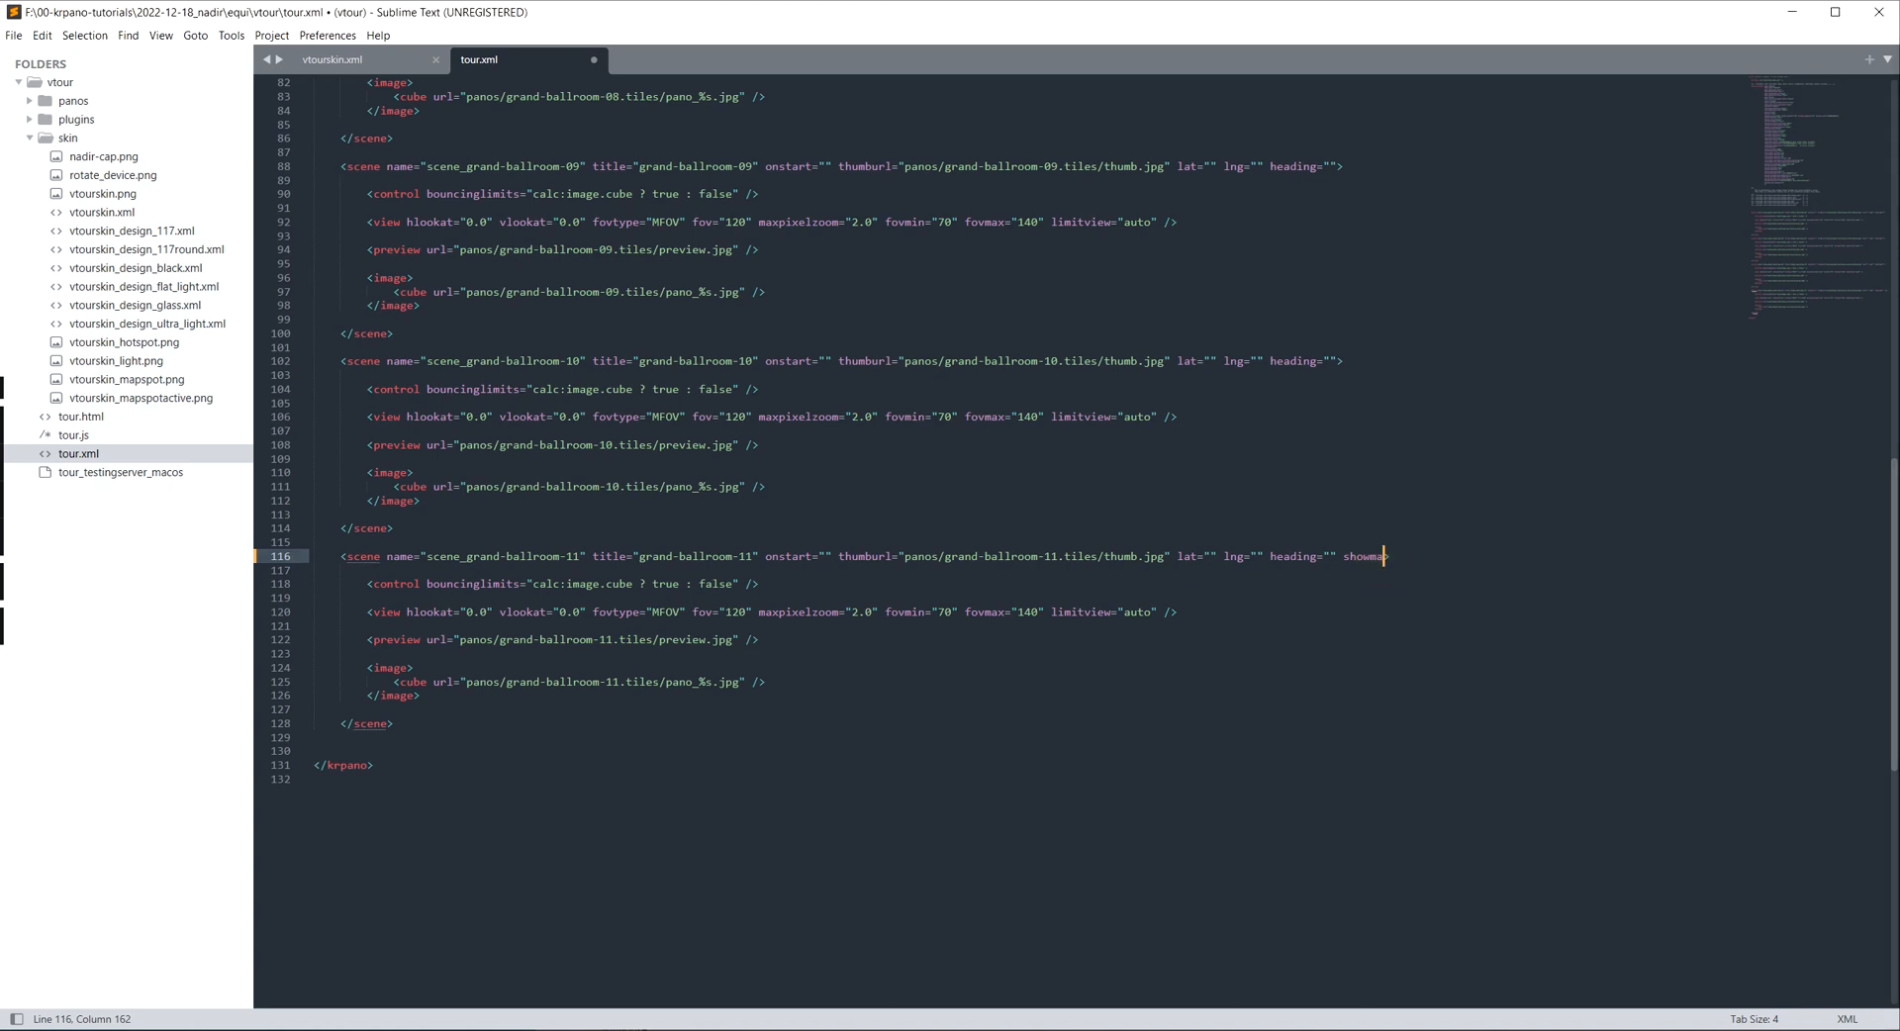
key(backspace)
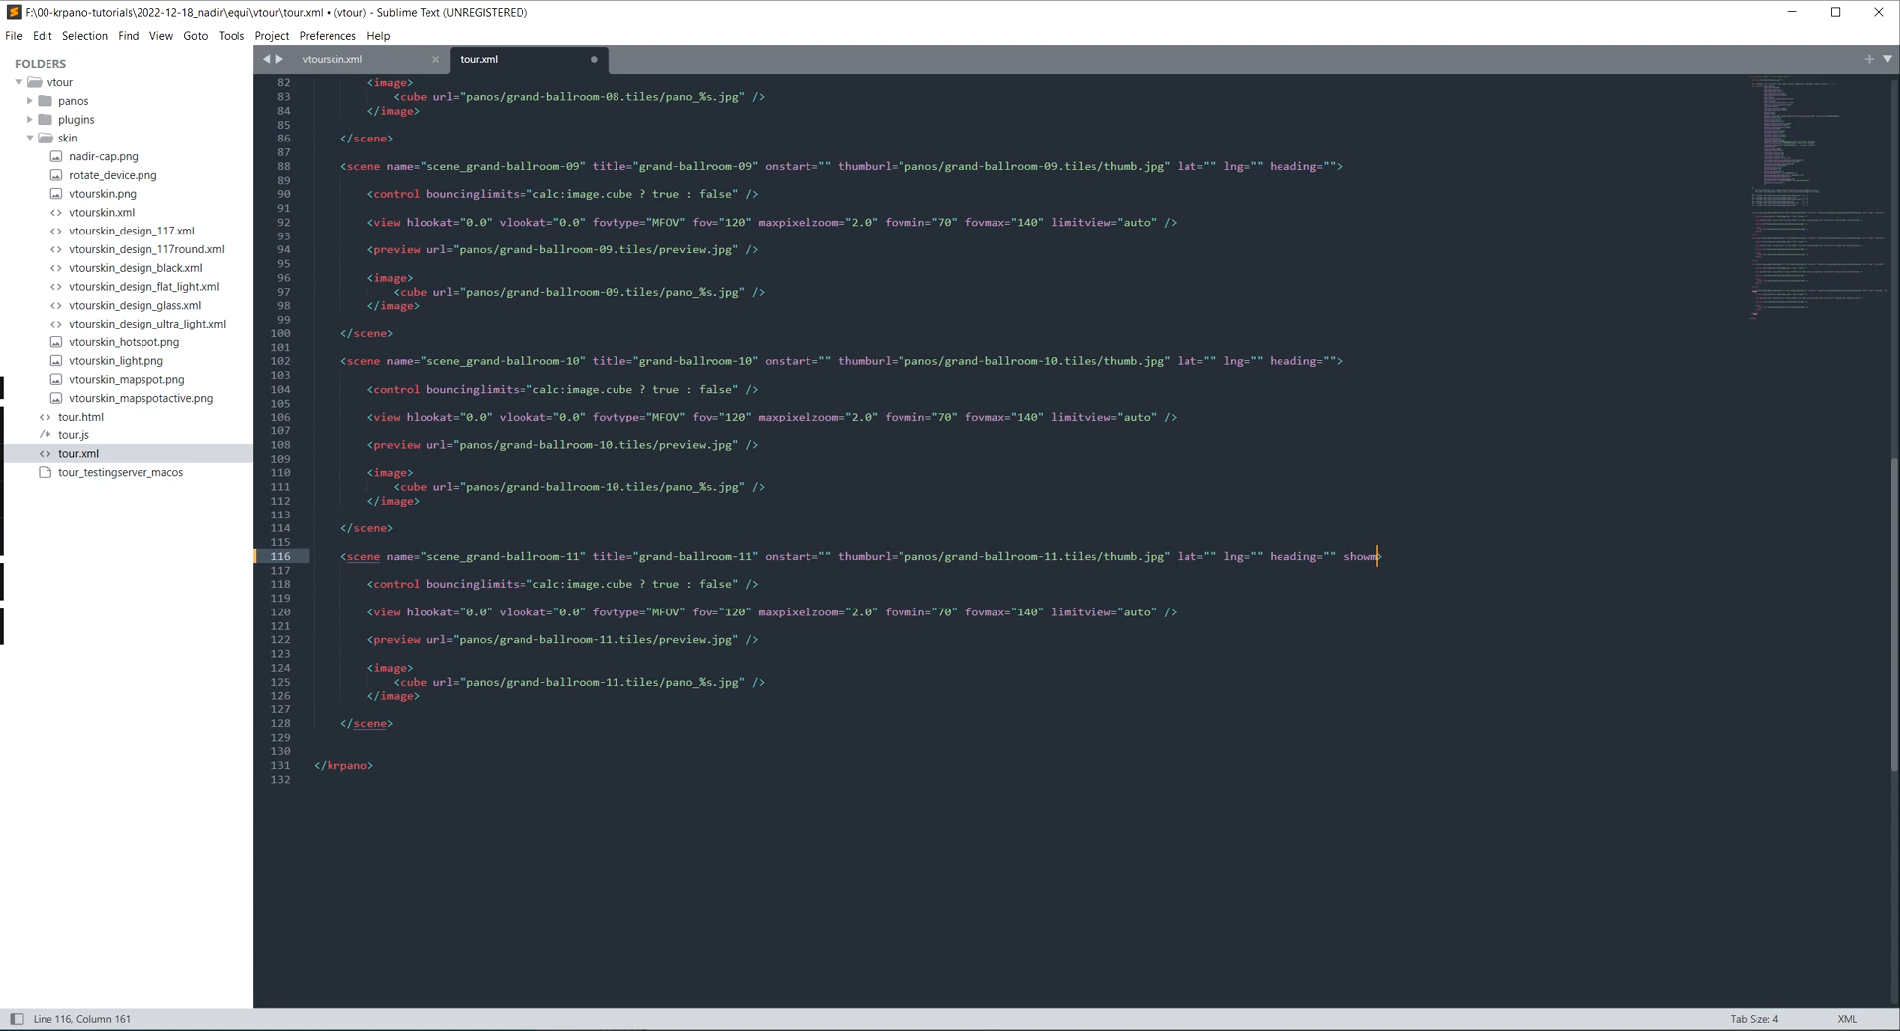
key(backspace)
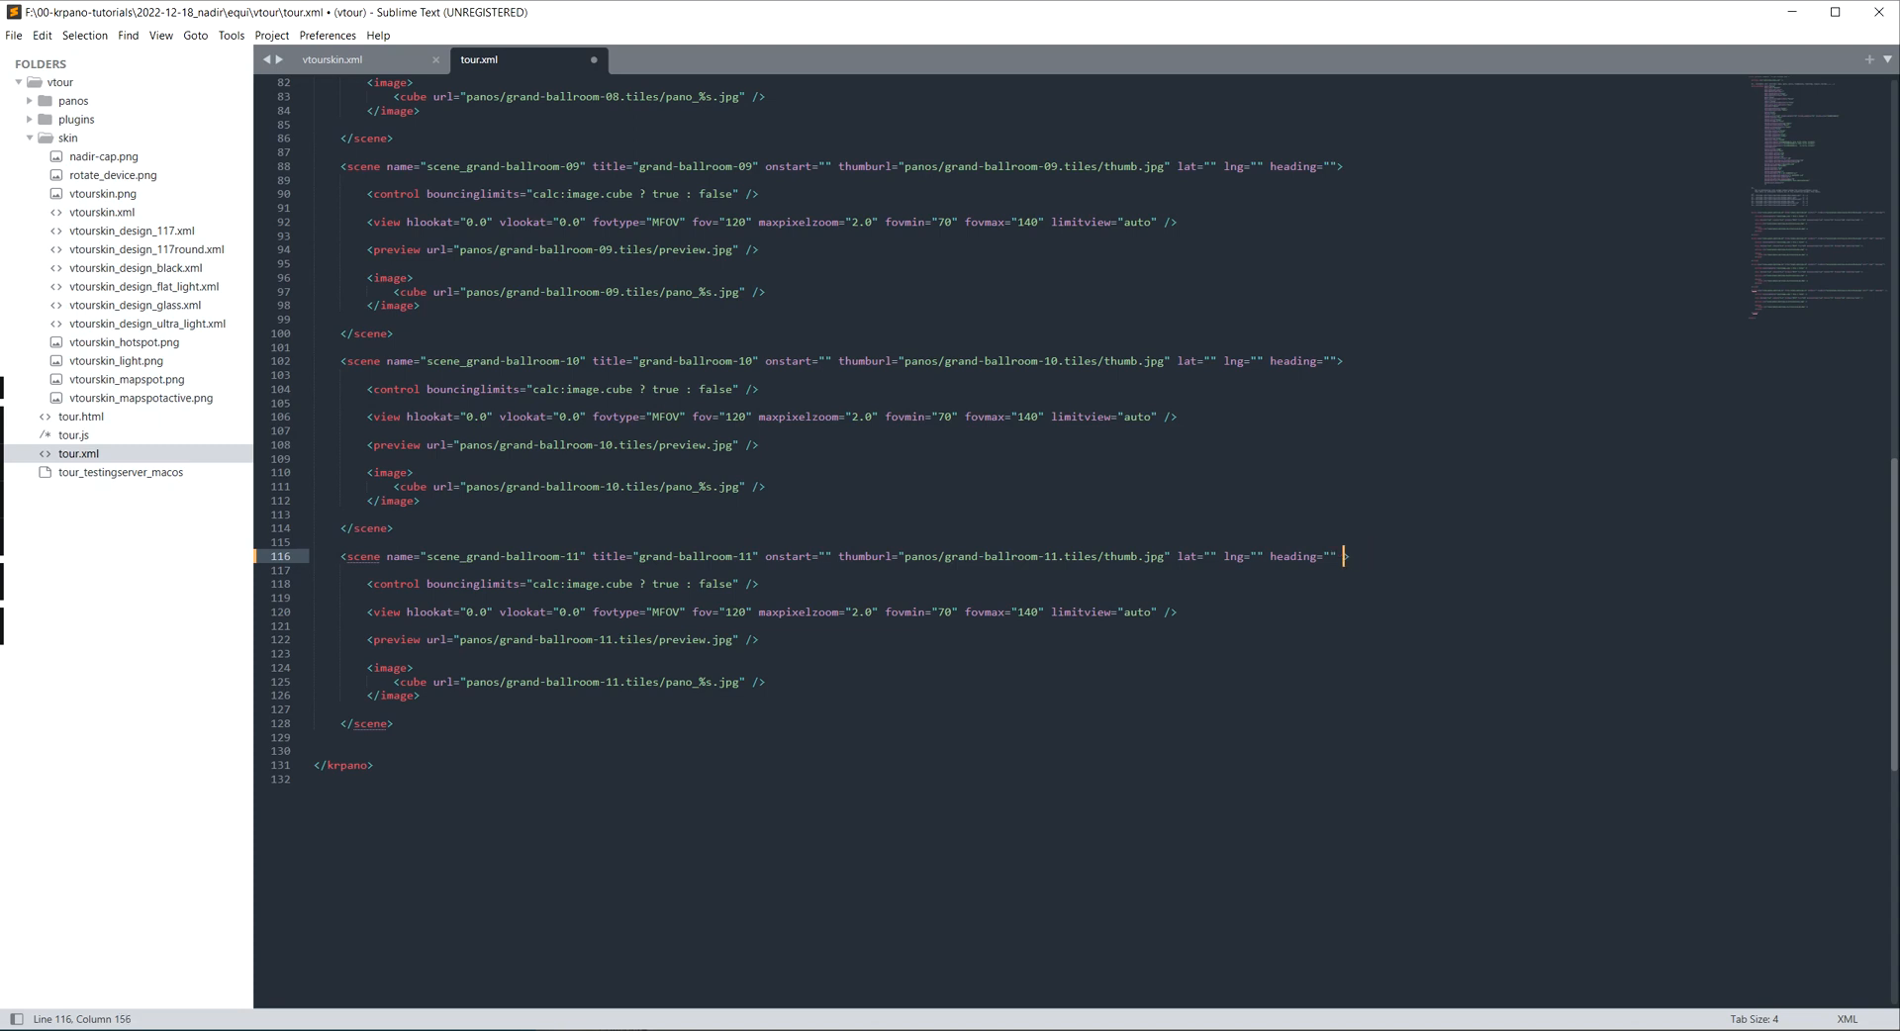
text(nadir)
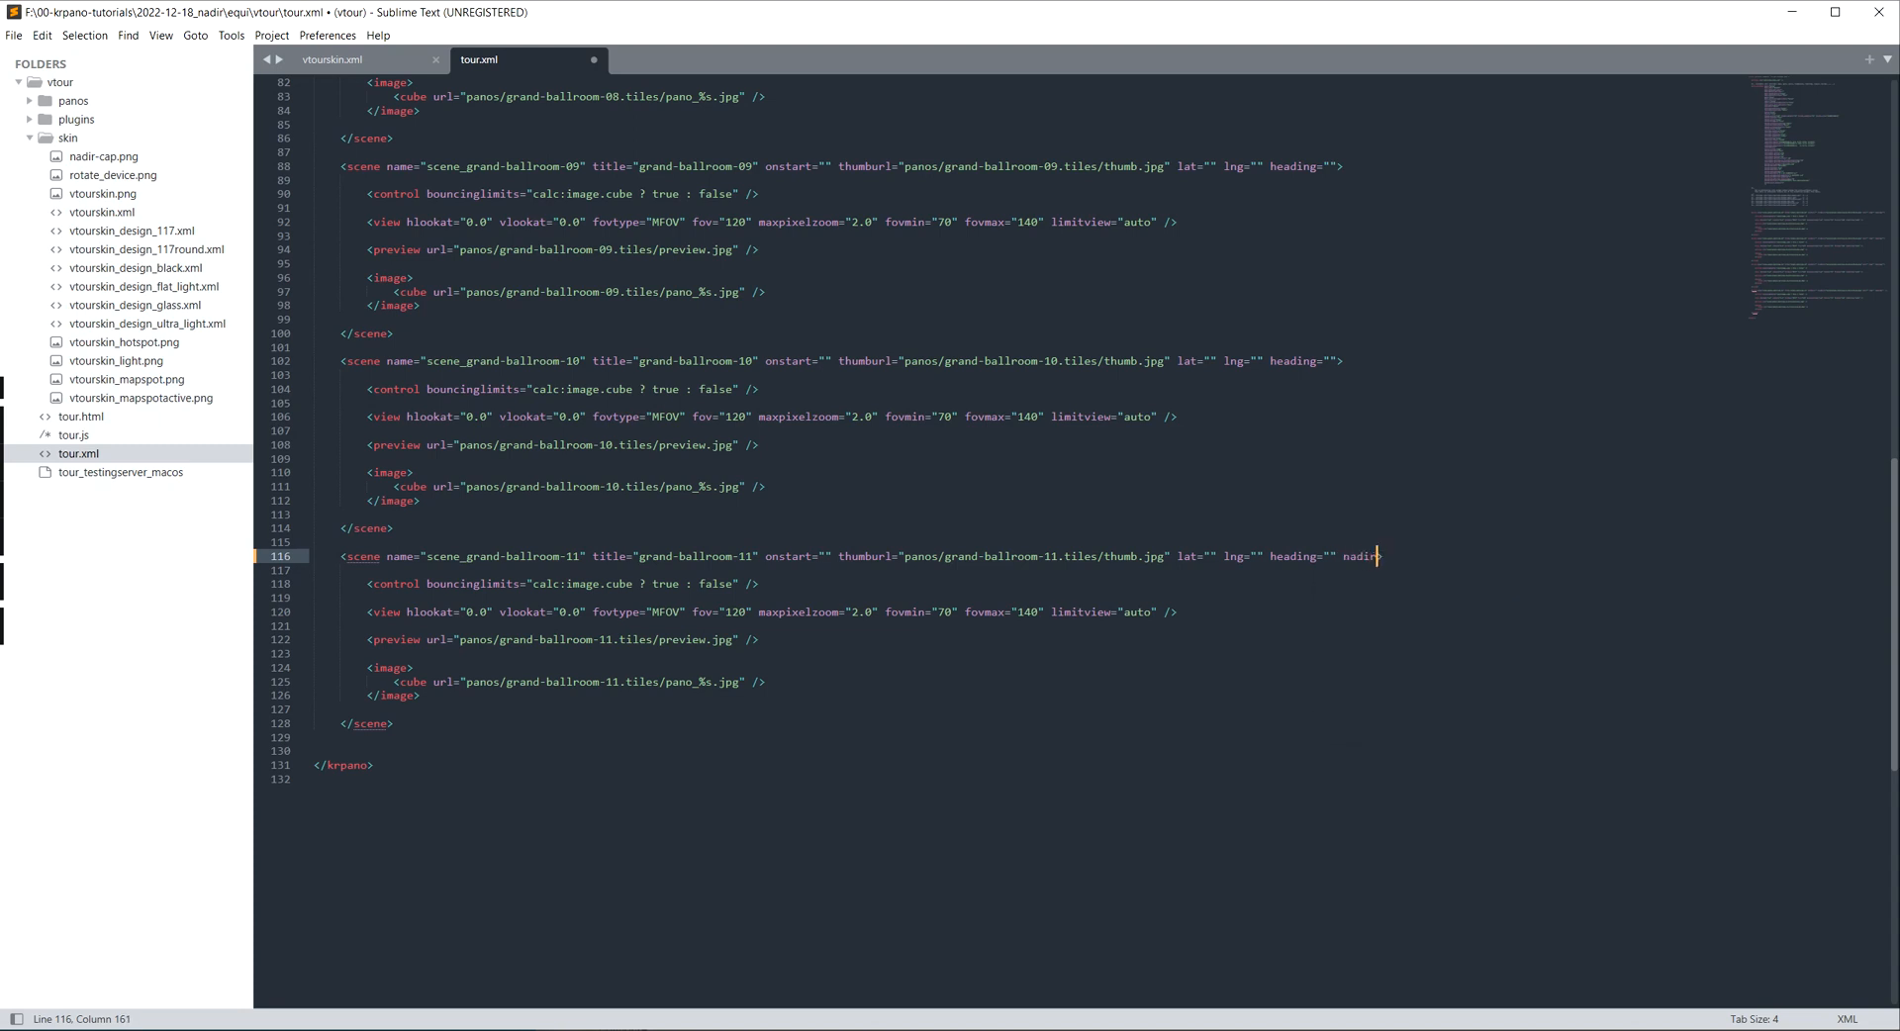
text(=")
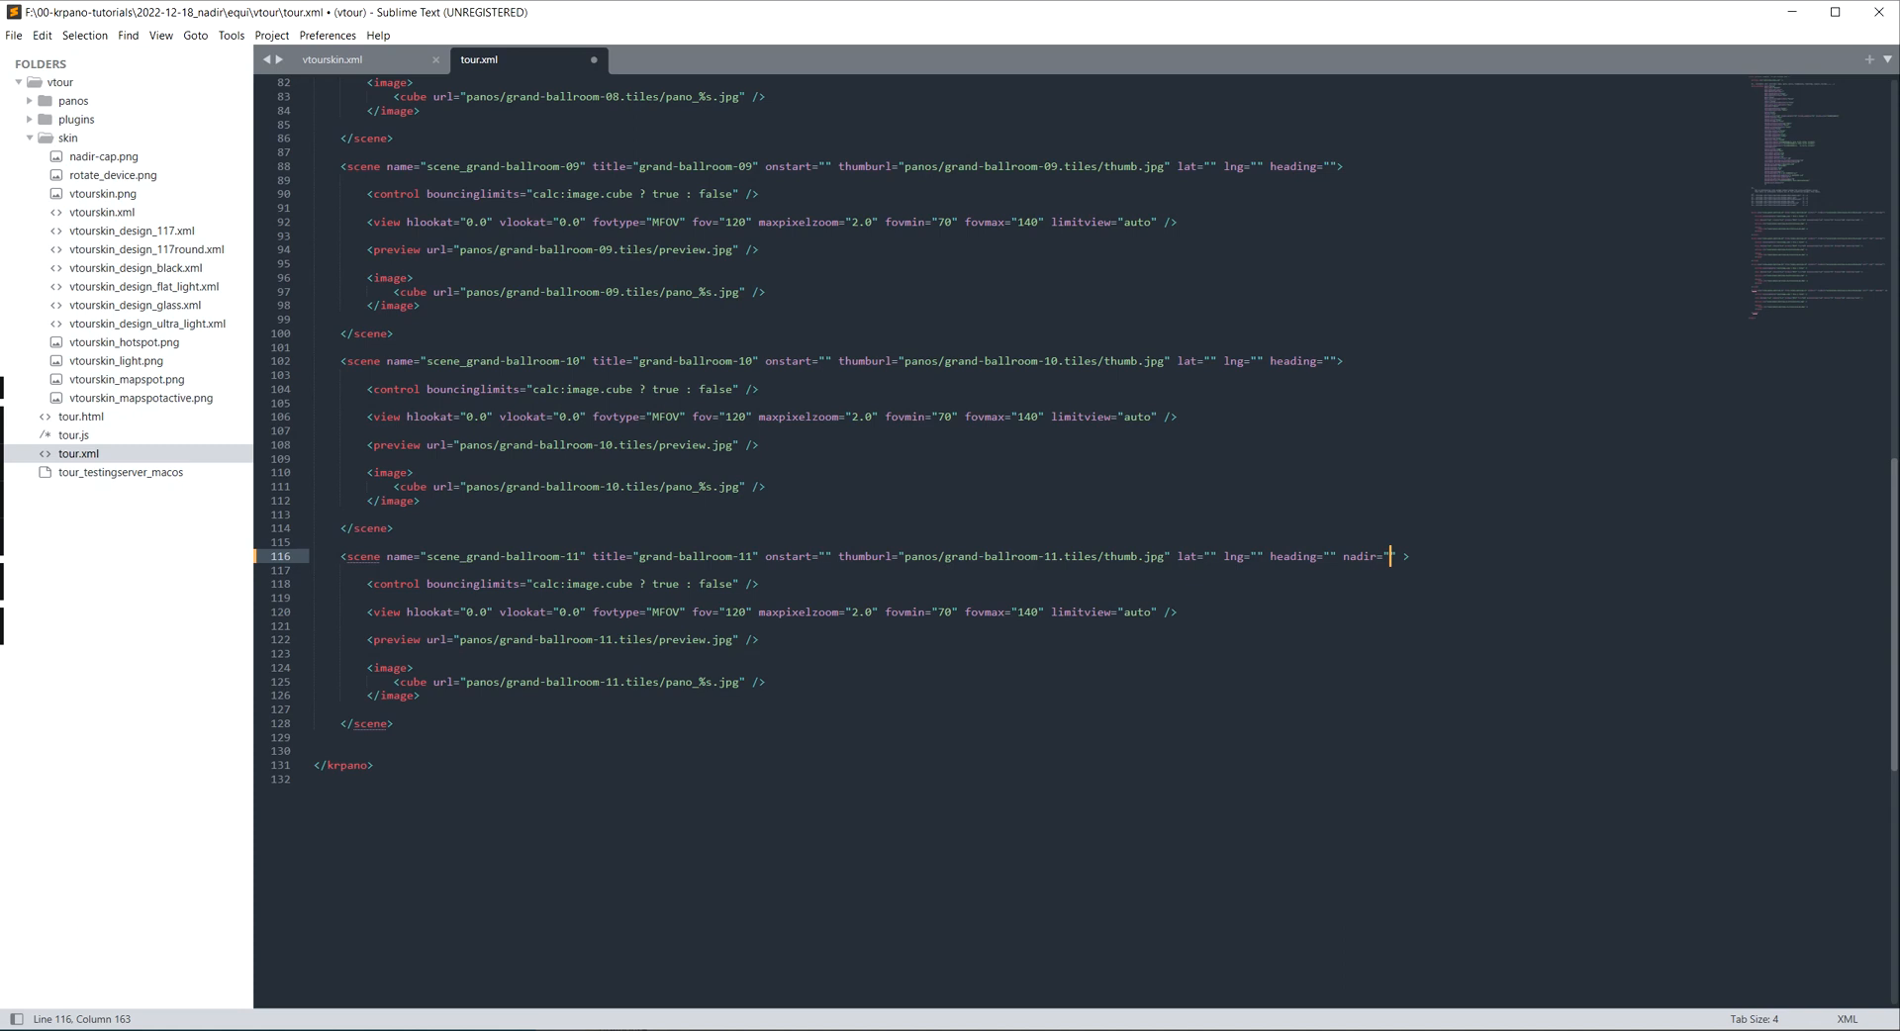
text(f)
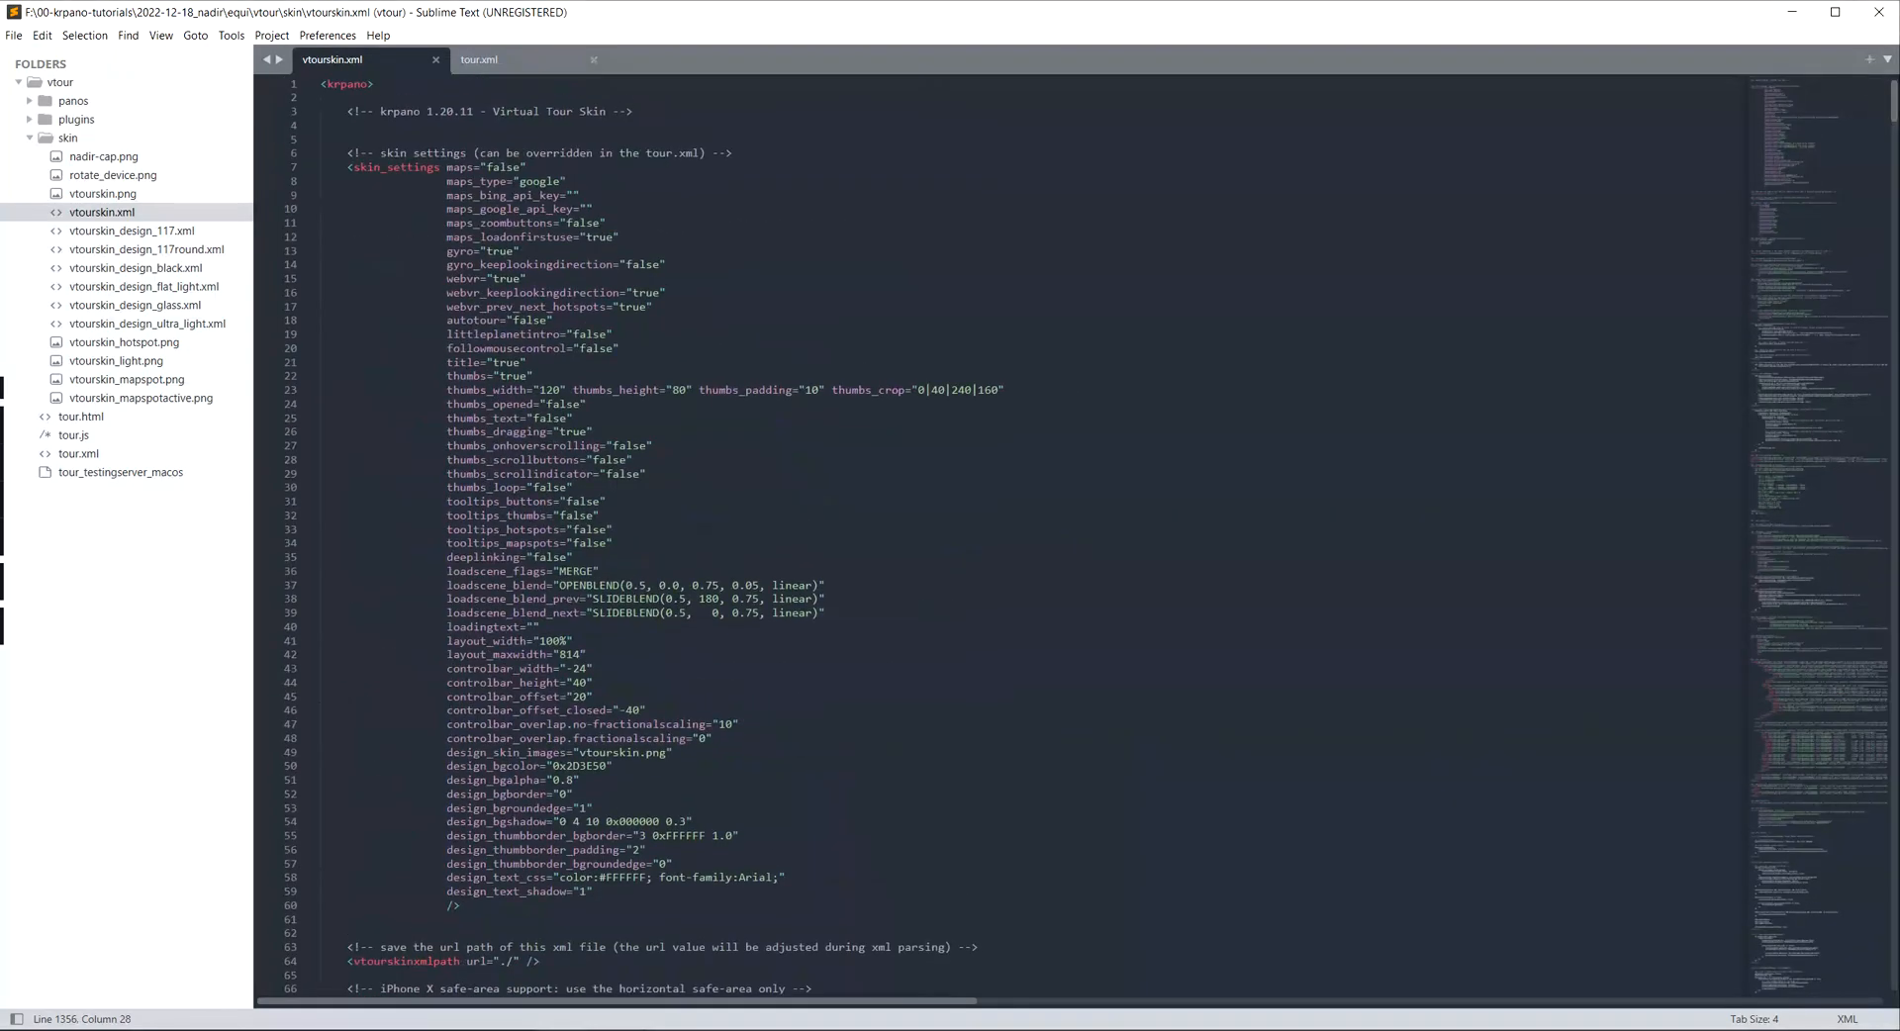
Step: Append toggle_nadir(); to the onnewpano handler in skin_events
scroll(down, 3)
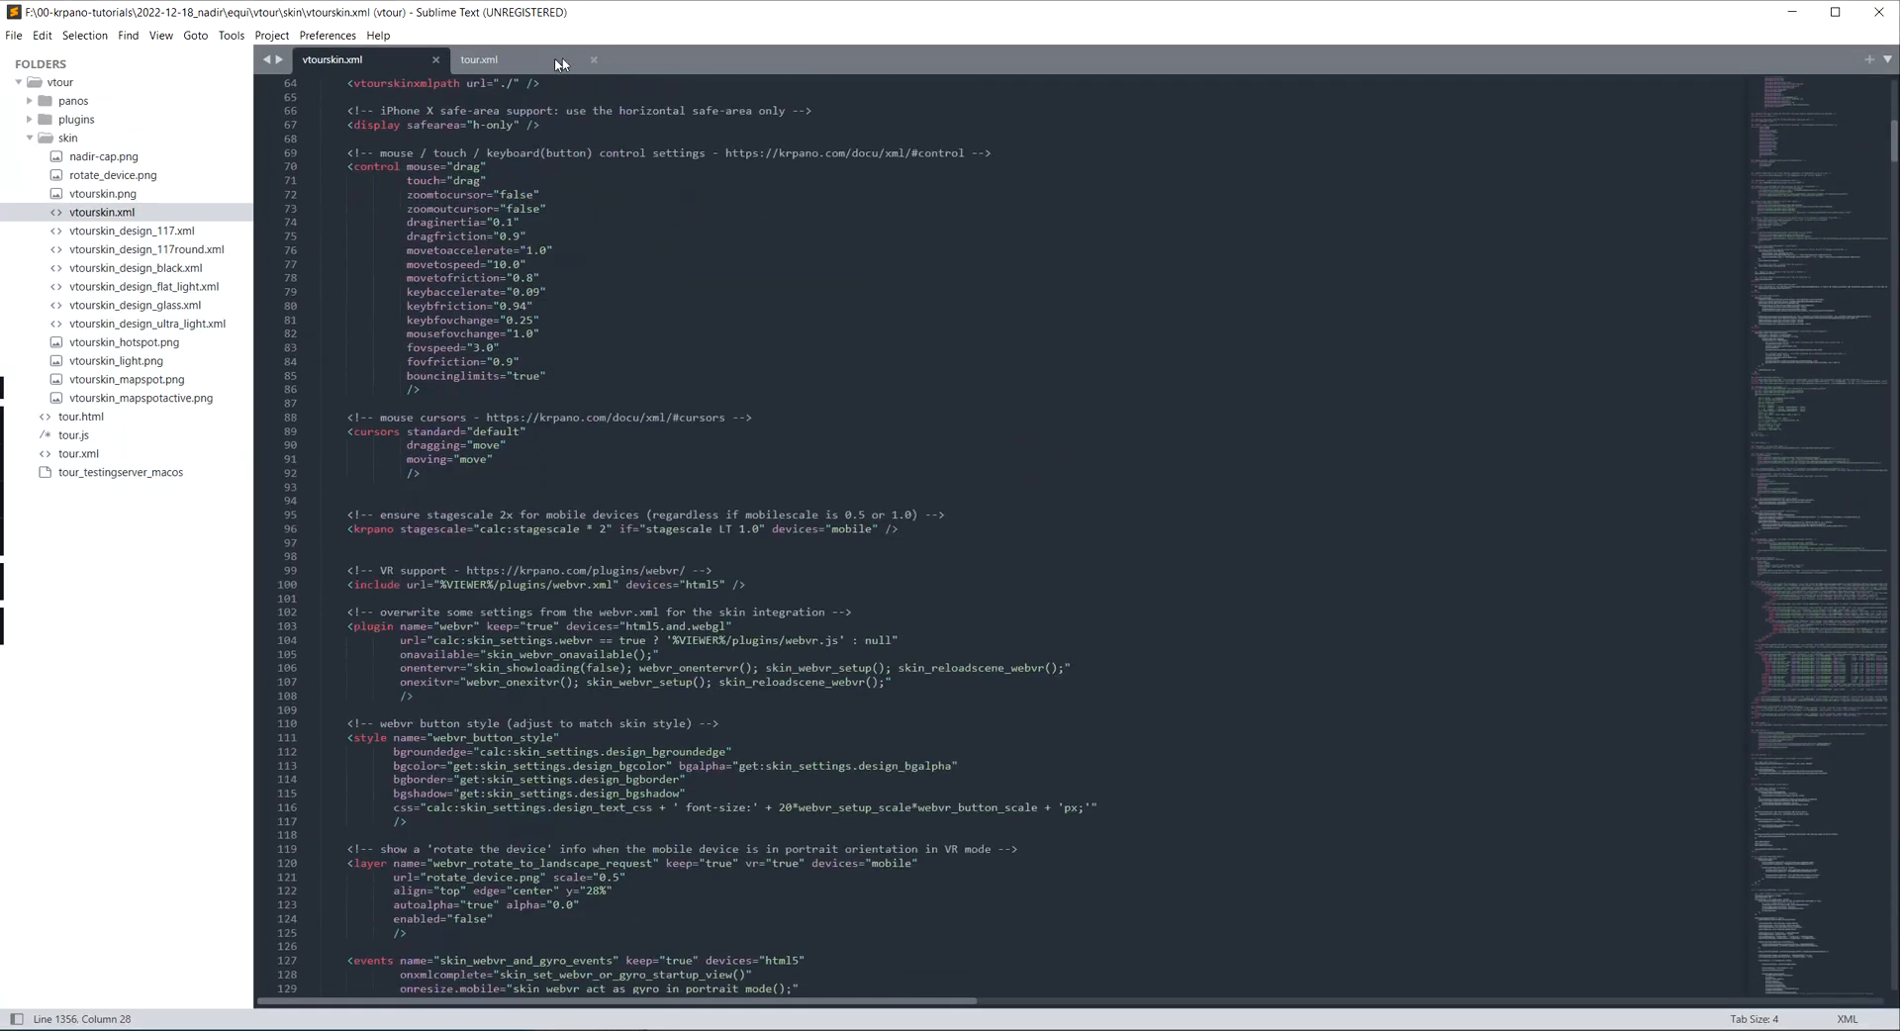
scroll(down, 3)
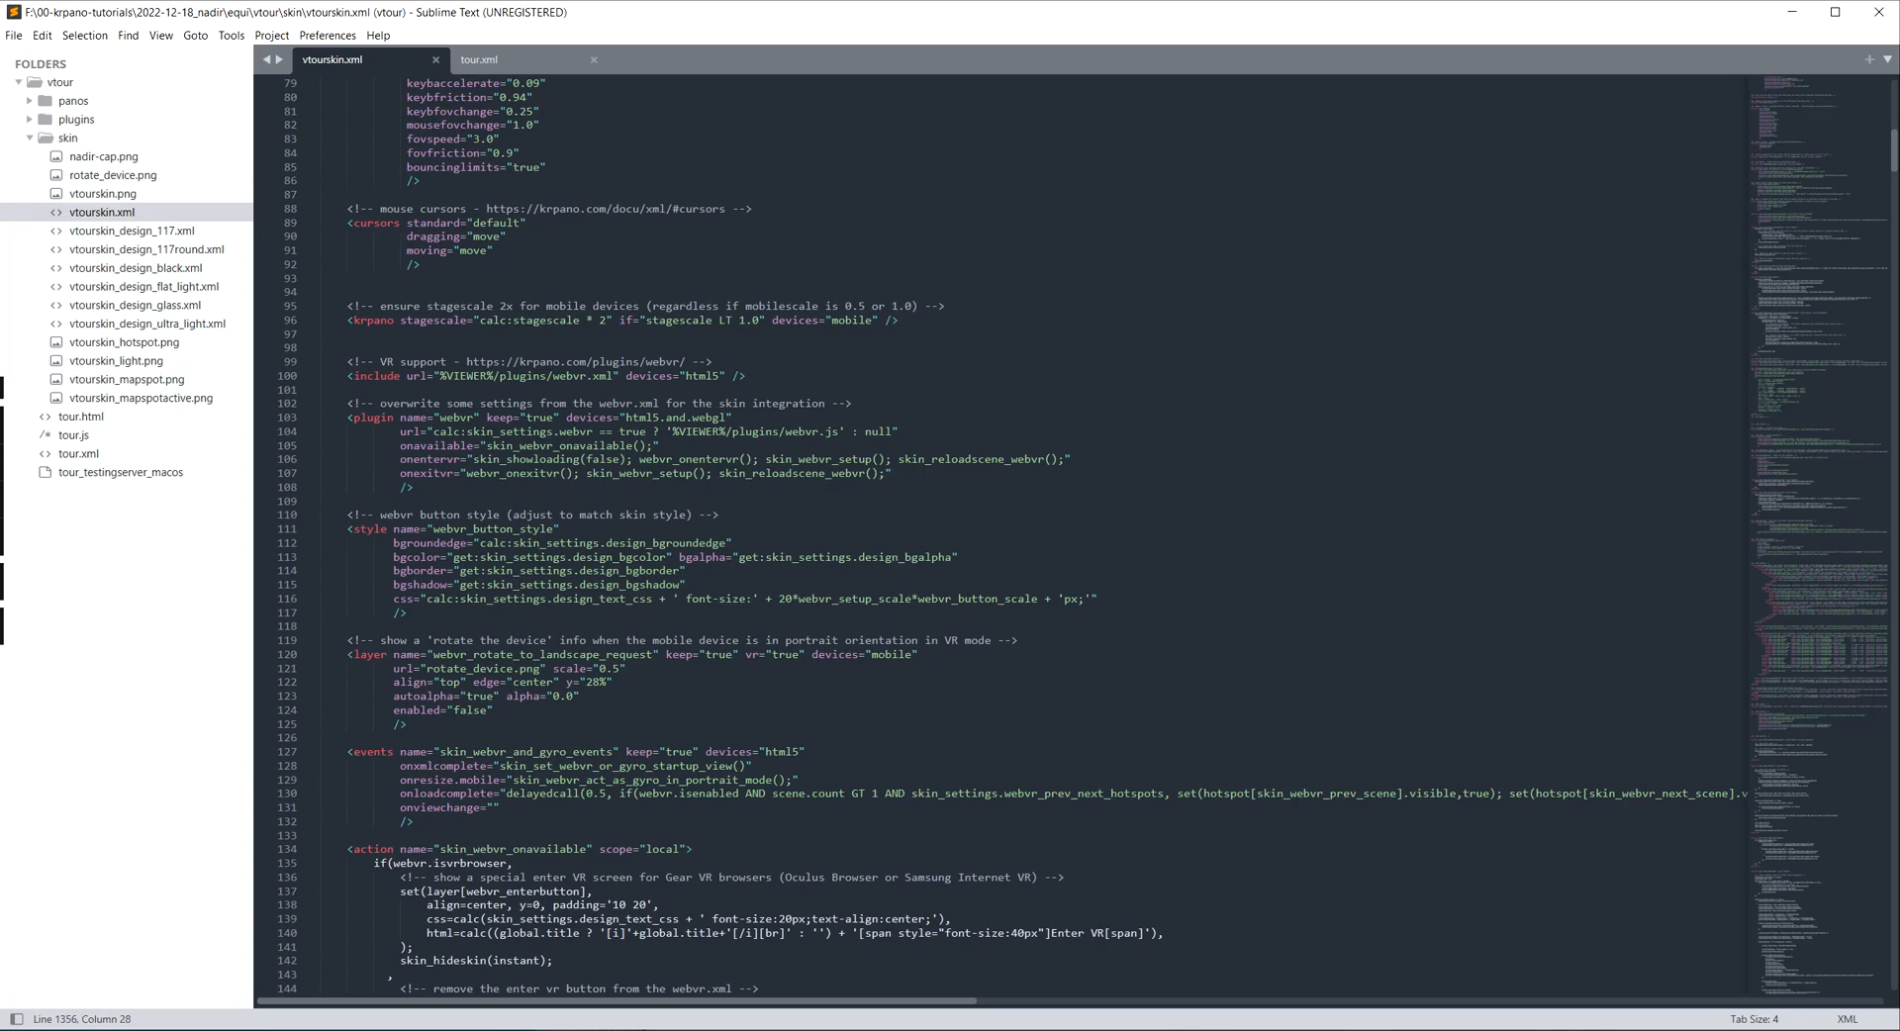
key(ctrl+f)
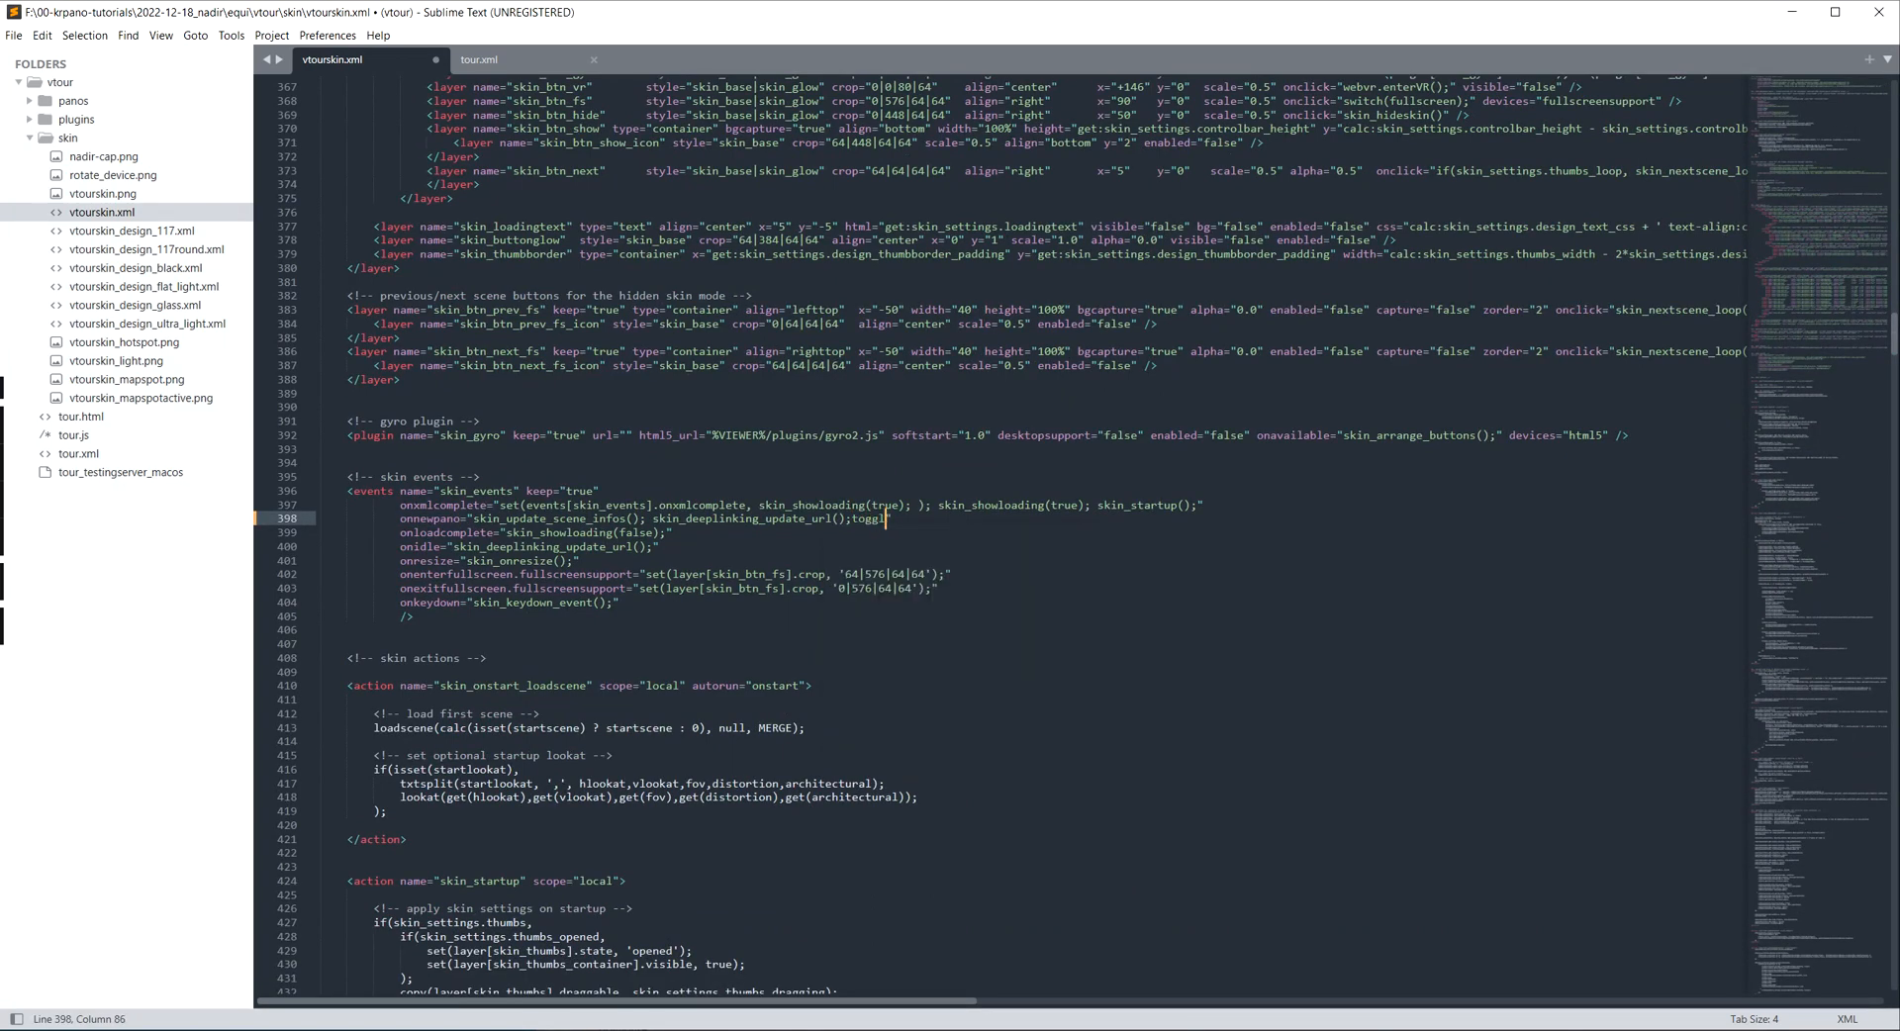
text(e_nadir();)
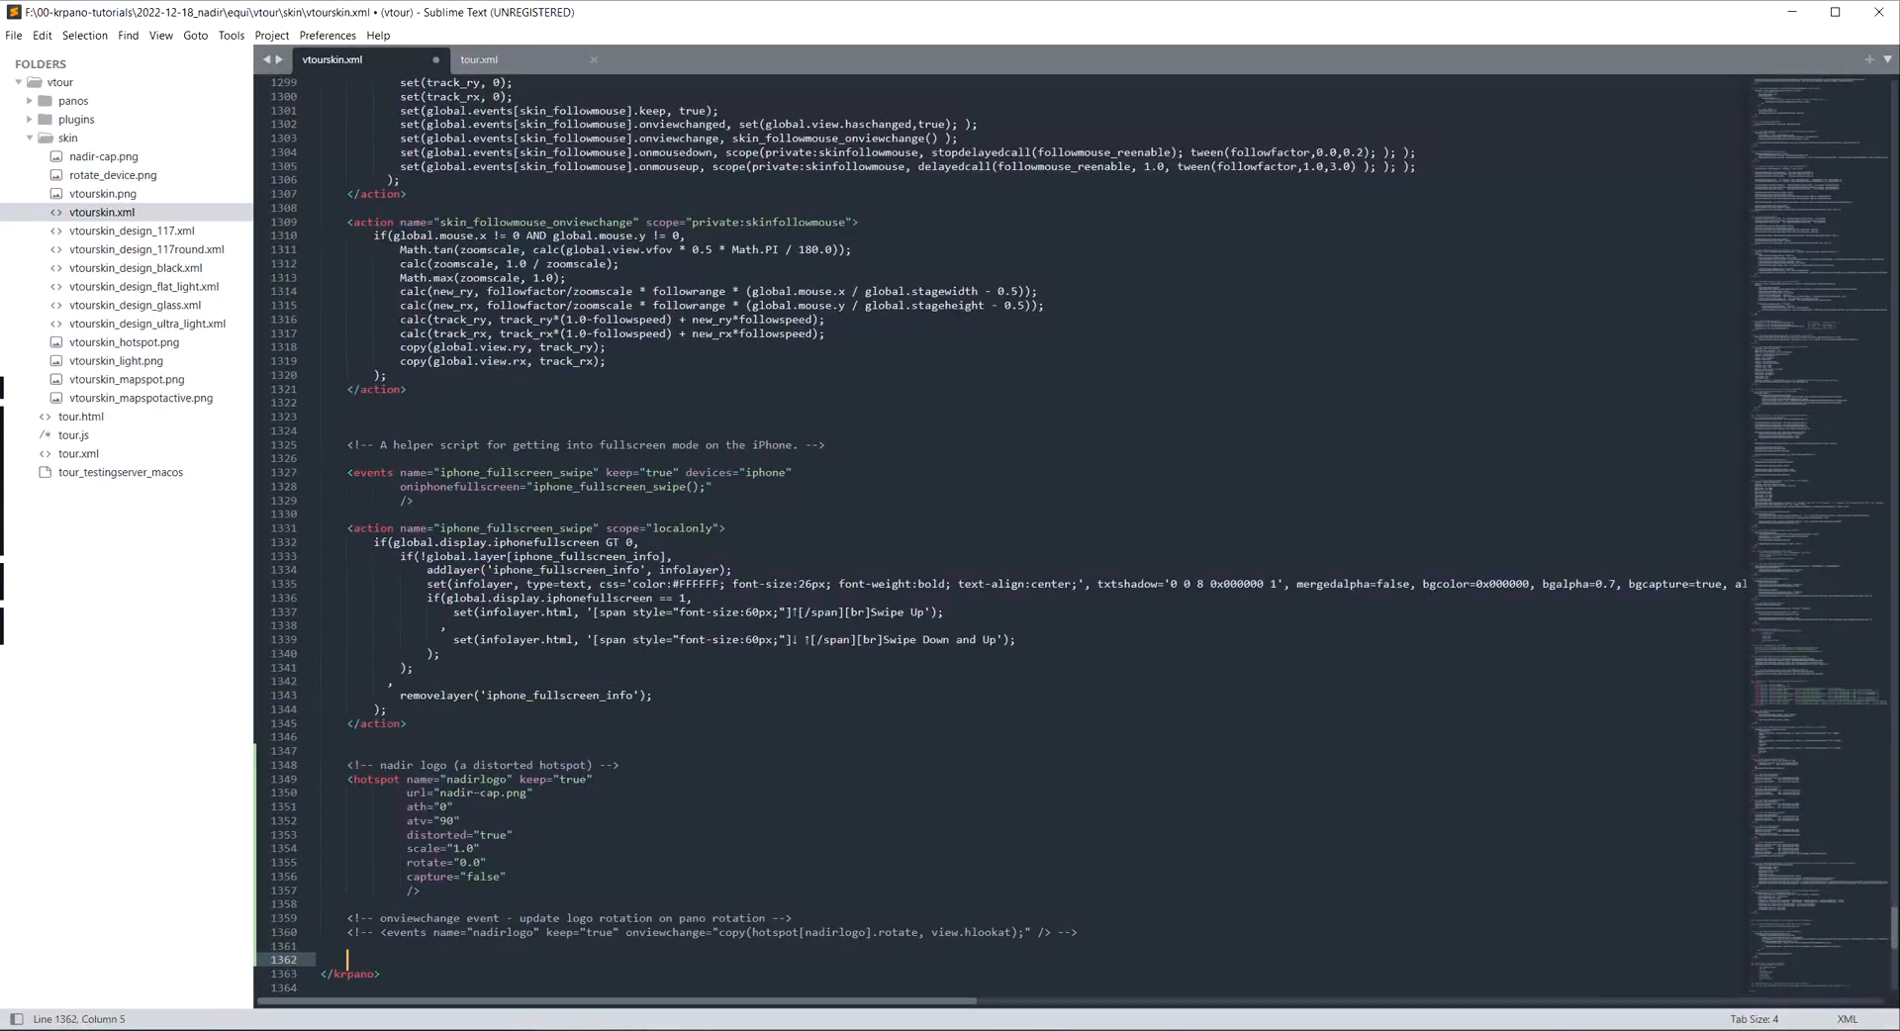
Step: Add an <action name="toggle_nadir"> tag before </krpano> with room for its body
text(<action name="toggle_nadir)
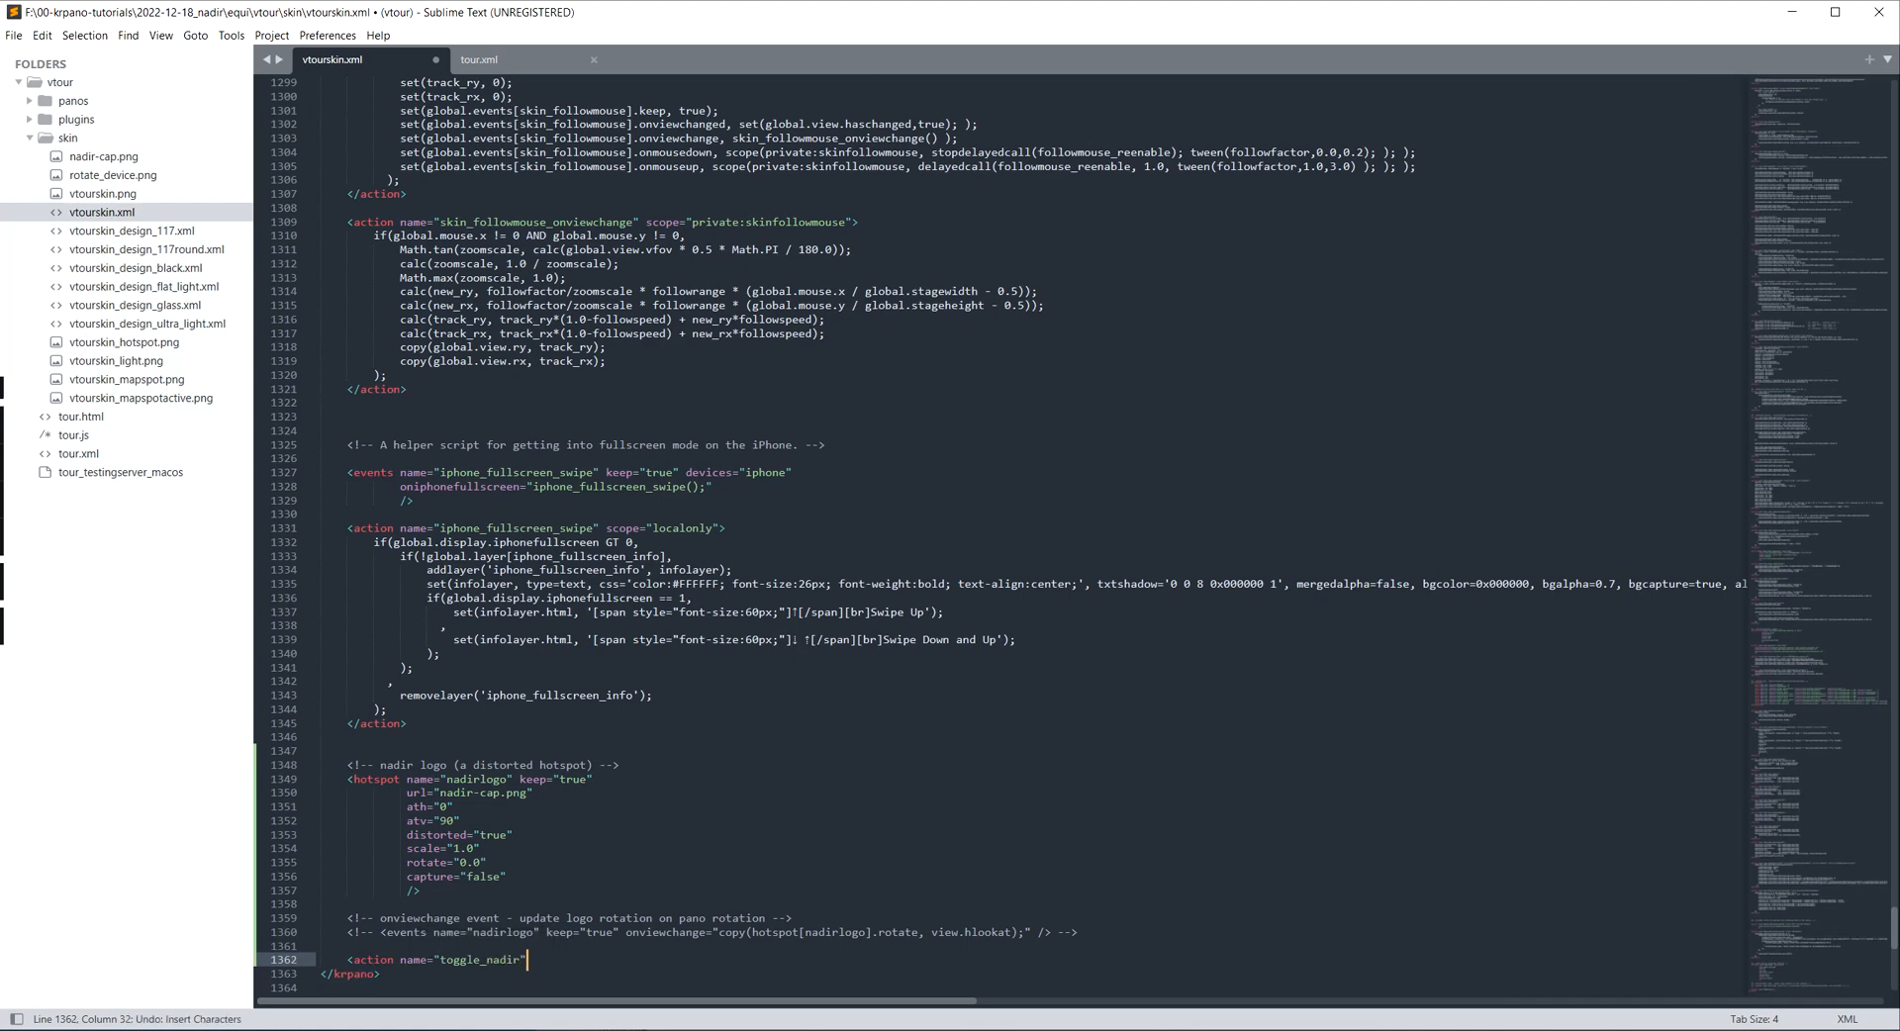
text(>)
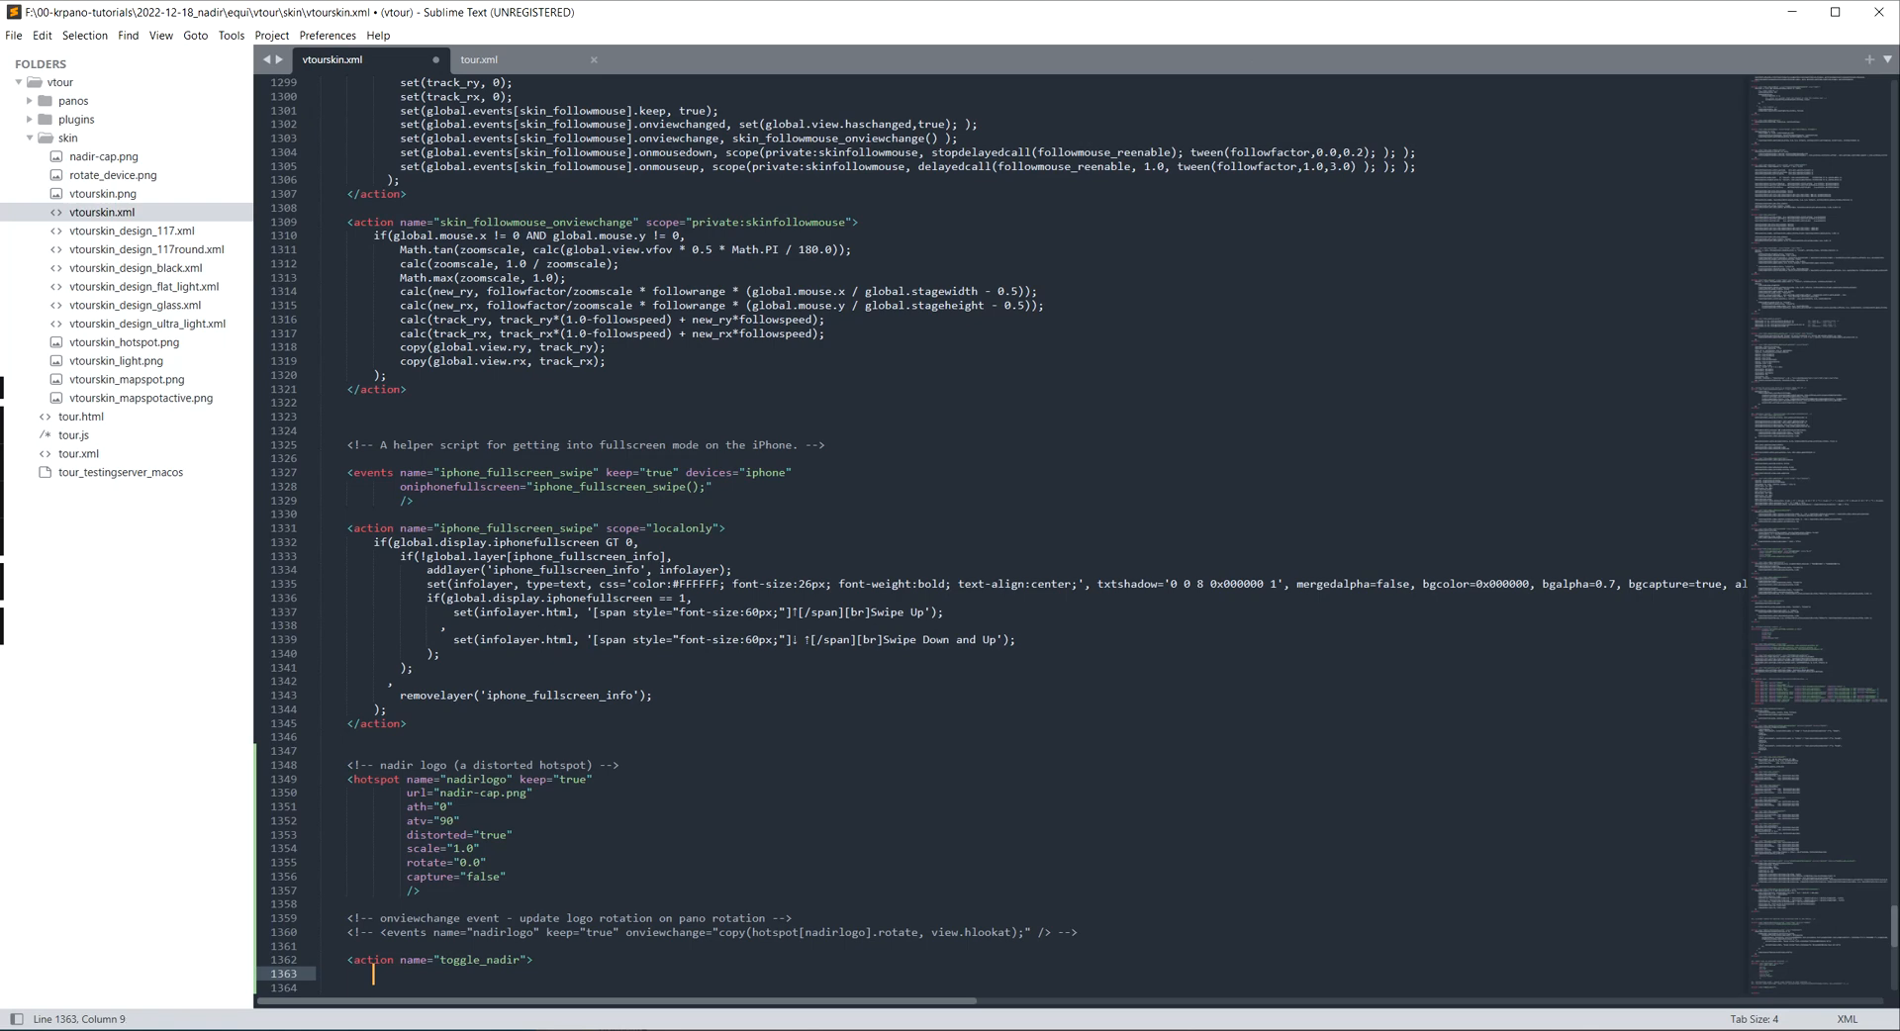
key(ctrl+s)
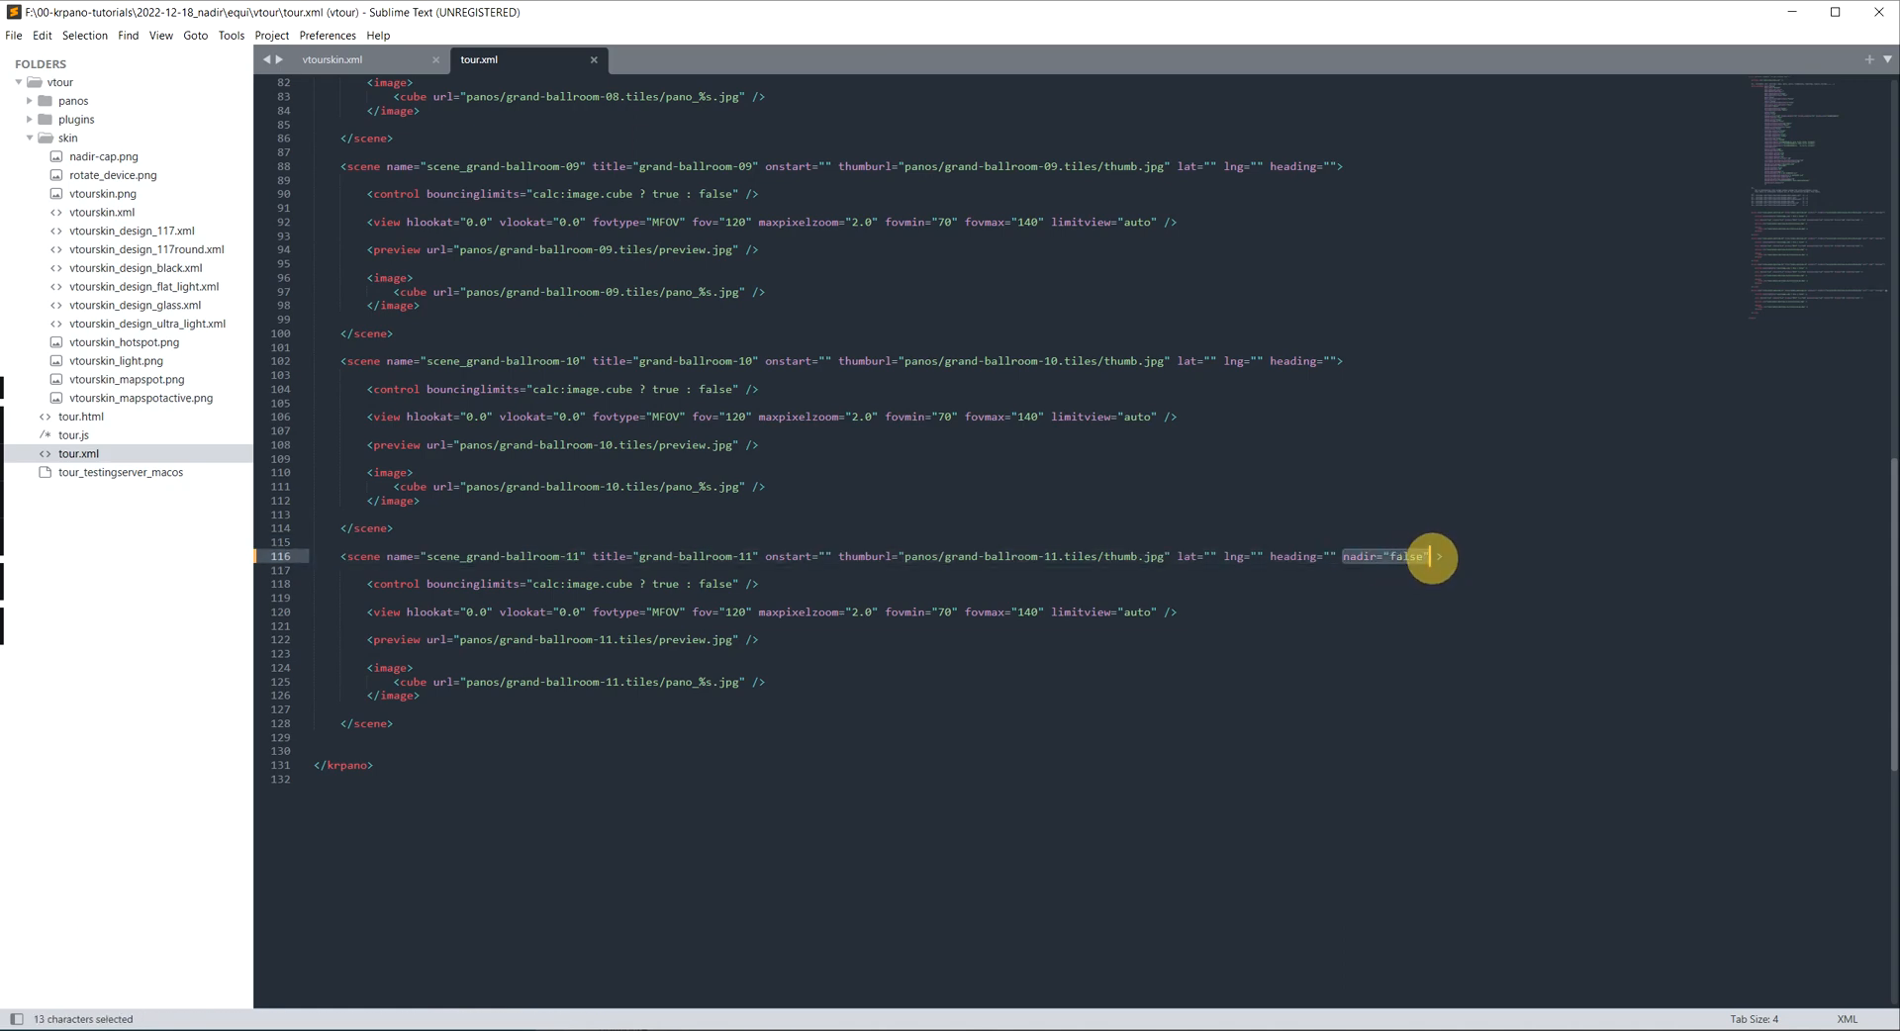
Step: Start the toggle_nadir body with set(shownadir, ) and a get(xml.scene) line above it
click(356, 61)
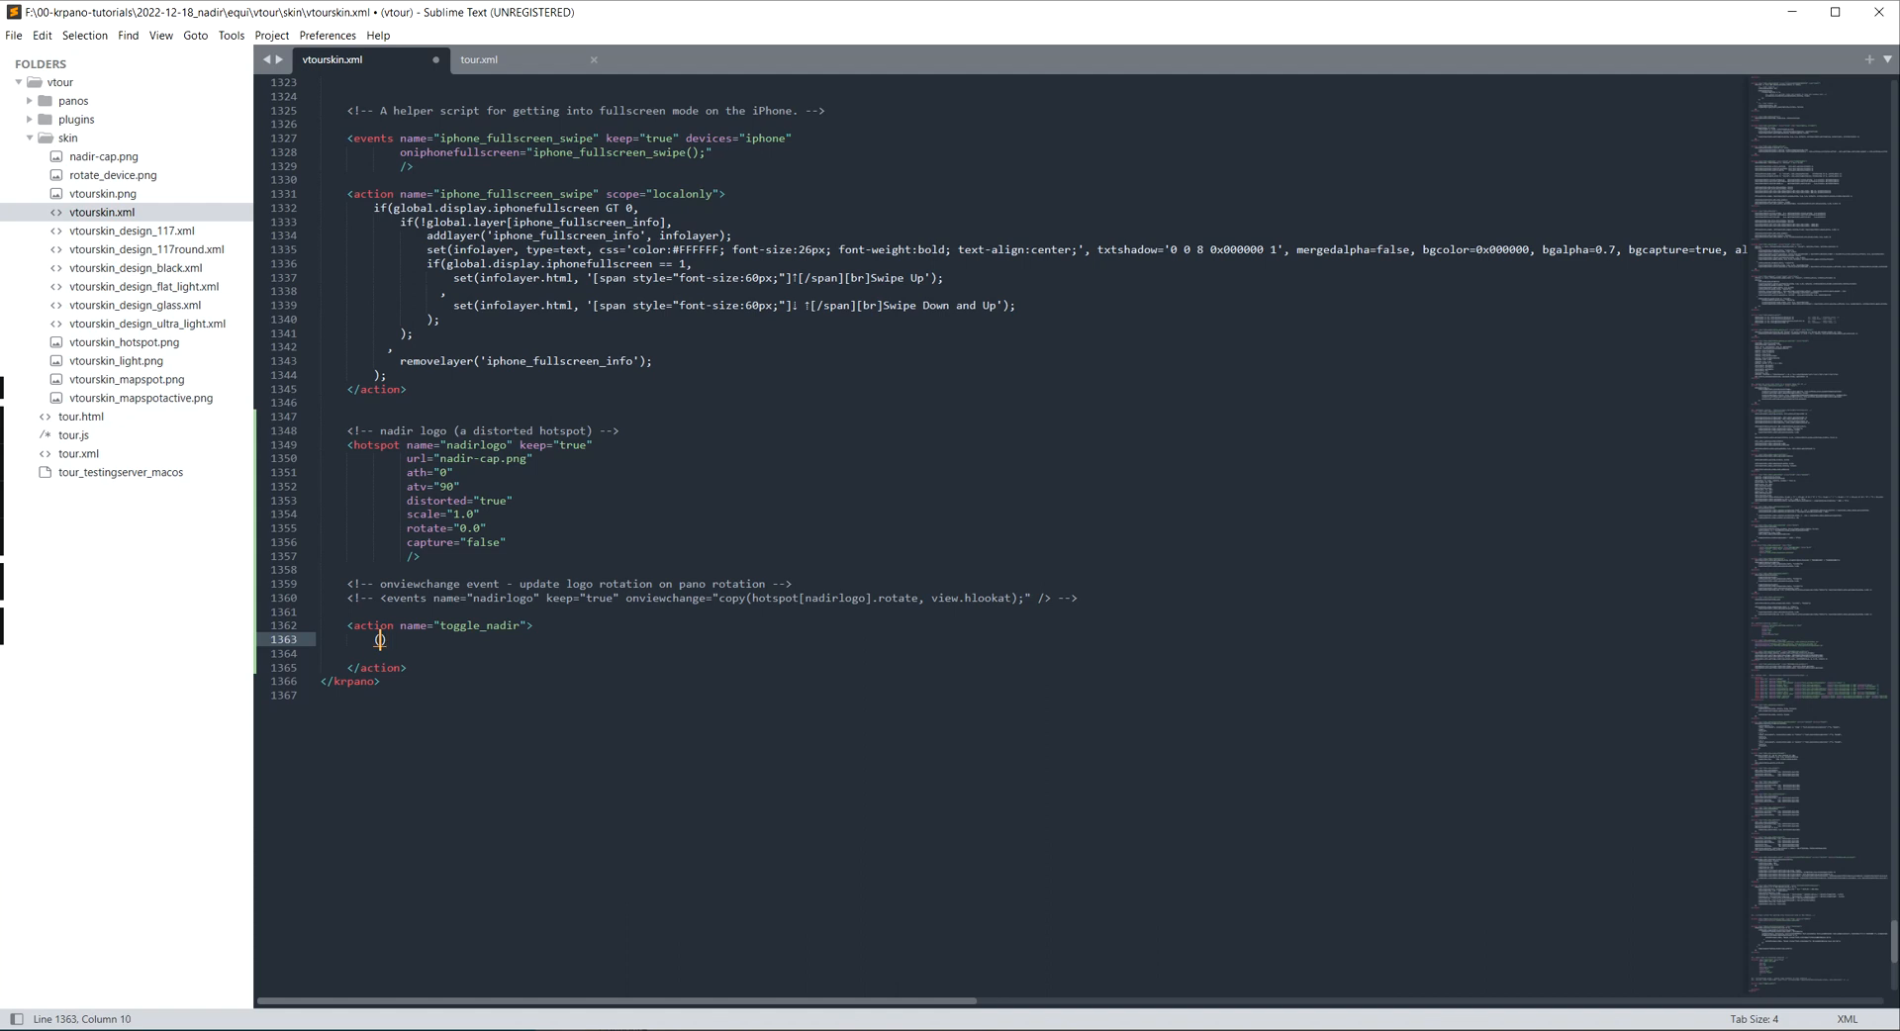
text(set()
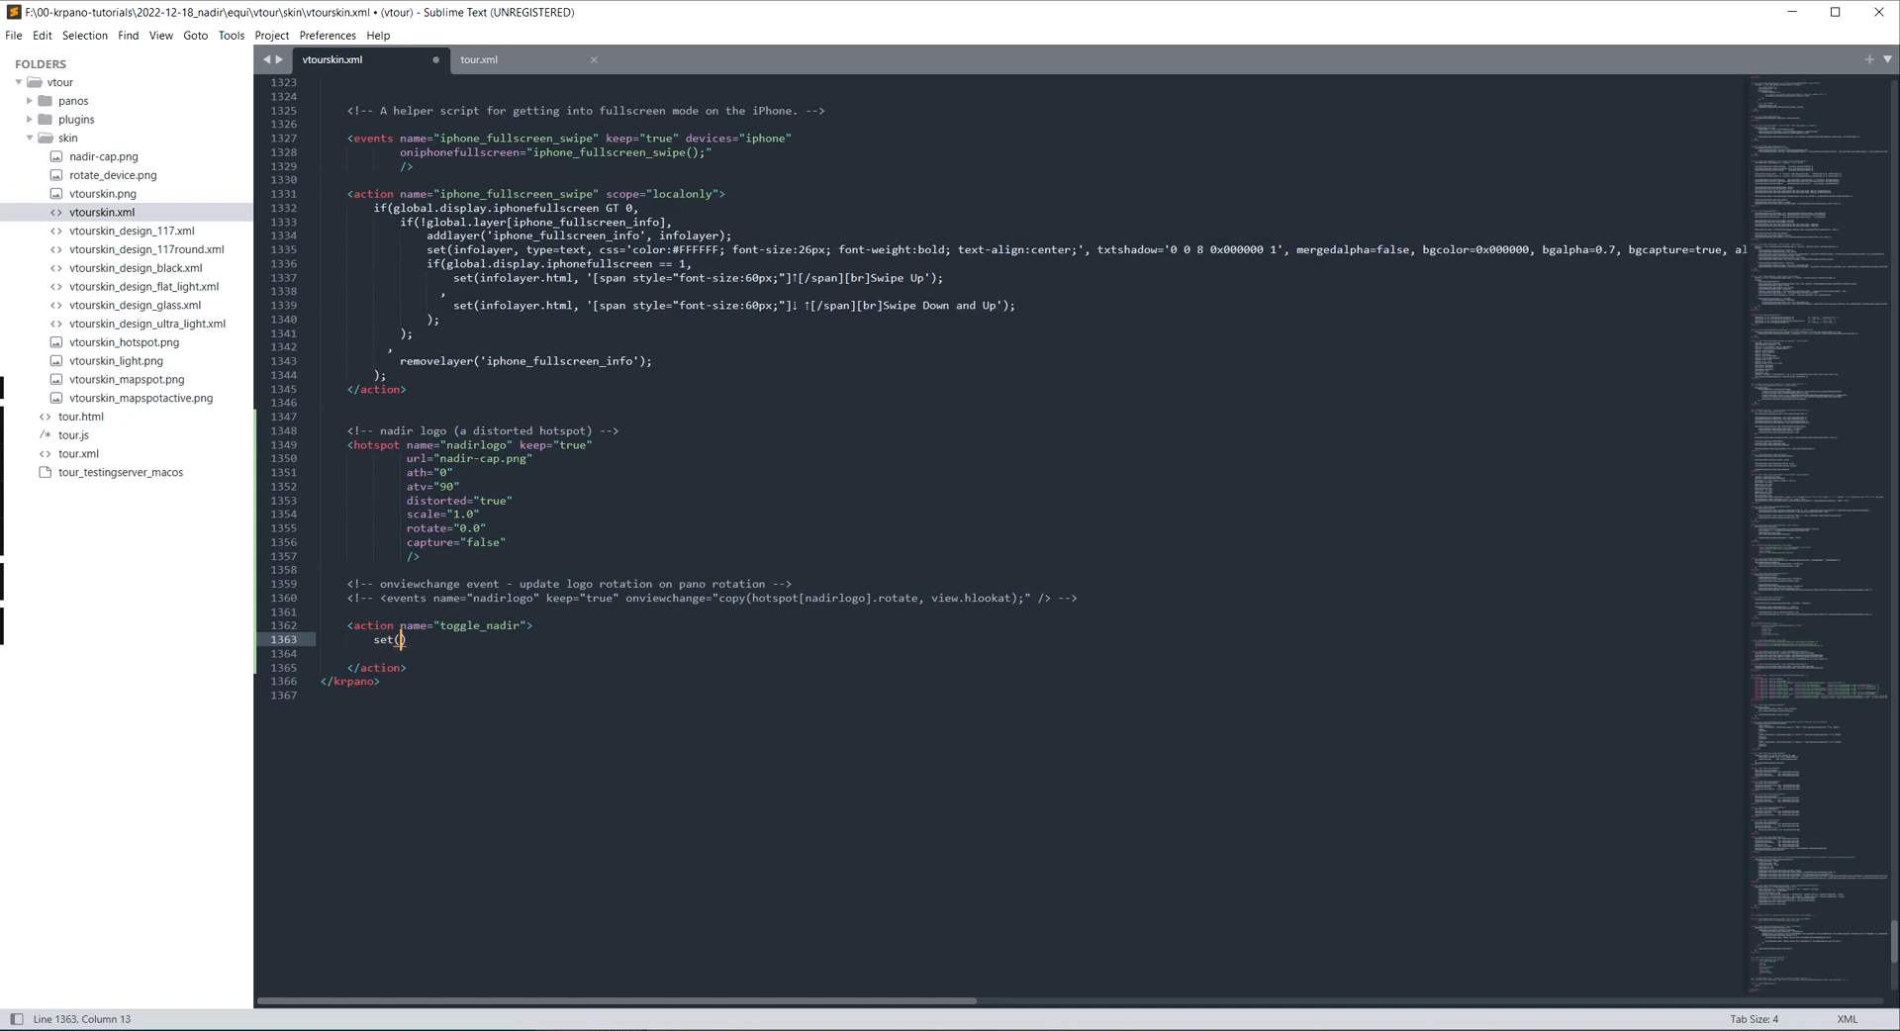
text(shownadir,)
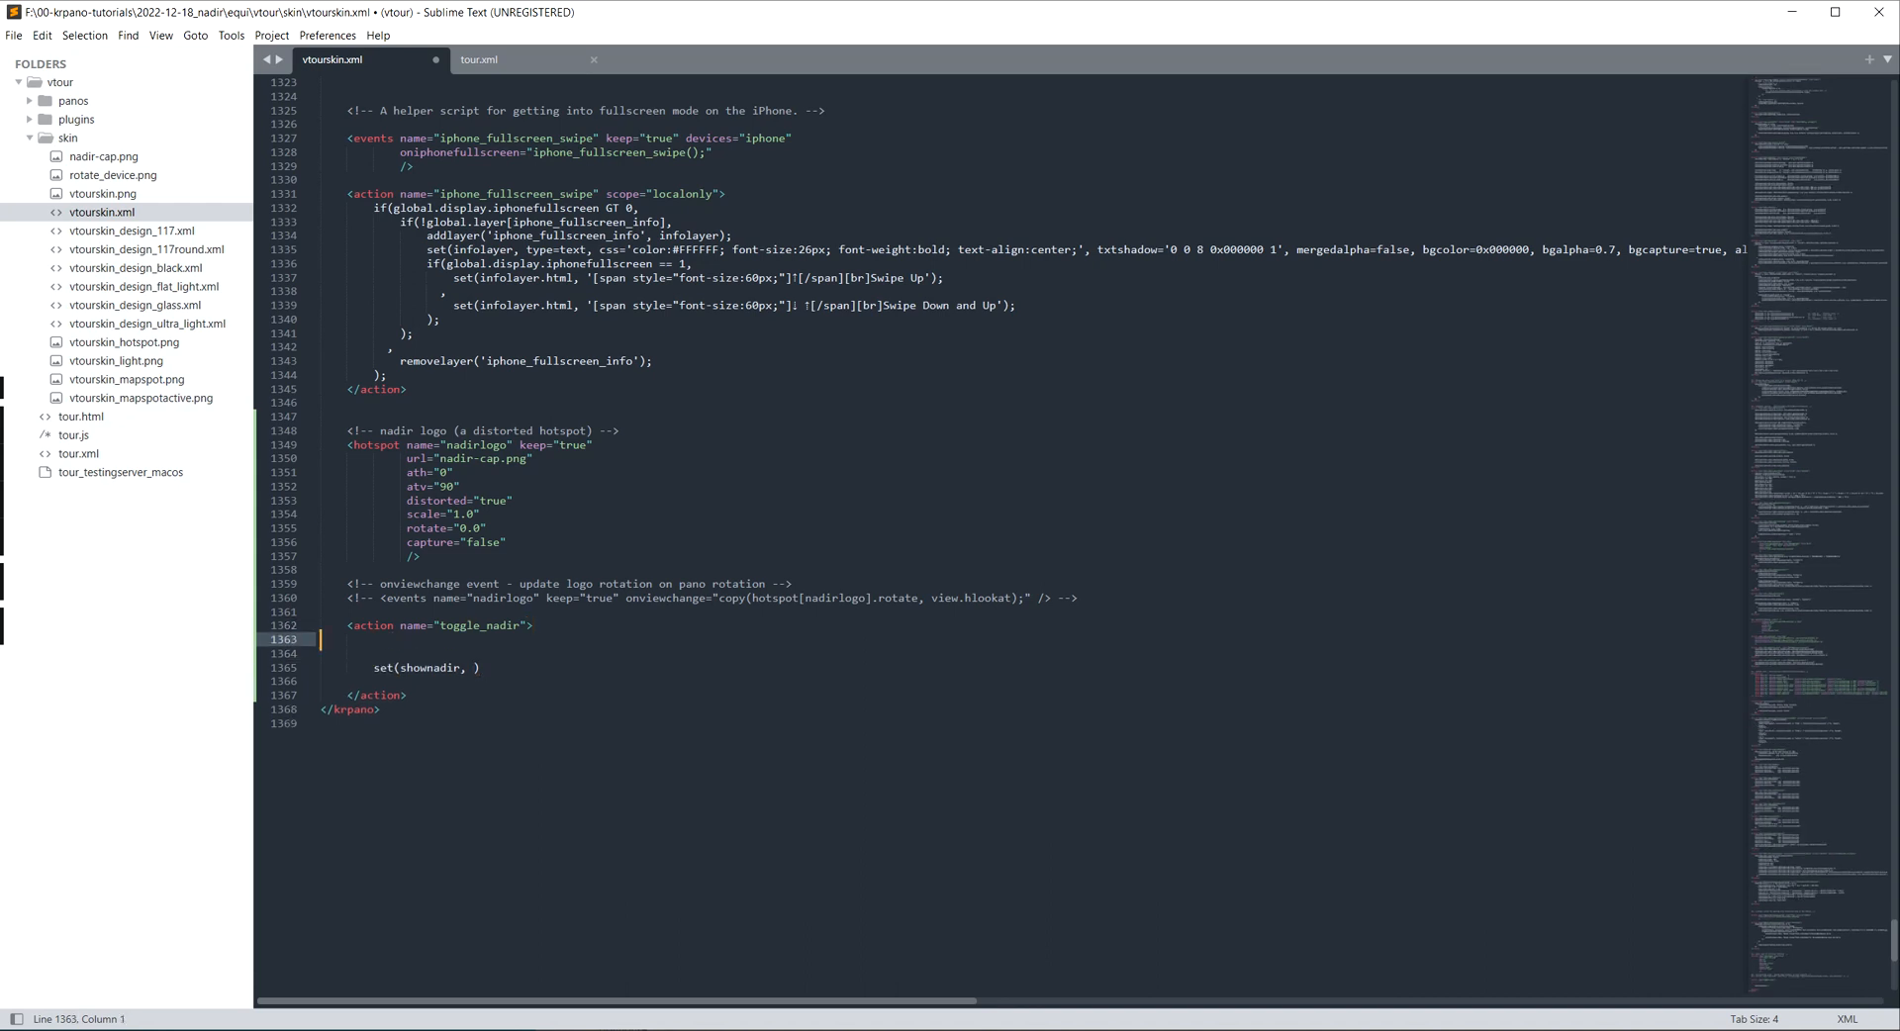
key(enter)
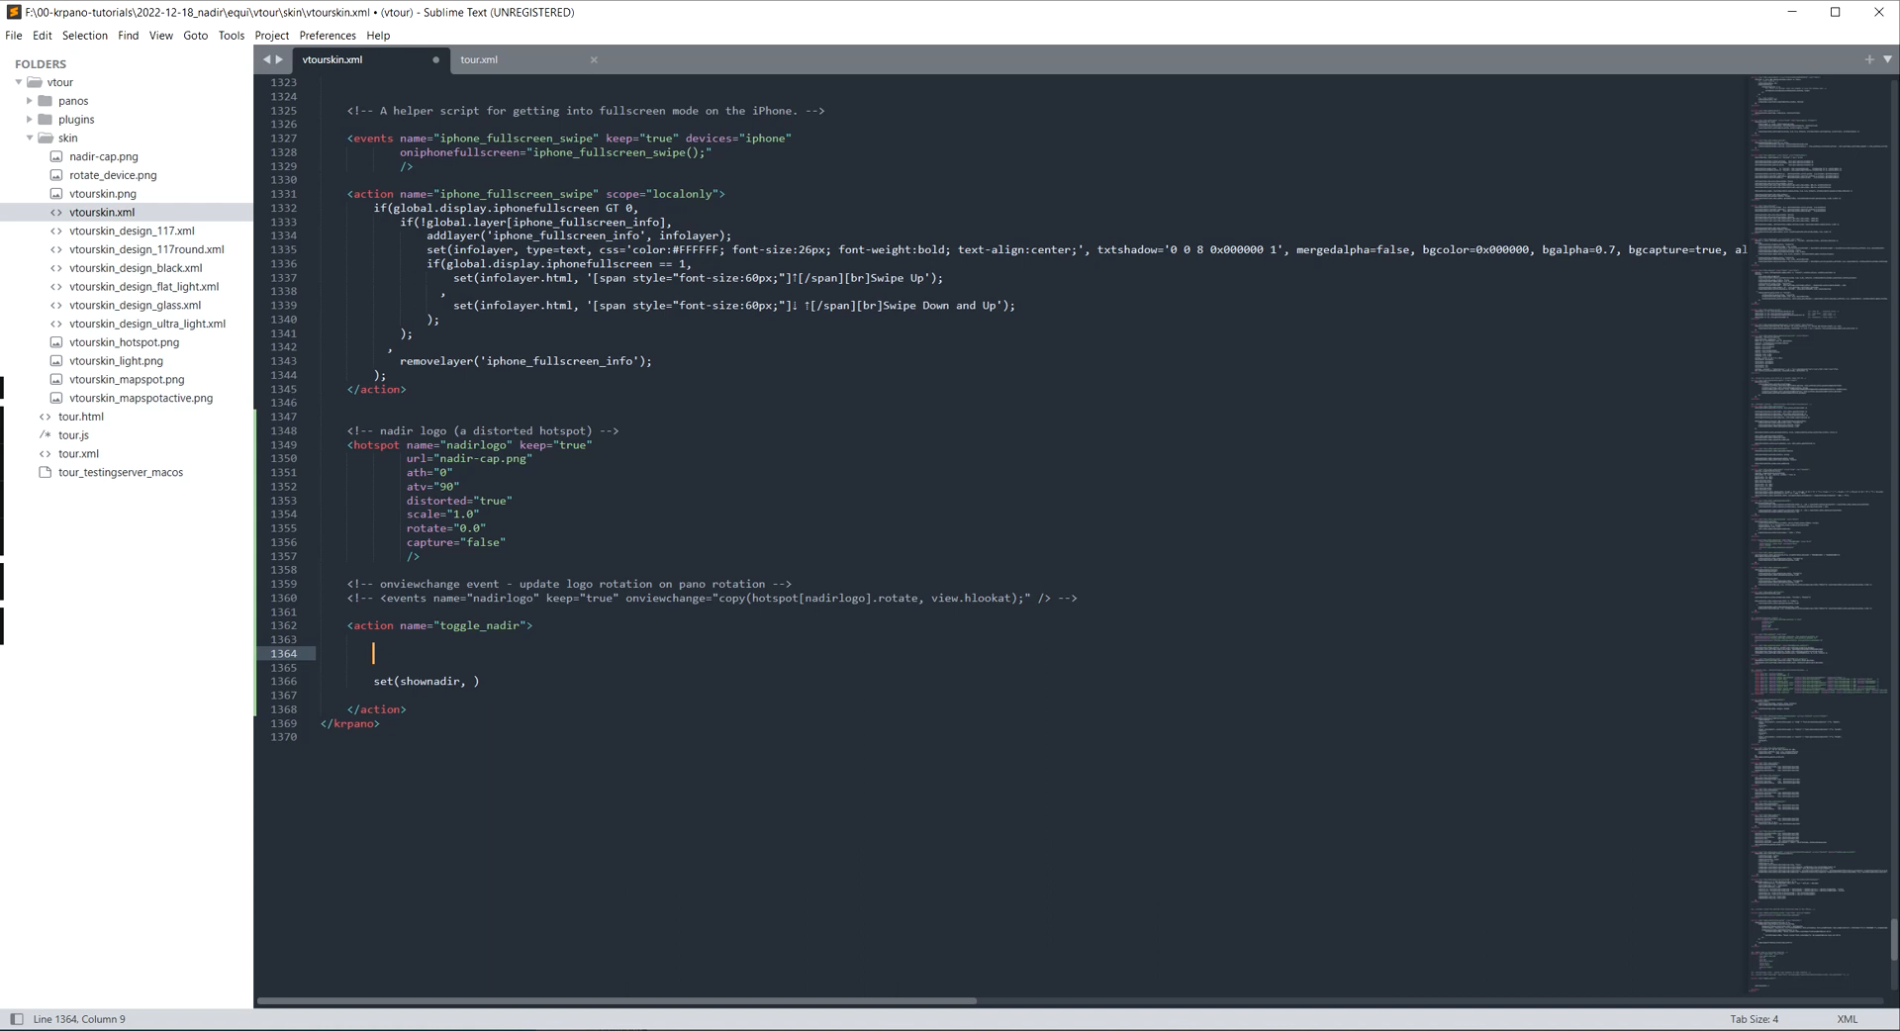
text(xml.scene)
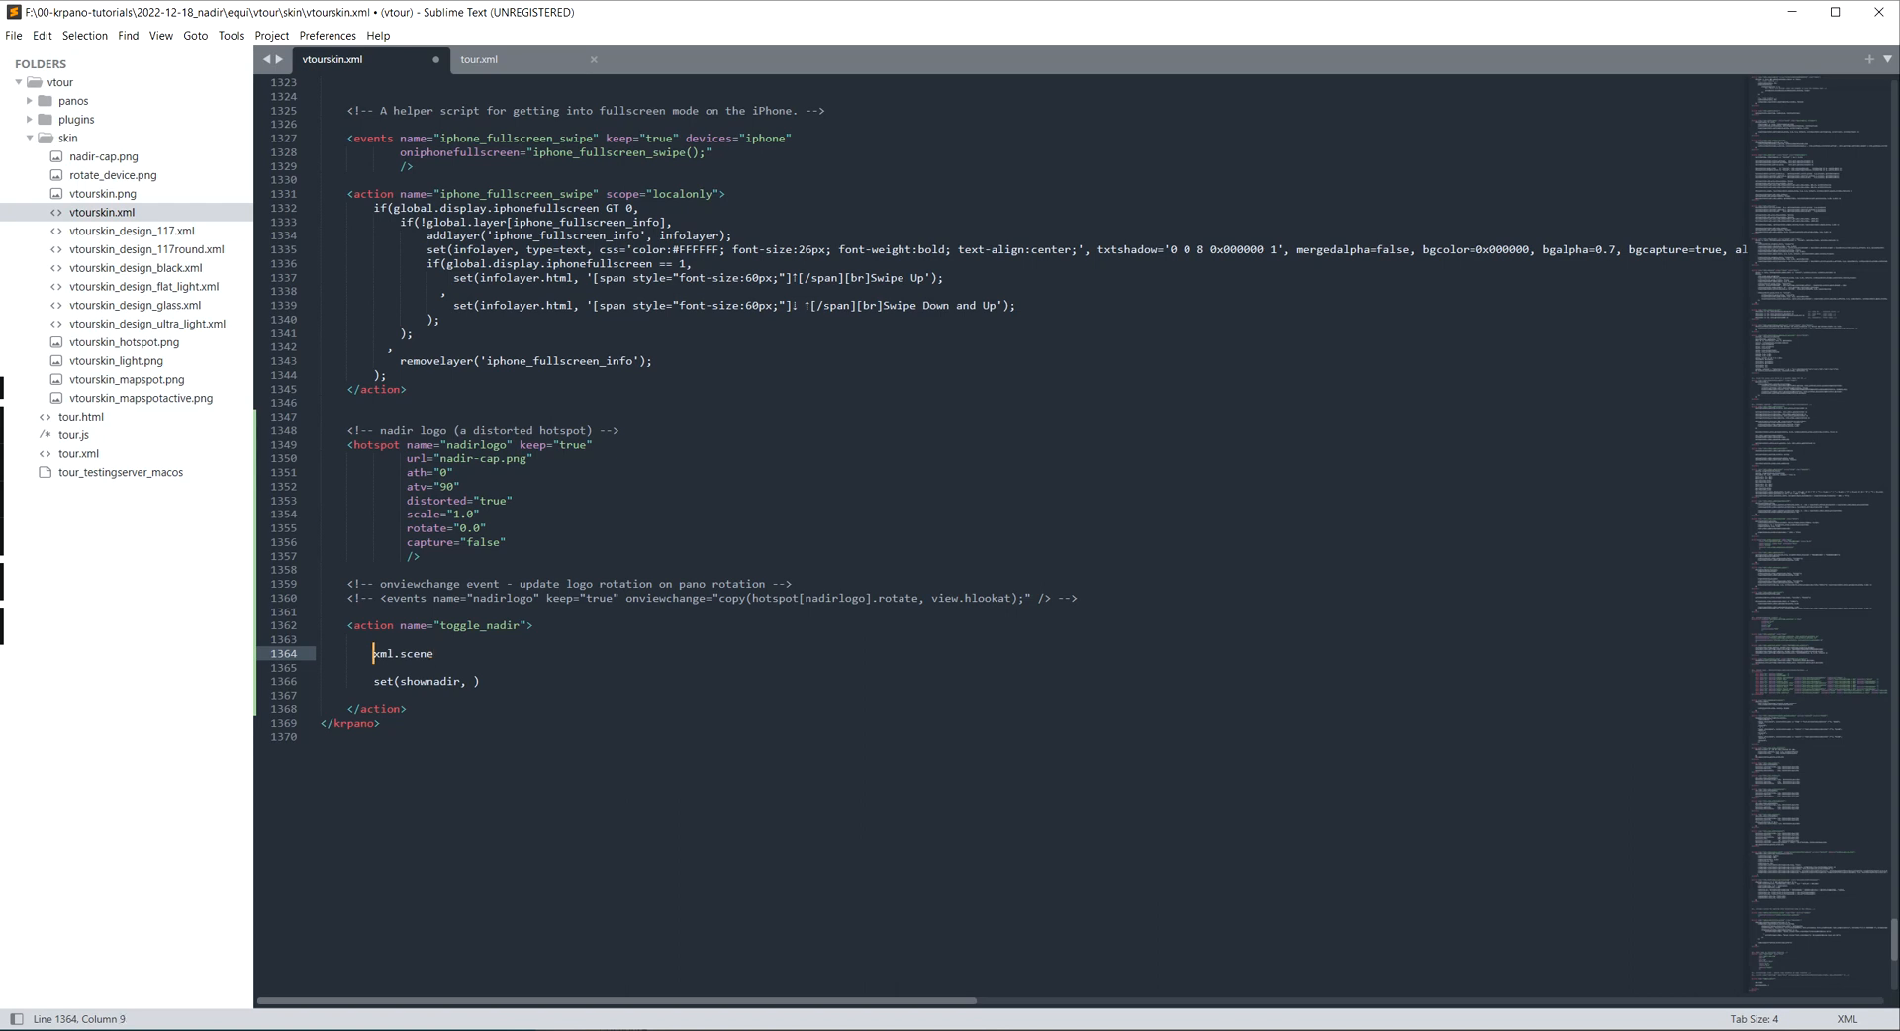
text(get())
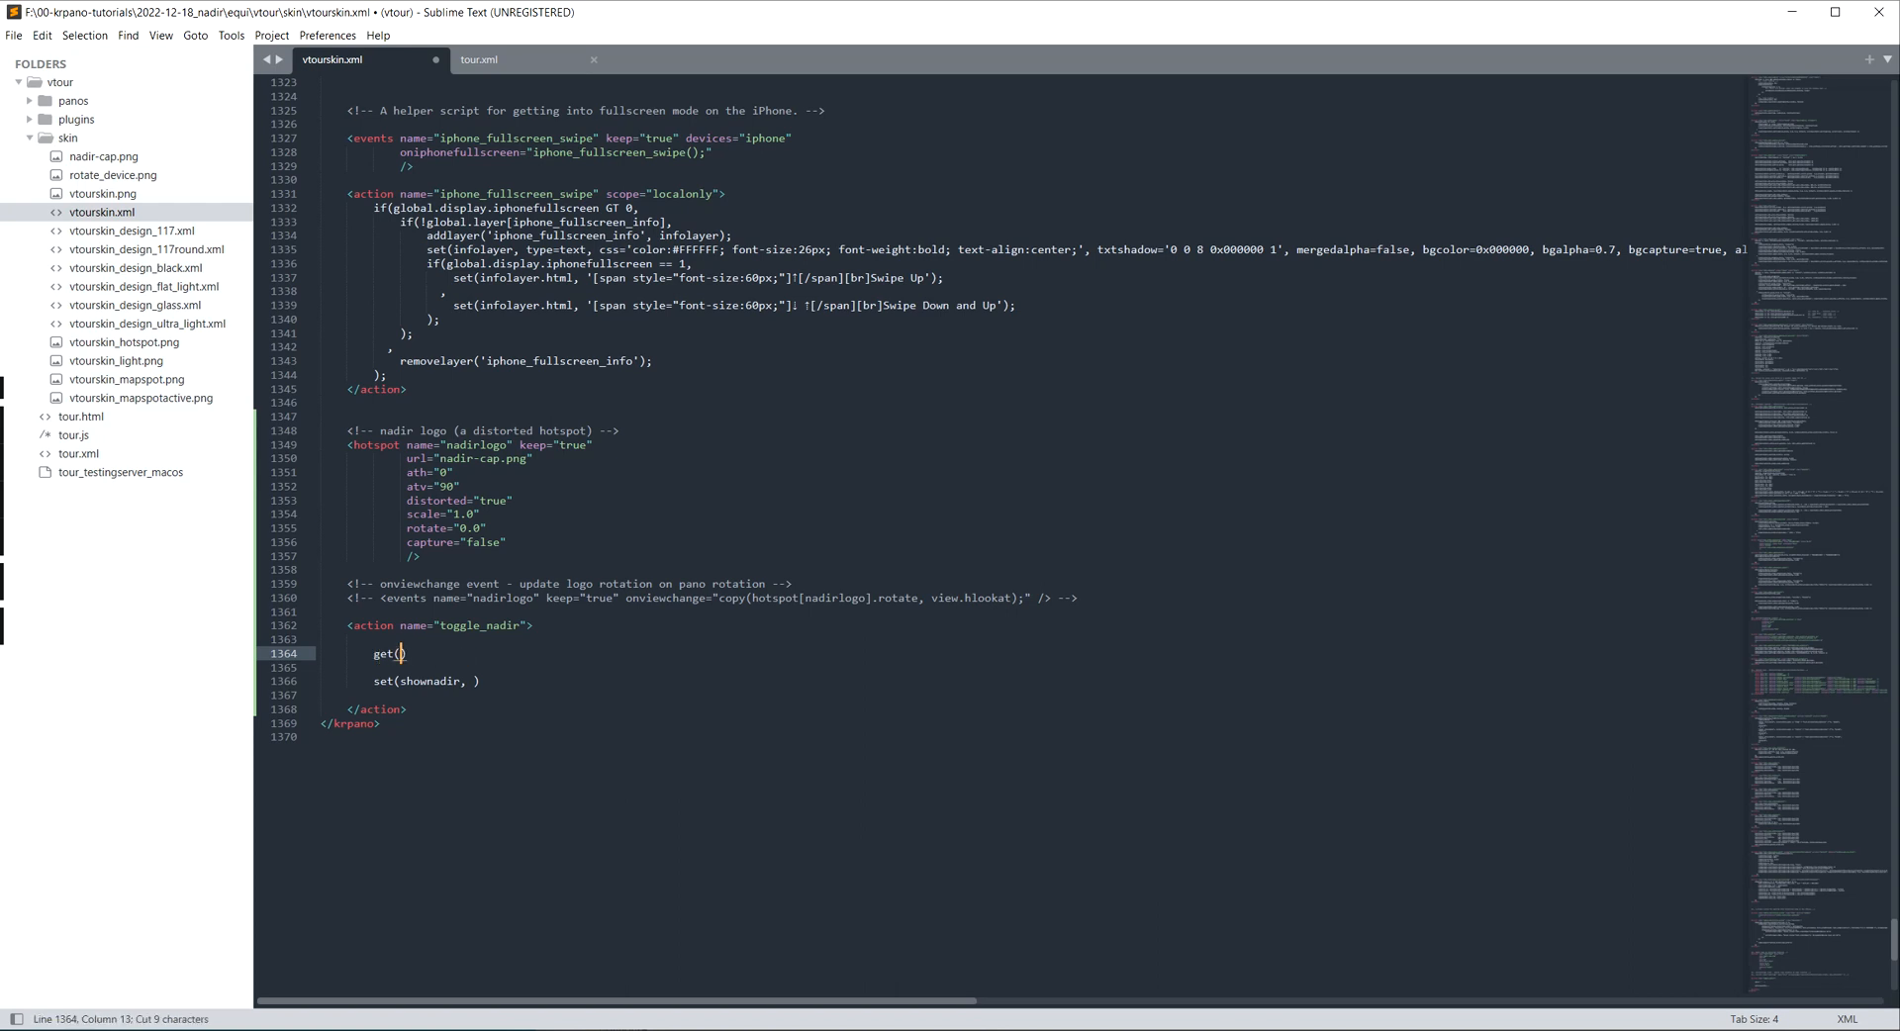
text(xml.scene)
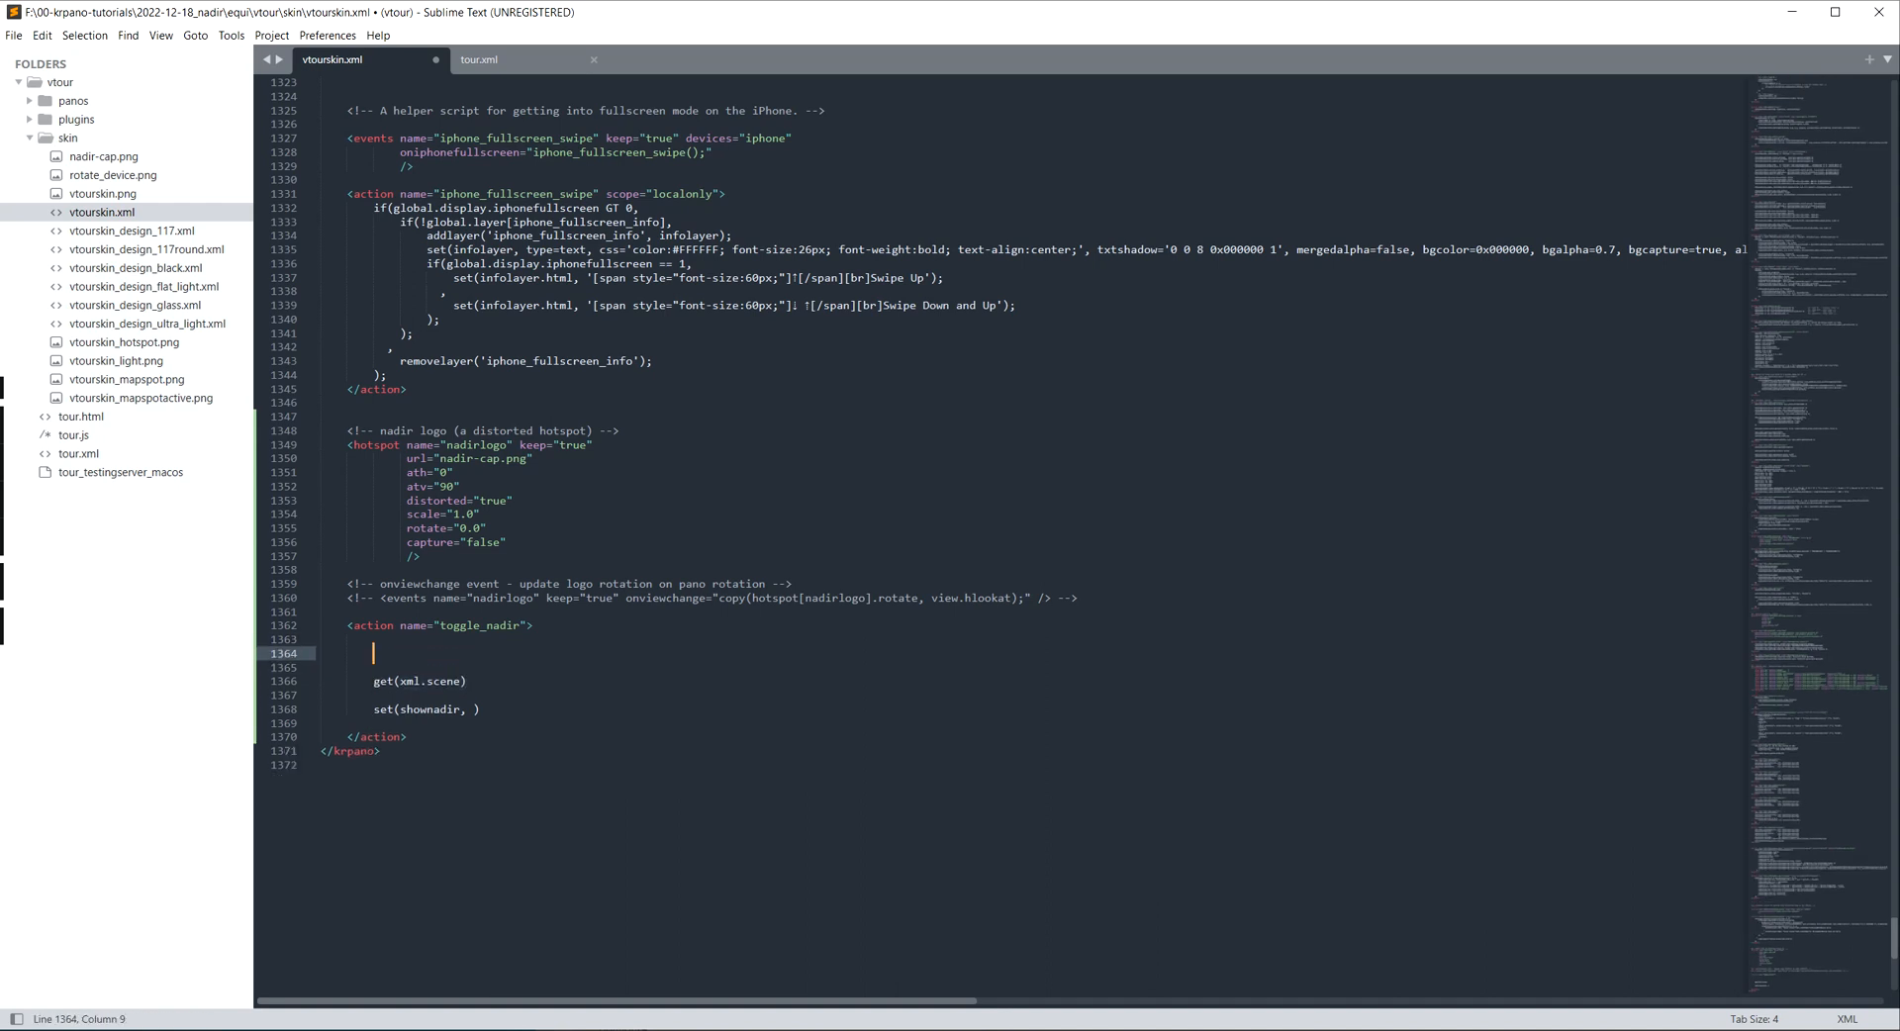
Step: Rewrite the lookup as scene[get(xml.scene)], save the skin file and return to tour.xml
text(scene[)
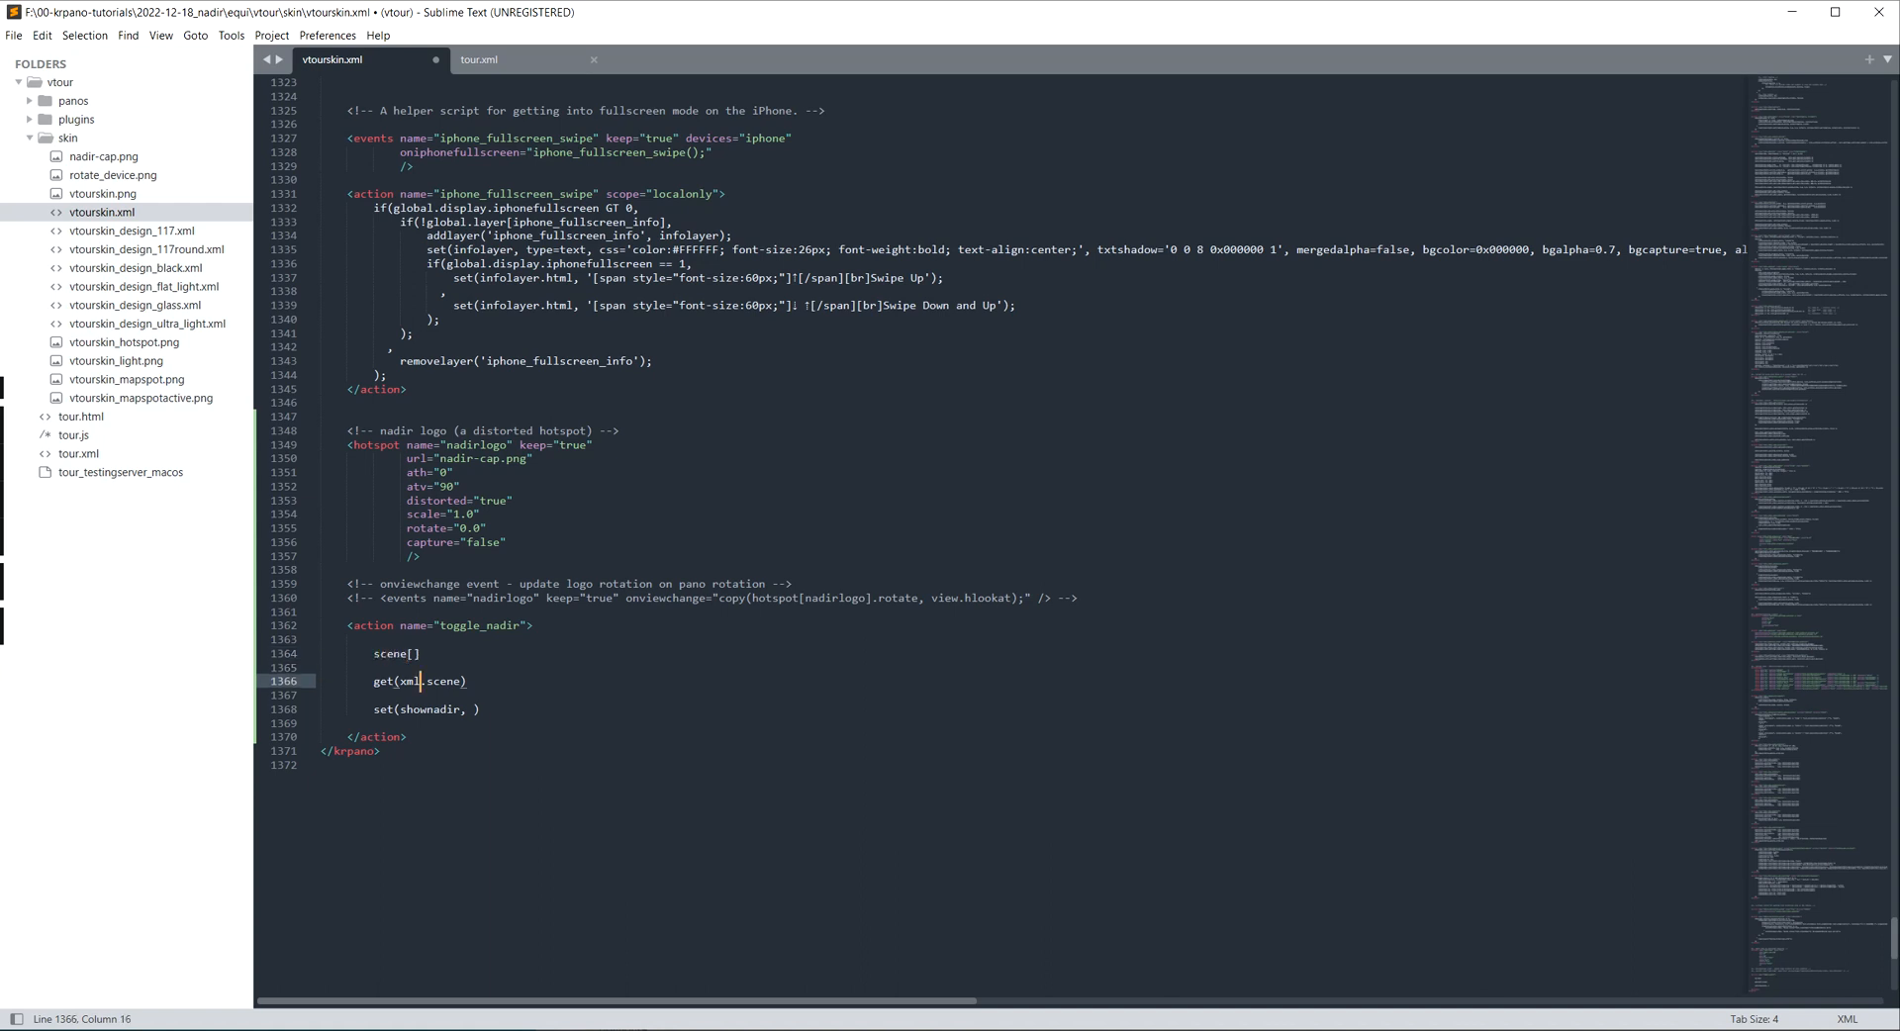
key(ctrl+x)
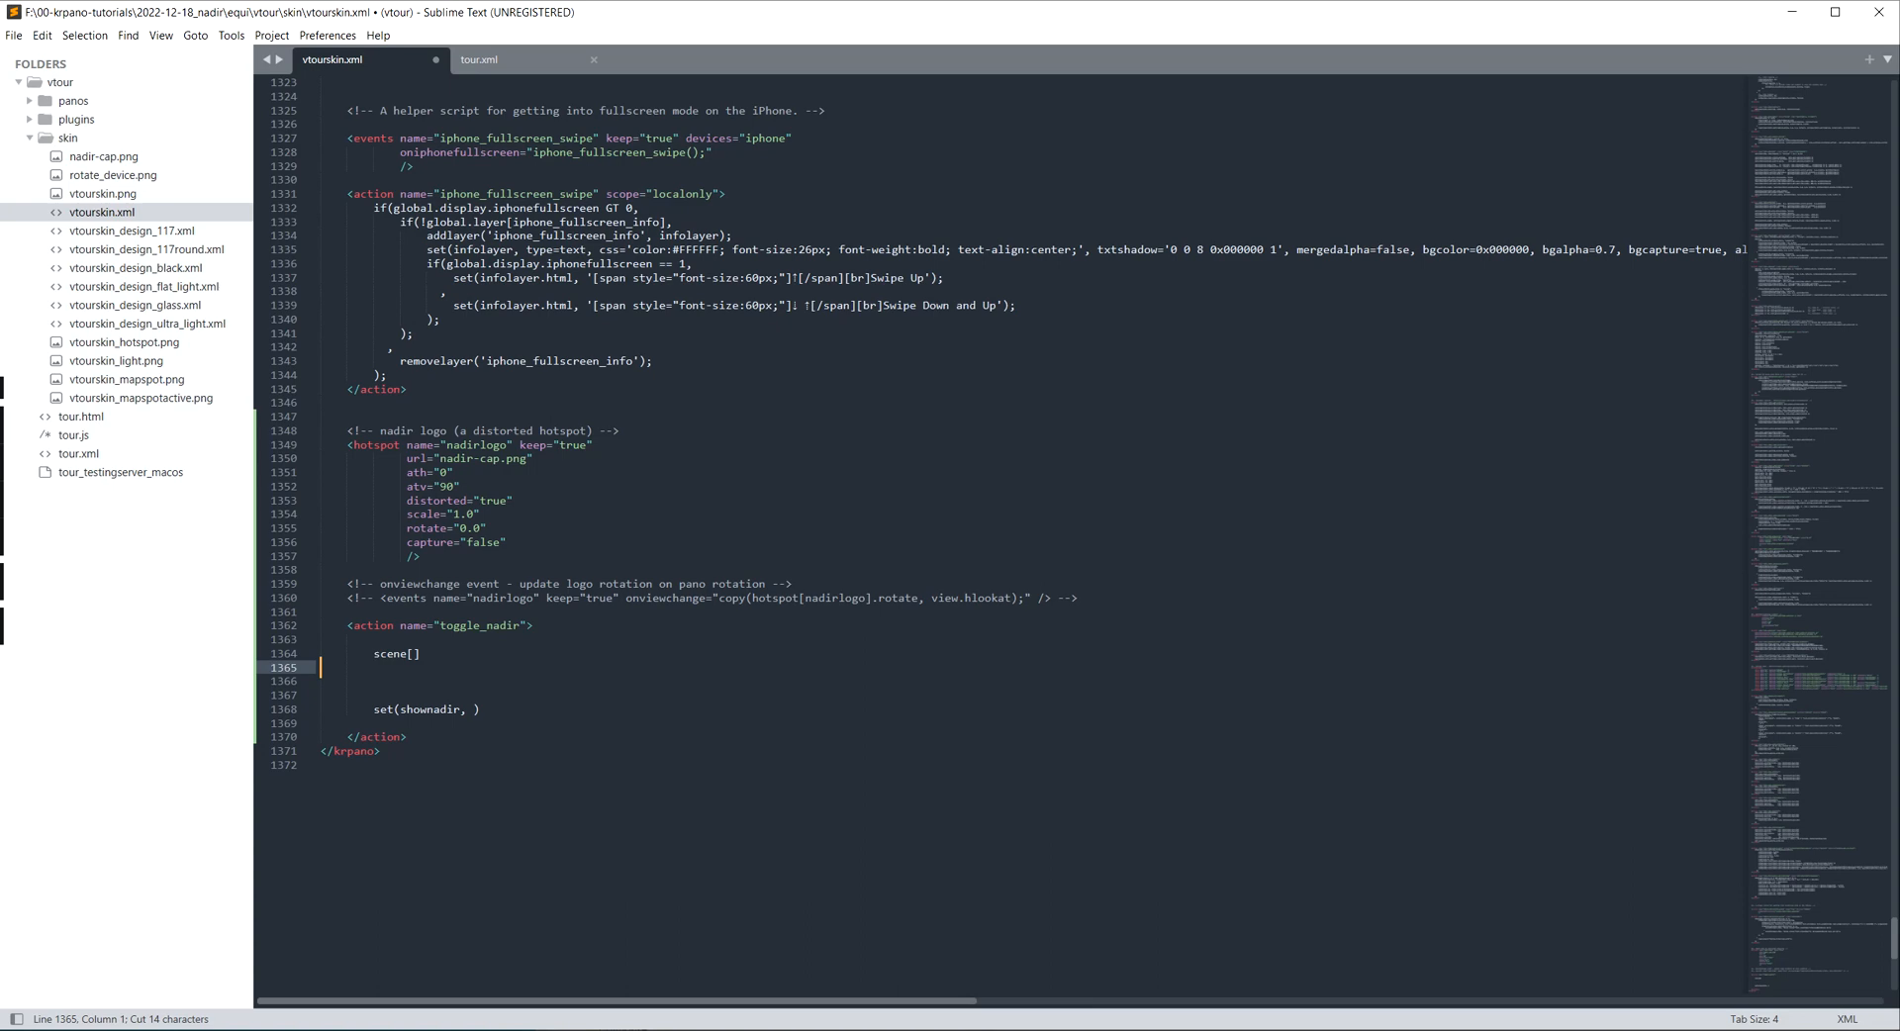
text(get(xml.scene))
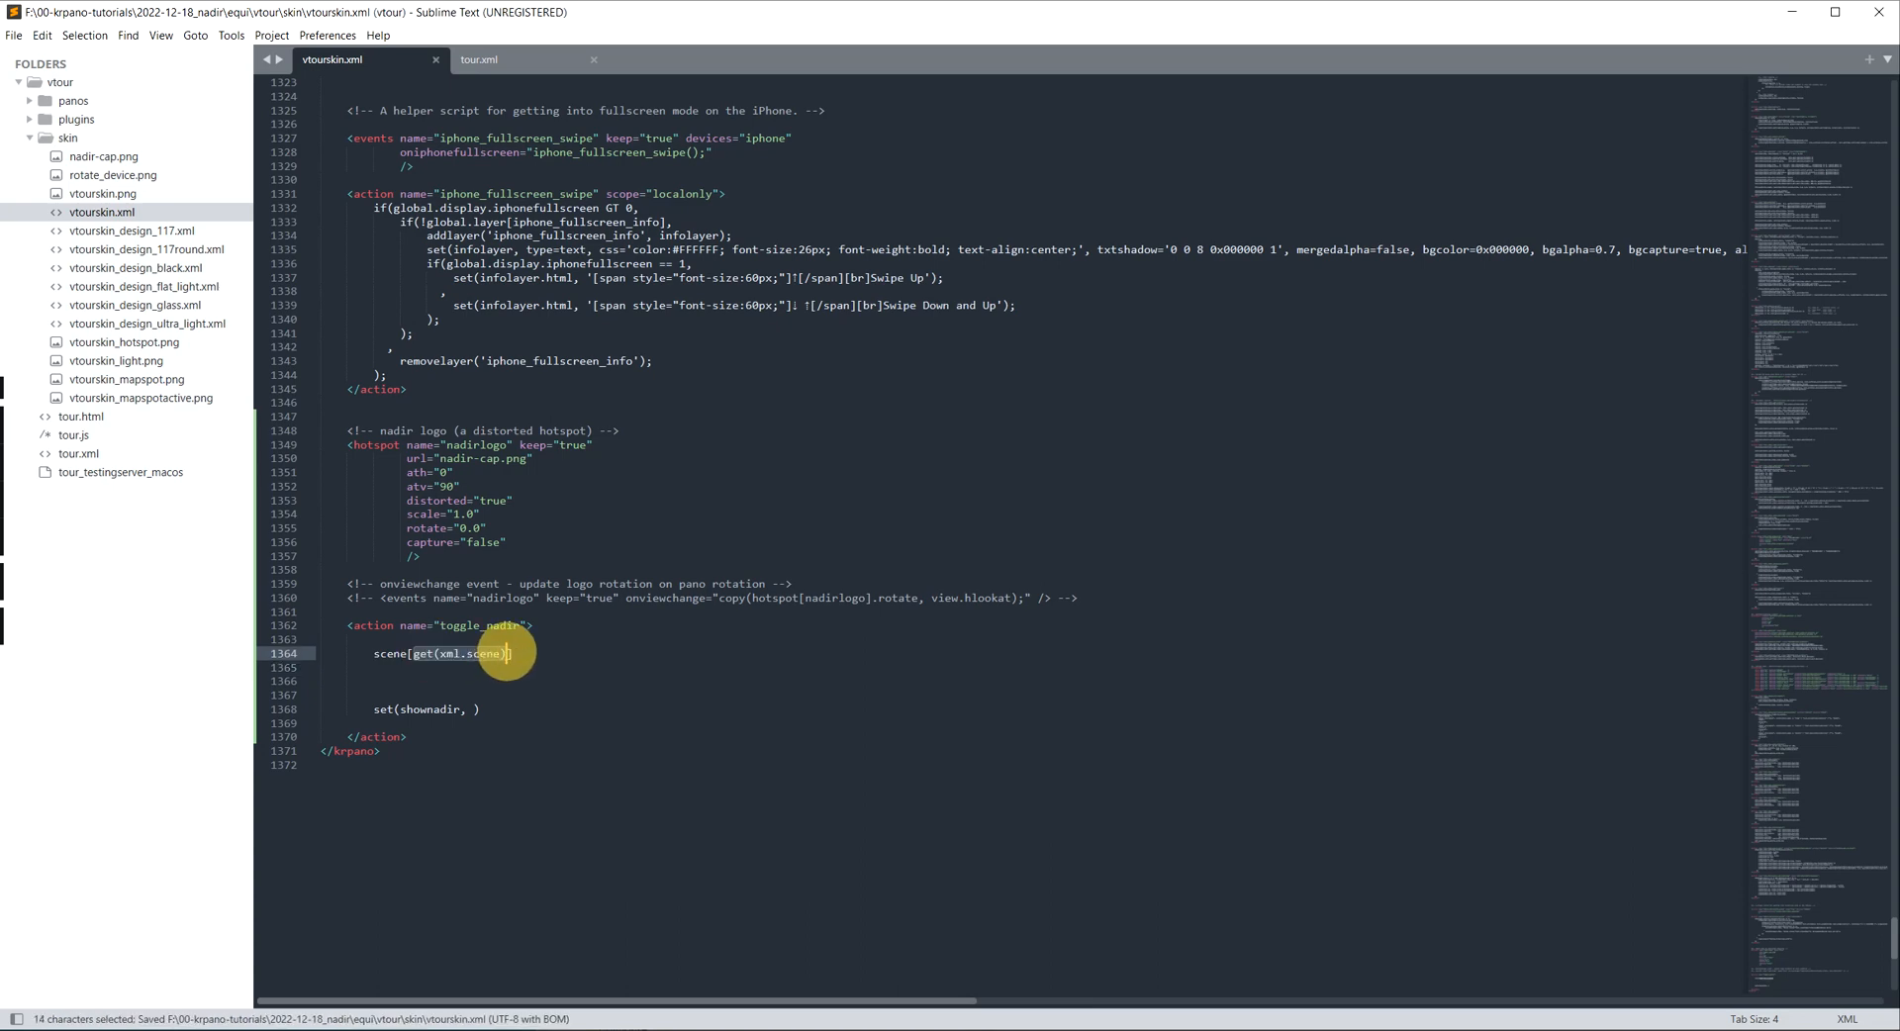
click(478, 59)
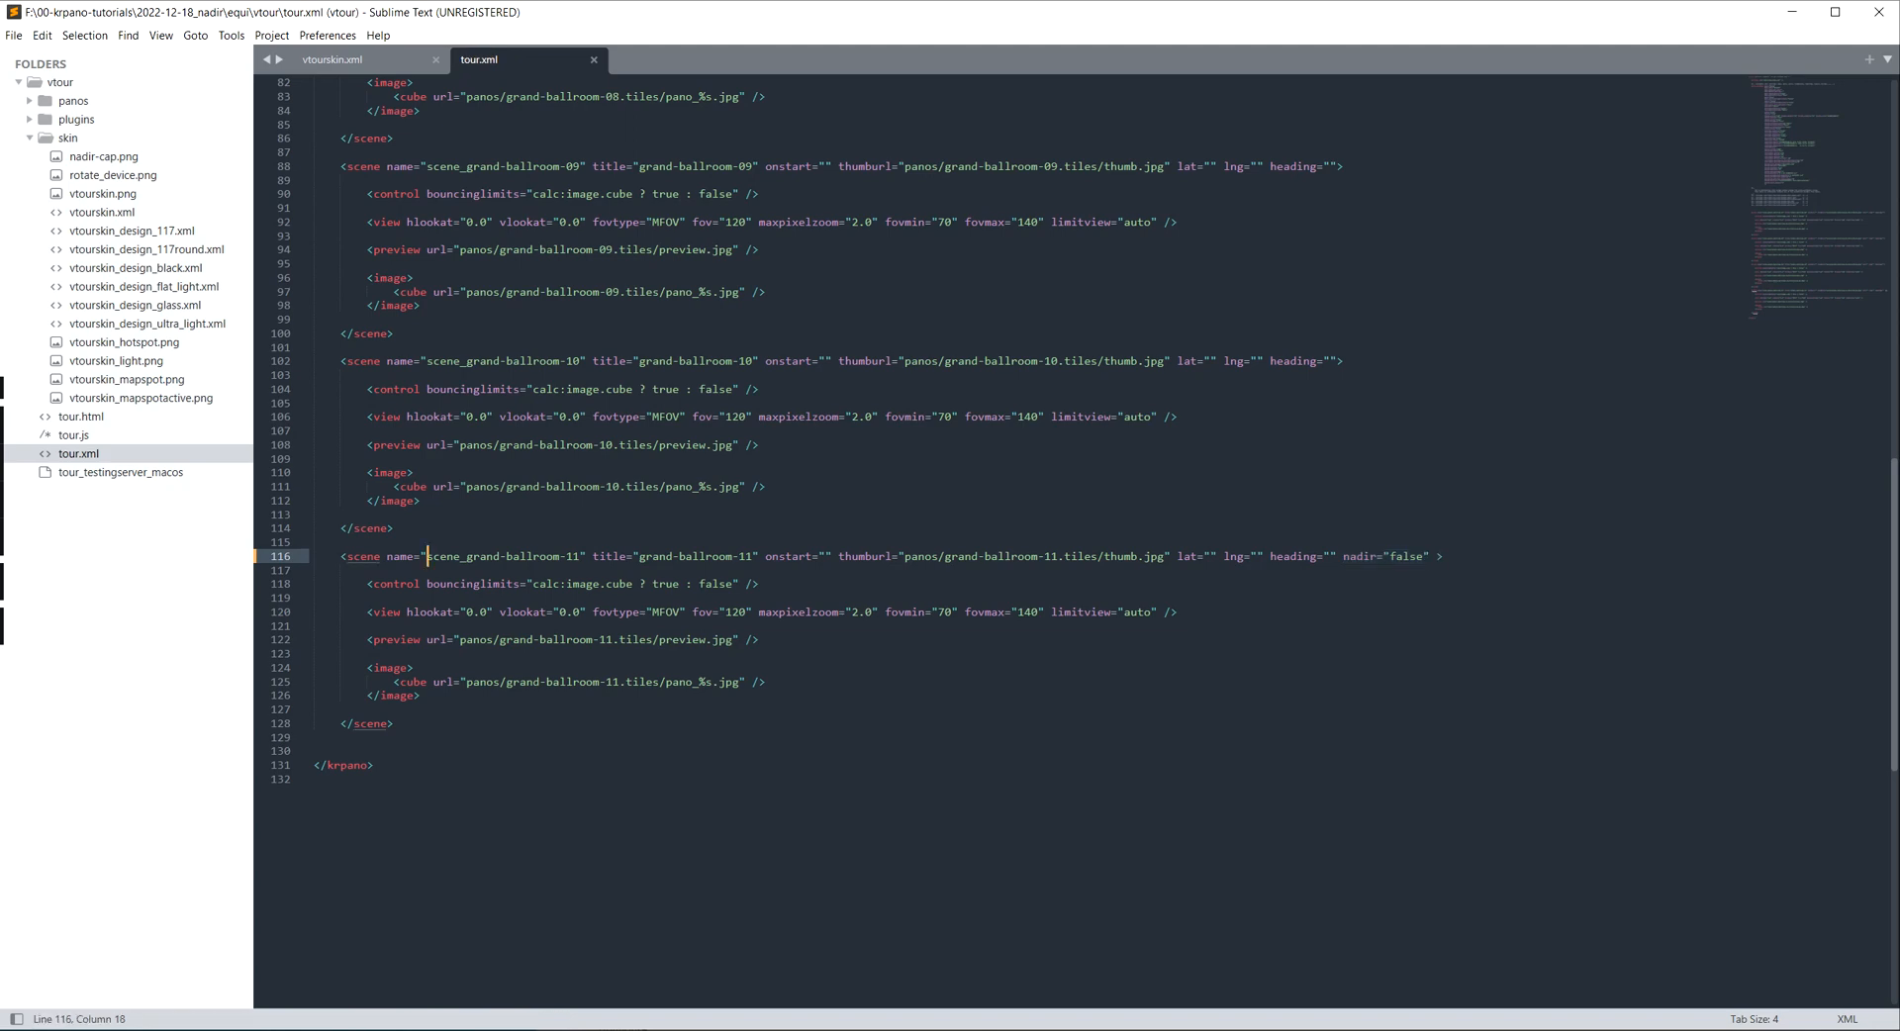
Step: Copy scene_grand-ballroom-11 from tour.xml into vtourskin.xml as a test, then remove the test line
double_click(502, 556)
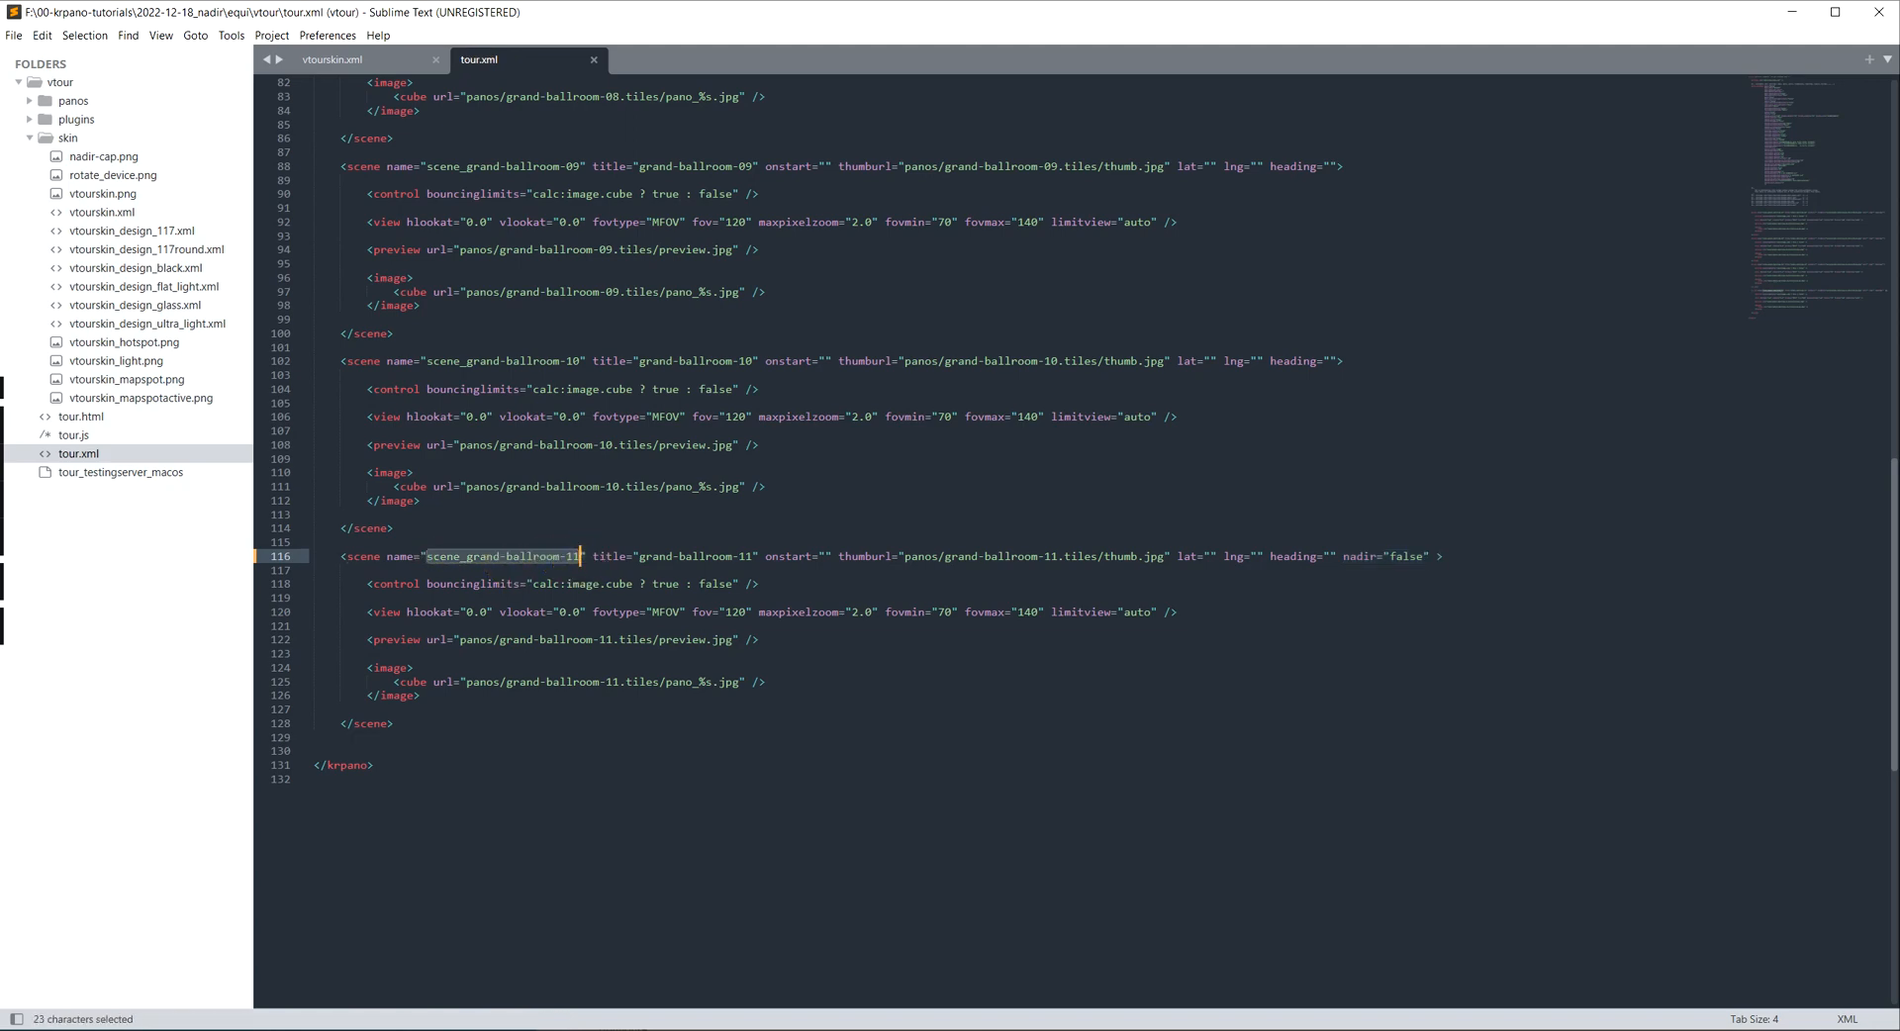
click(356, 60)
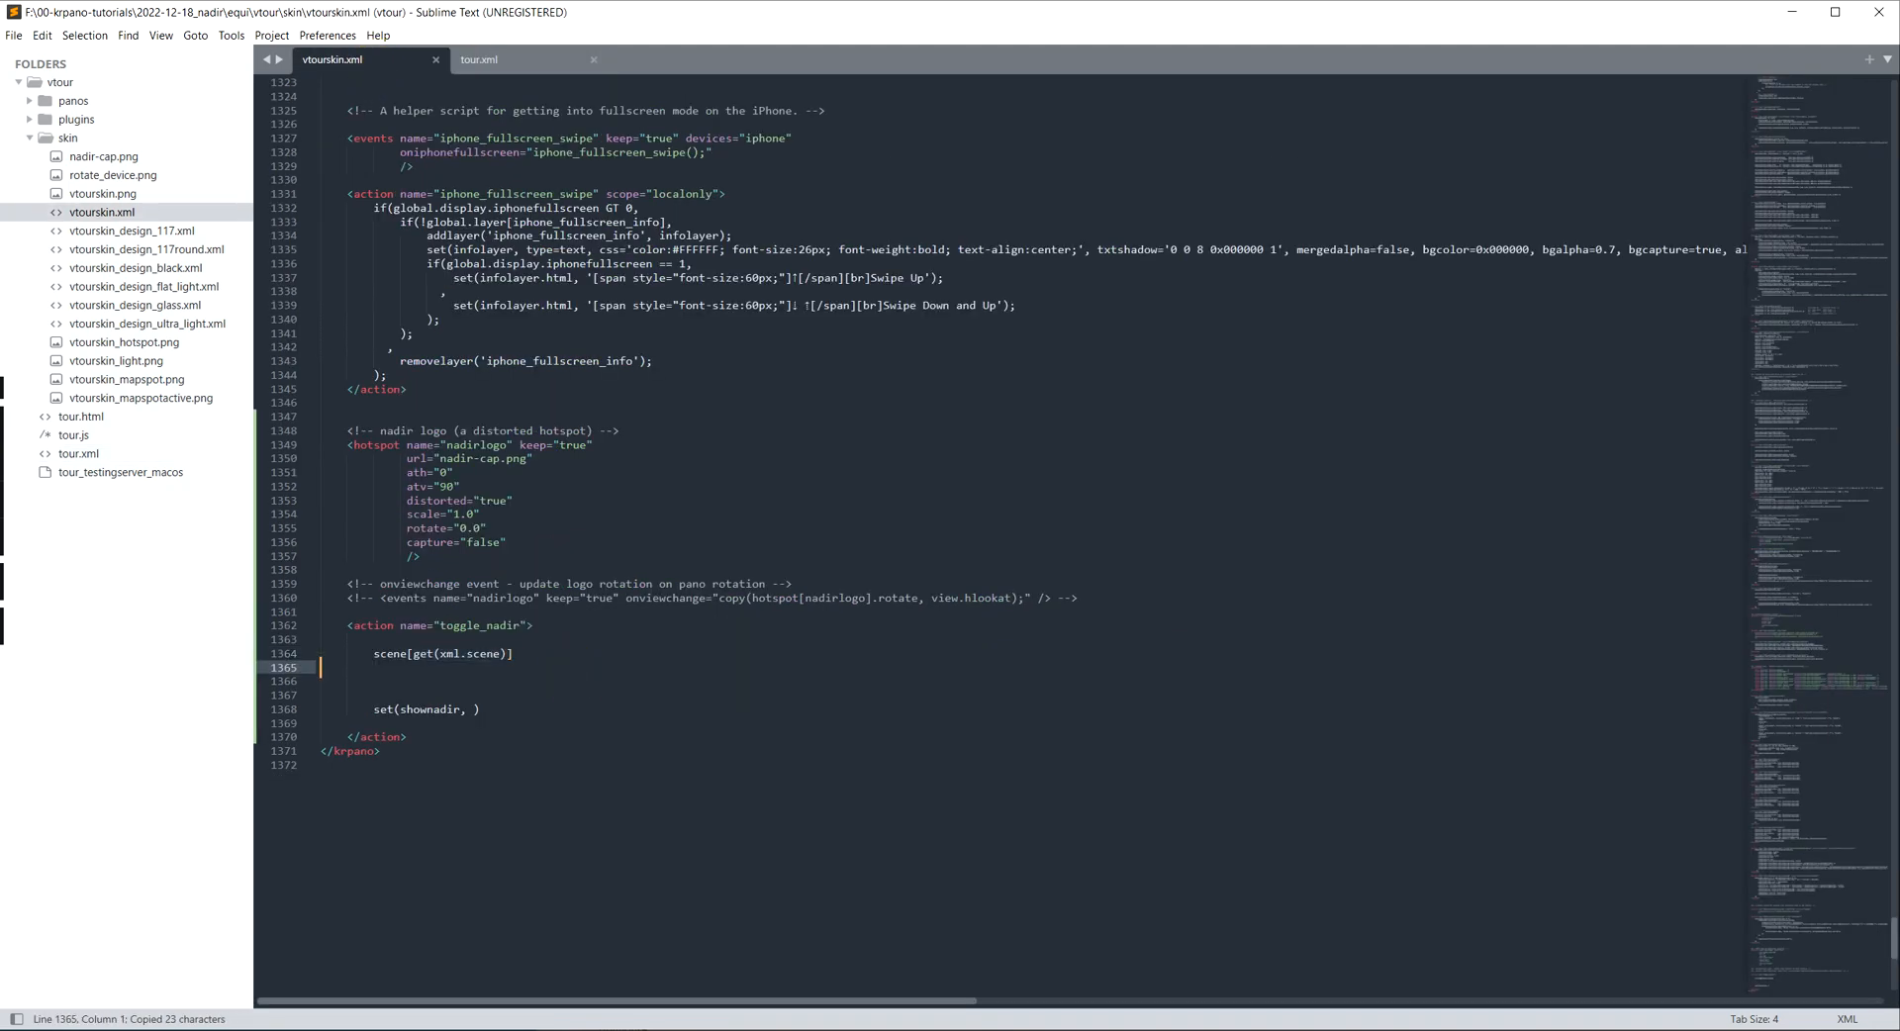
text(scene_grand-ballroom-11)
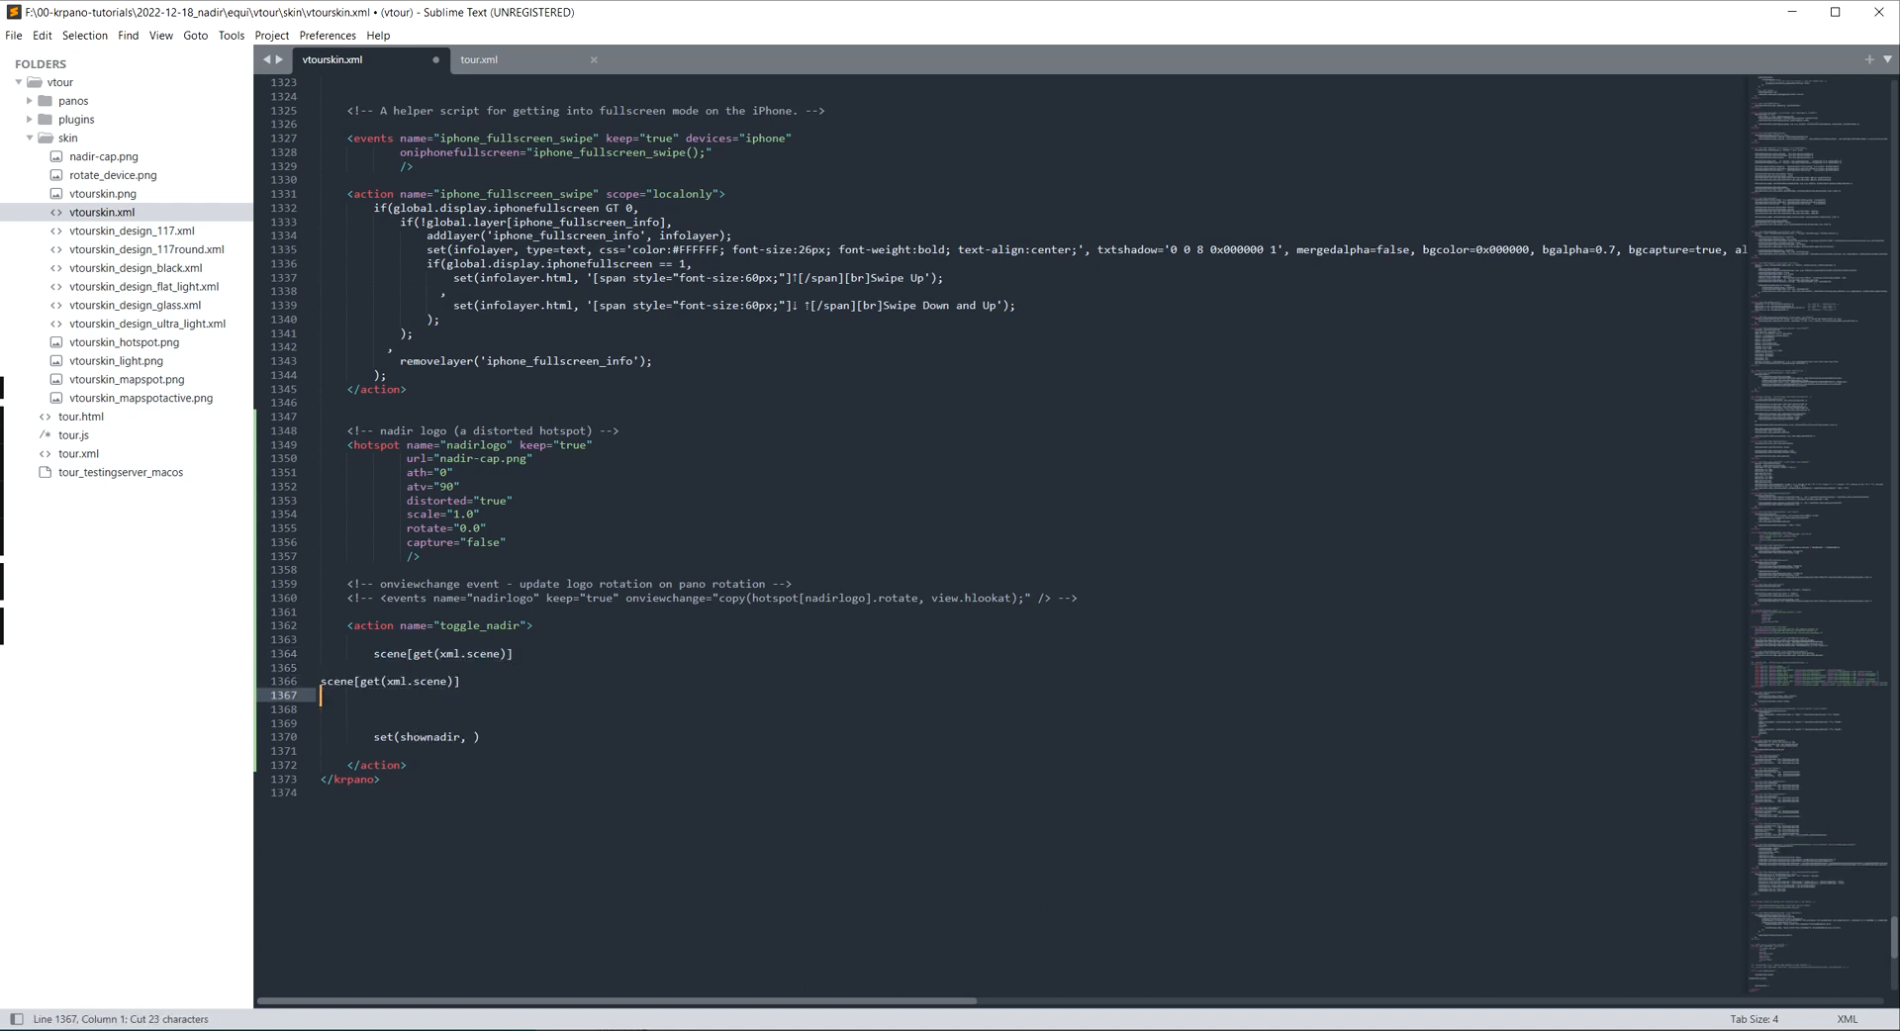
double_click(416, 682)
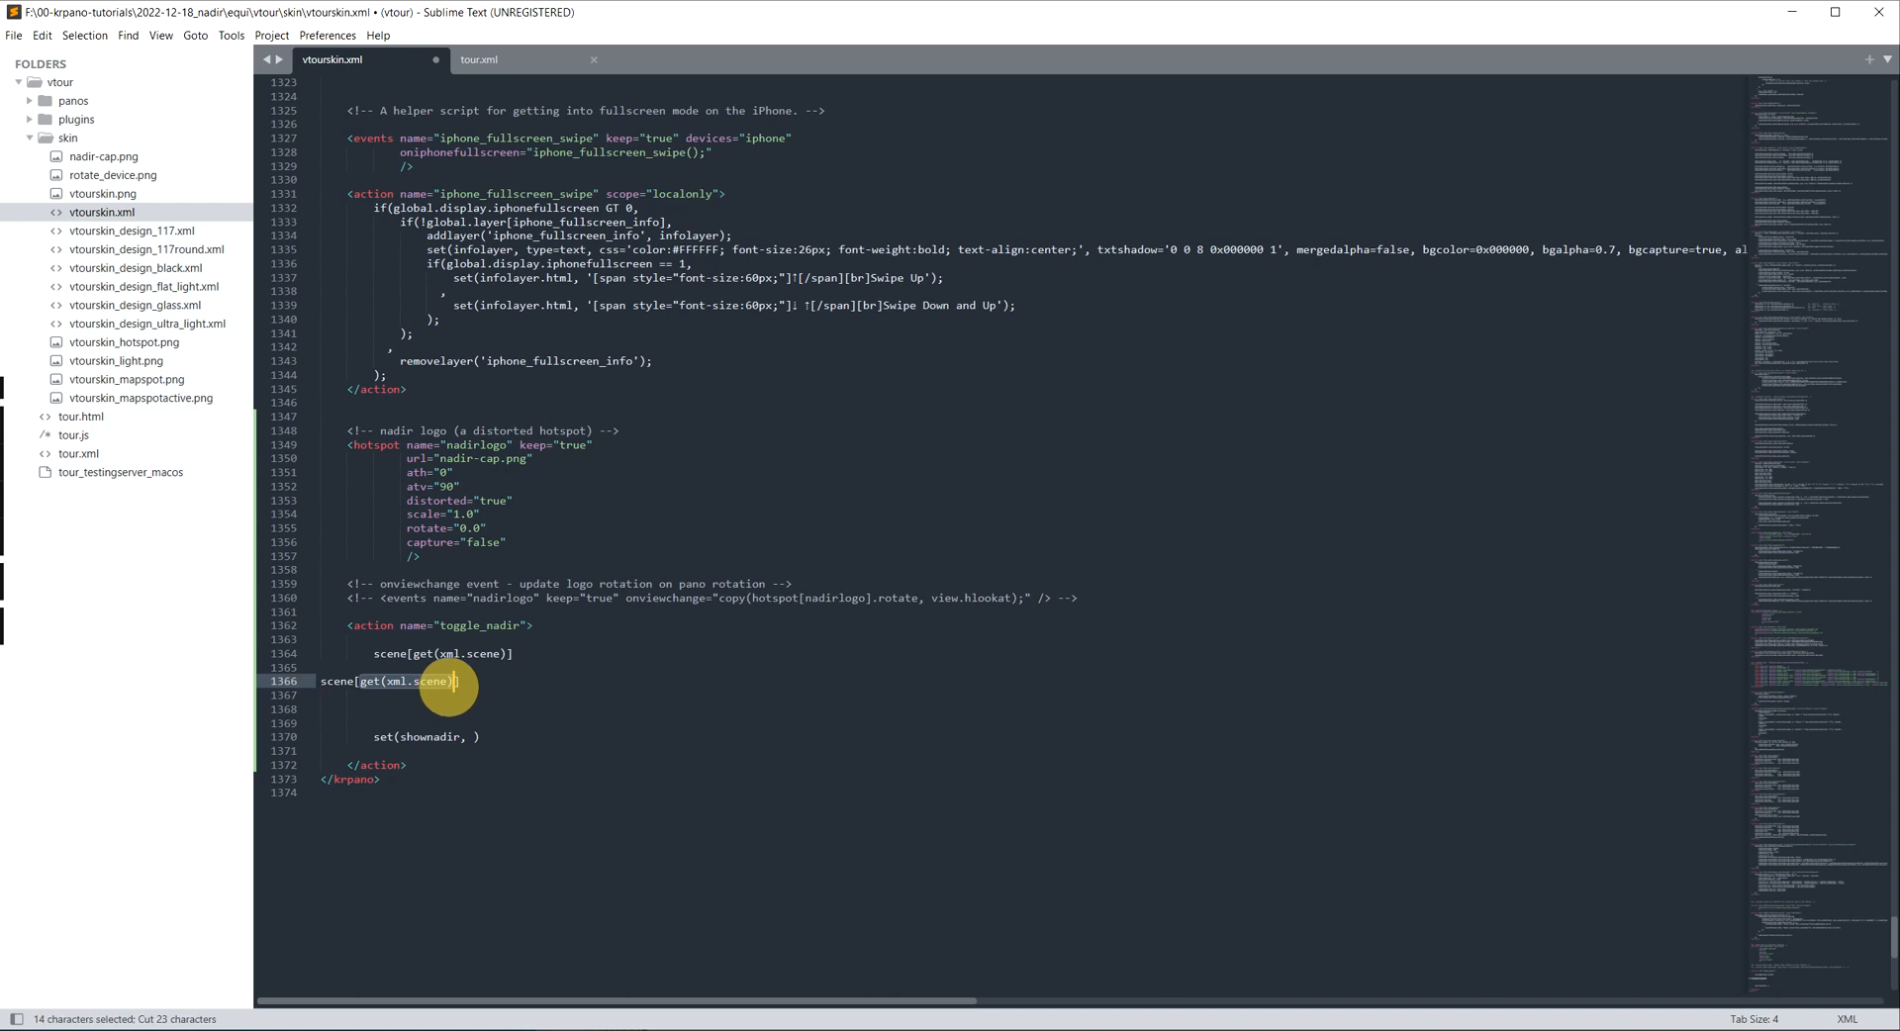
text(scene_grand-ballroom-11)
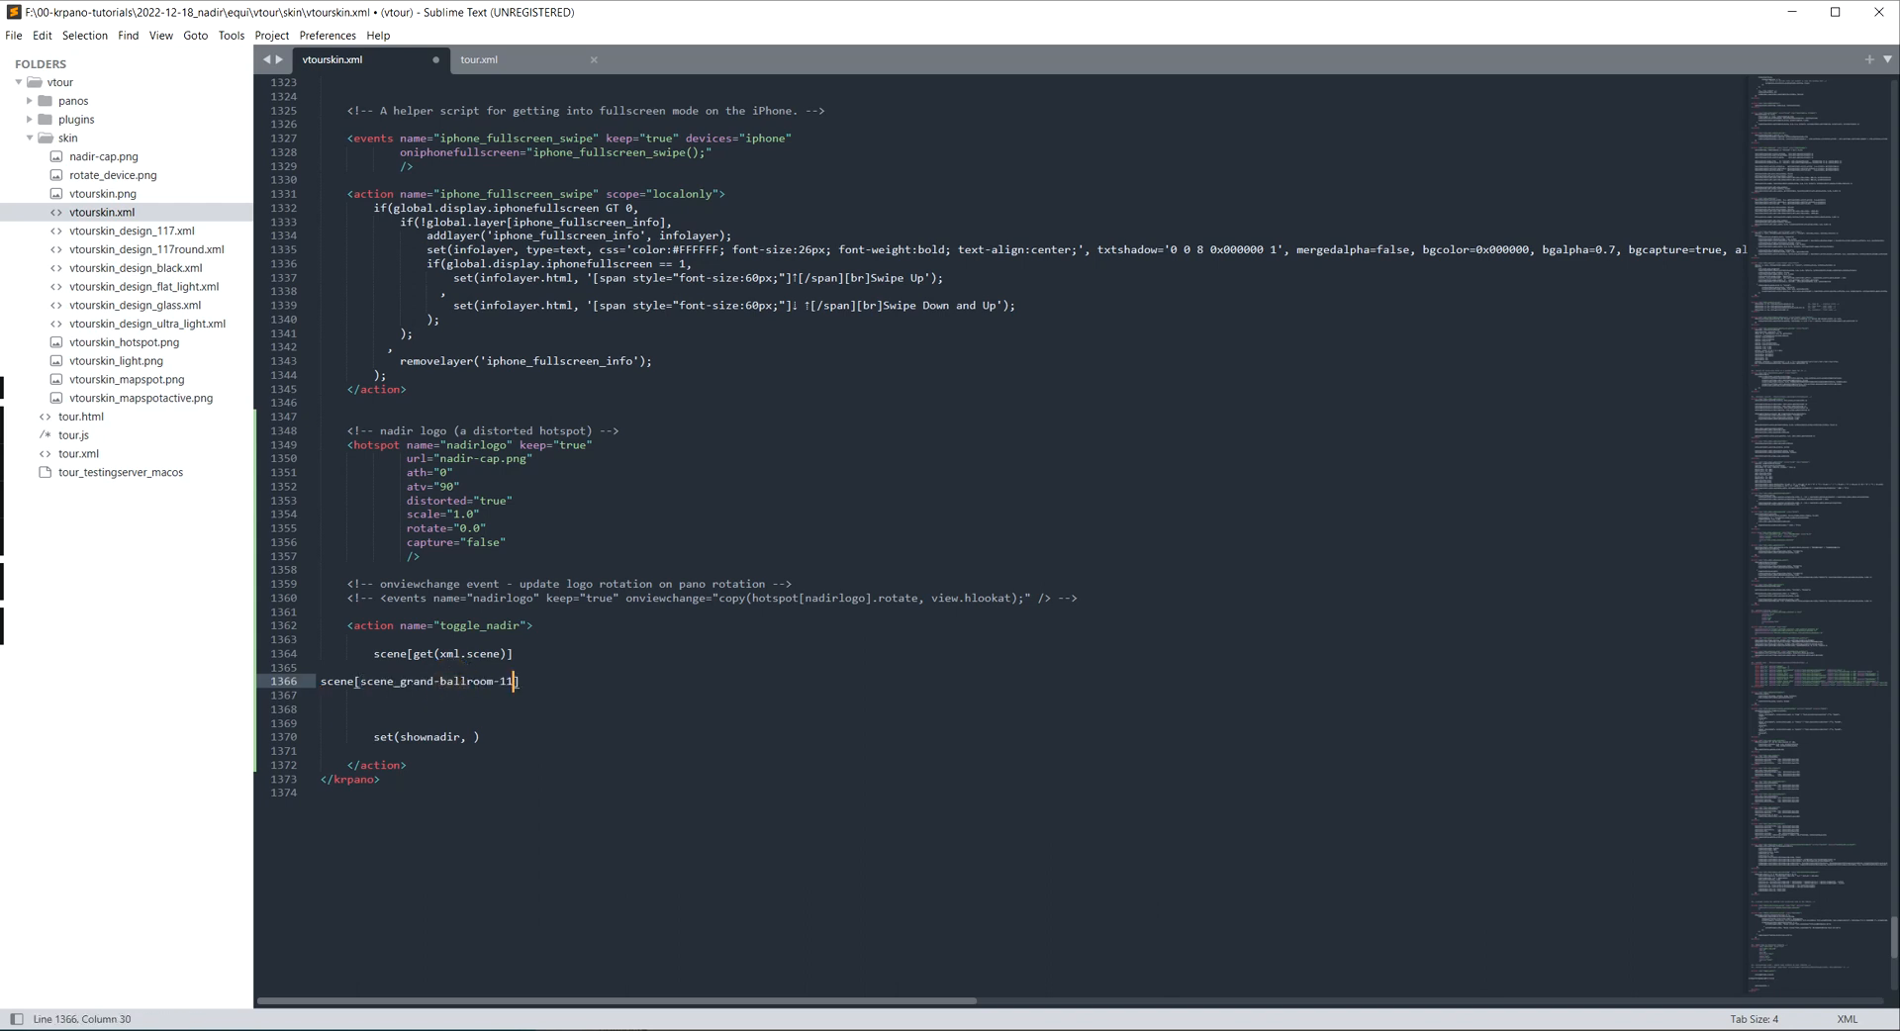
drag(360, 680, 514, 681)
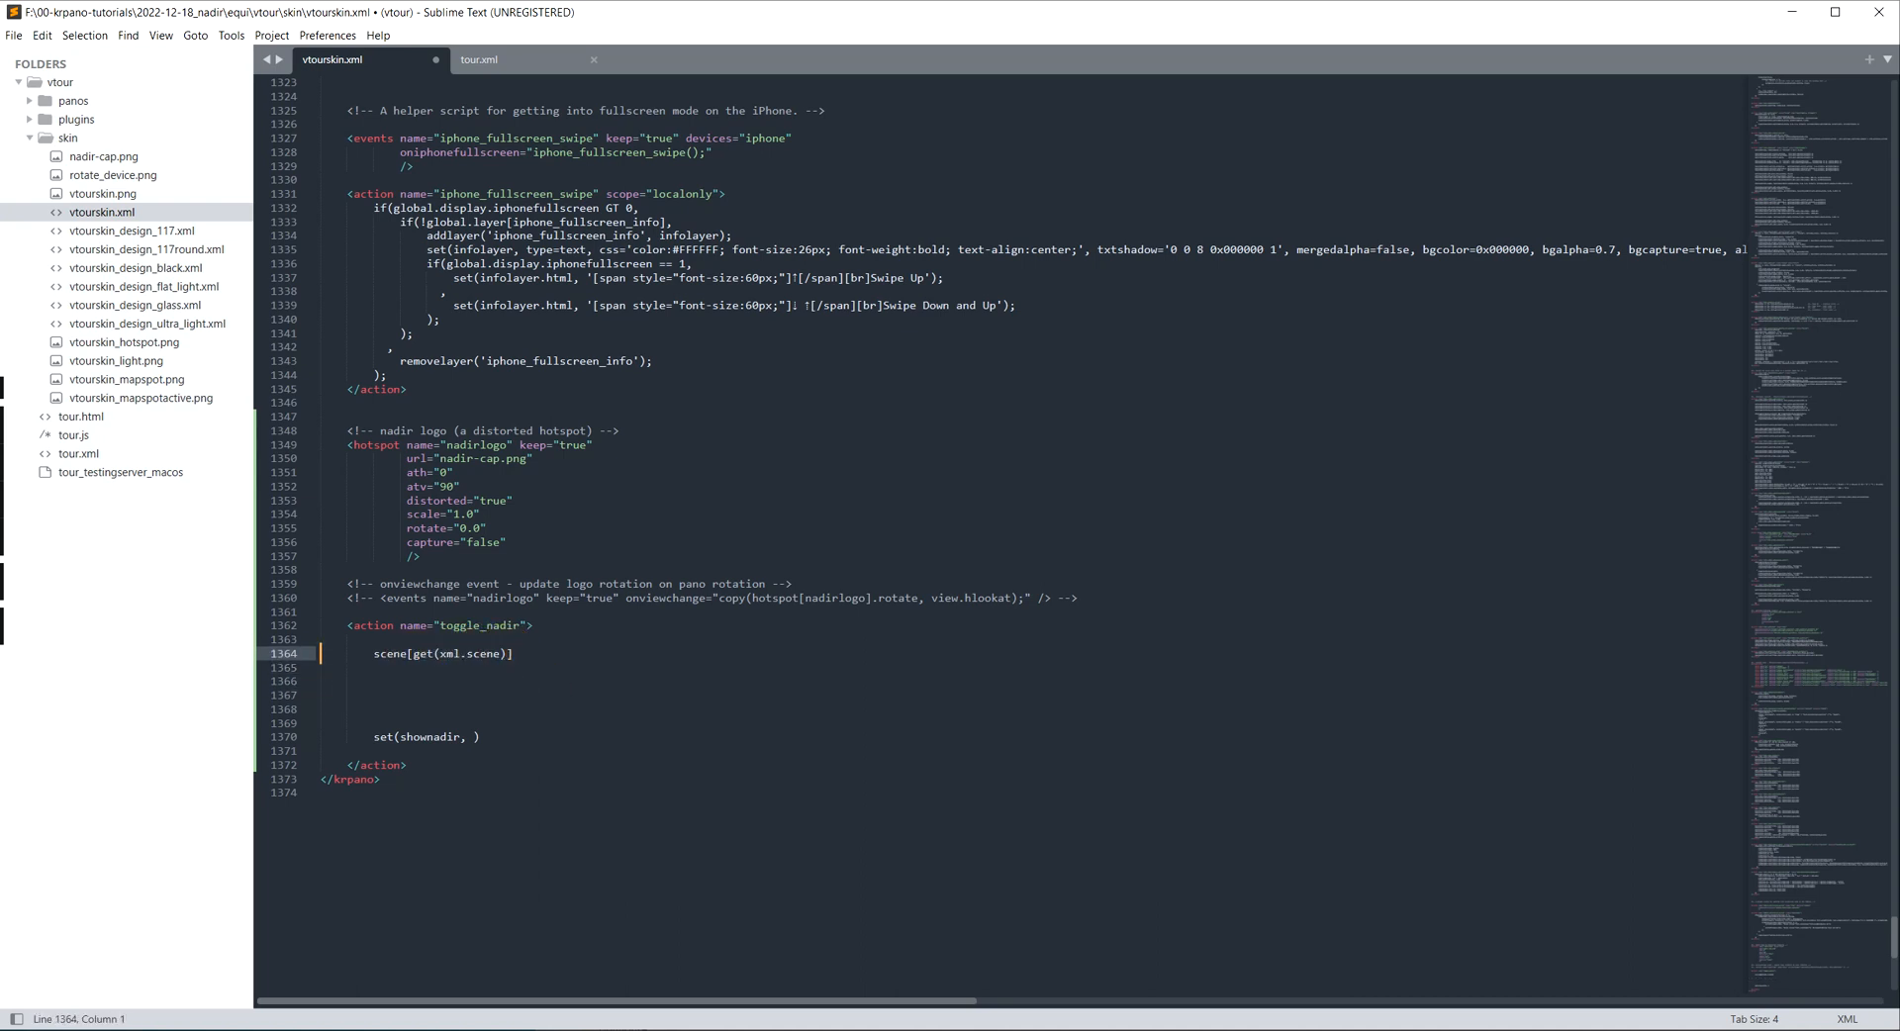
Step: Extend toggle_nadir's first line to scene[get(xml.scene)].nadir and check tour.xml's nadir attribute
text(.)
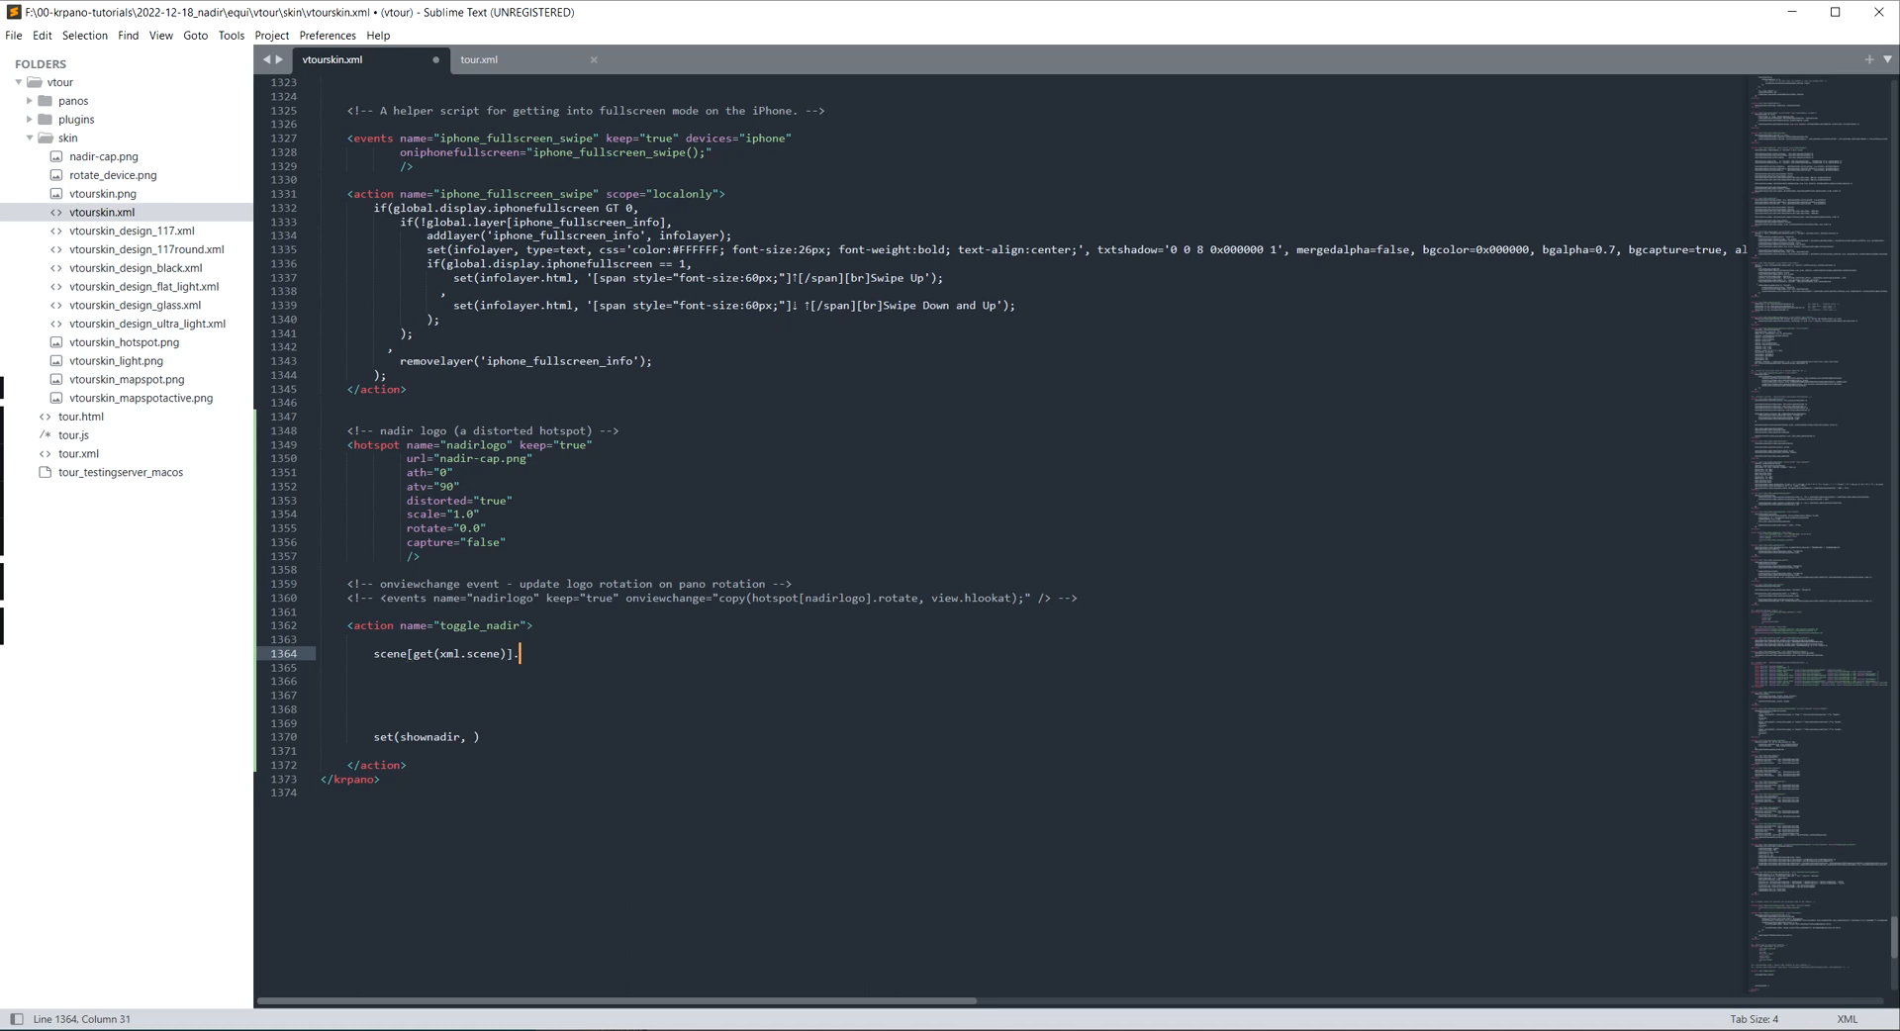
text(nadir)
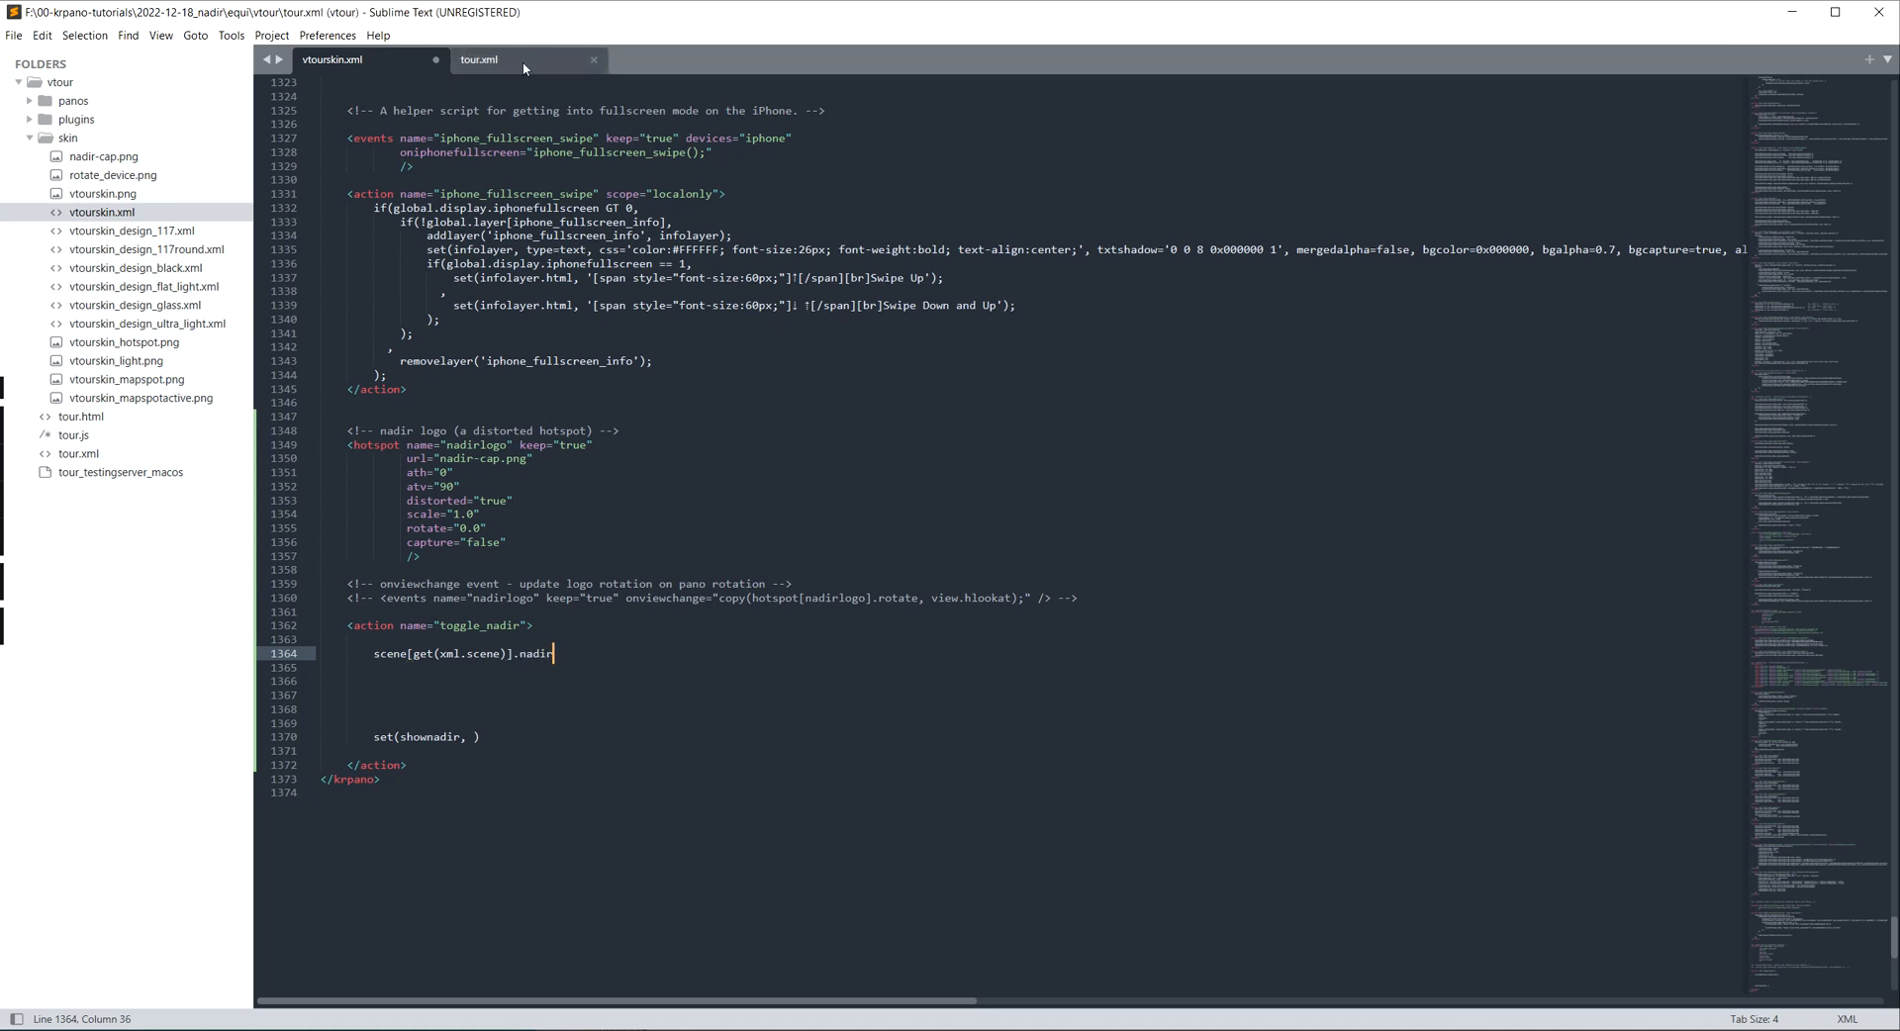
click(485, 60)
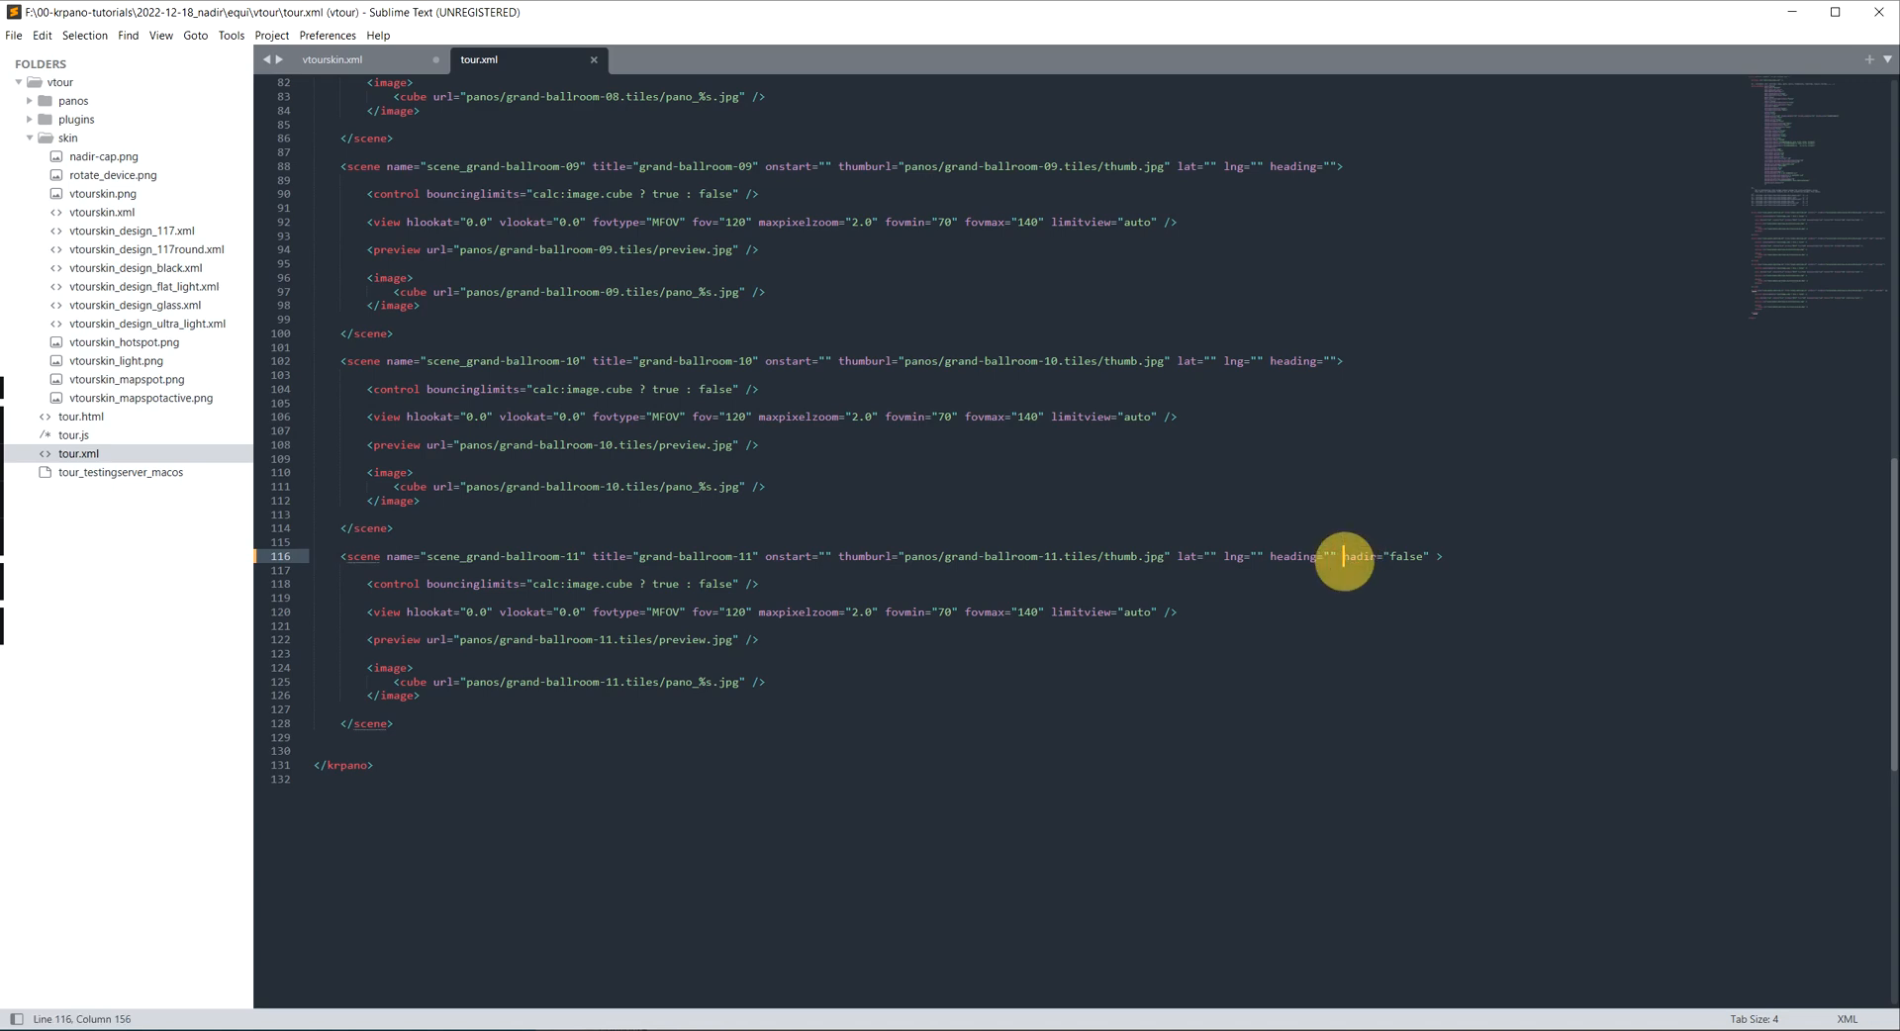
Step: Make toggle_nadir set shownadir to get(scene[get(xml.scene)].nadir) and remove the empty lines
click(347, 59)
text(get()
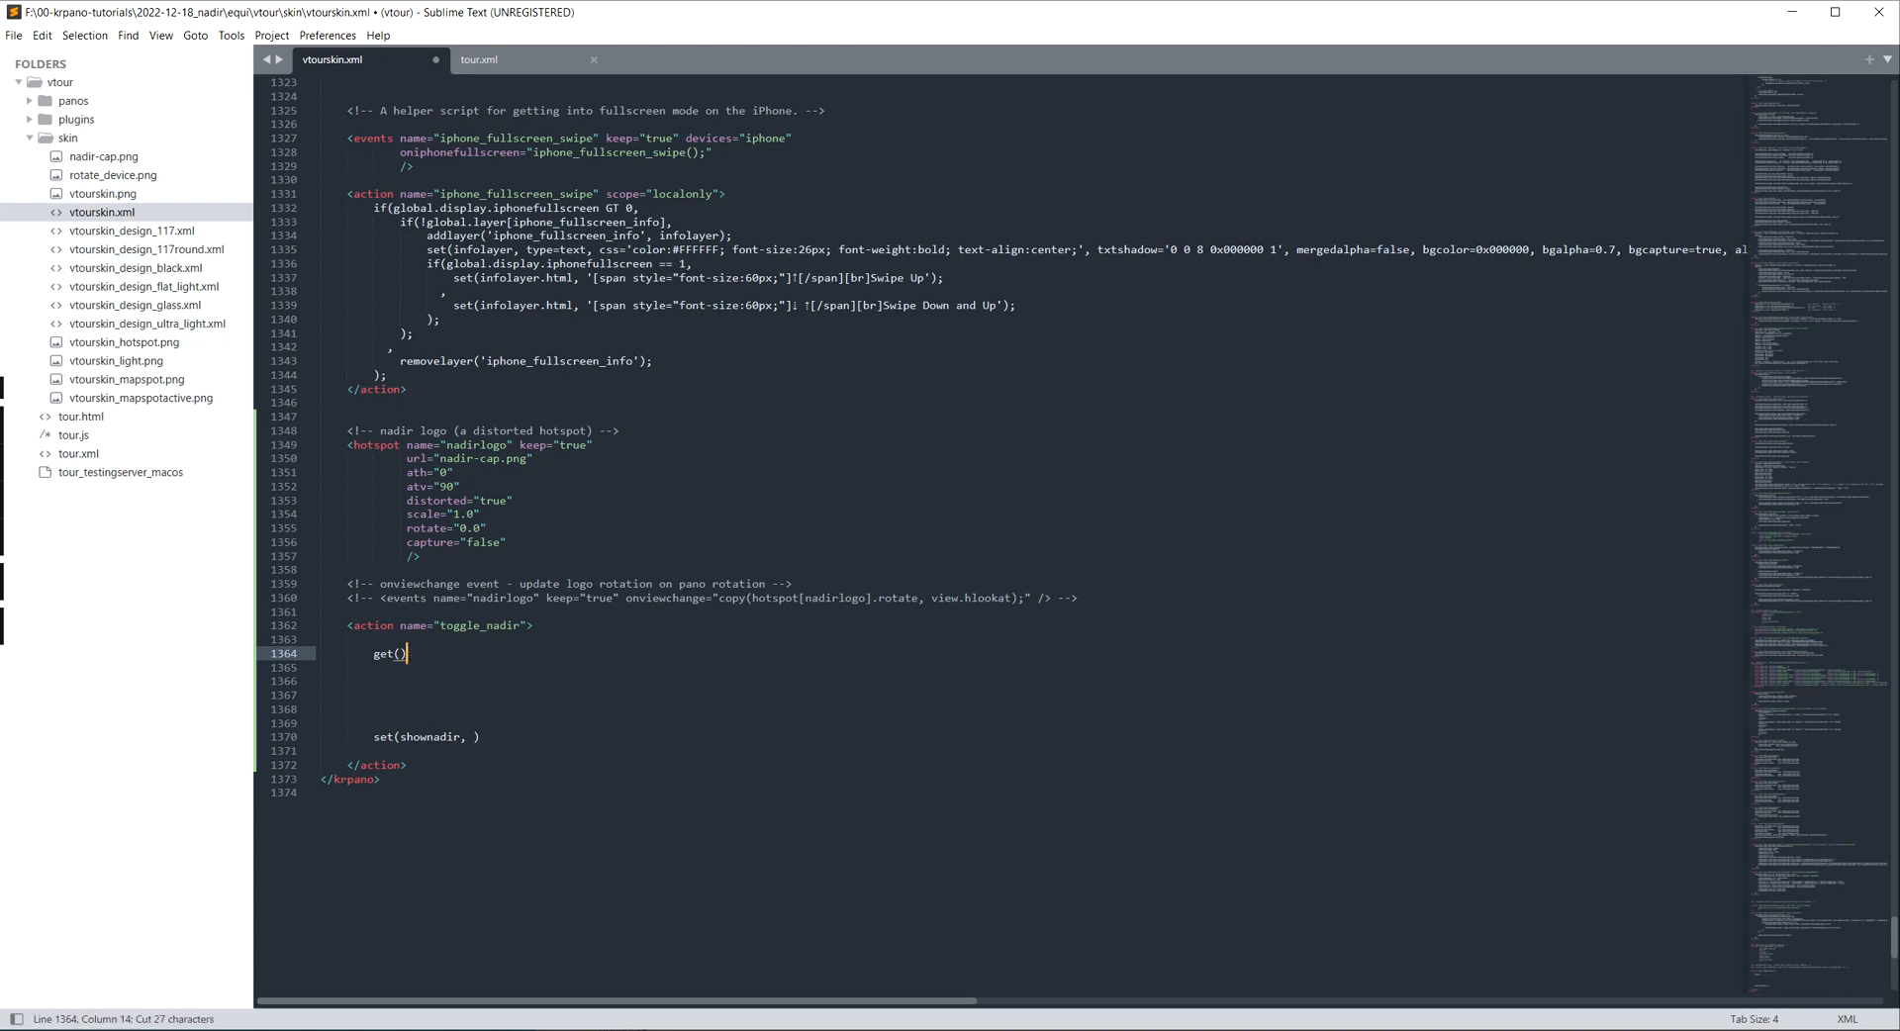
text(scene[get(xml.scene)].nadir)
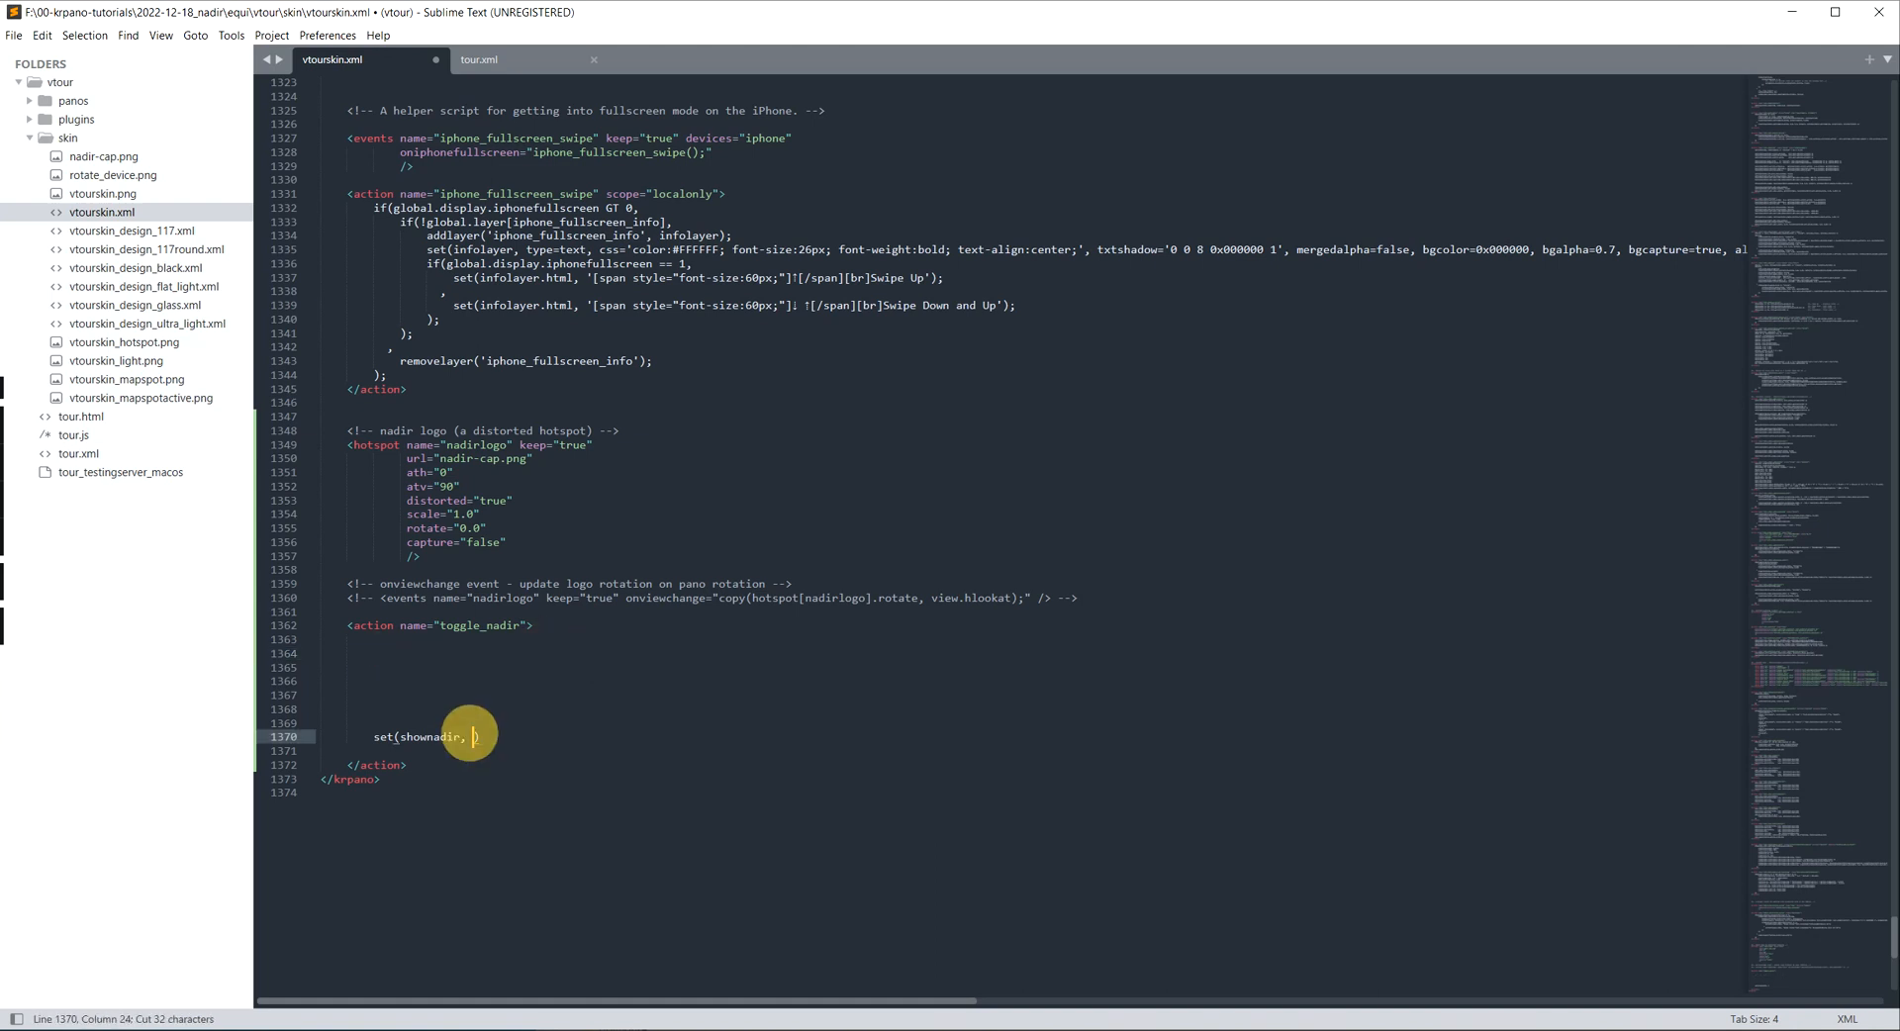
text(get(scene[get(xml.scene)].nadir) );)
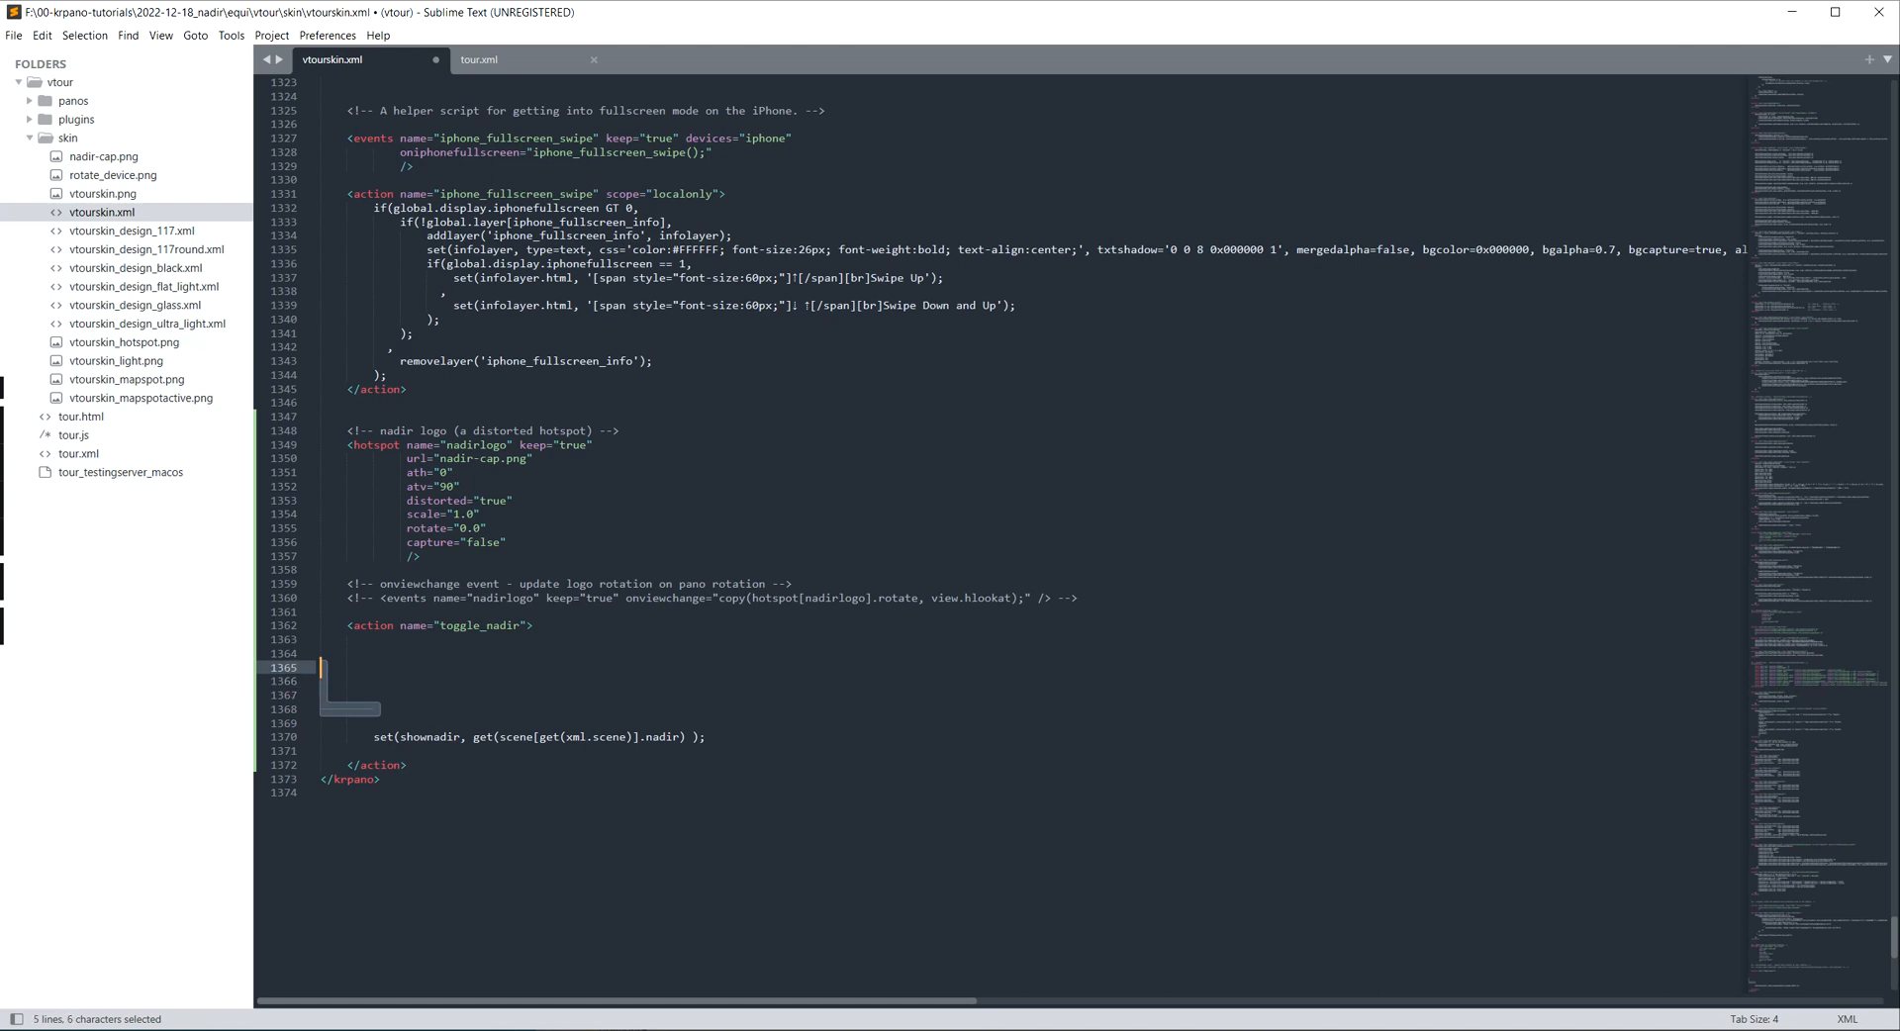
key(Delete)
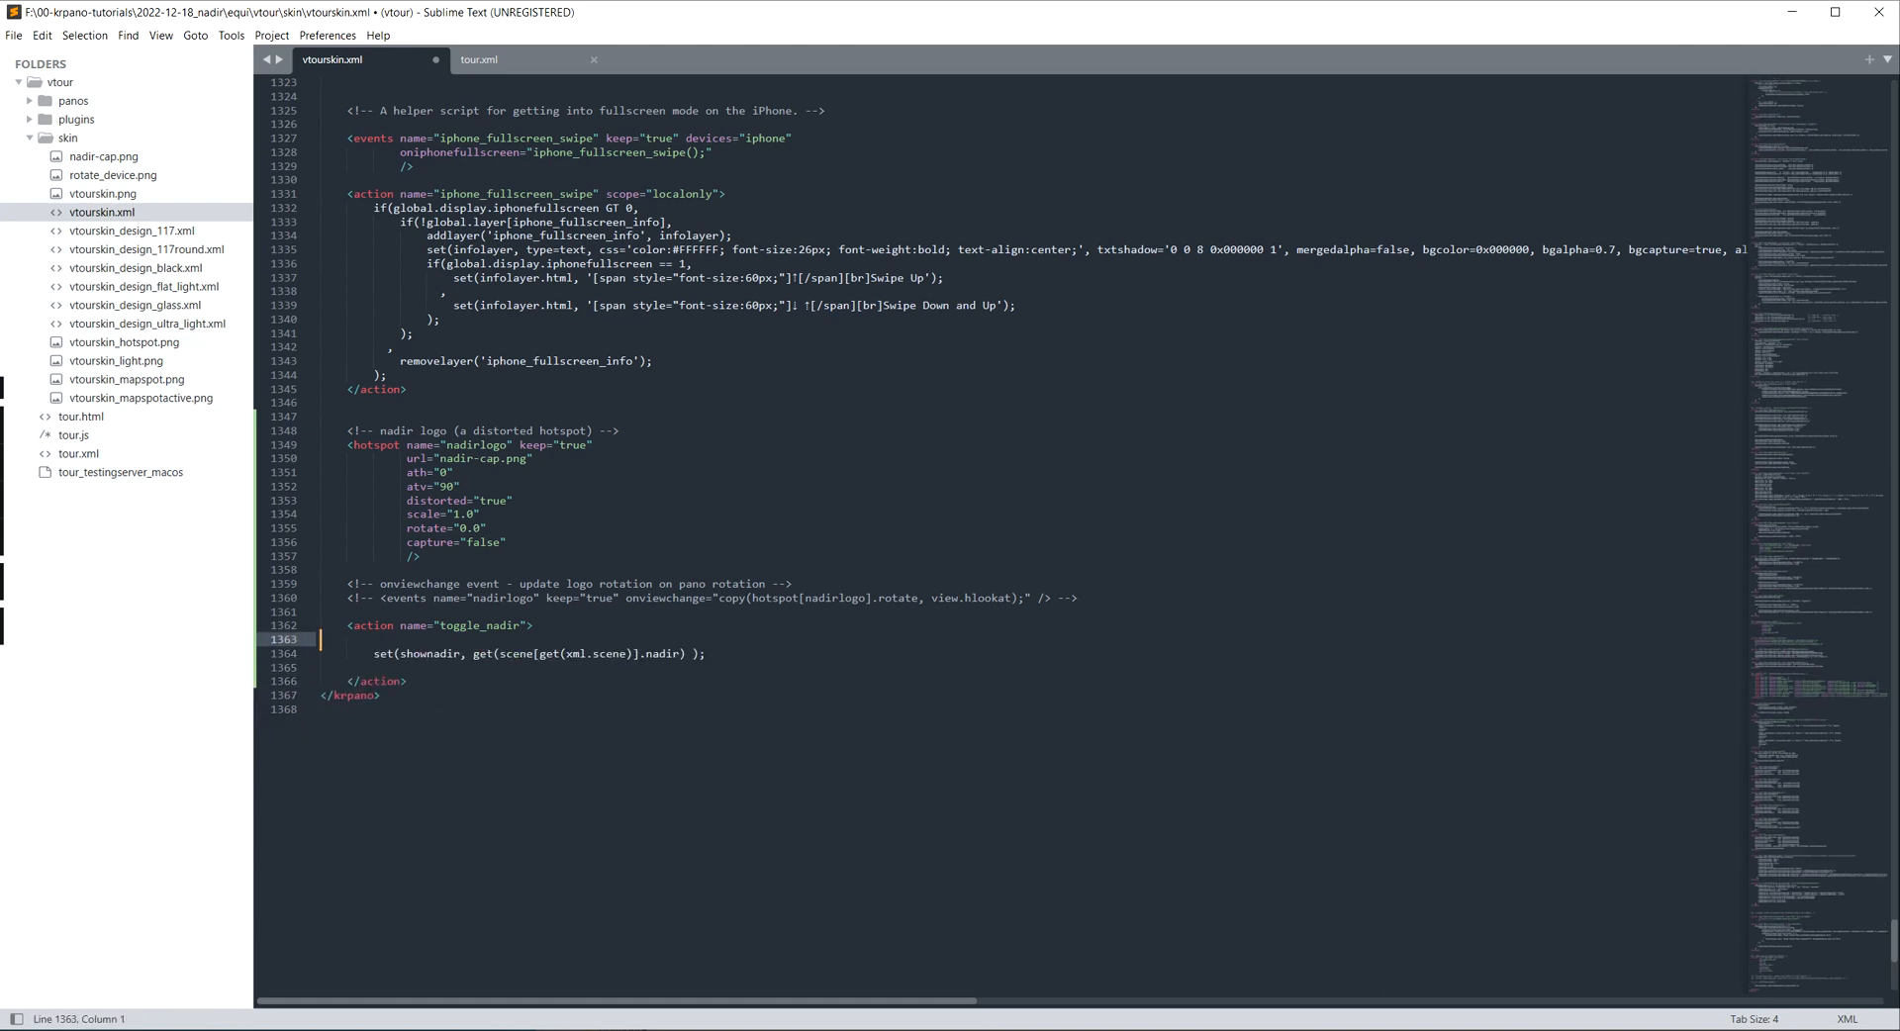
Step: Add a trace(shownadir) line below the set statement
text(trace(shown)
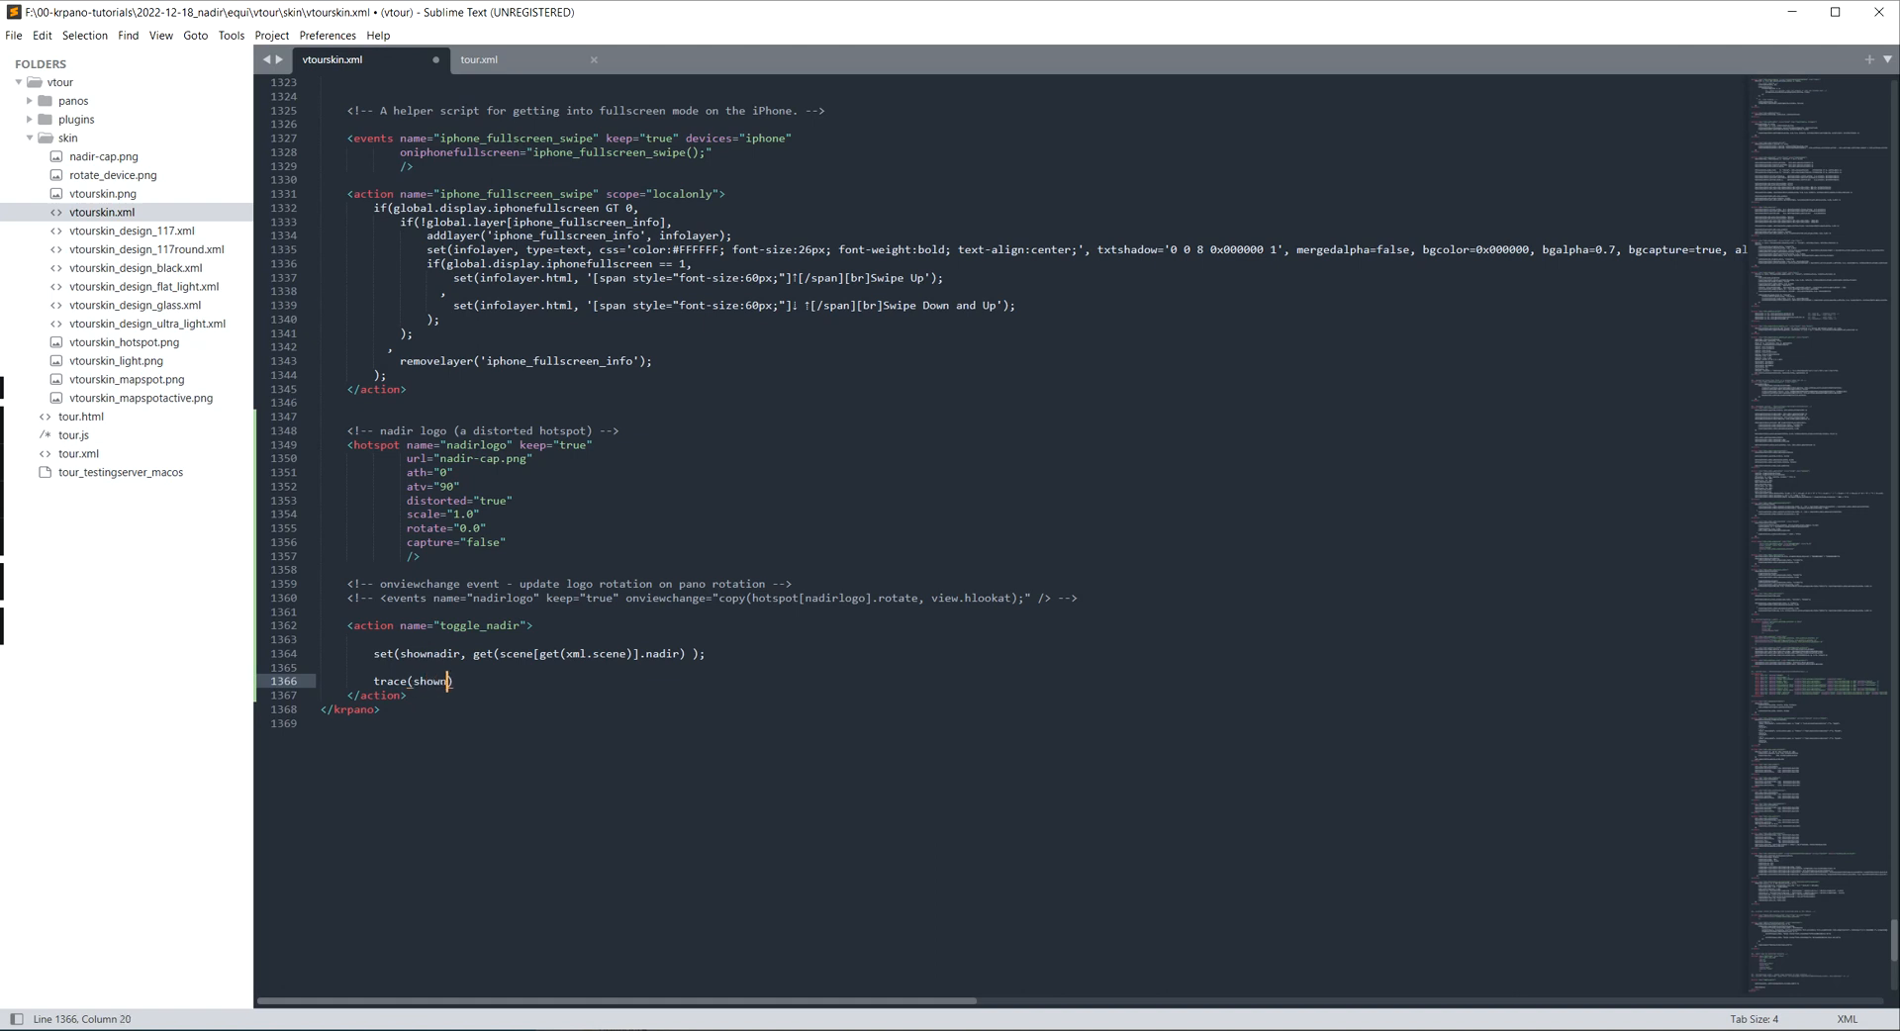
text(nadir)
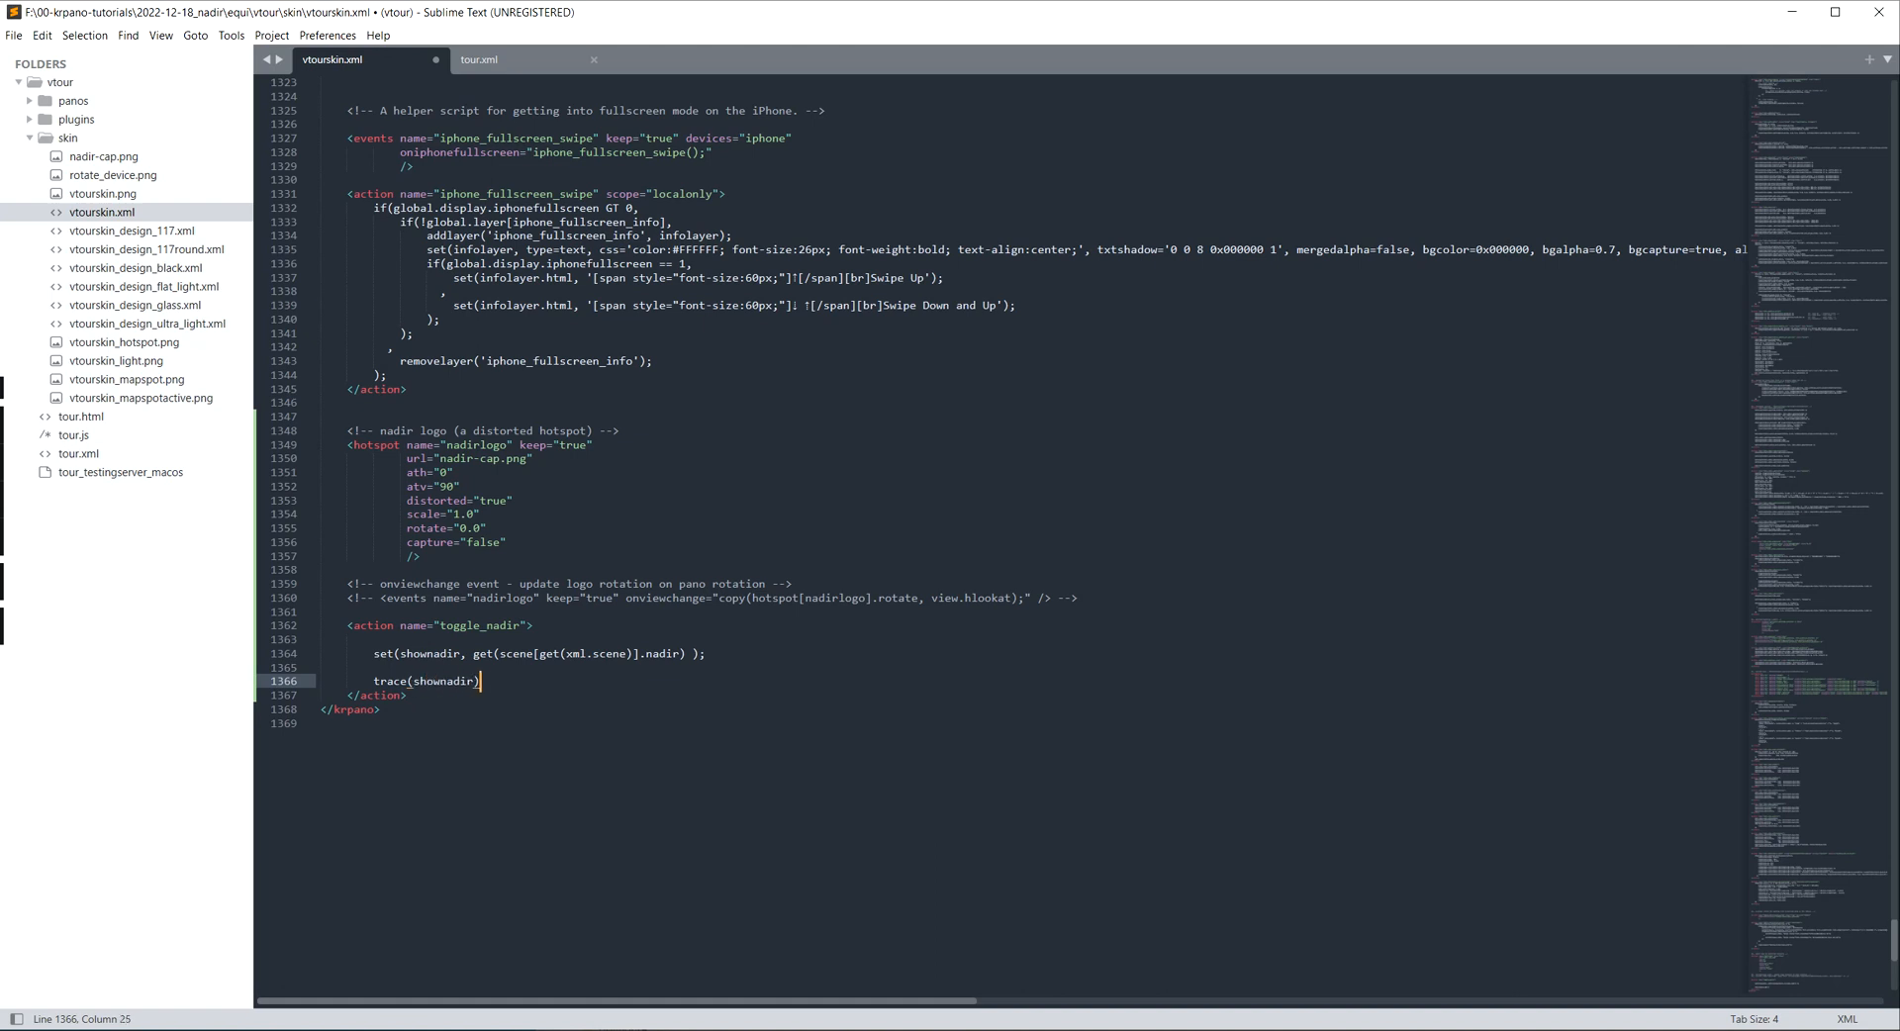
Step: End trace(shownadir) with a semicolon and add consolelog:true to tour.html's embedpano, saved
text(;)
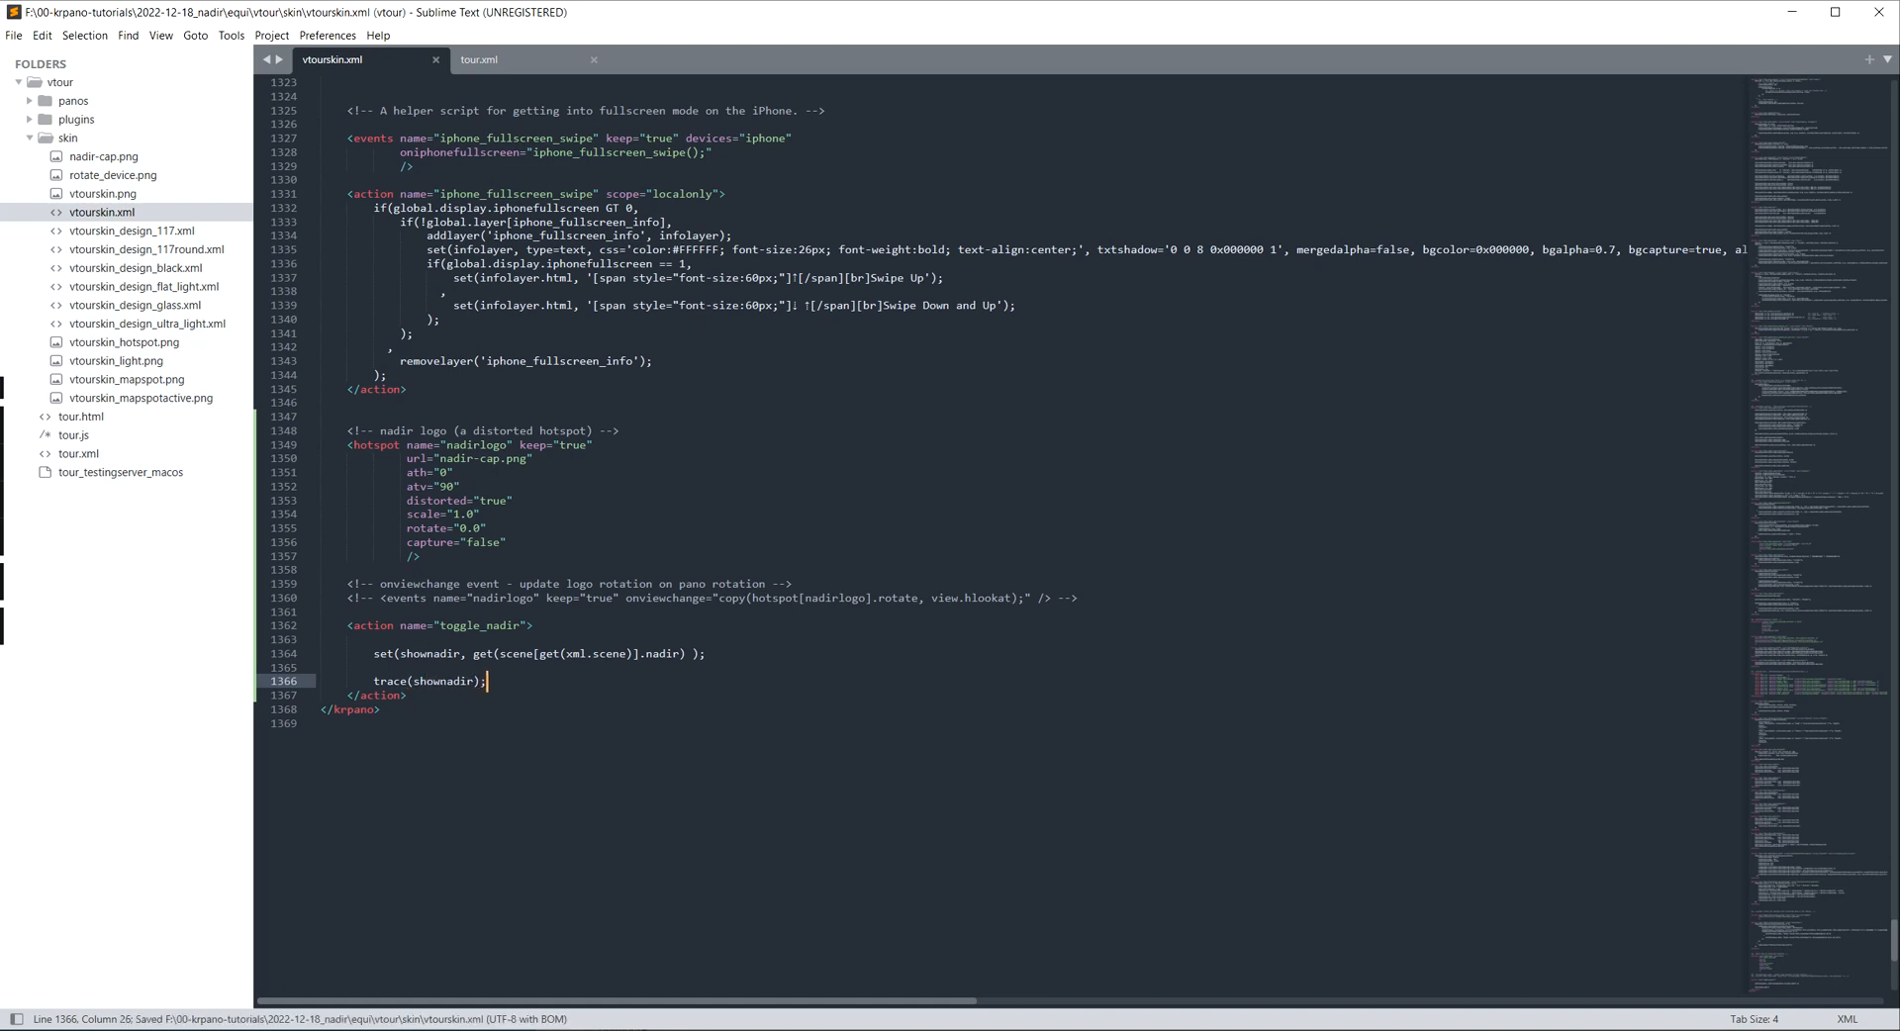
mouse_move(302, 500)
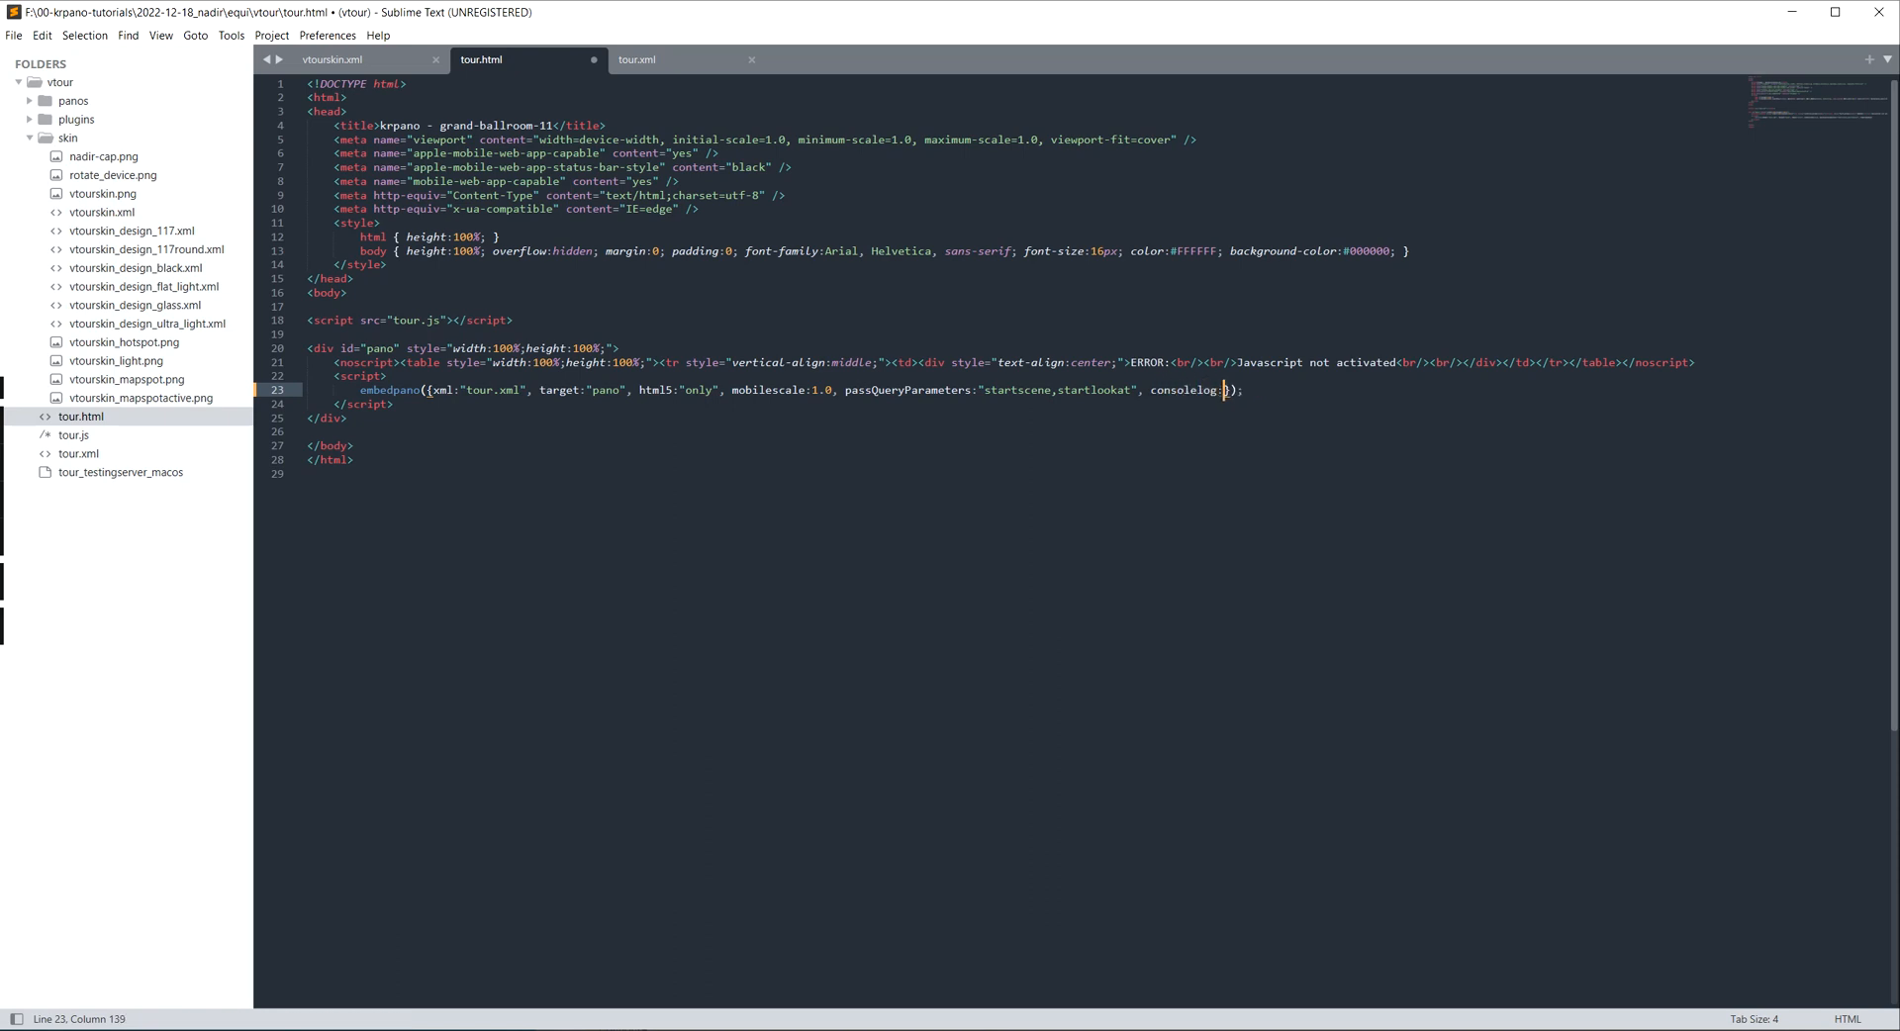
text(true)
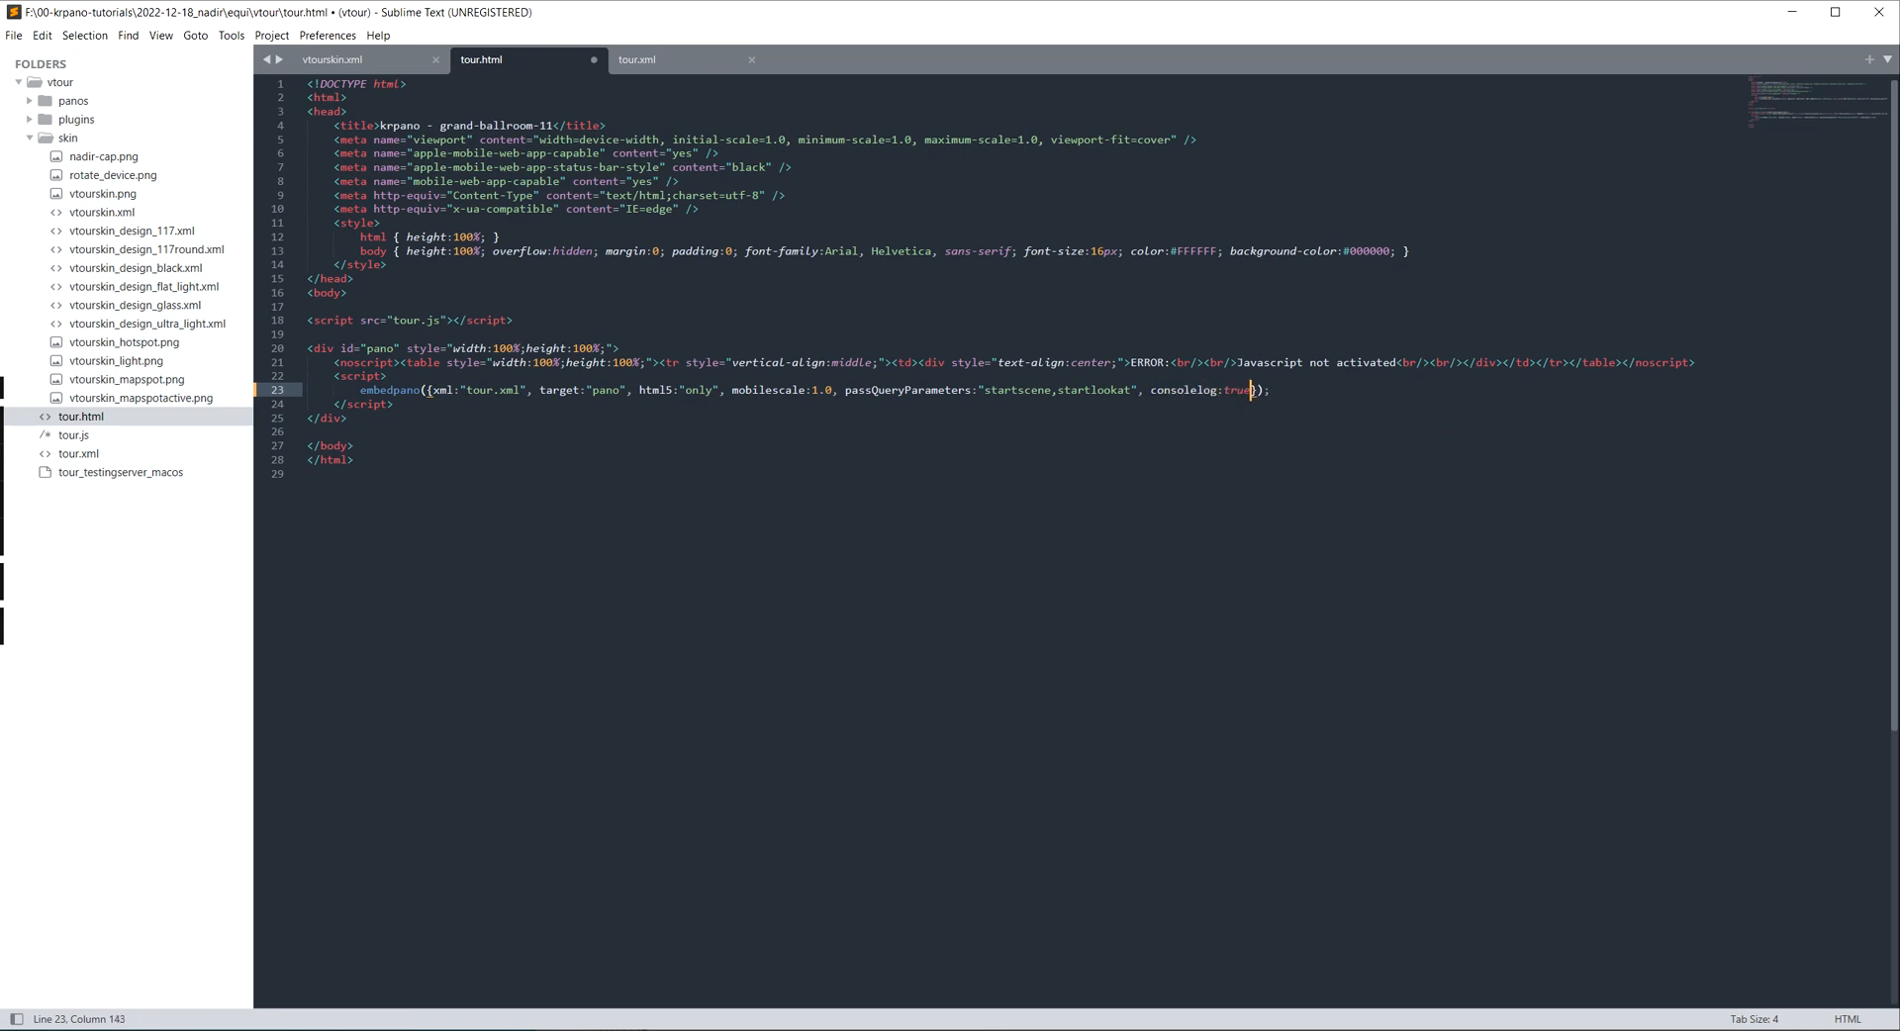
key(ctrl+s)
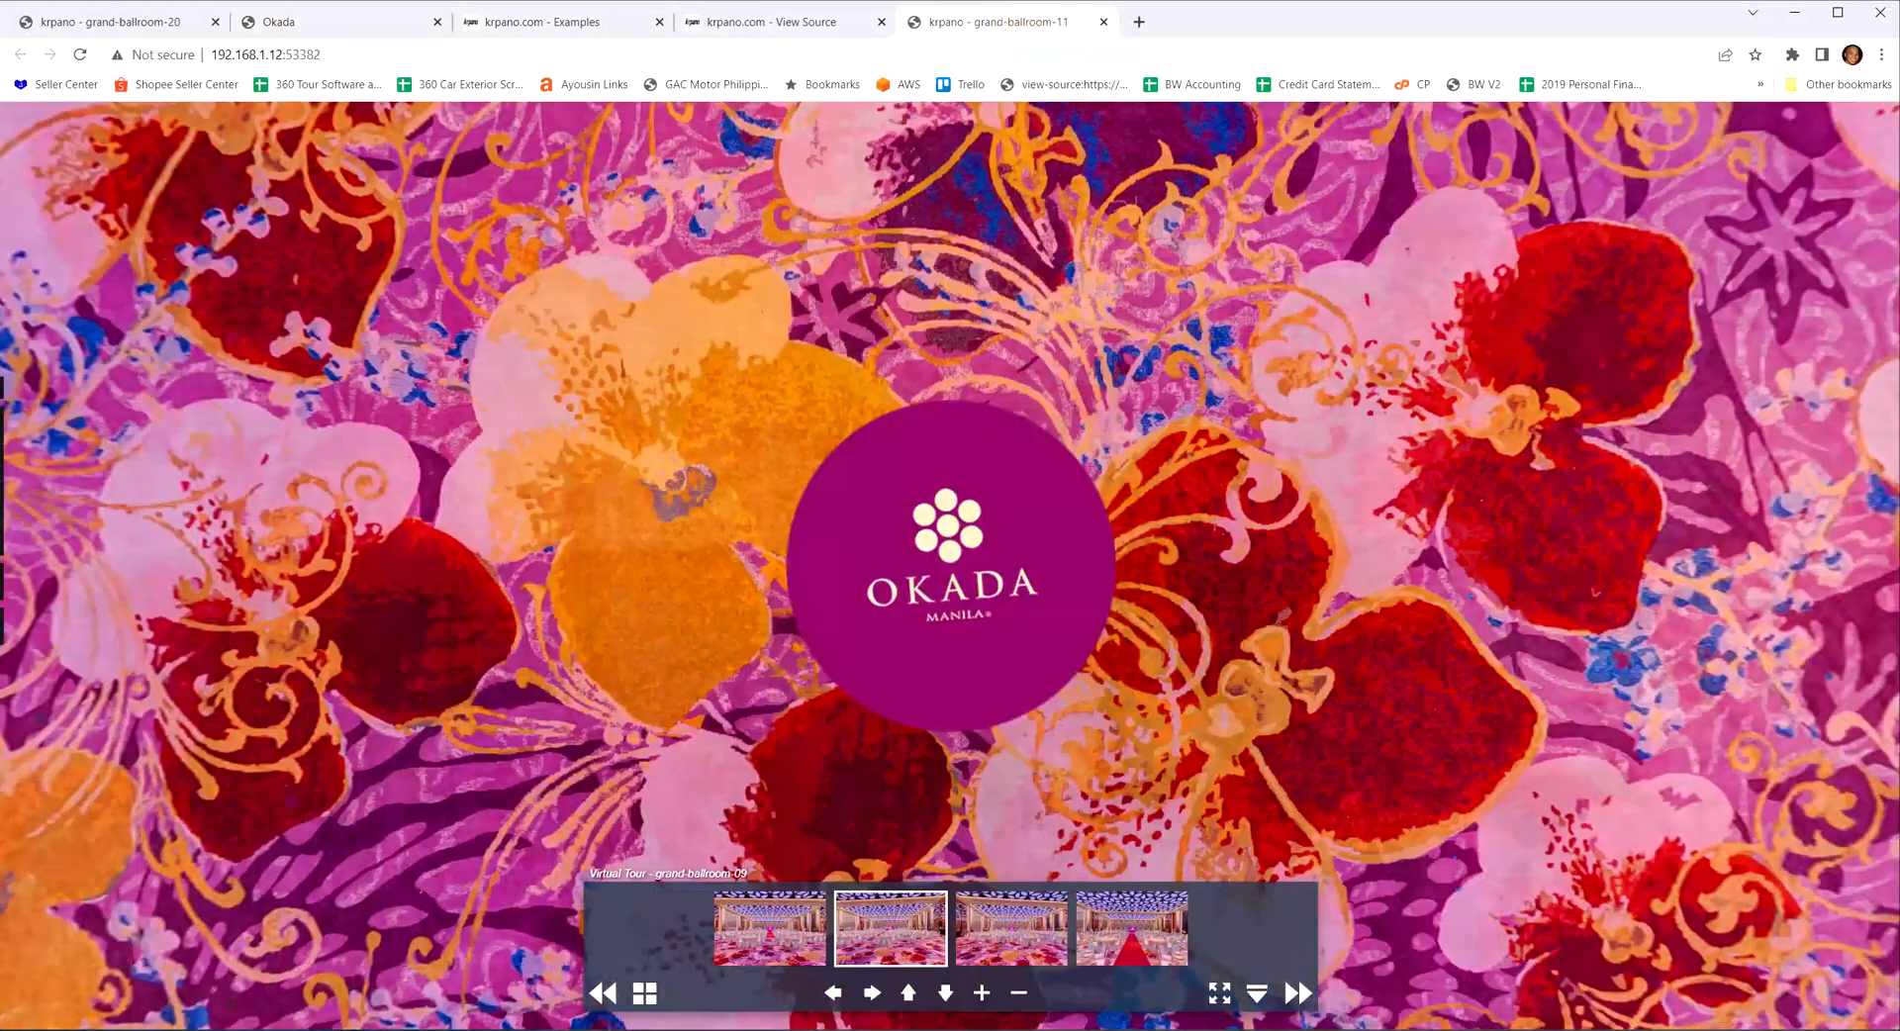
Step: Reload the tour with the DevTools console open and go to grand-ballroom-09; console logs literal shownadir
key(F12)
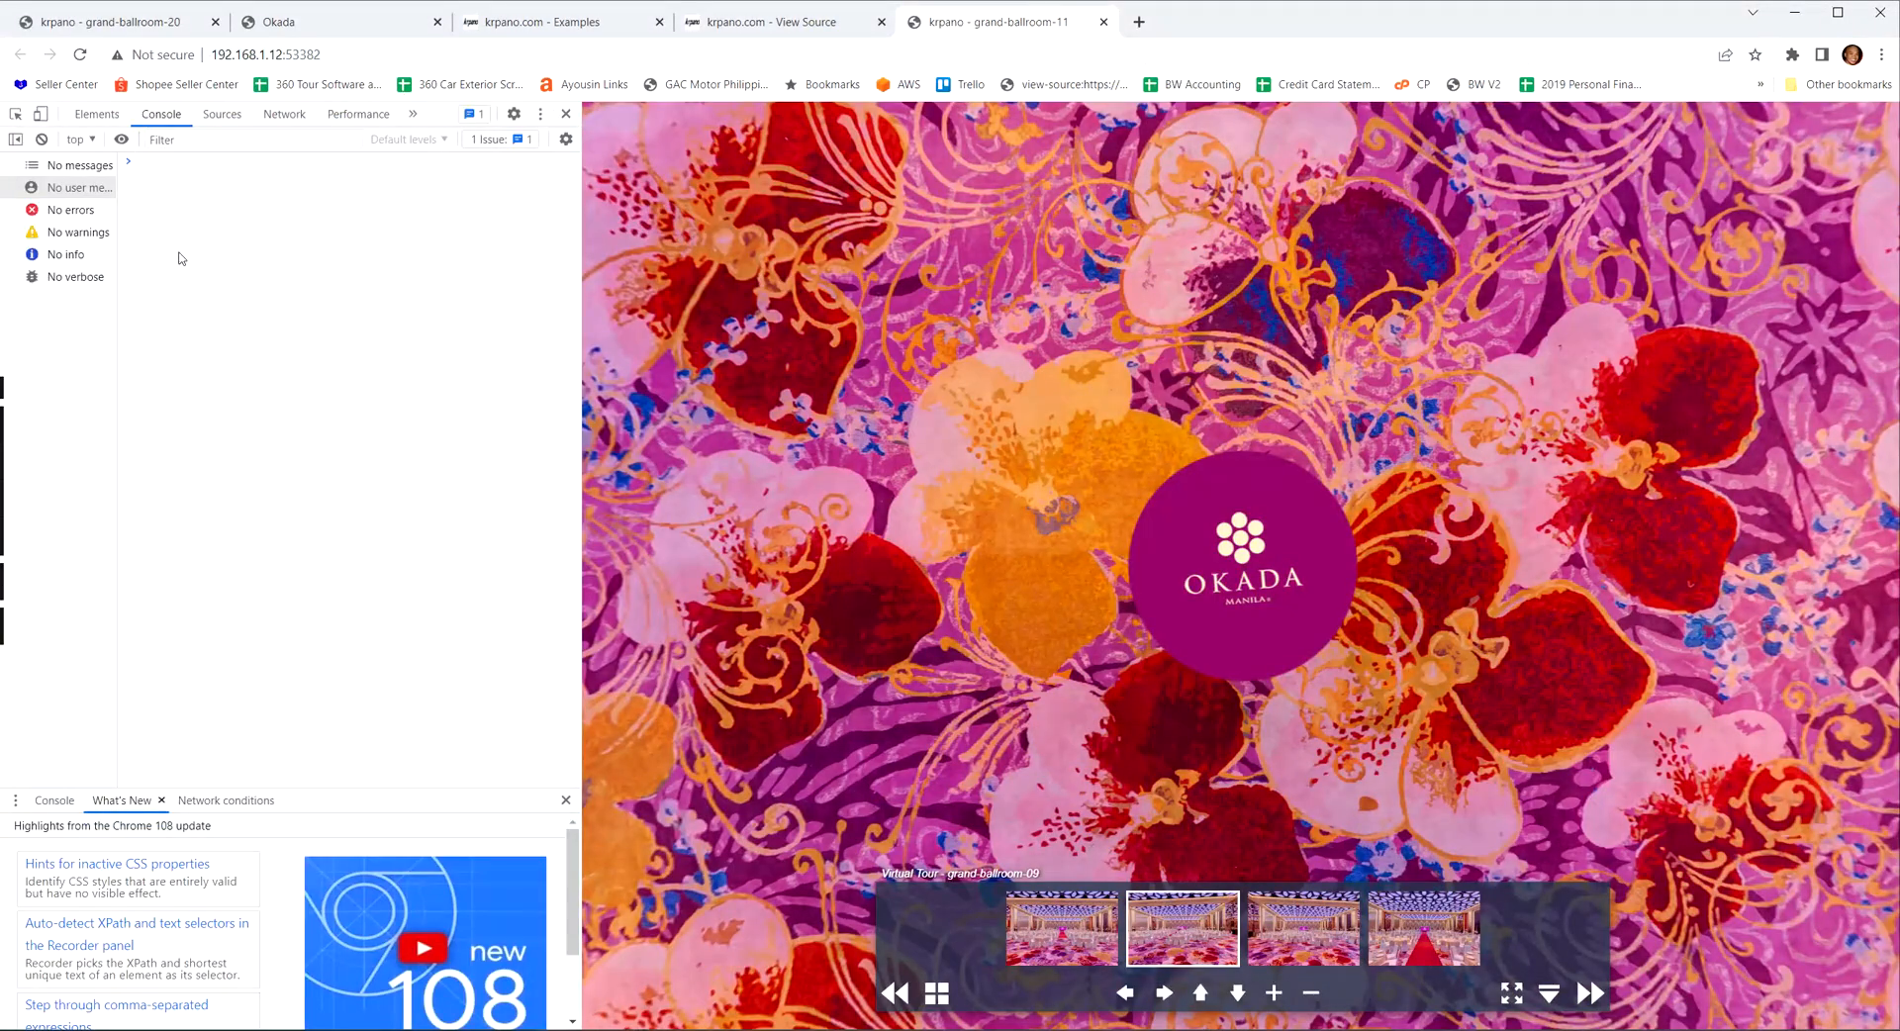
click(81, 57)
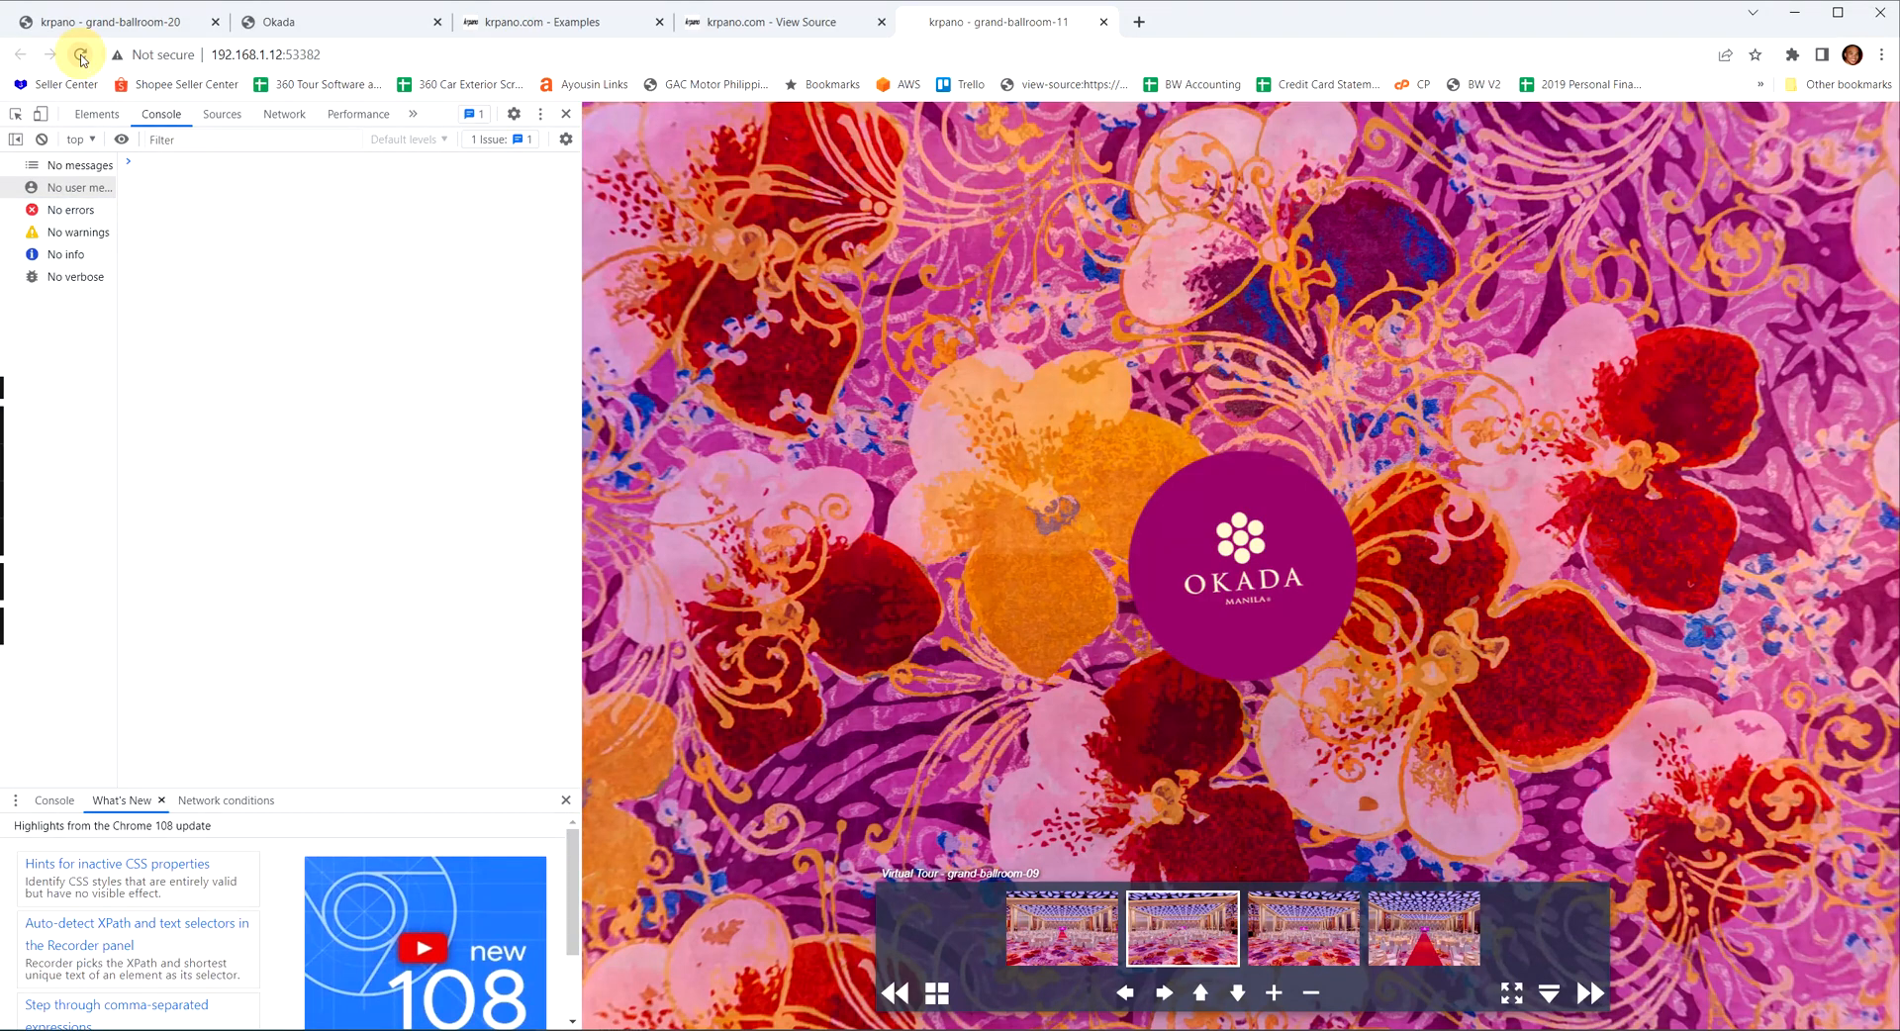
click(78, 56)
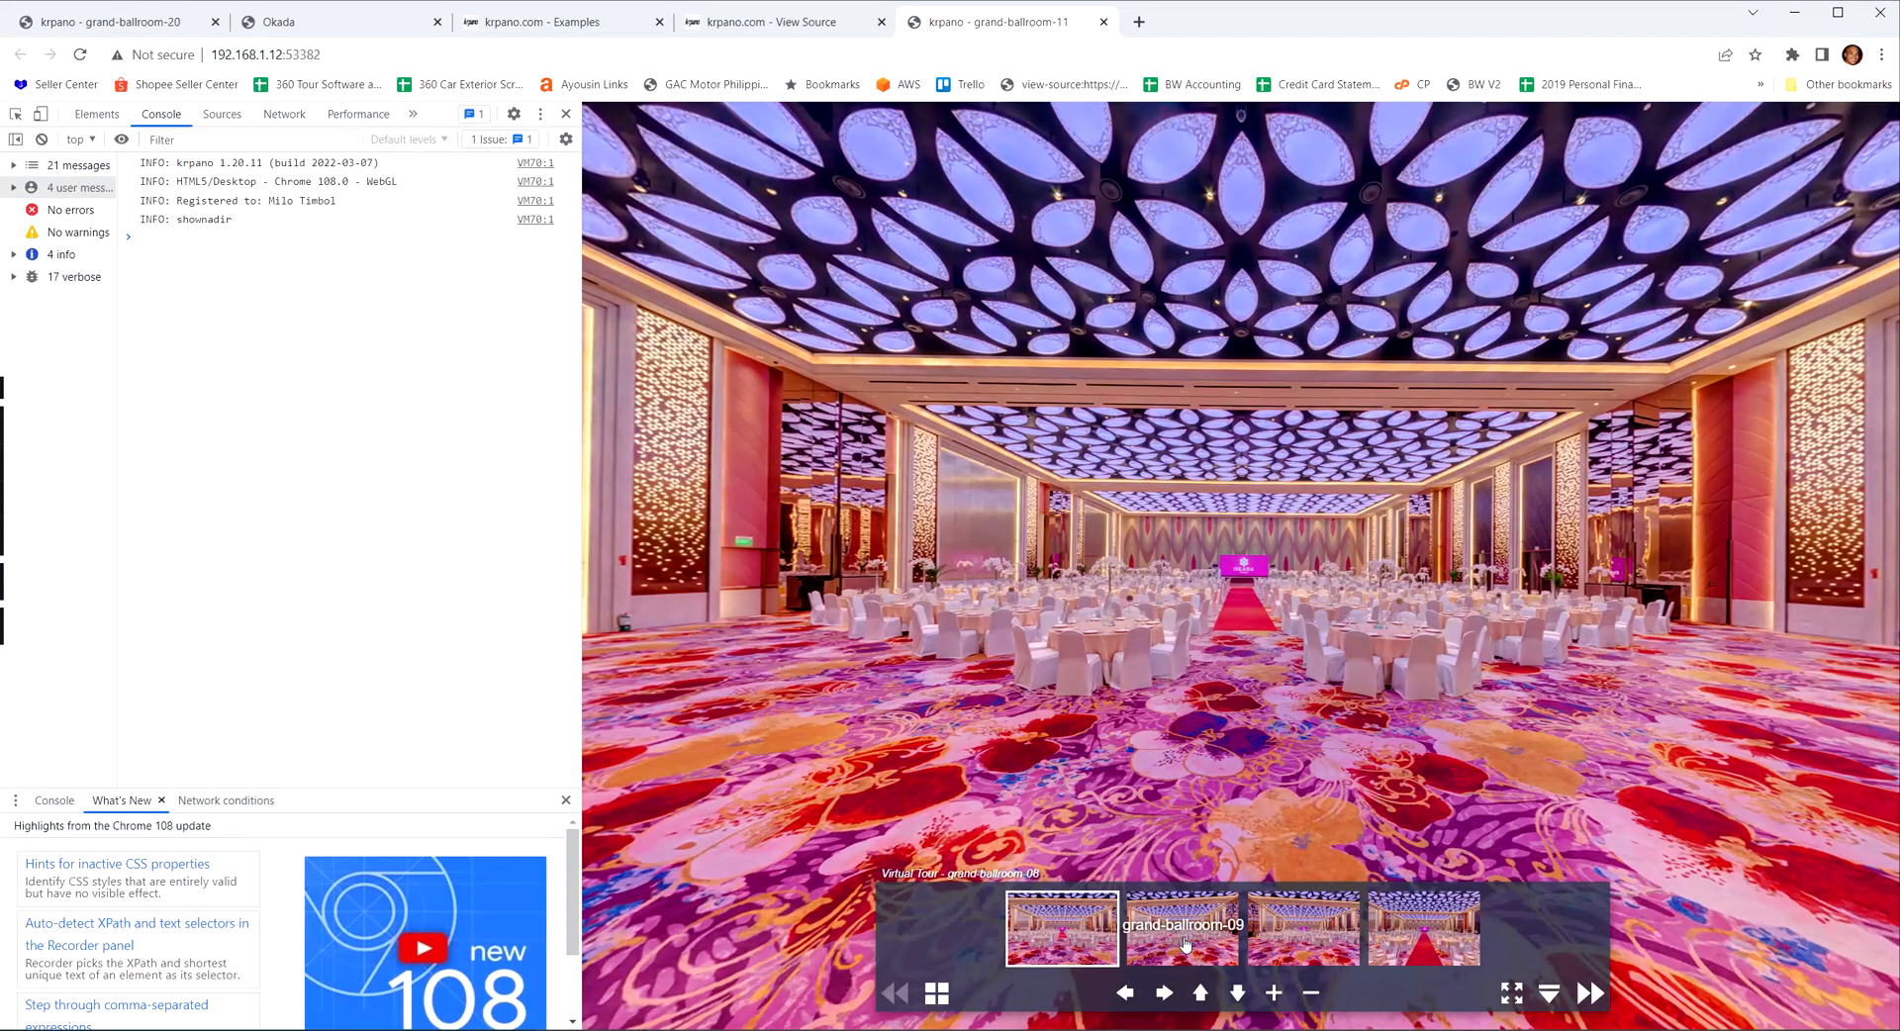
click(1183, 930)
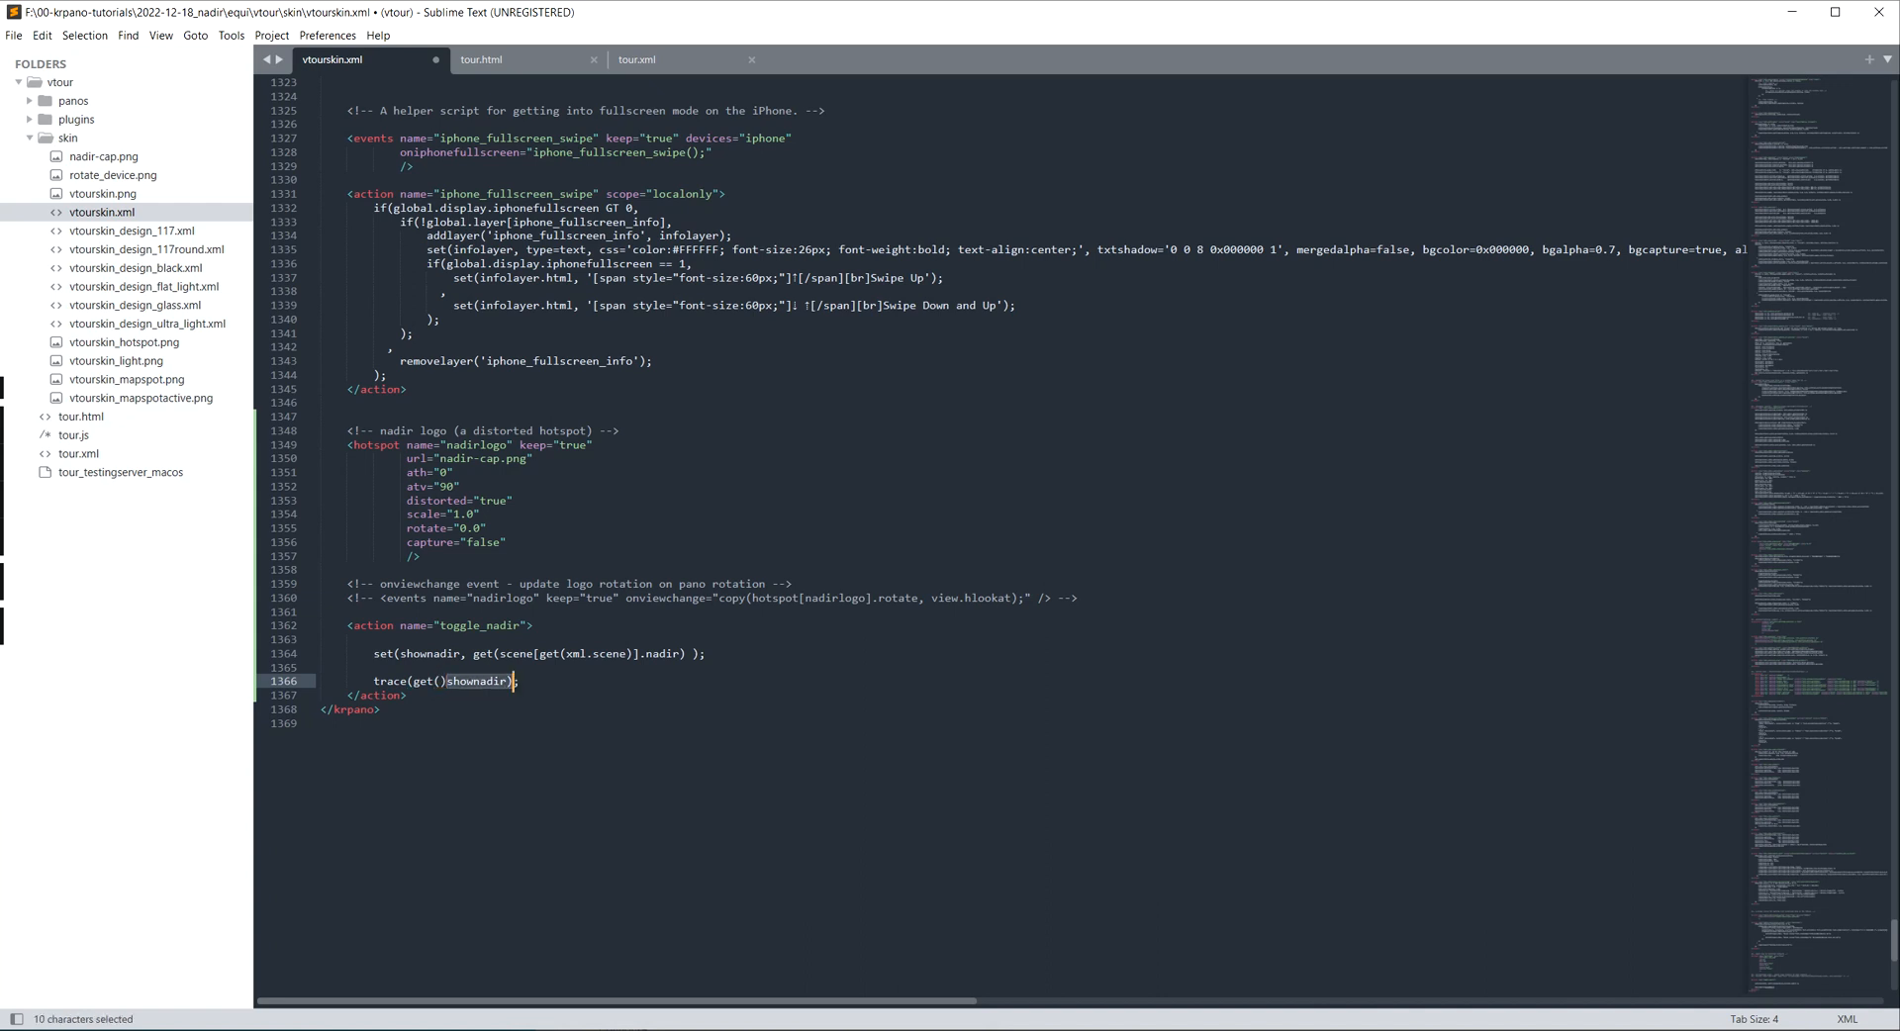
Step: Save the trace(get(shownadir)) change and reload the tour to check the console output
key(ctrl+s)
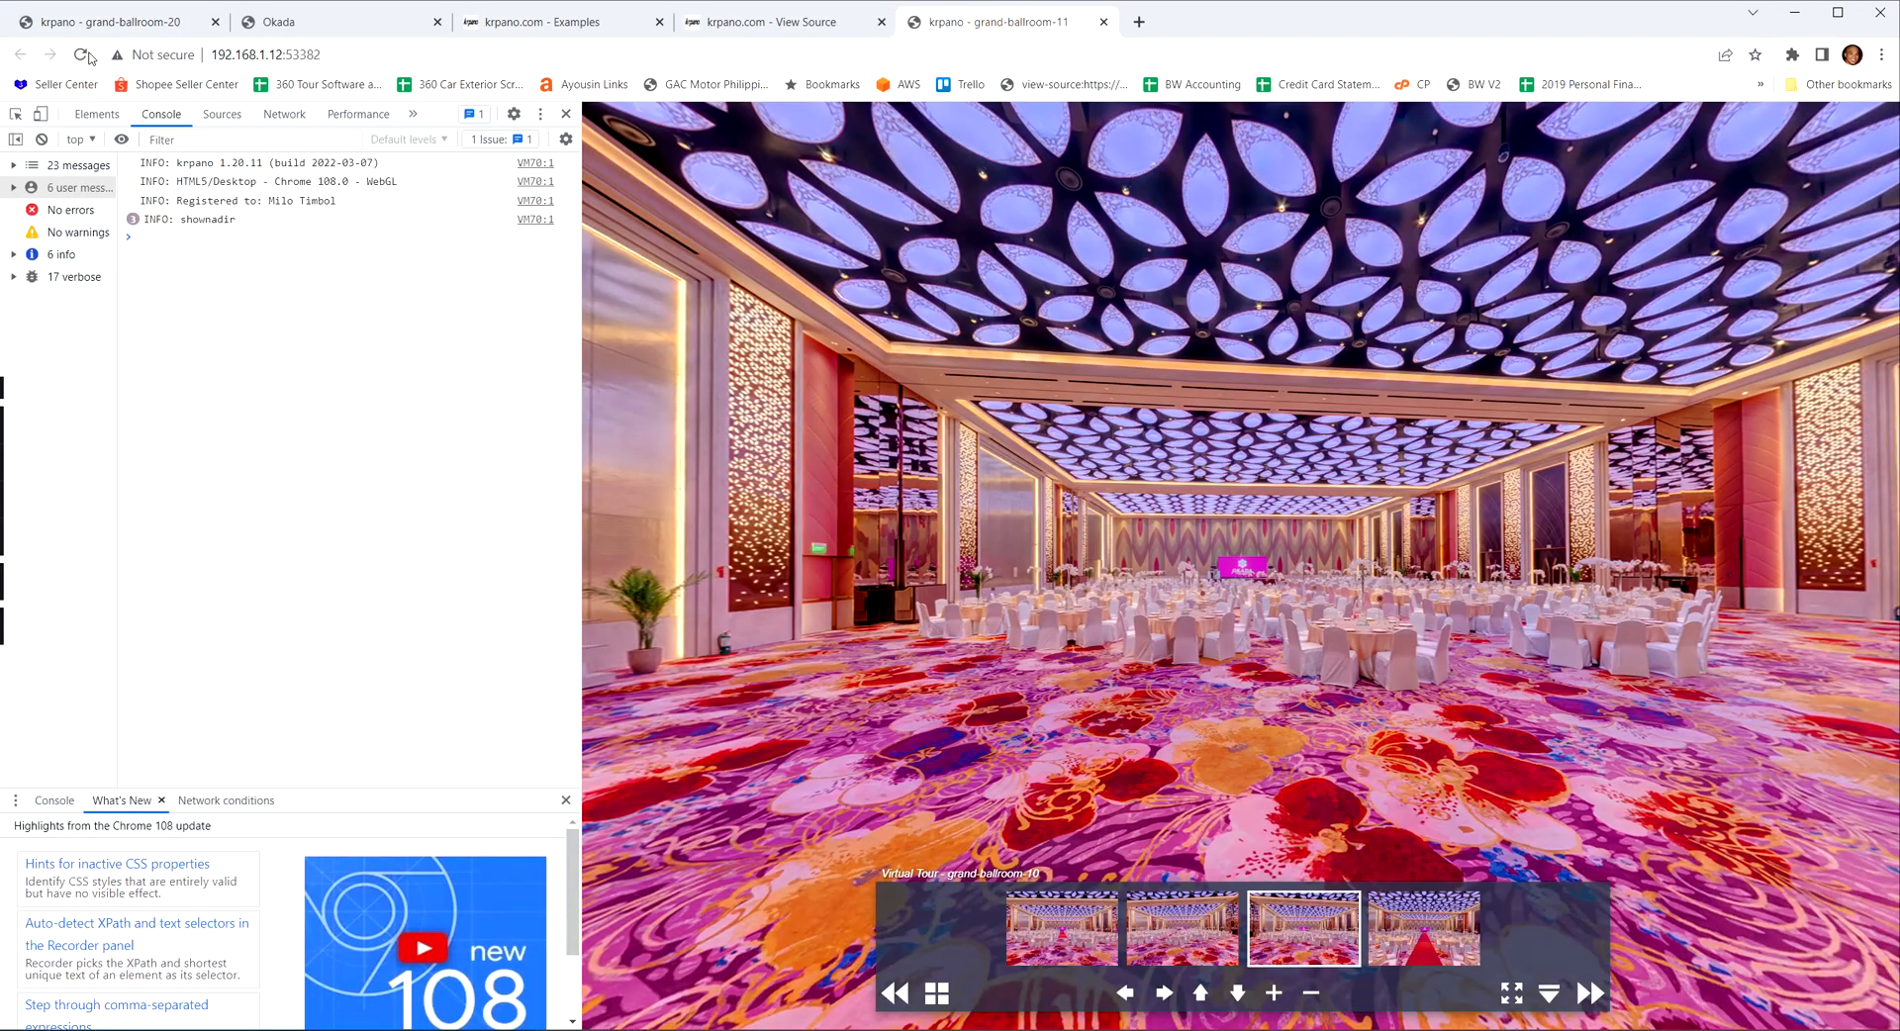
click(1060, 940)
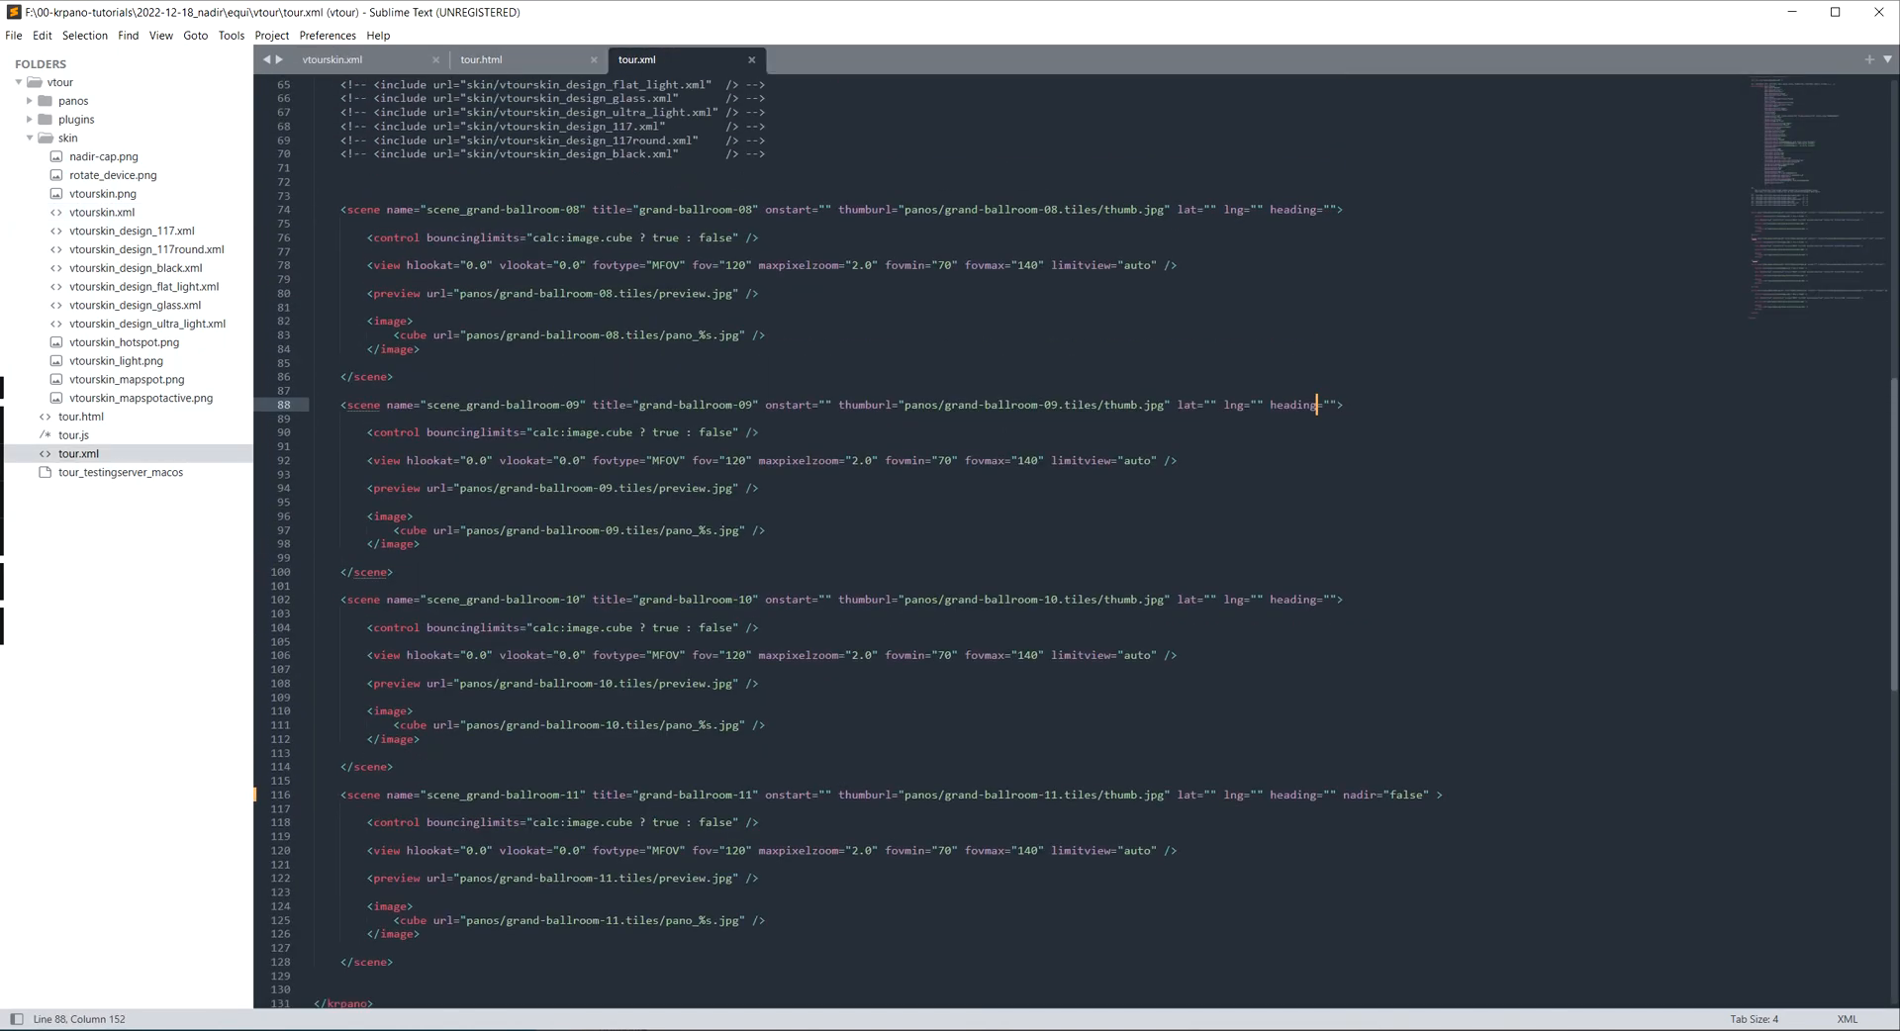
Step: Replace the trace line with if(shownadir !== null, ...) in toggle_nadir
scroll(down, 3)
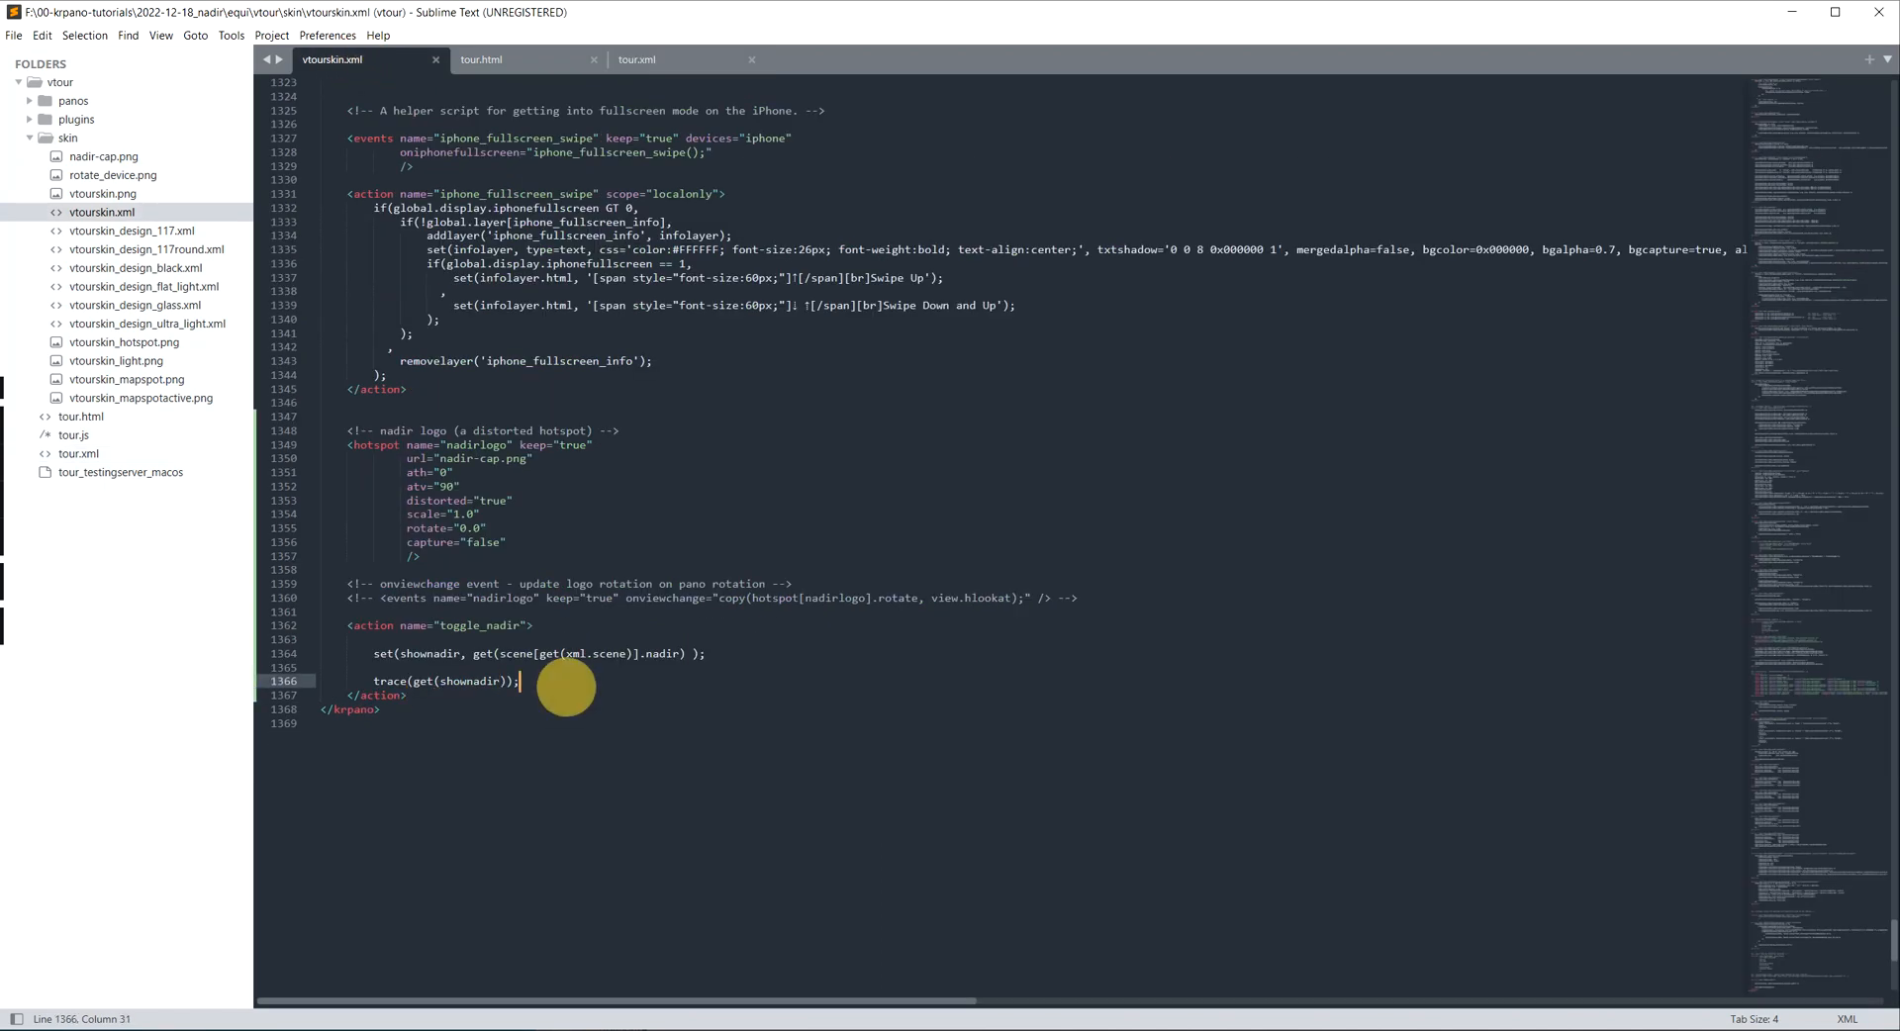
key(Ctrl+Shift+K)
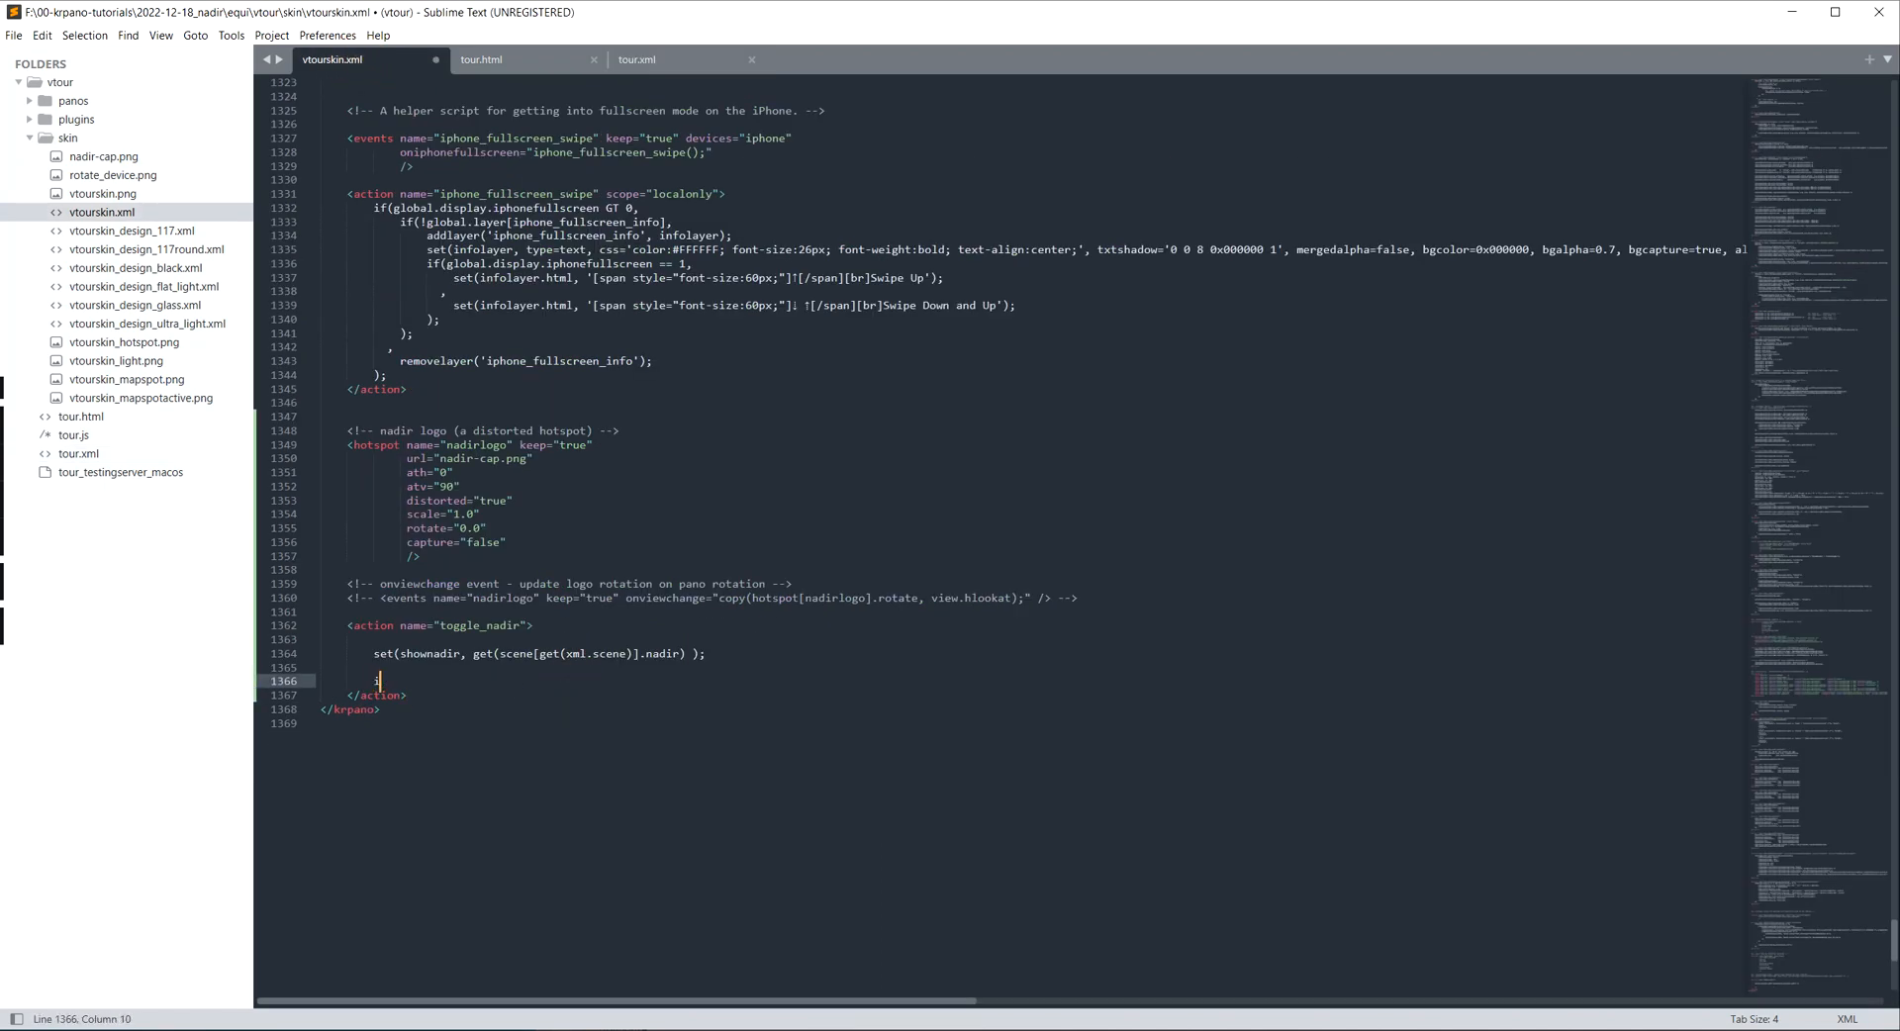
text(if();)
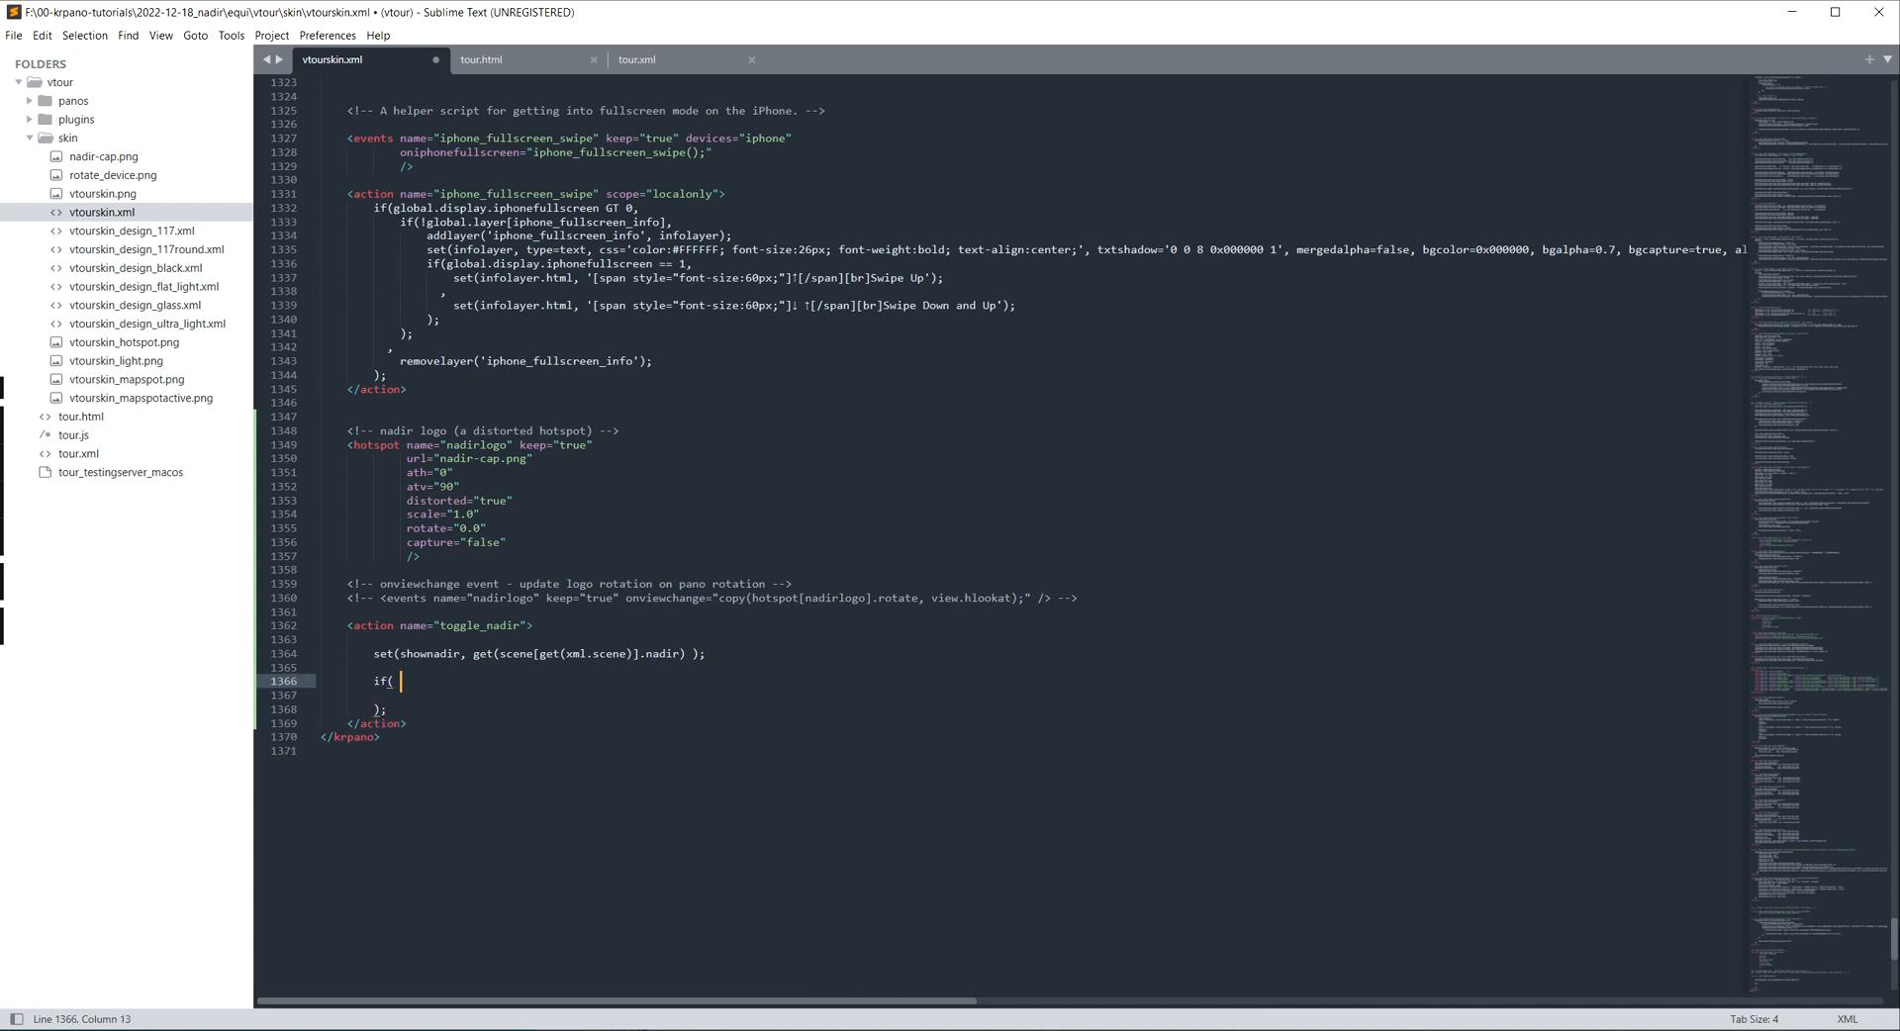
text(shownadir)
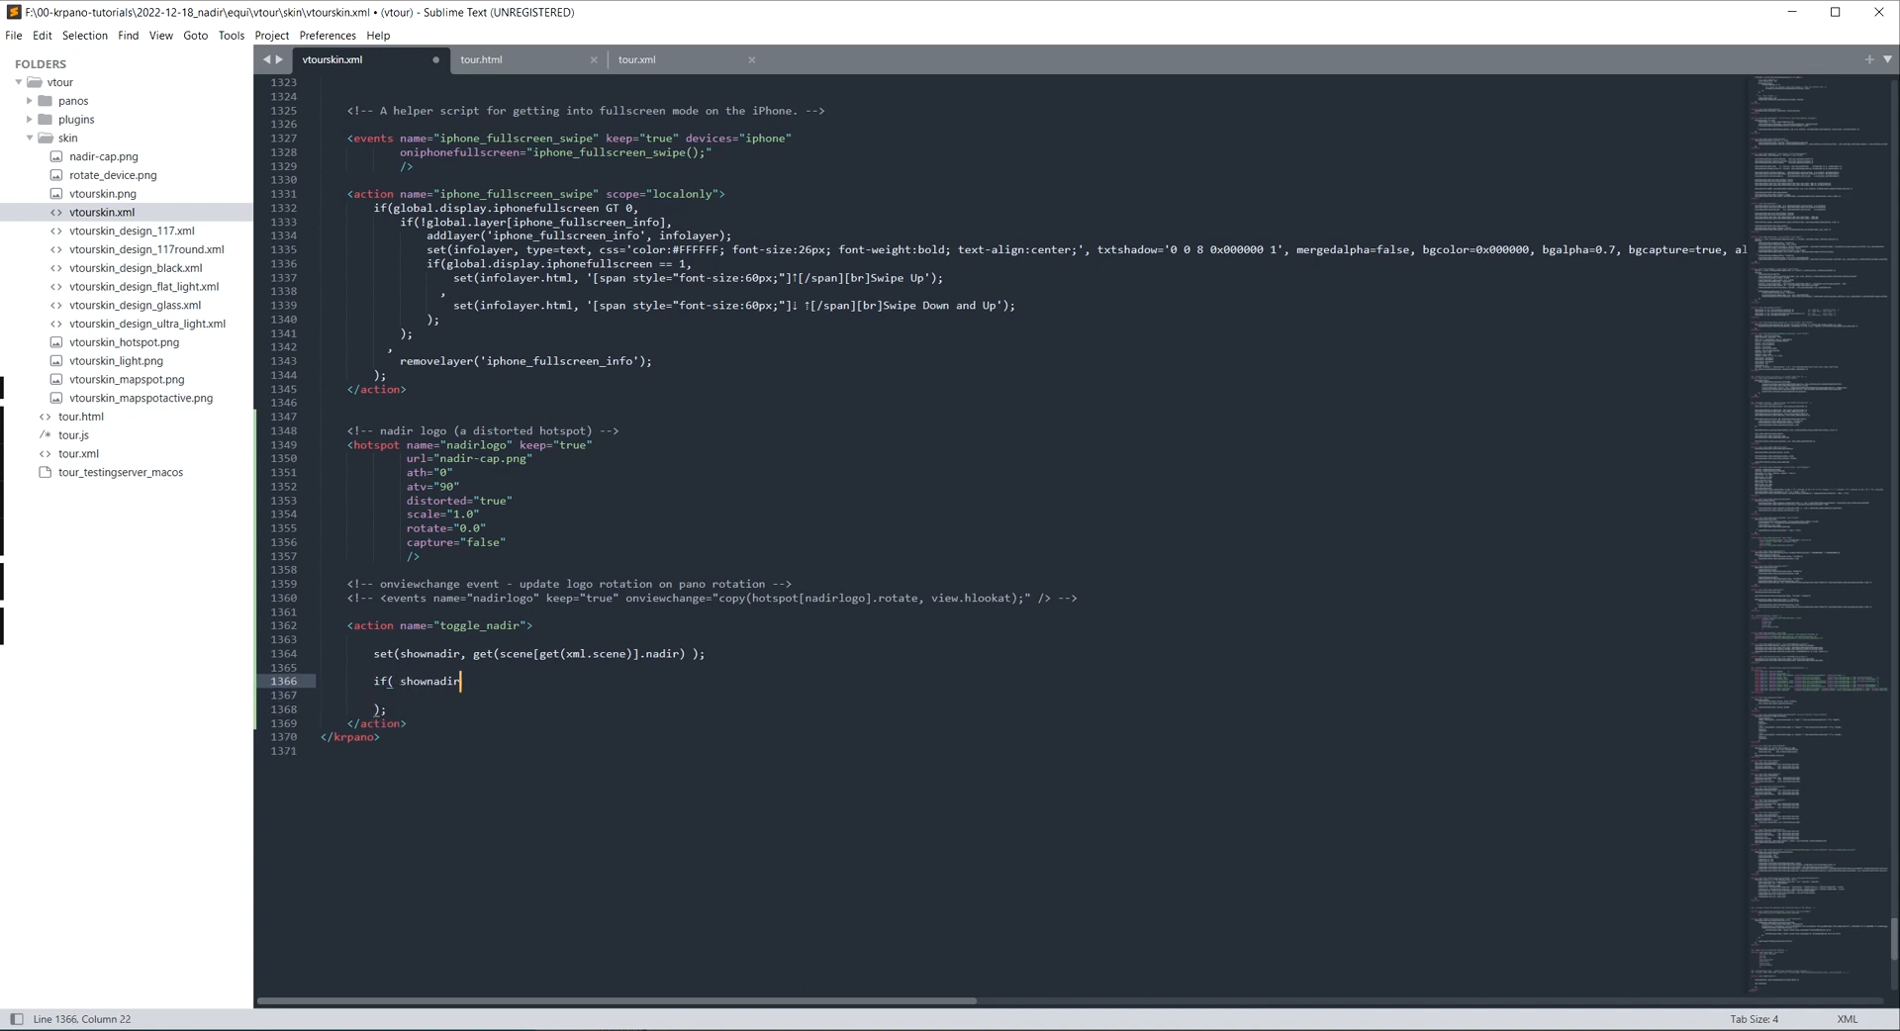
text(!== null)
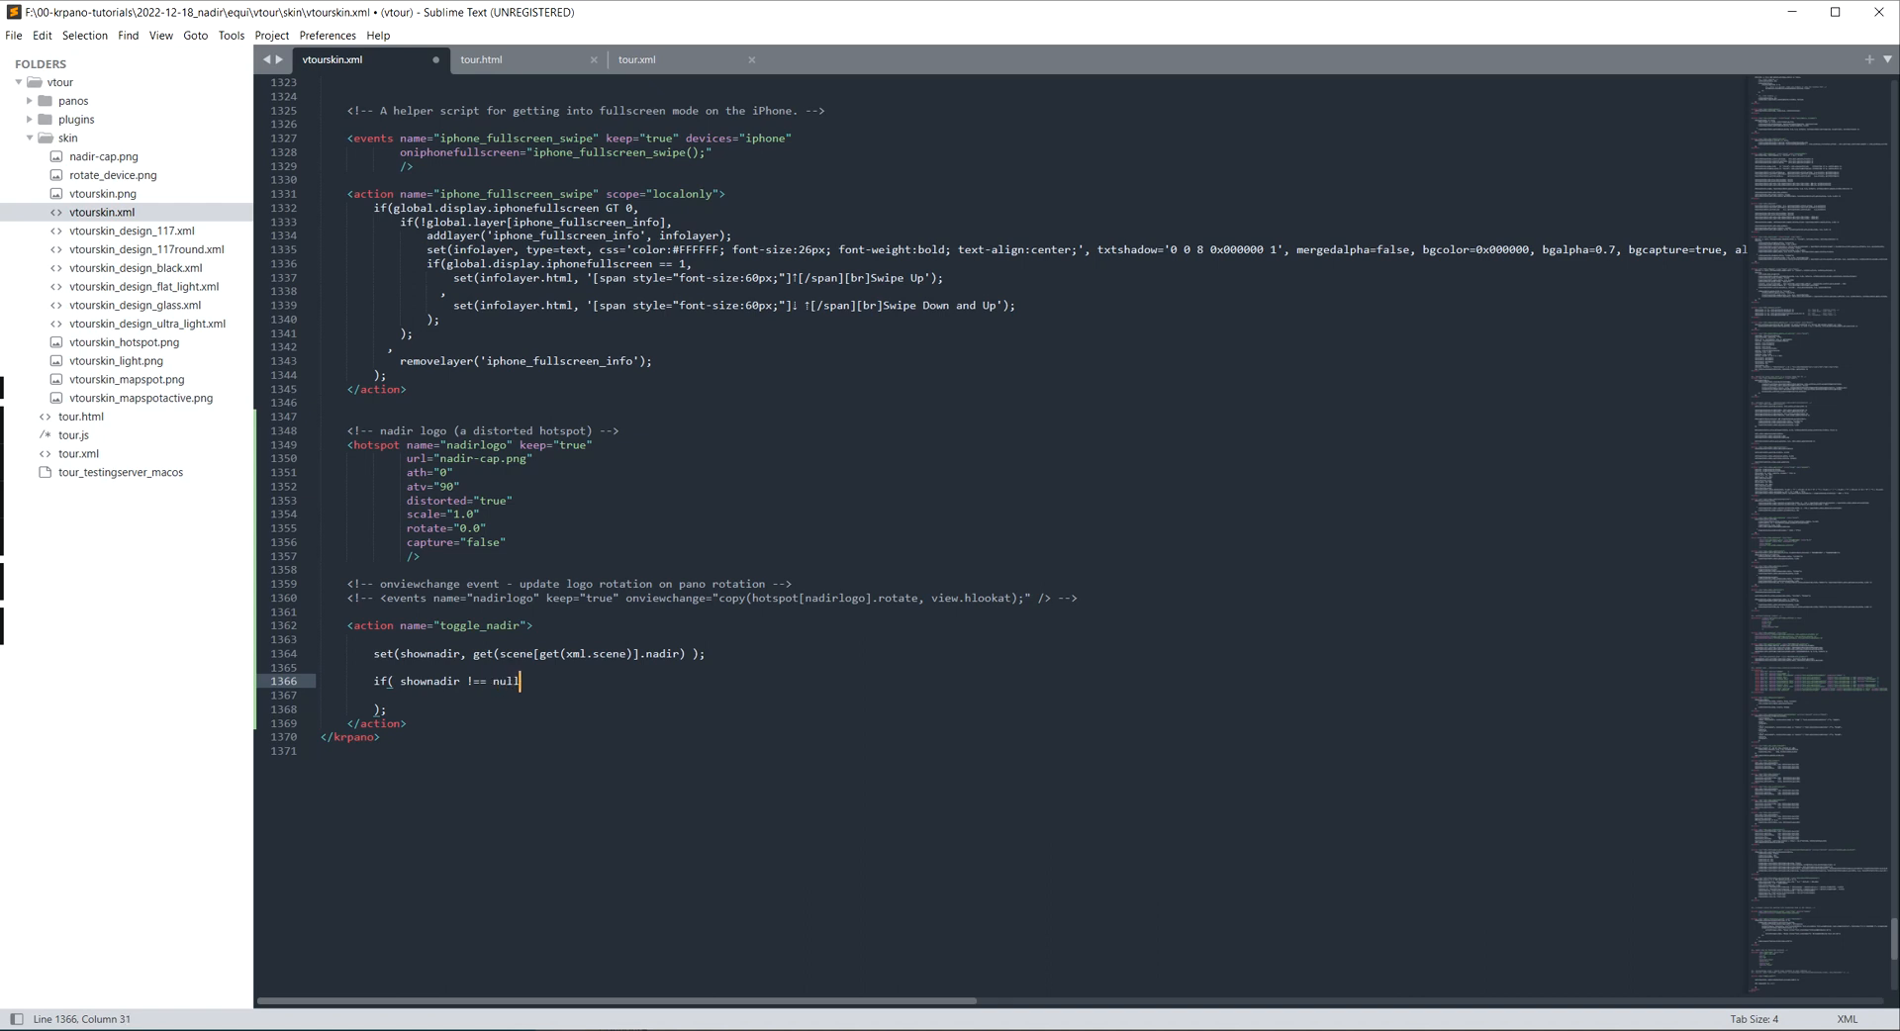
text(,)
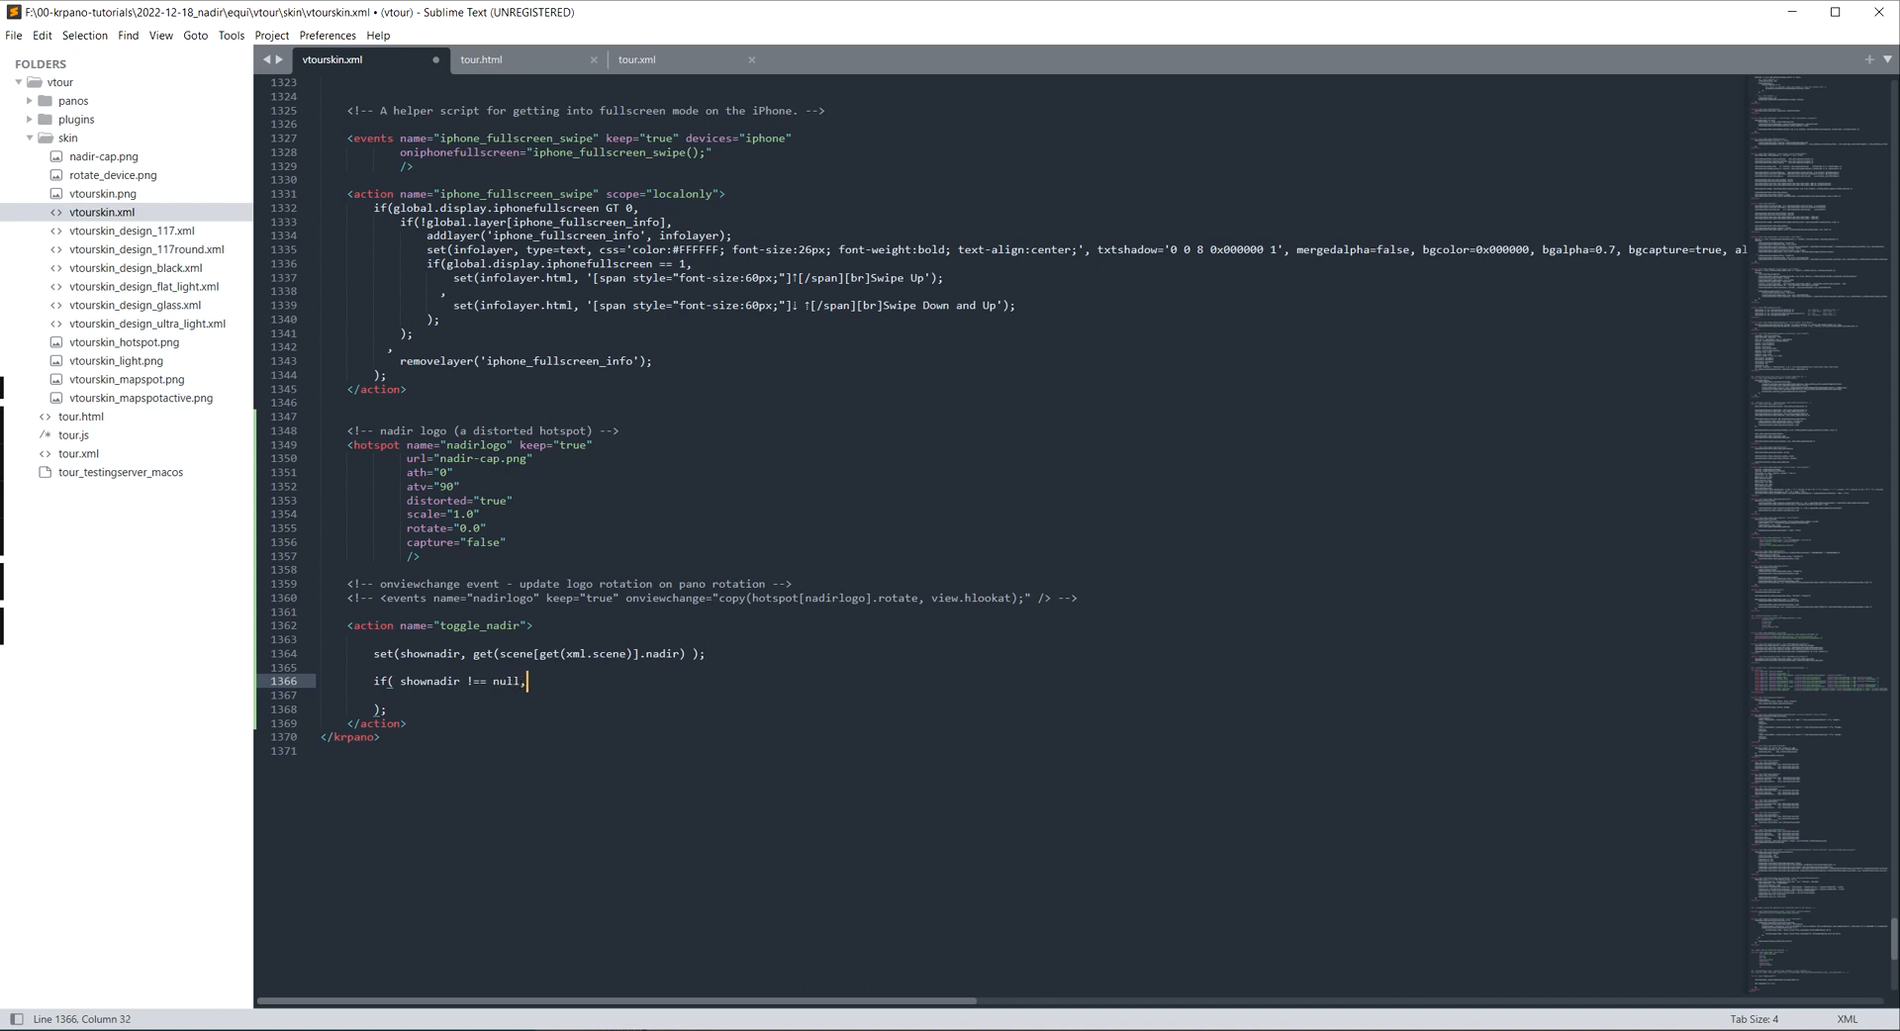
key(Enter)
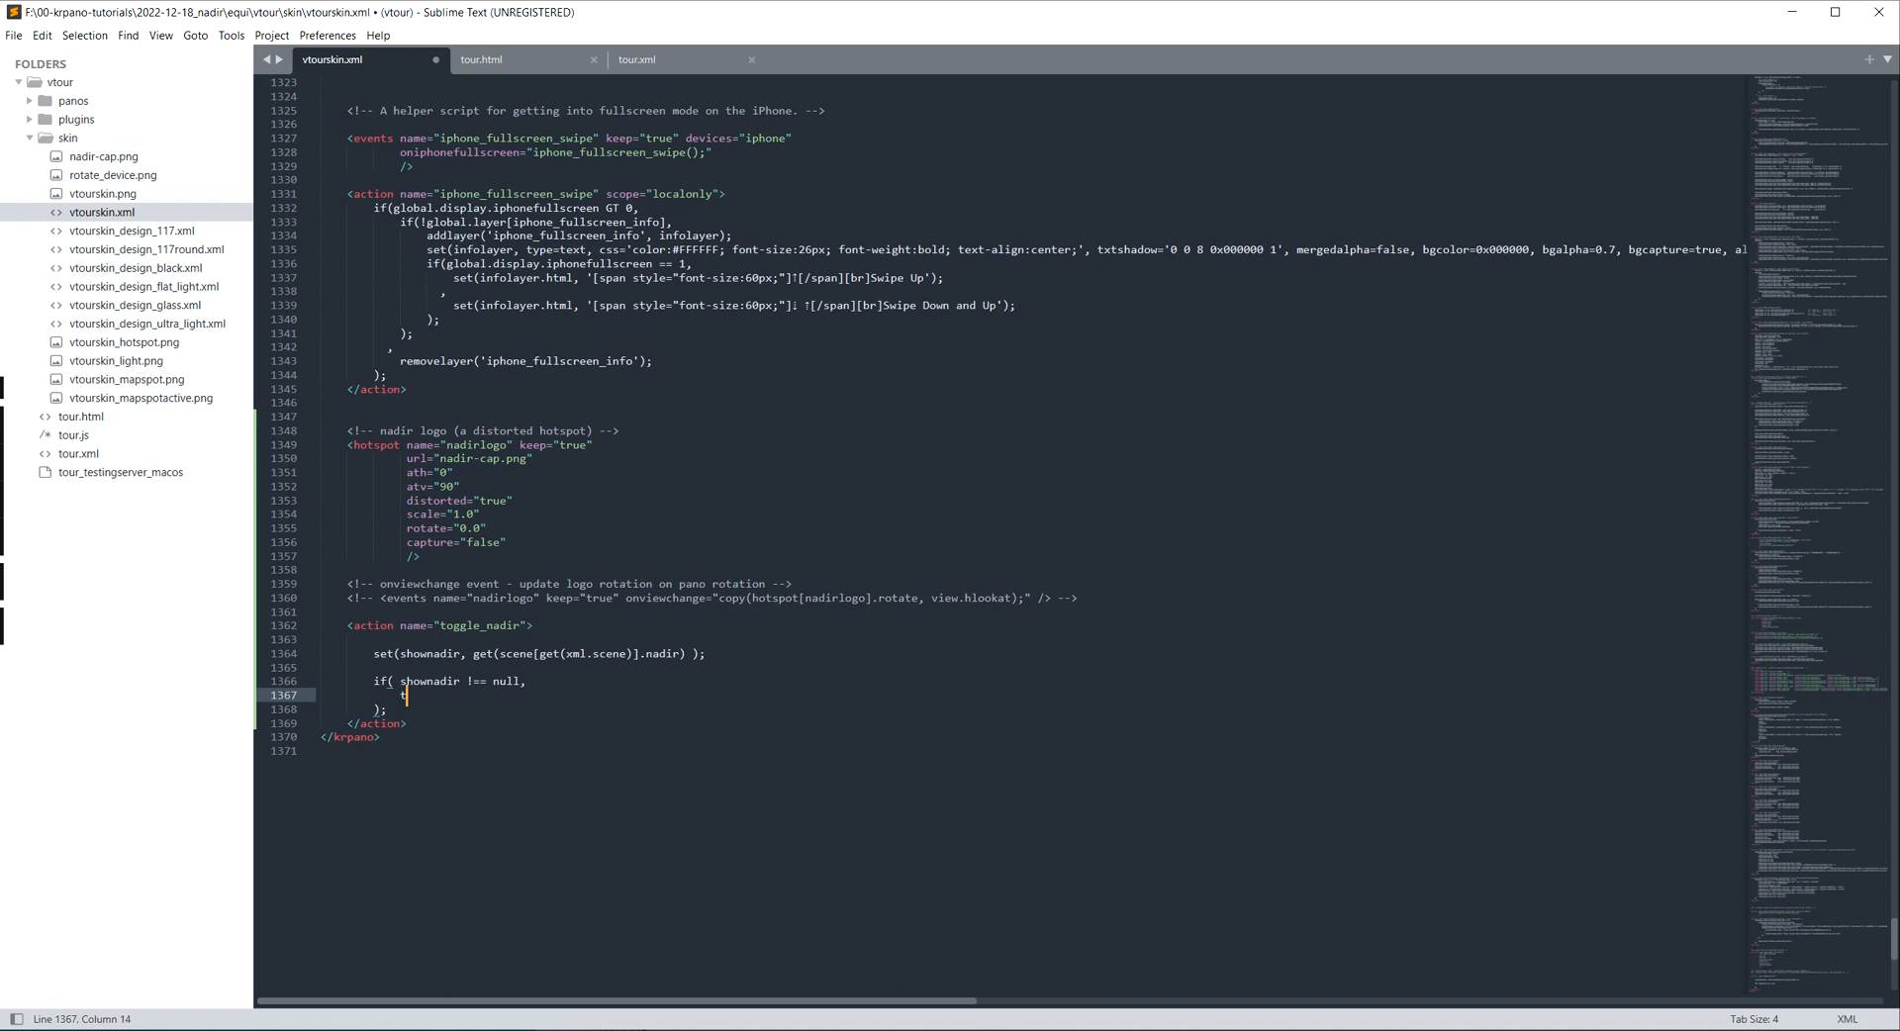
Step: Fill the branches with tweens of hotspot nadirlogo alpha to 1, else 0, and show tour.xml
text(twee)
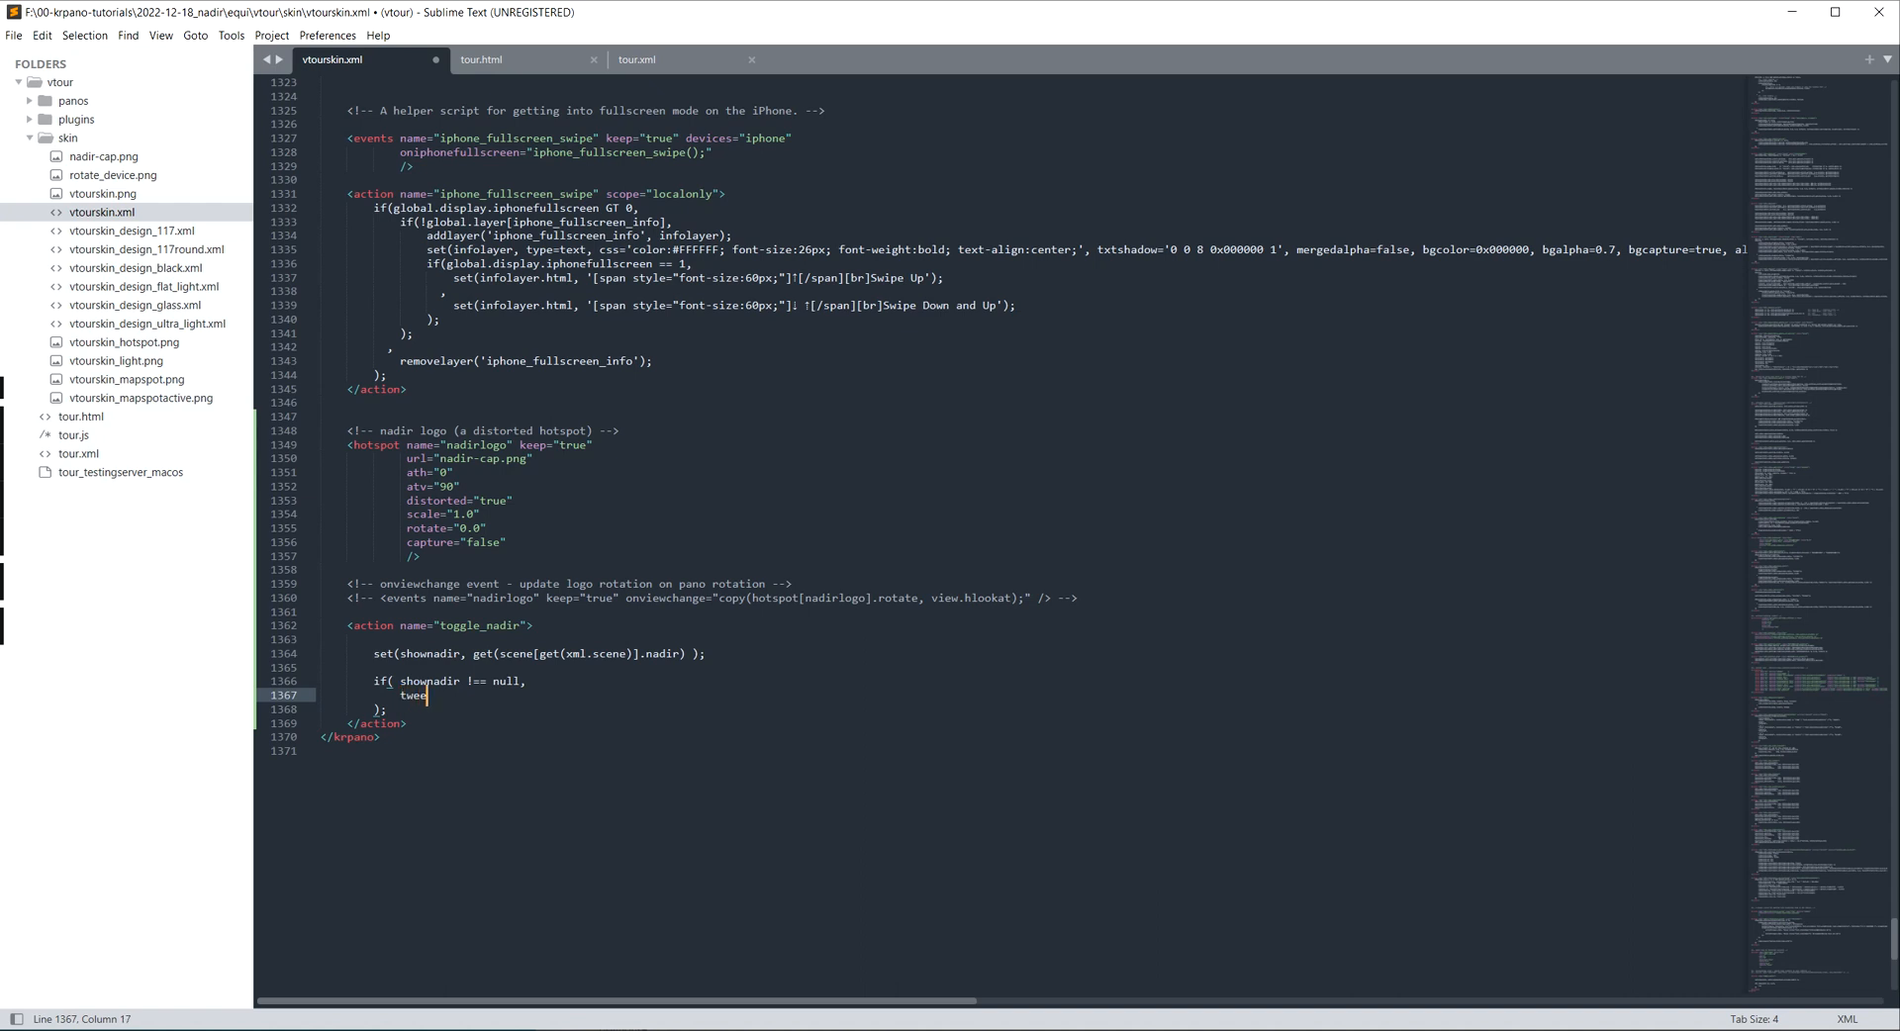
text(n())
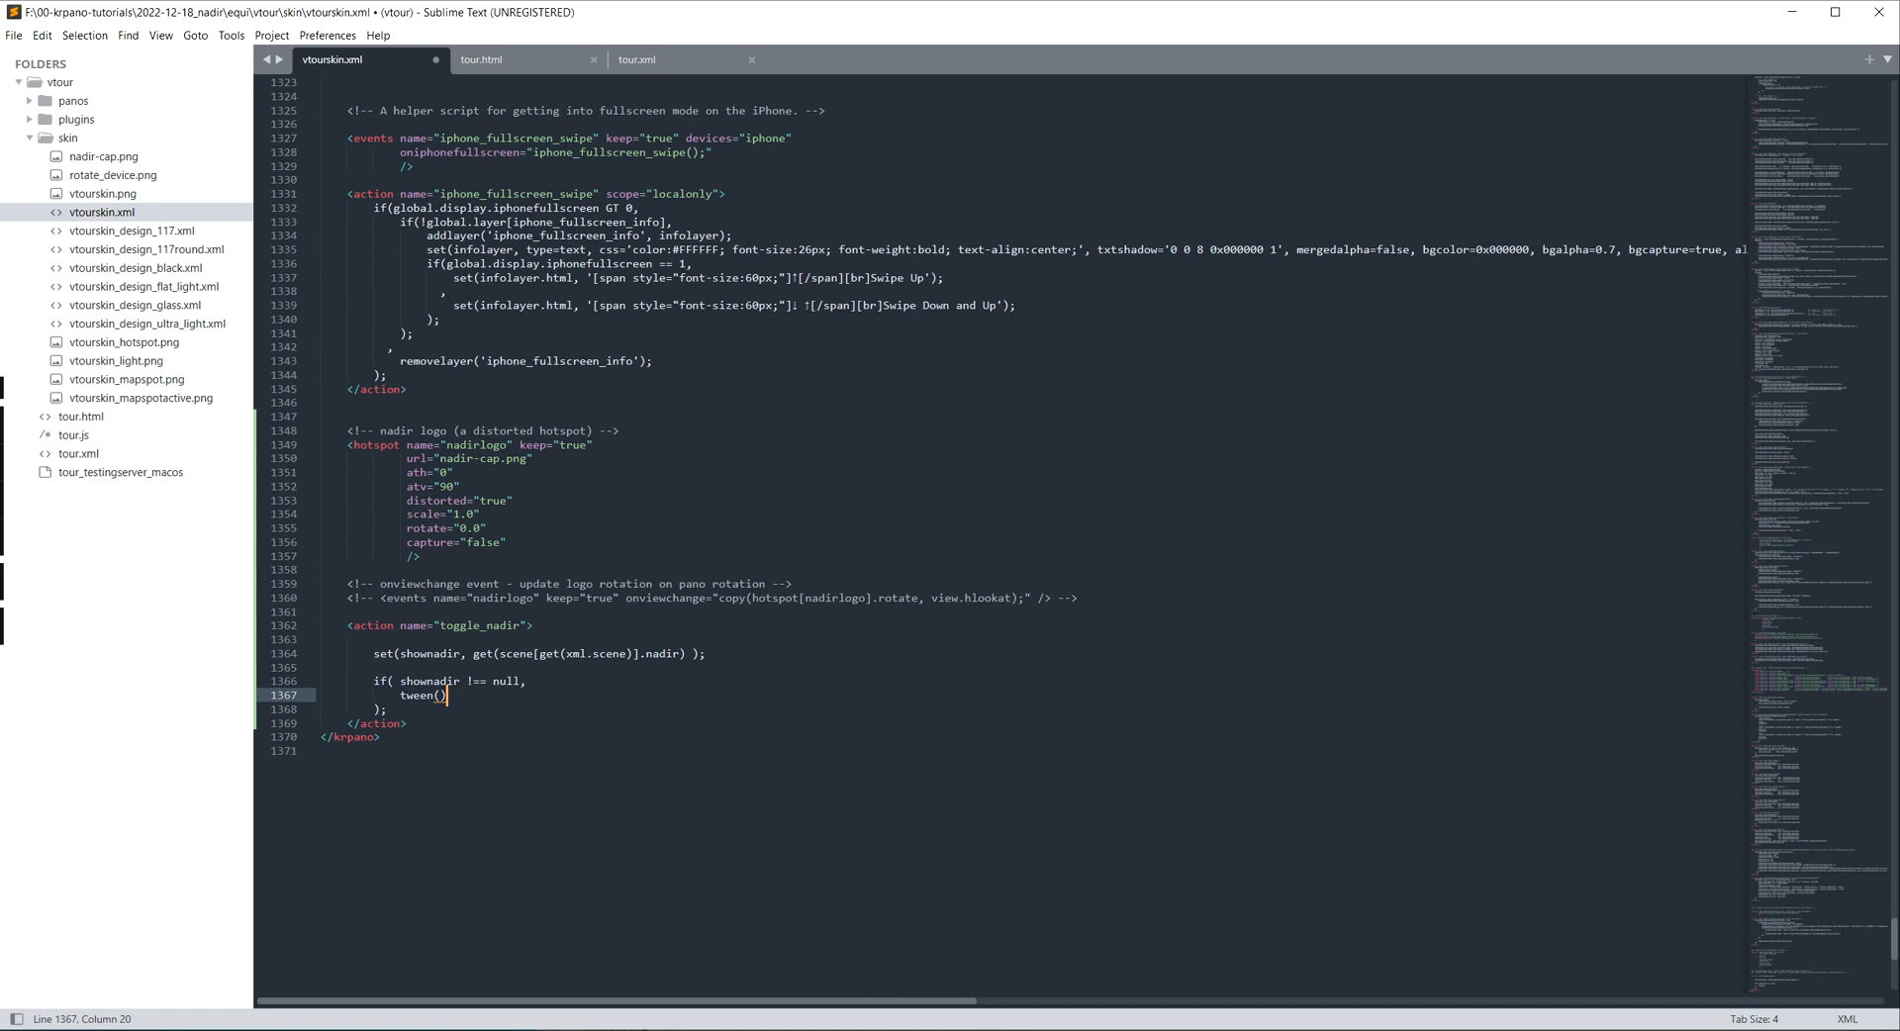
text(hotspot[nadirlogo)
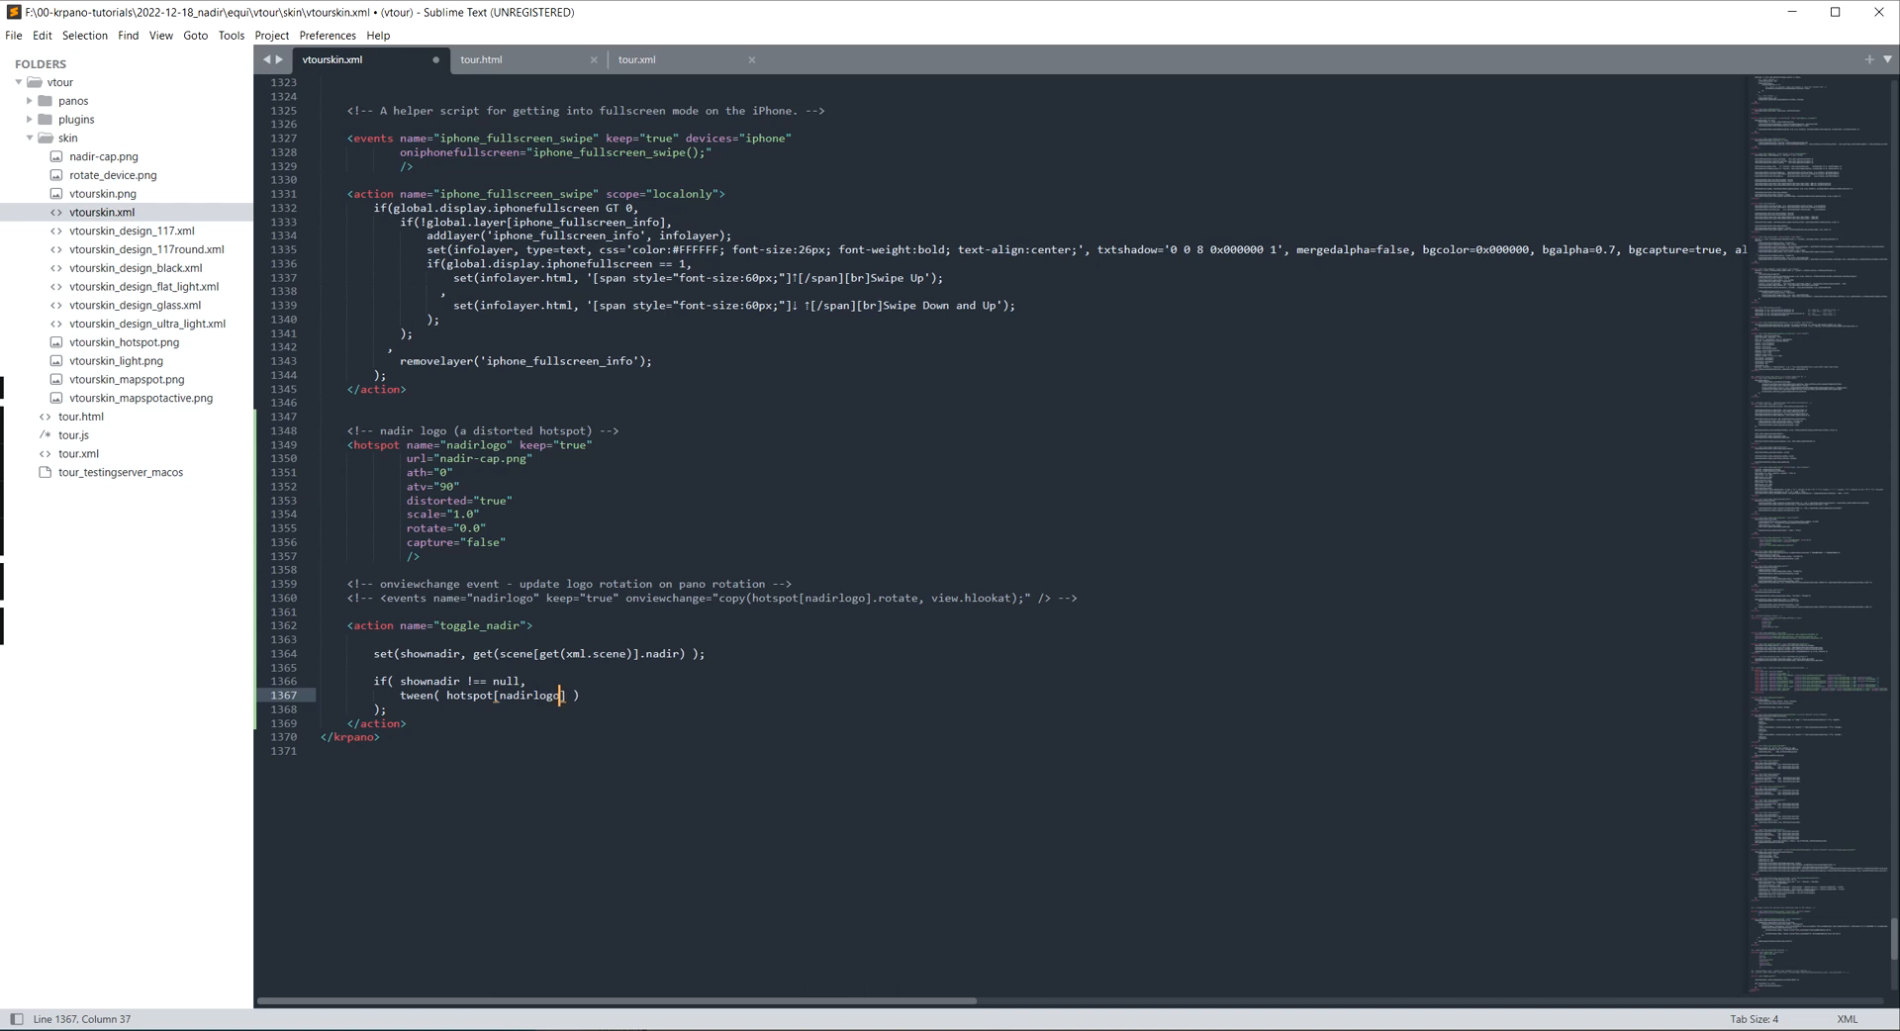
text(.alpha, 1)
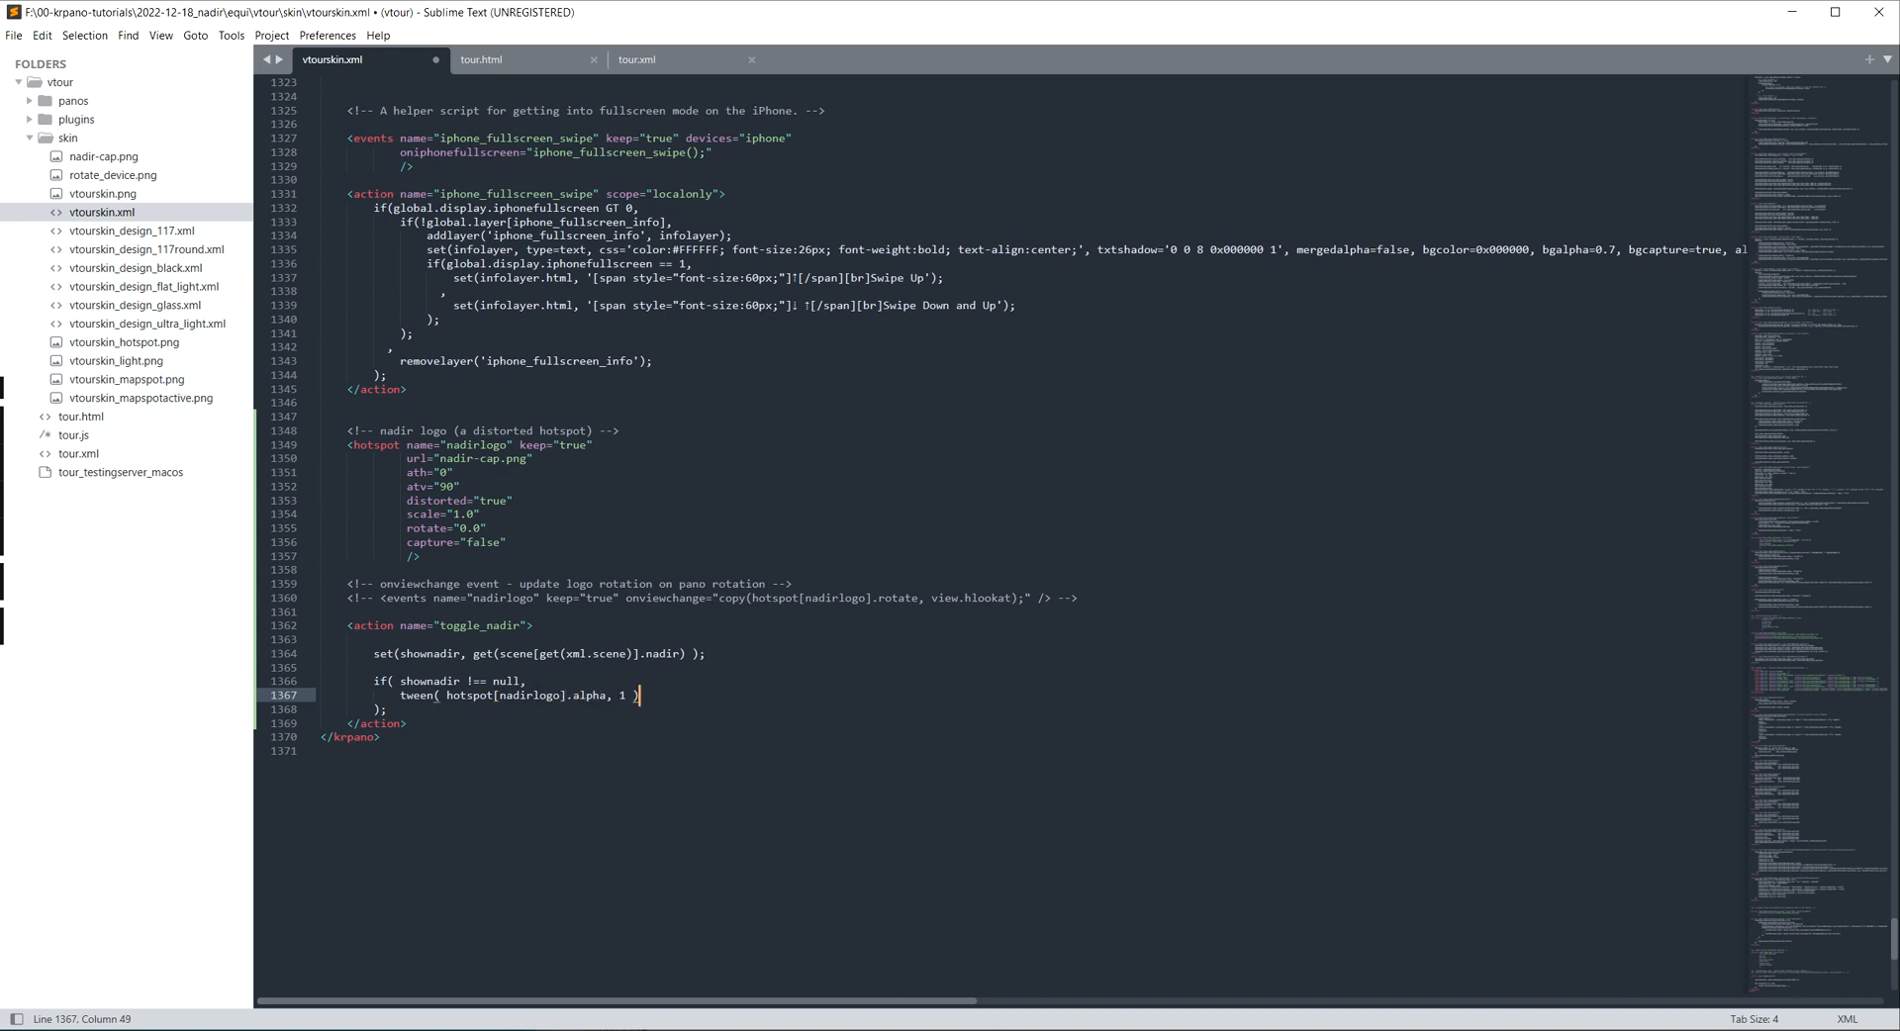
key(Enter)
text(tween( hotspot[nadirlogo].alpha, );)
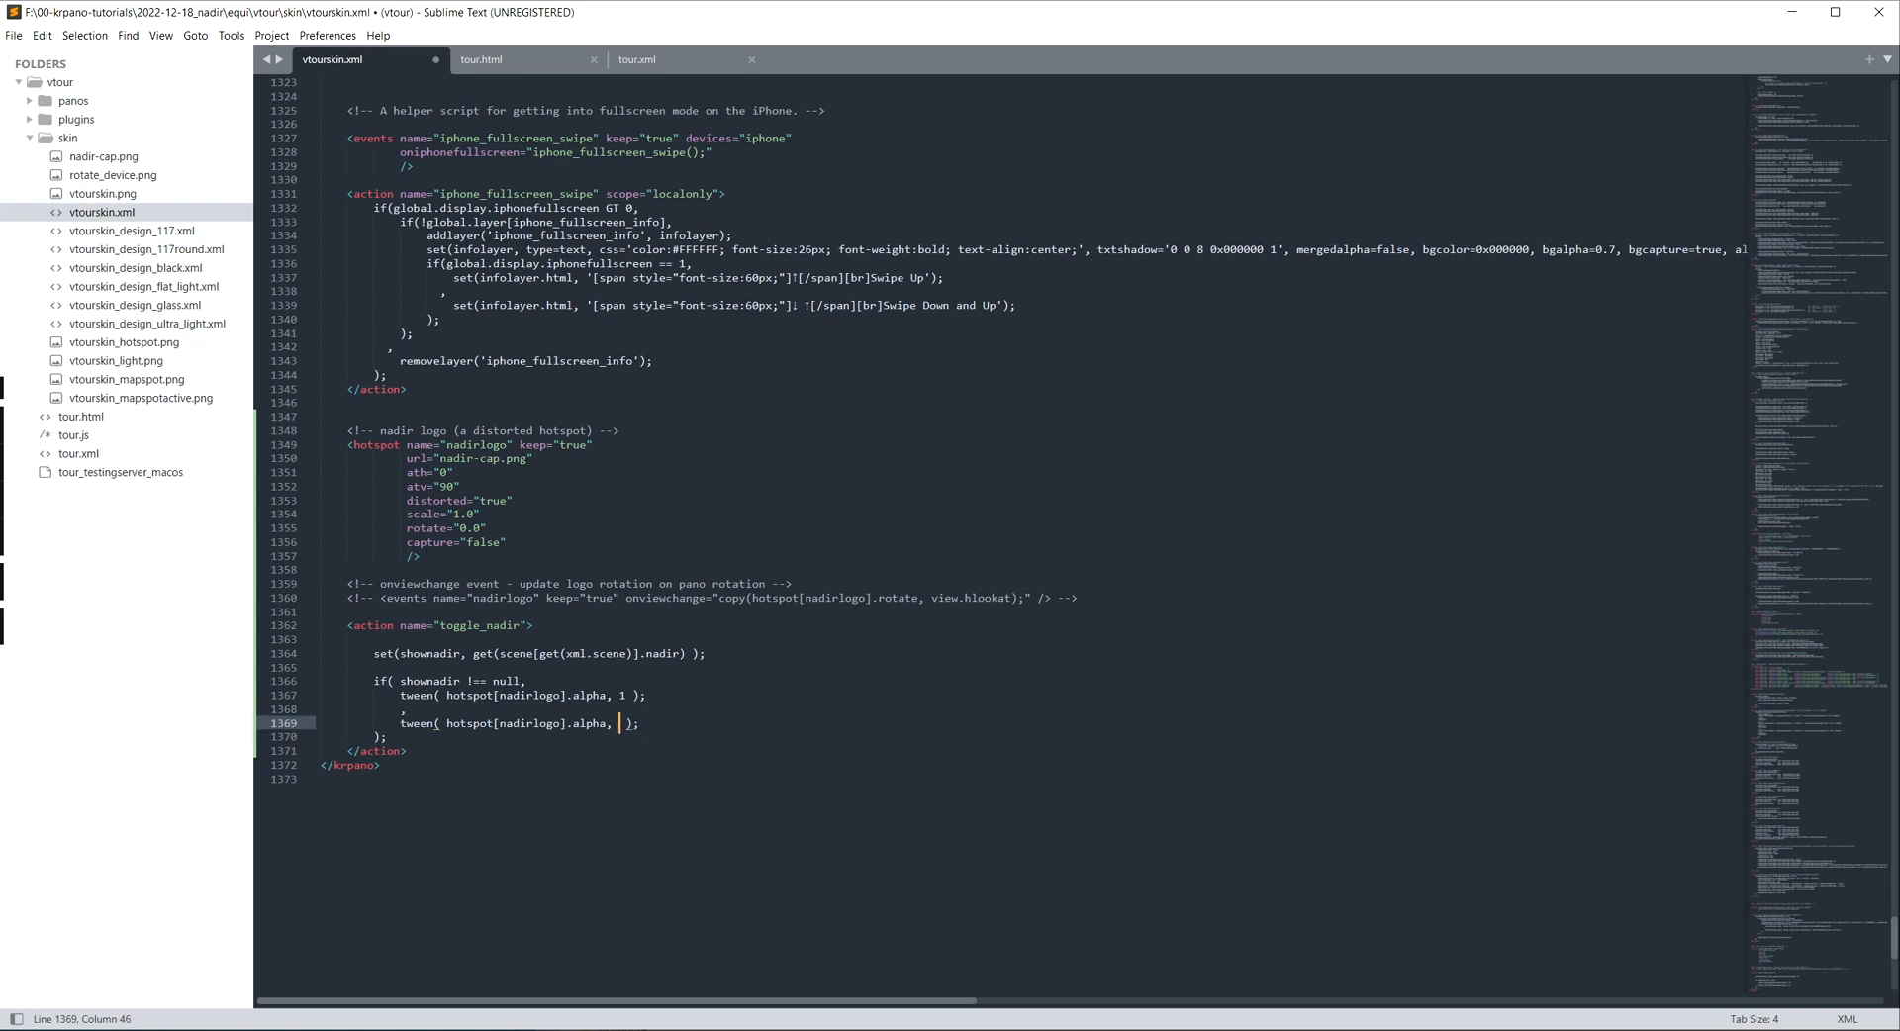
text(0)
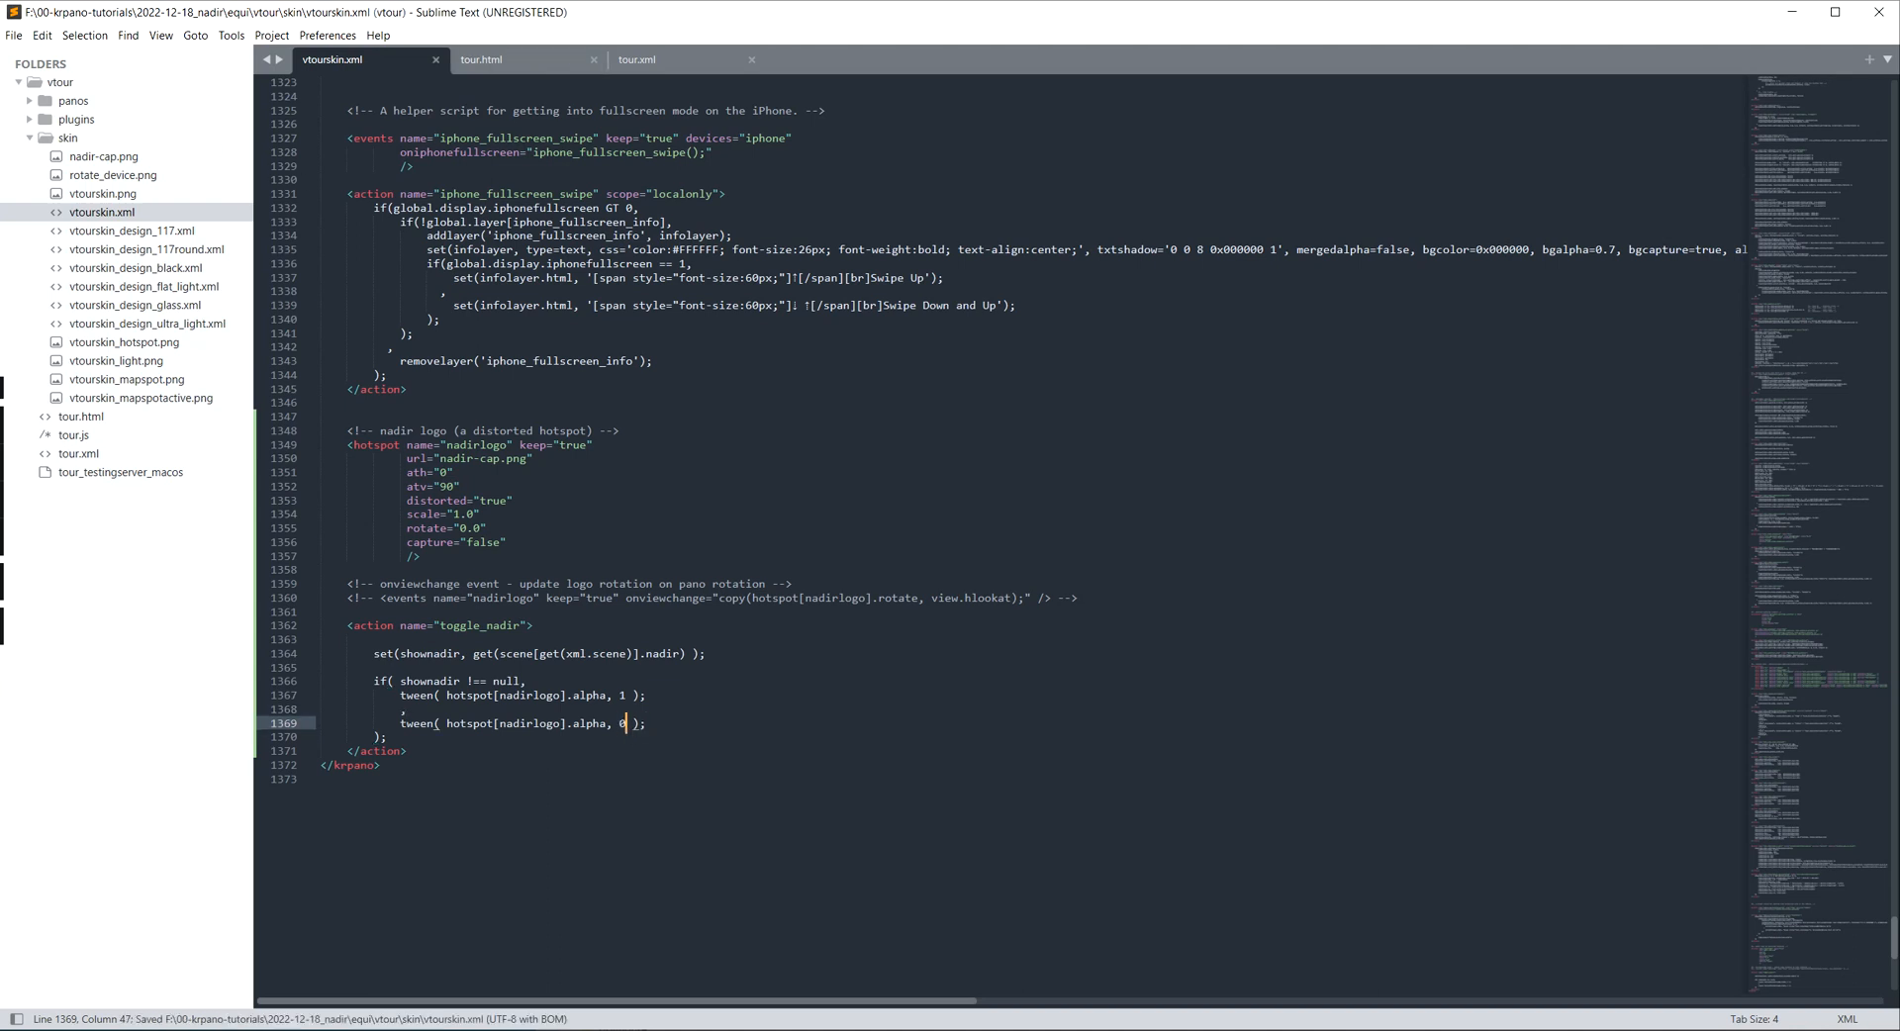
click(636, 59)
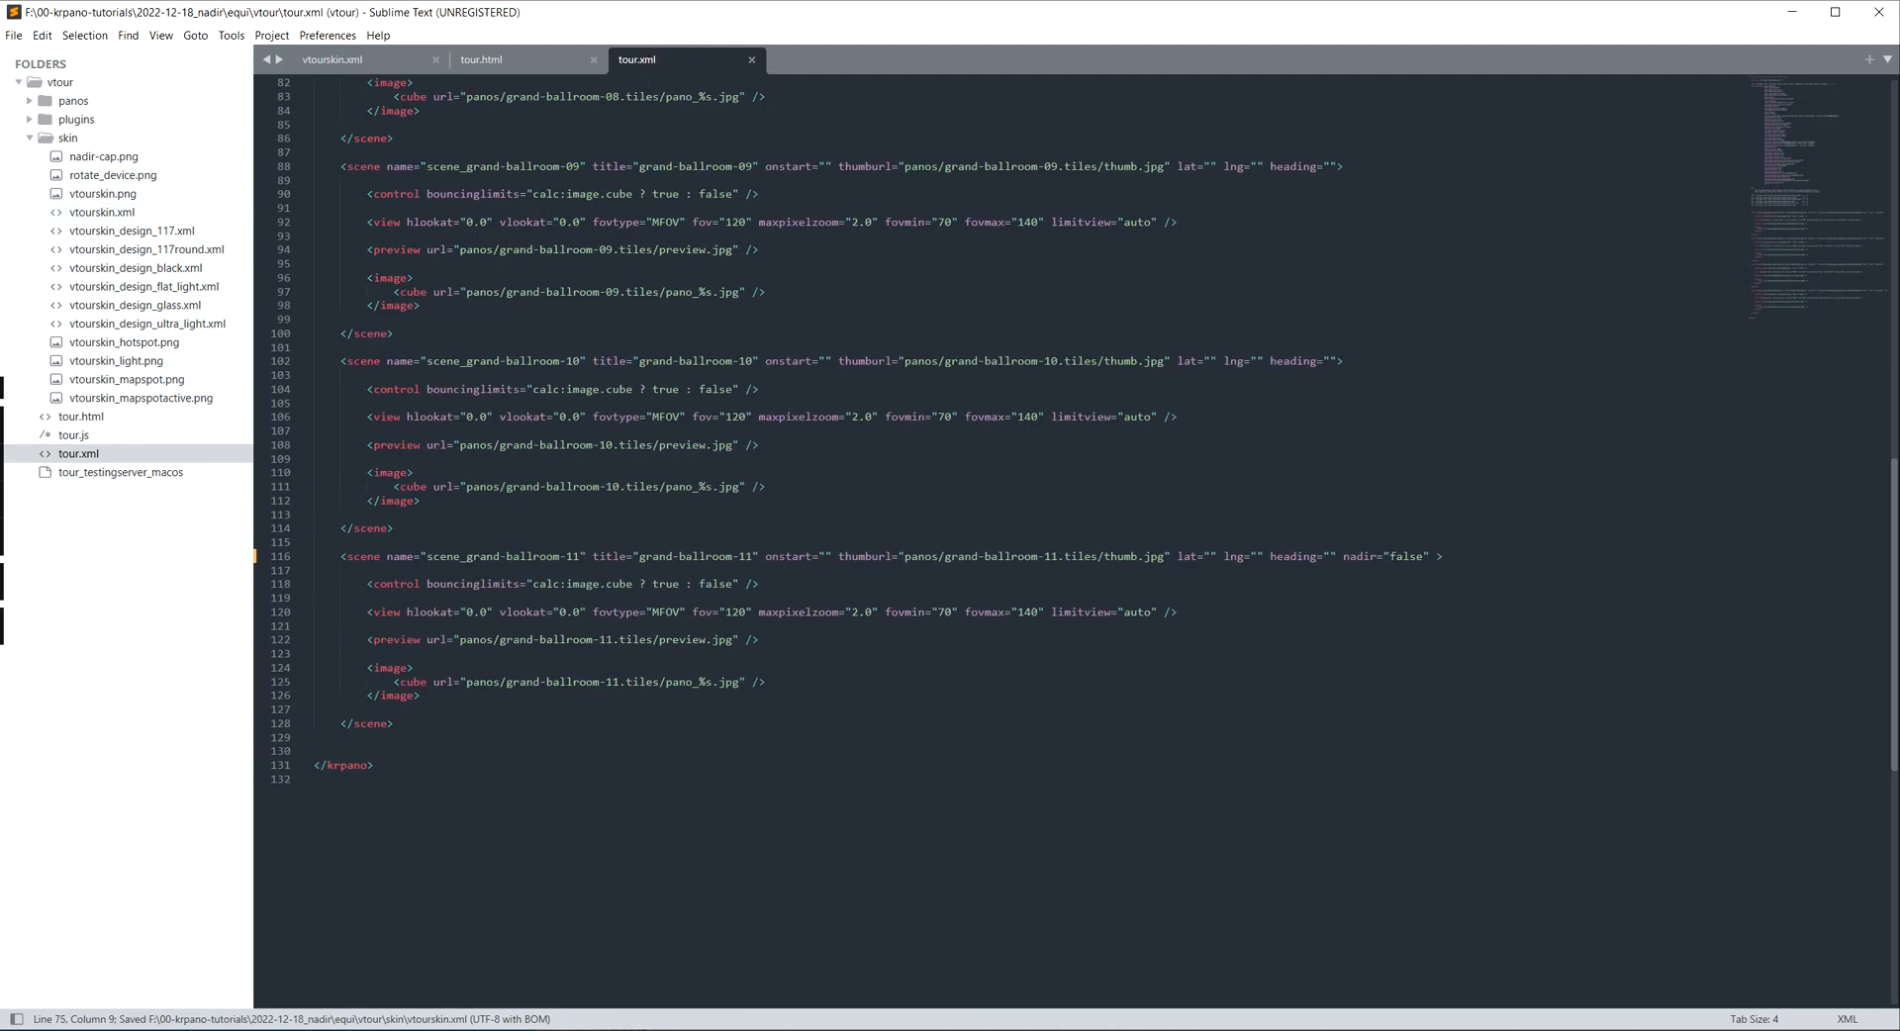
Step: After checking nadir="false" in tour.xml, swap toggle_nadir's tween alpha values to 0 and 1 and save
double_click(1395, 557)
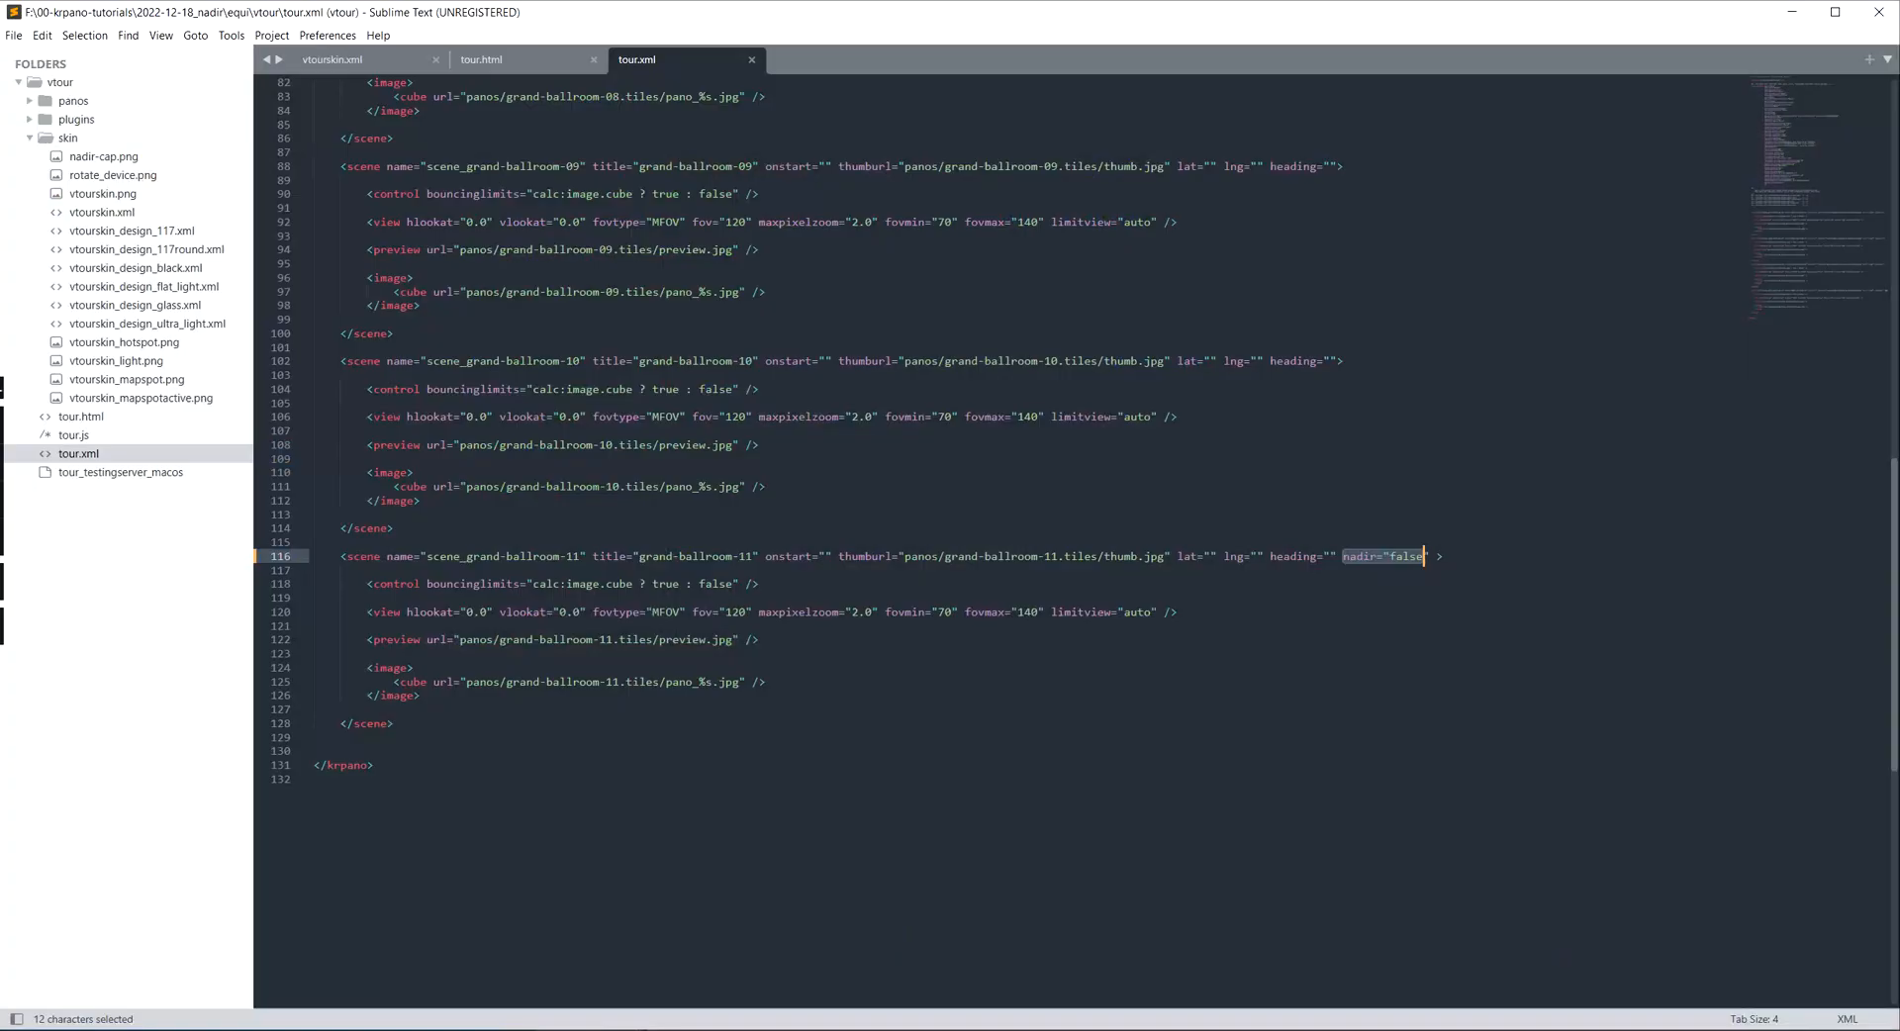
click(341, 59)
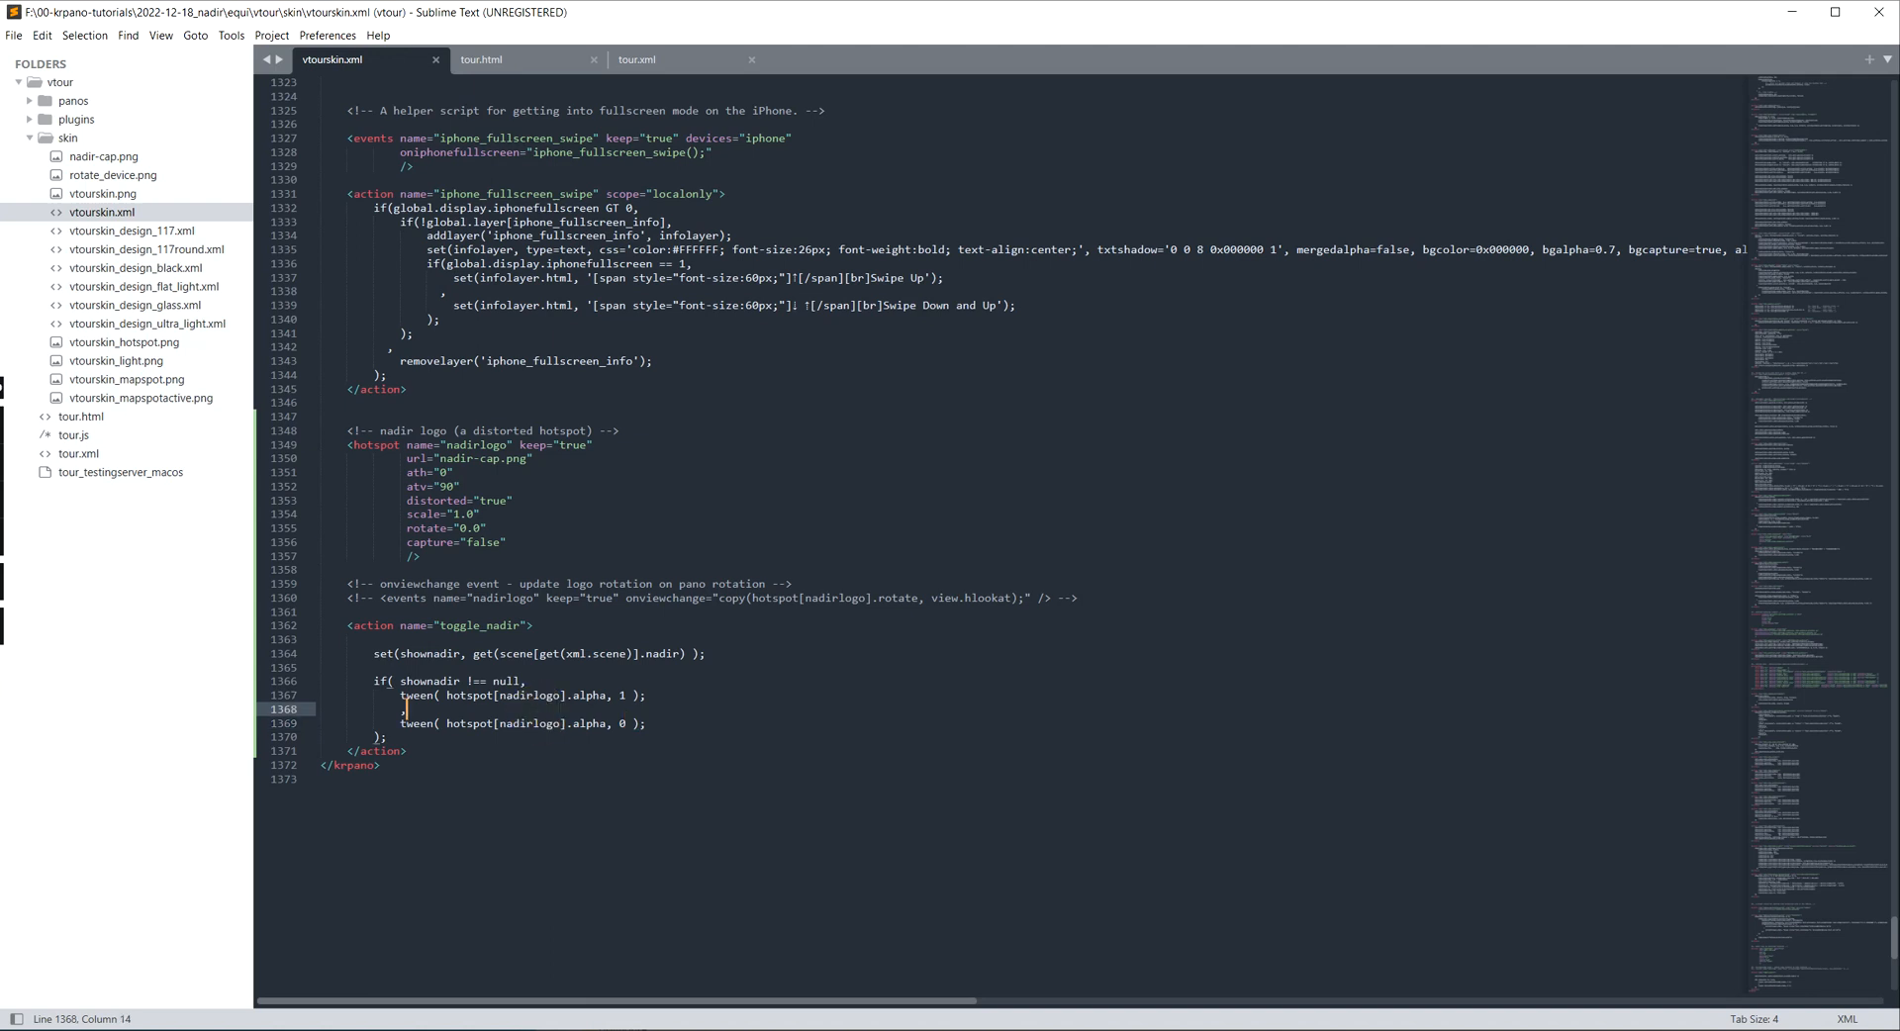
double_click(478, 444)
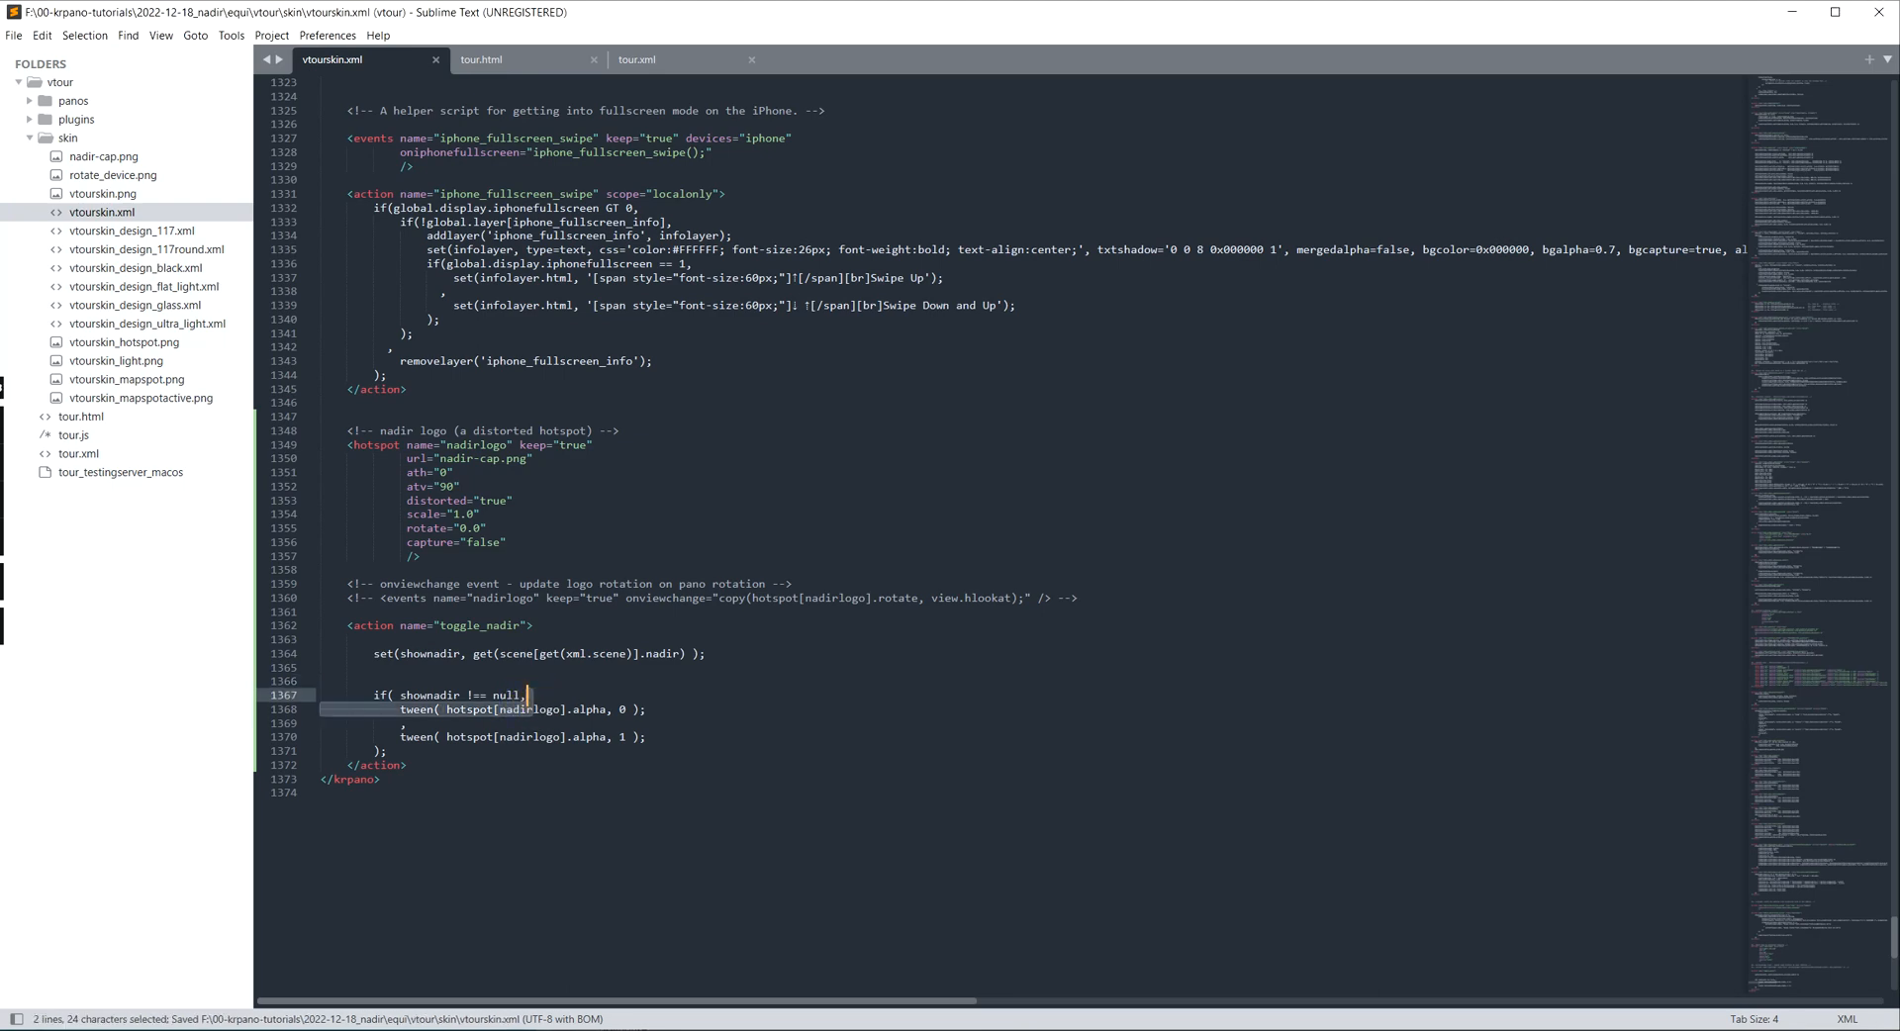
Step: Review the shownadir !== null condition and tweens against tour.html and tour.xml, leaving the code unchanged
click(529, 695)
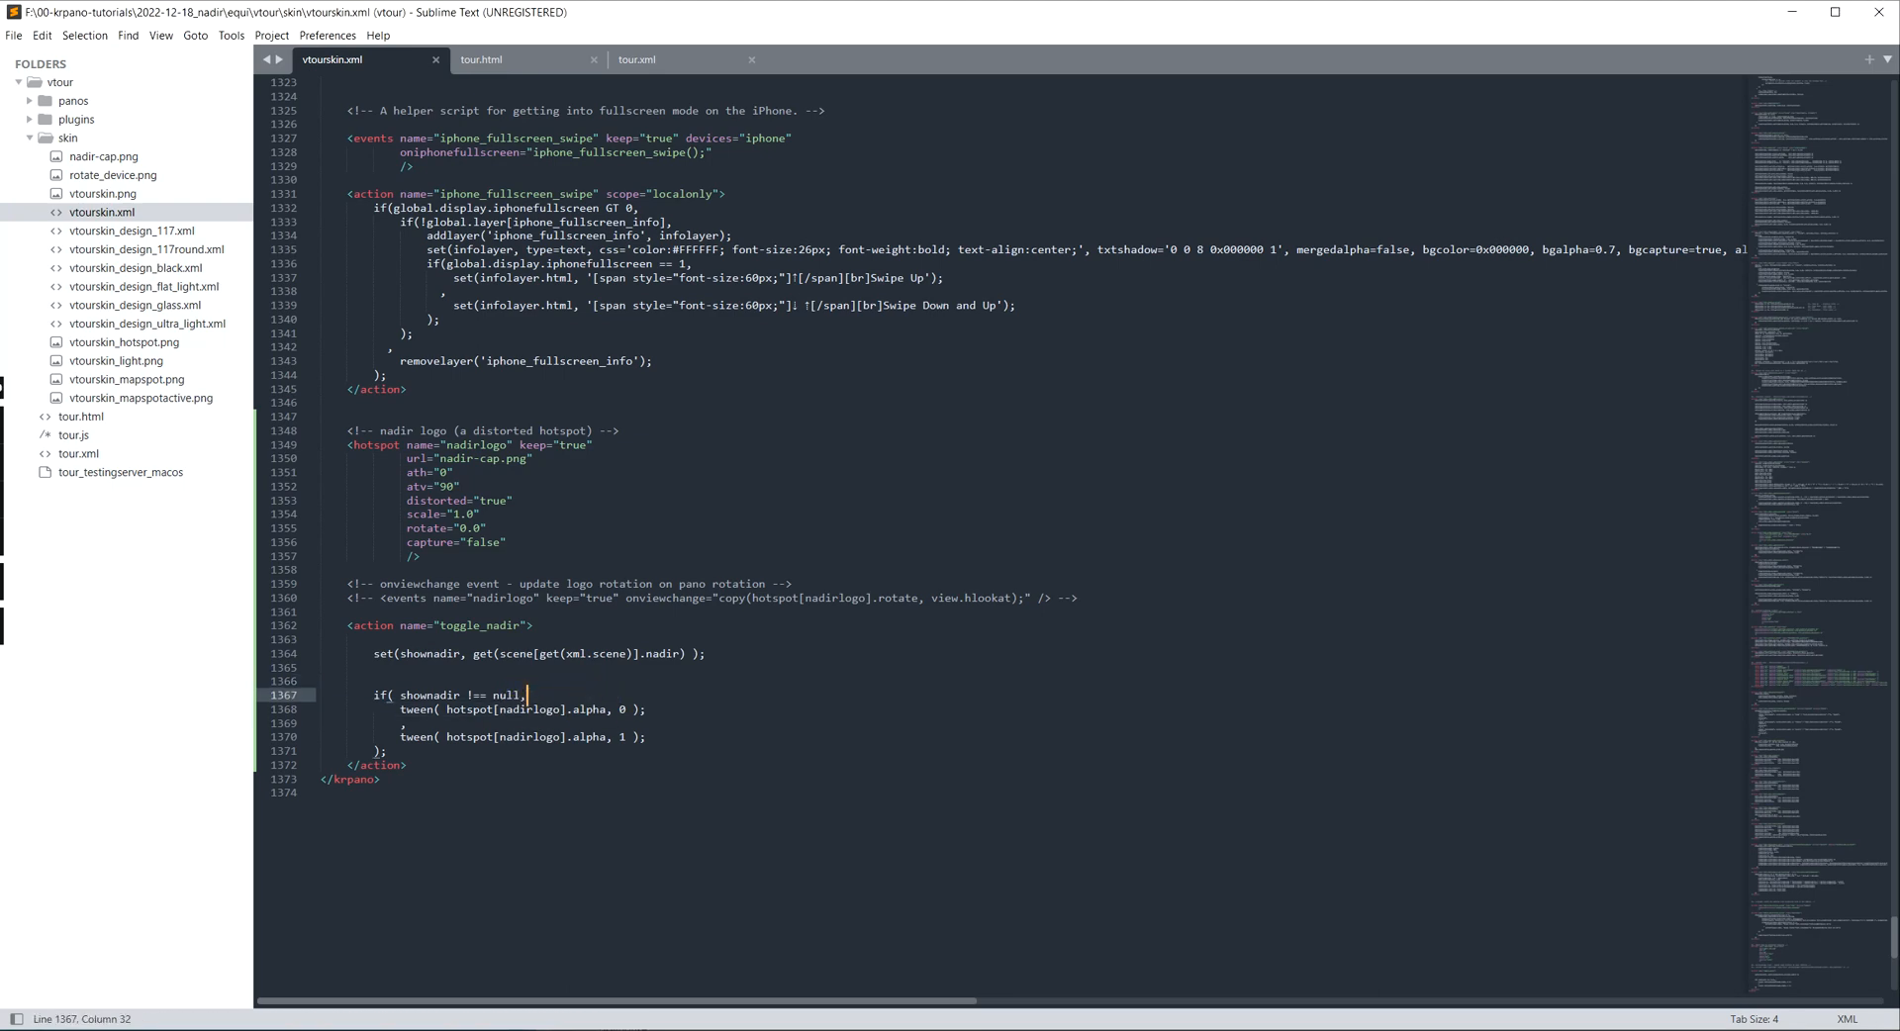
drag(400, 695, 517, 695)
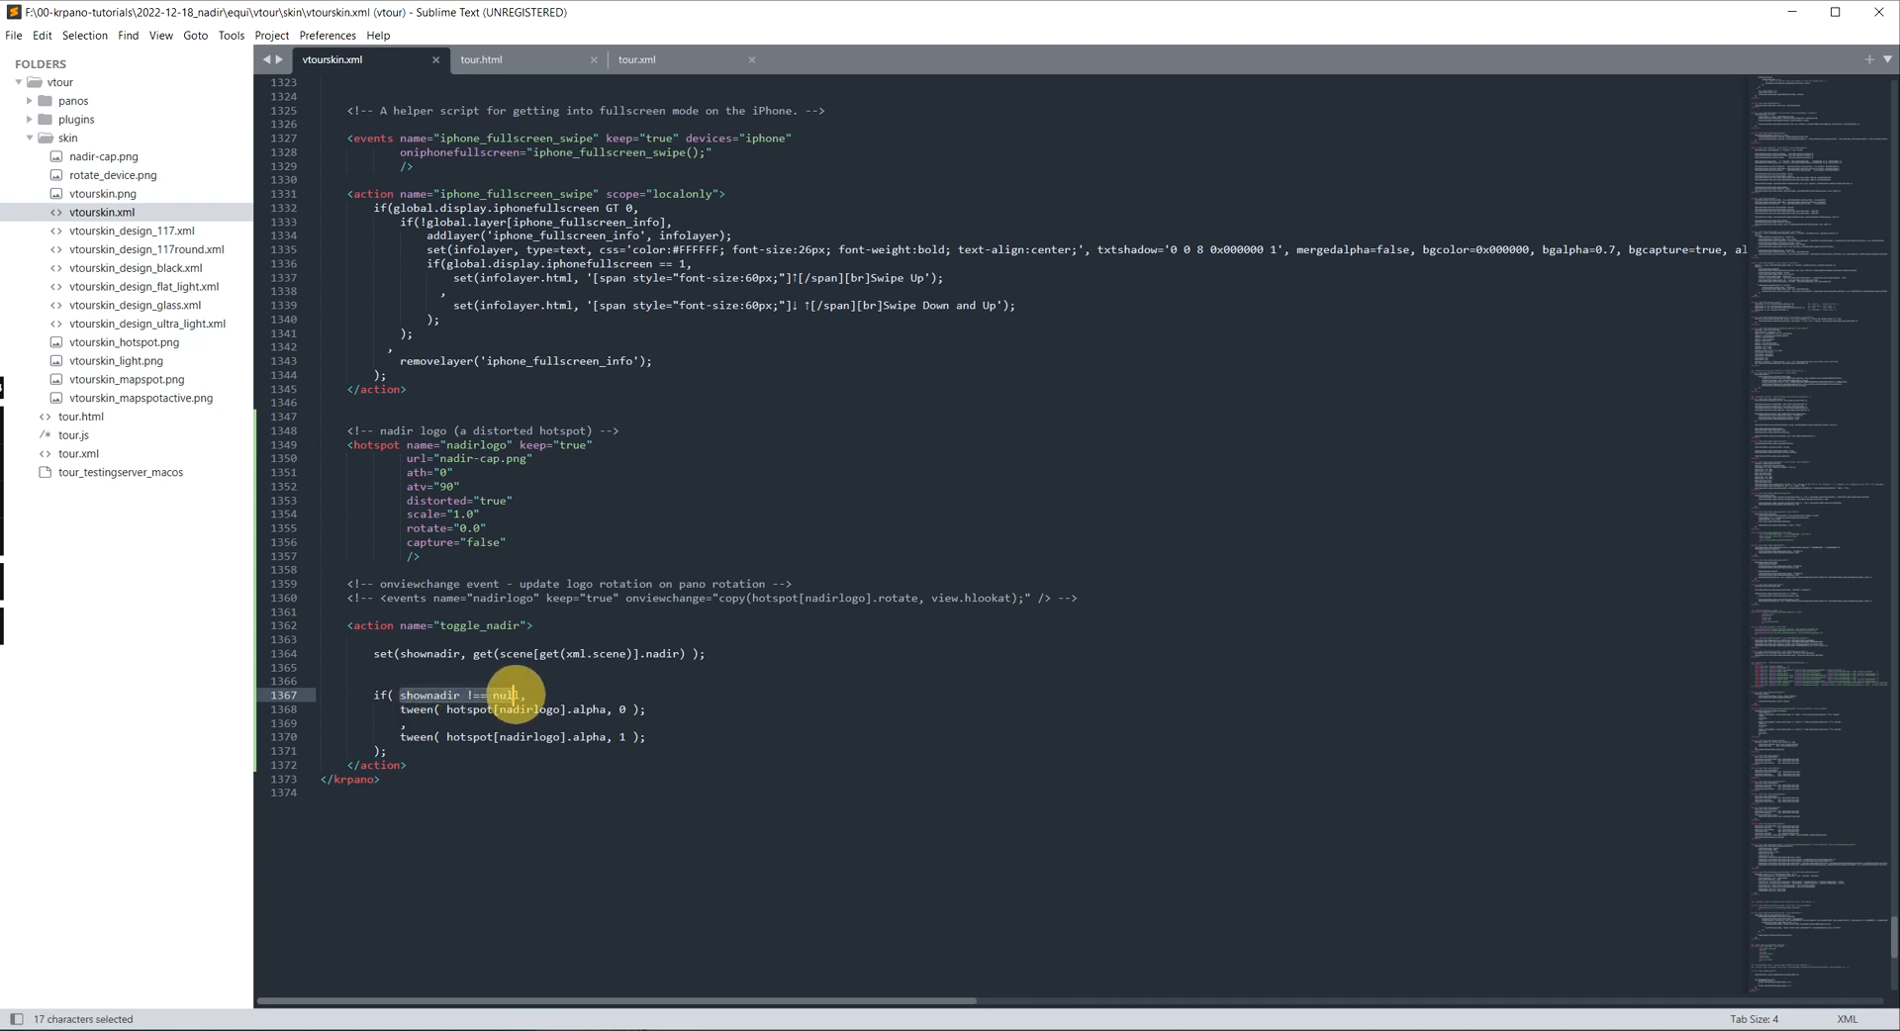
click(321, 680)
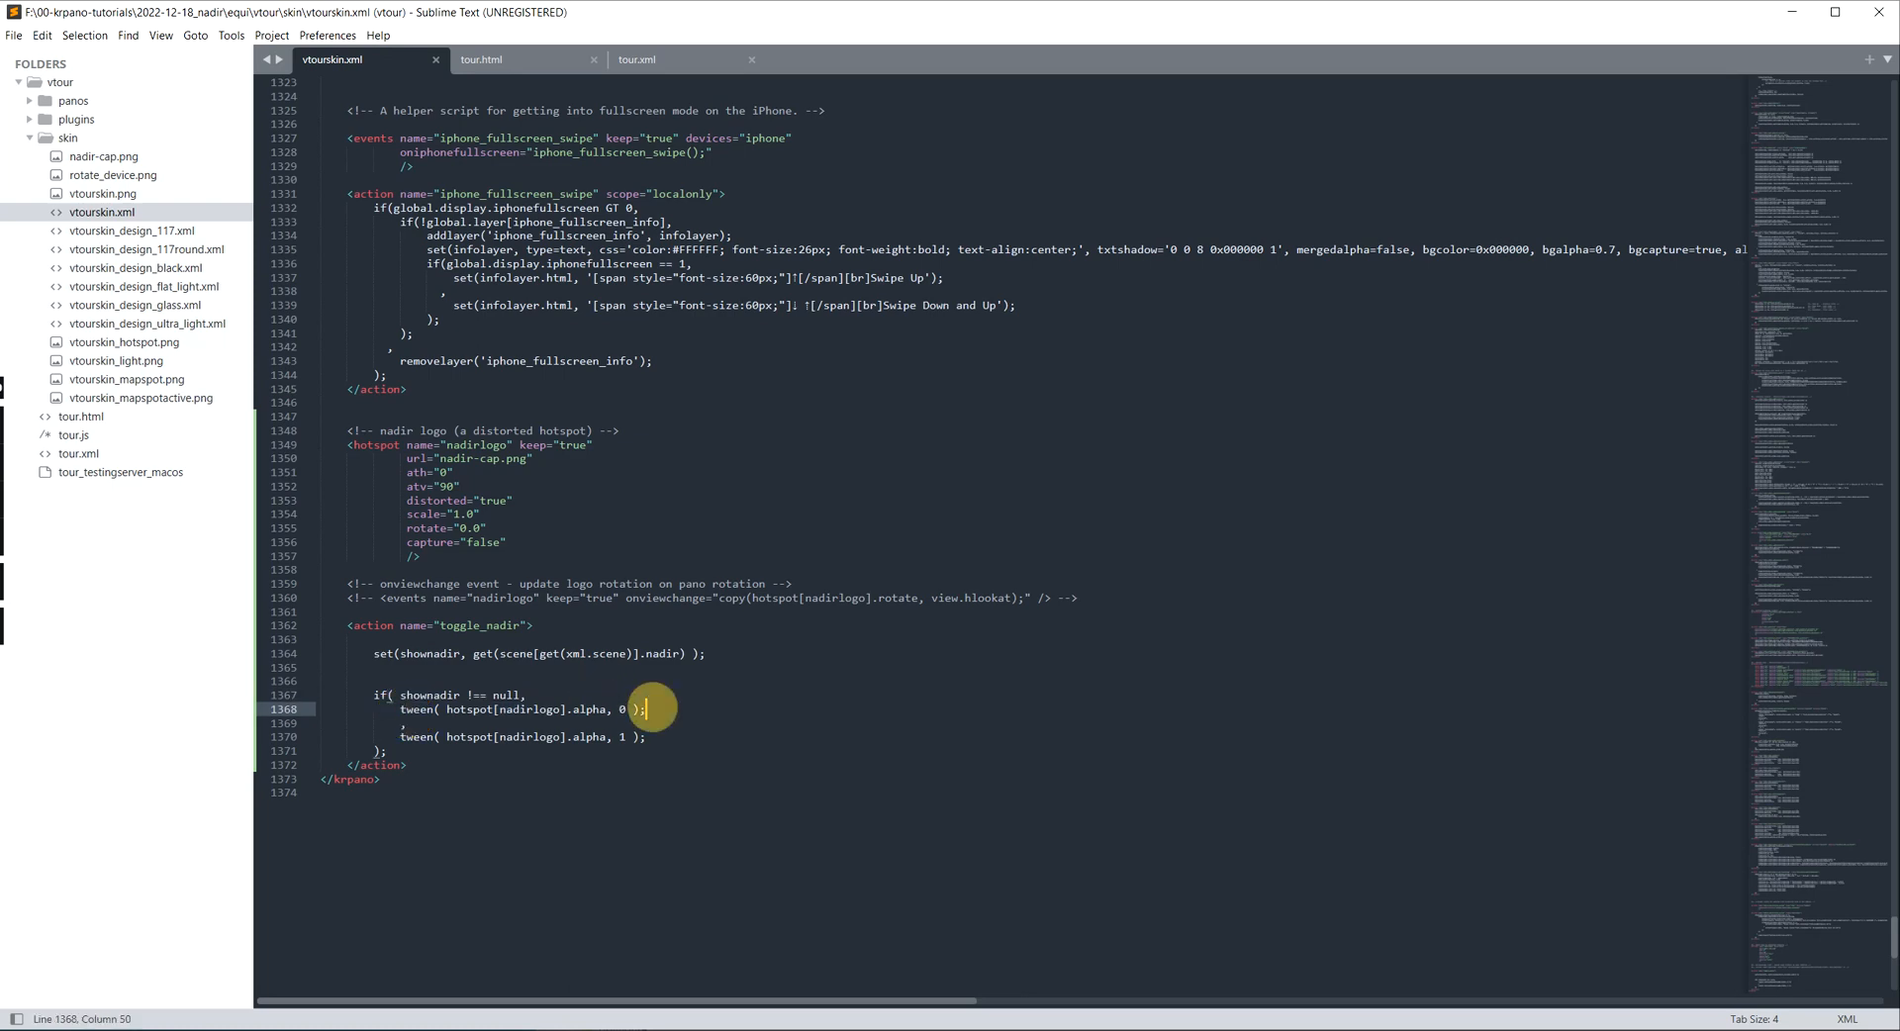
click(483, 59)
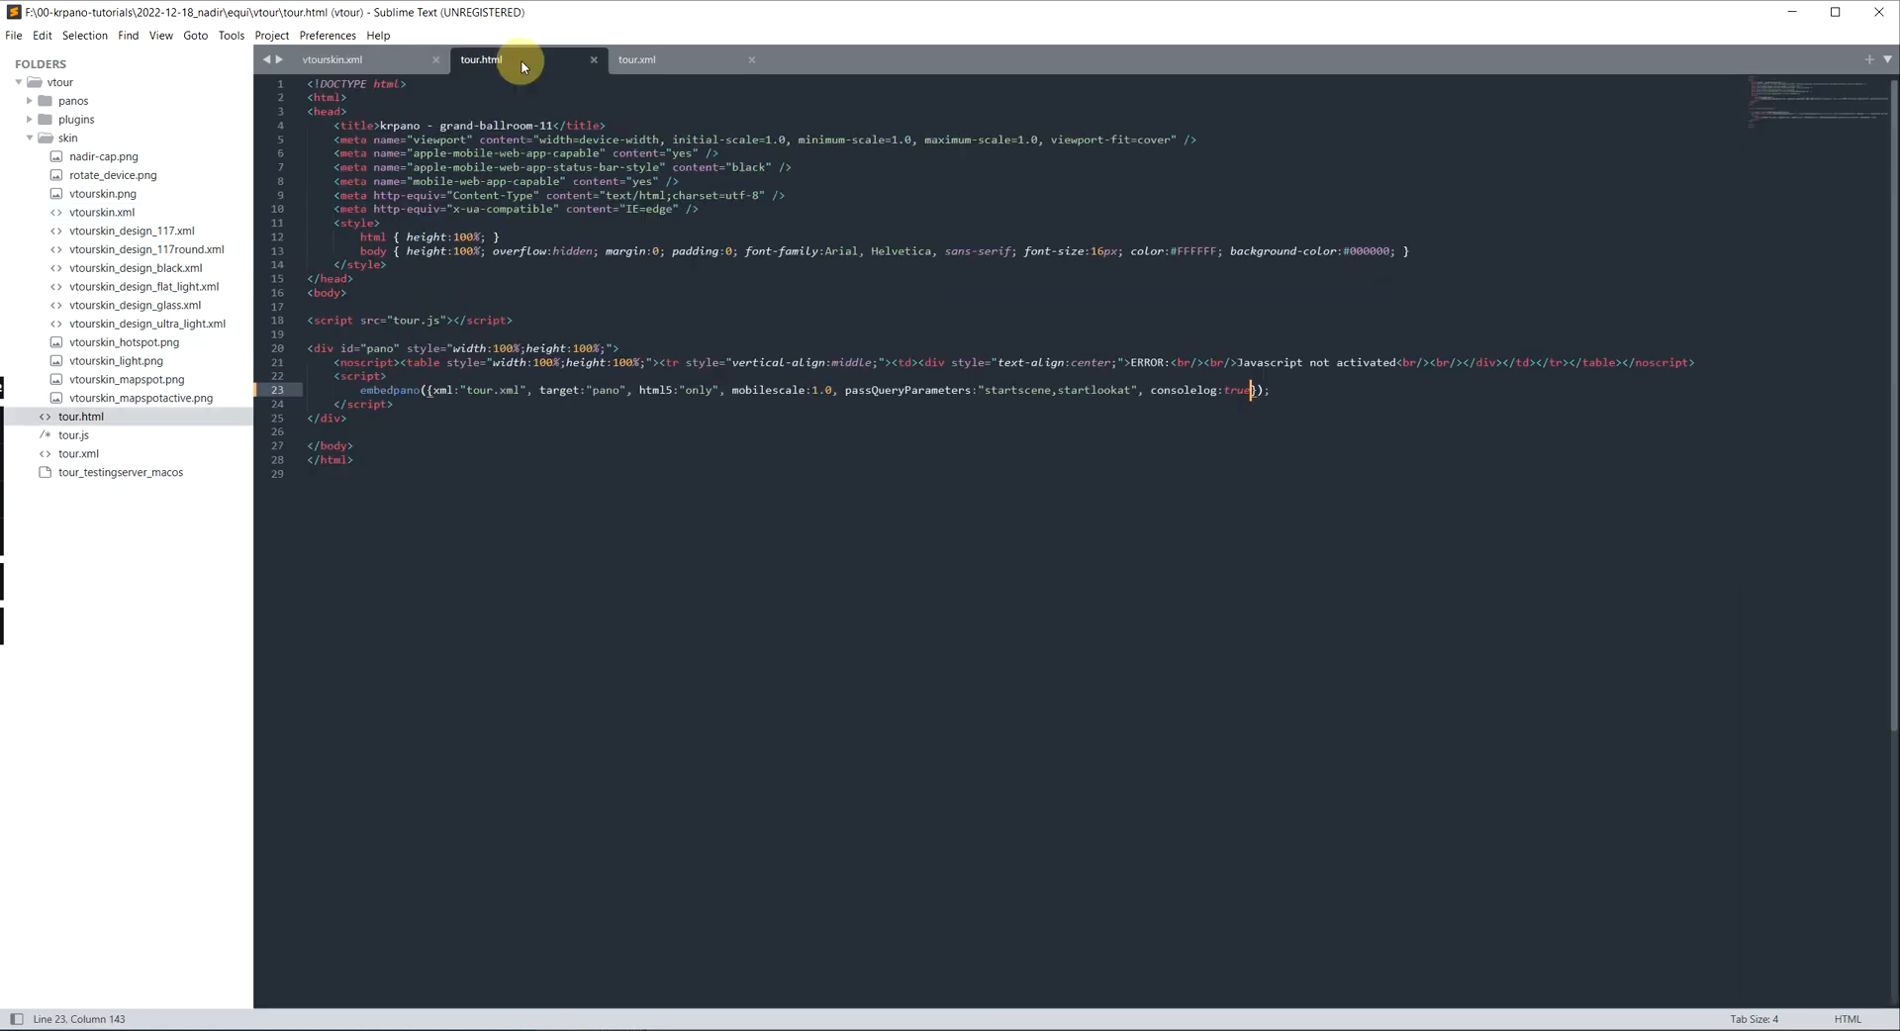
click(638, 59)
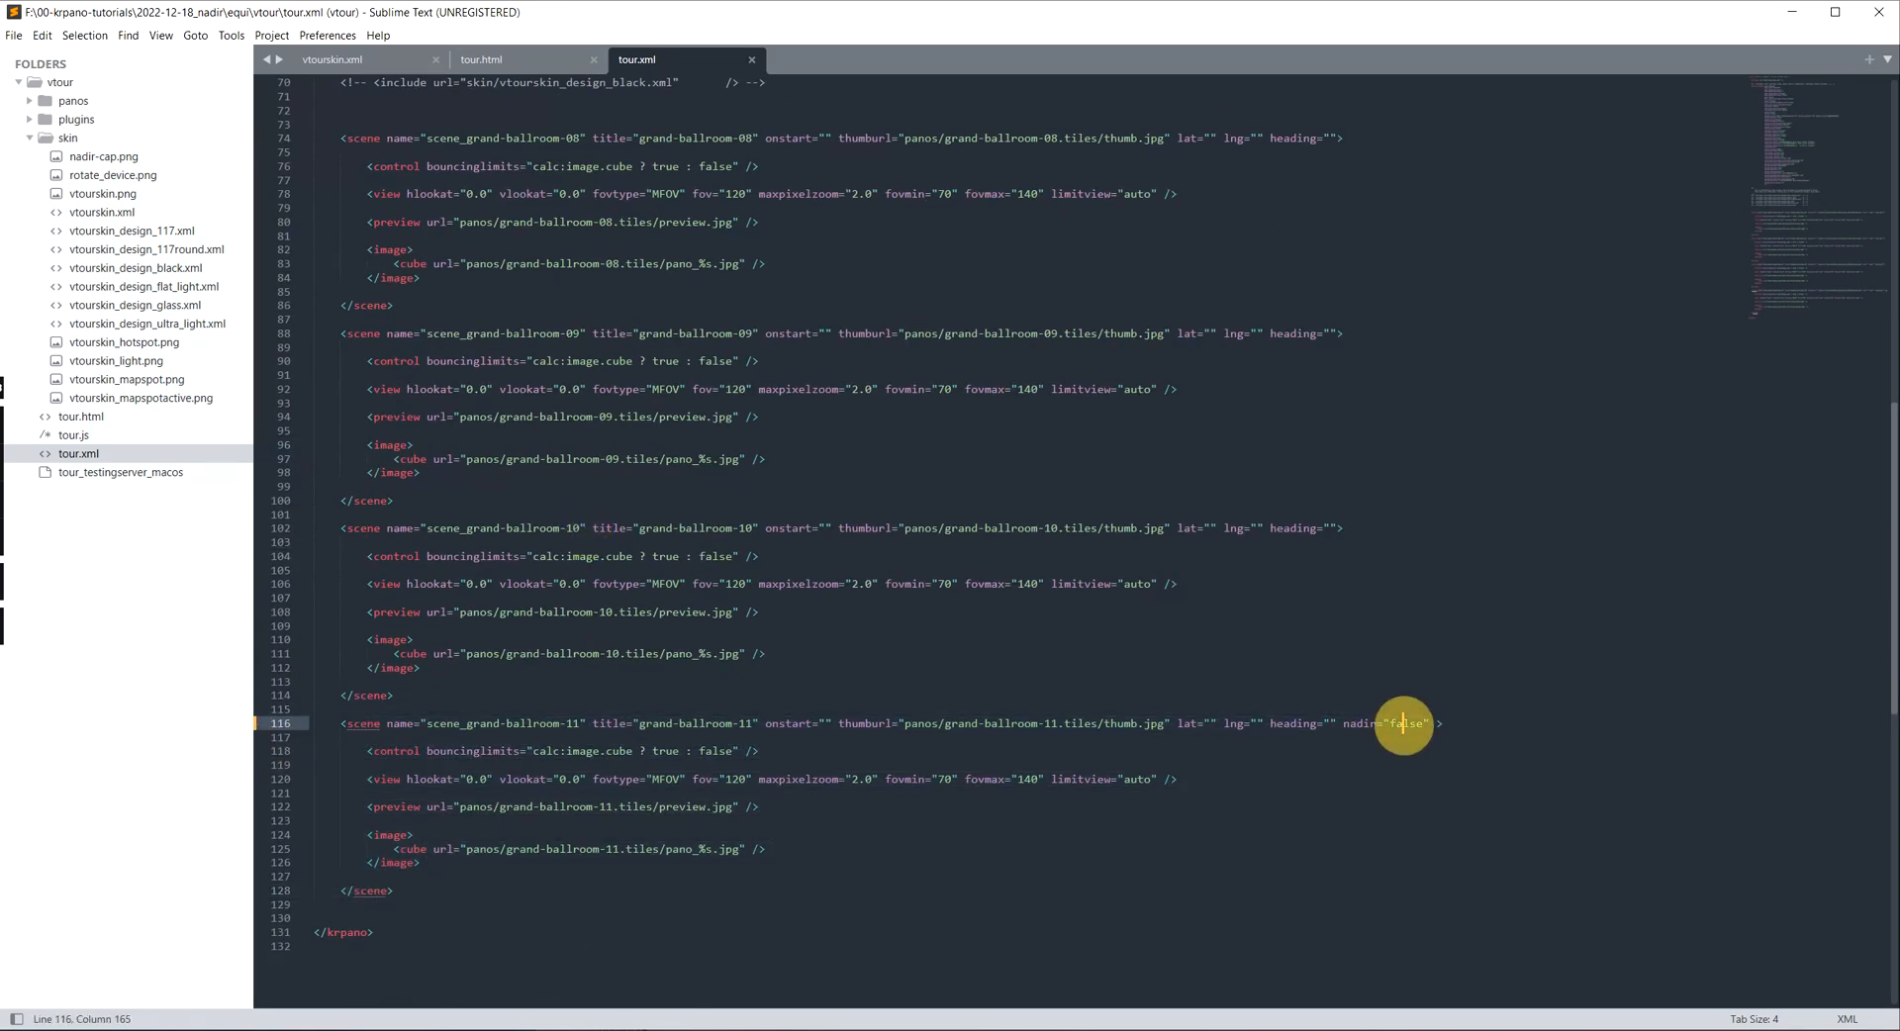
click(346, 60)
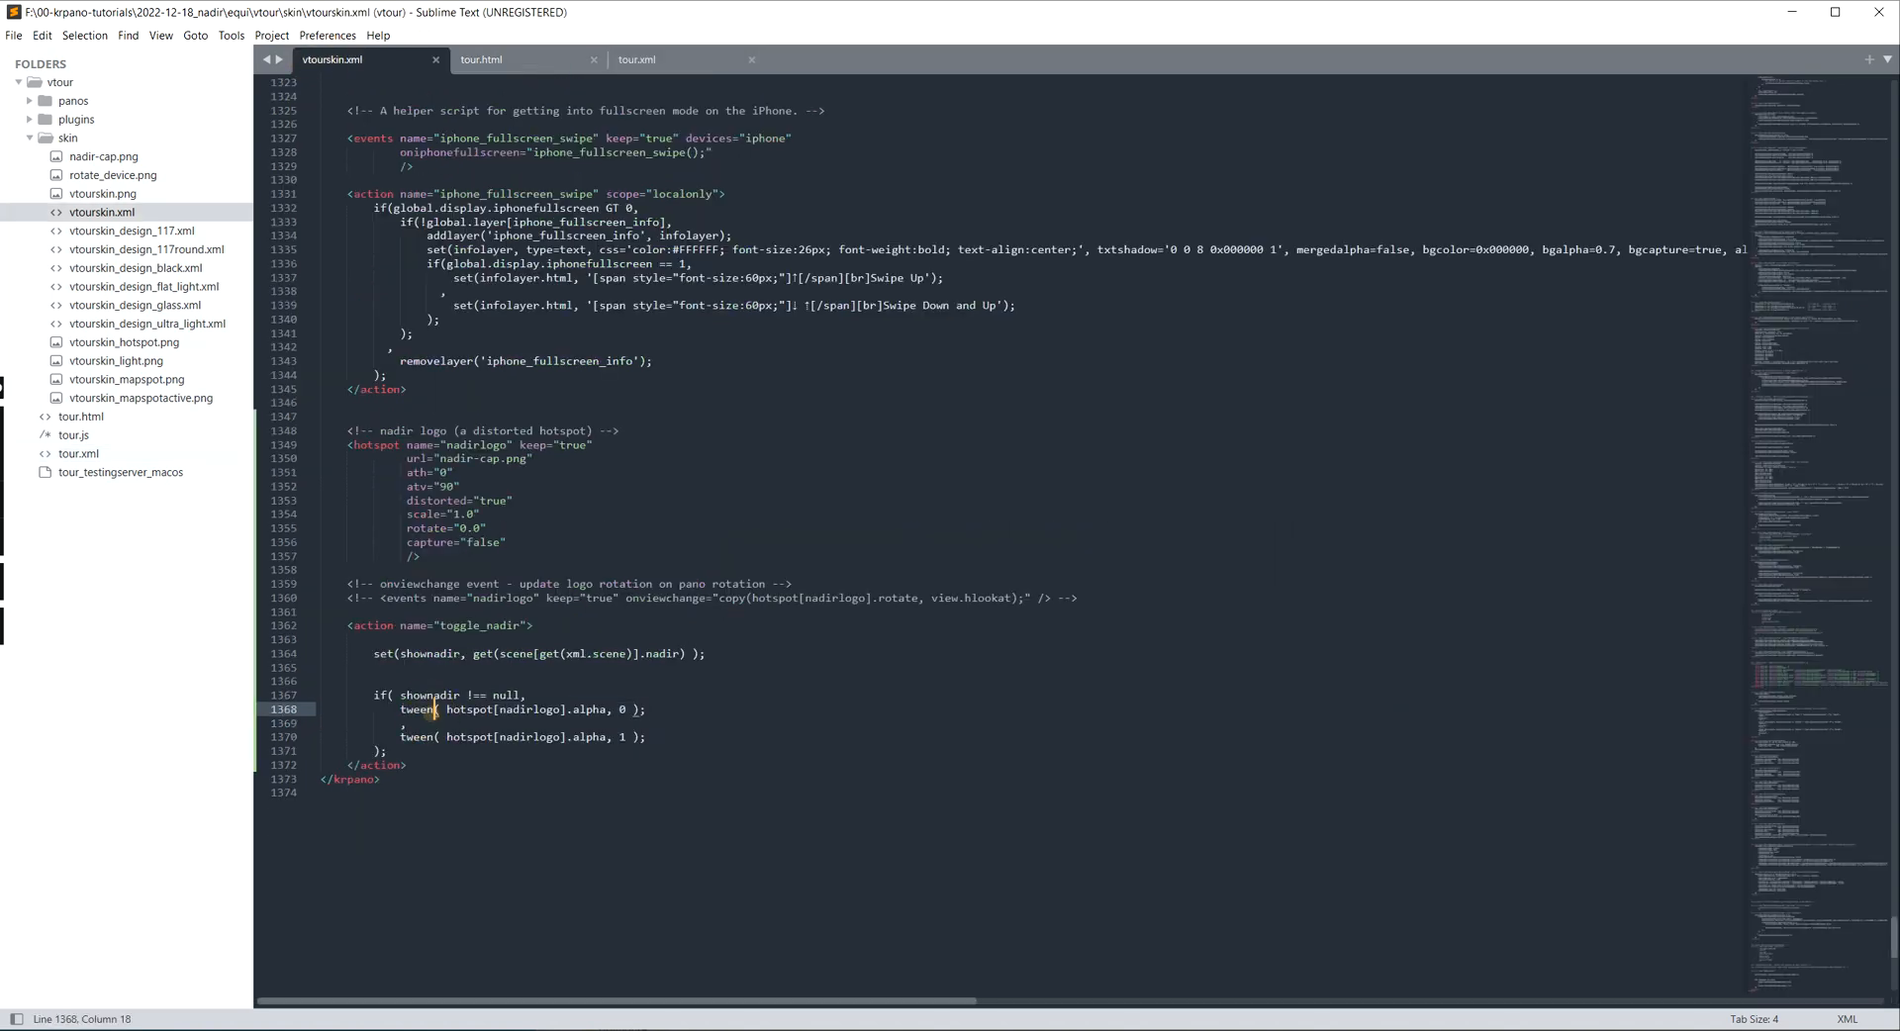
drag(437, 709, 655, 745)
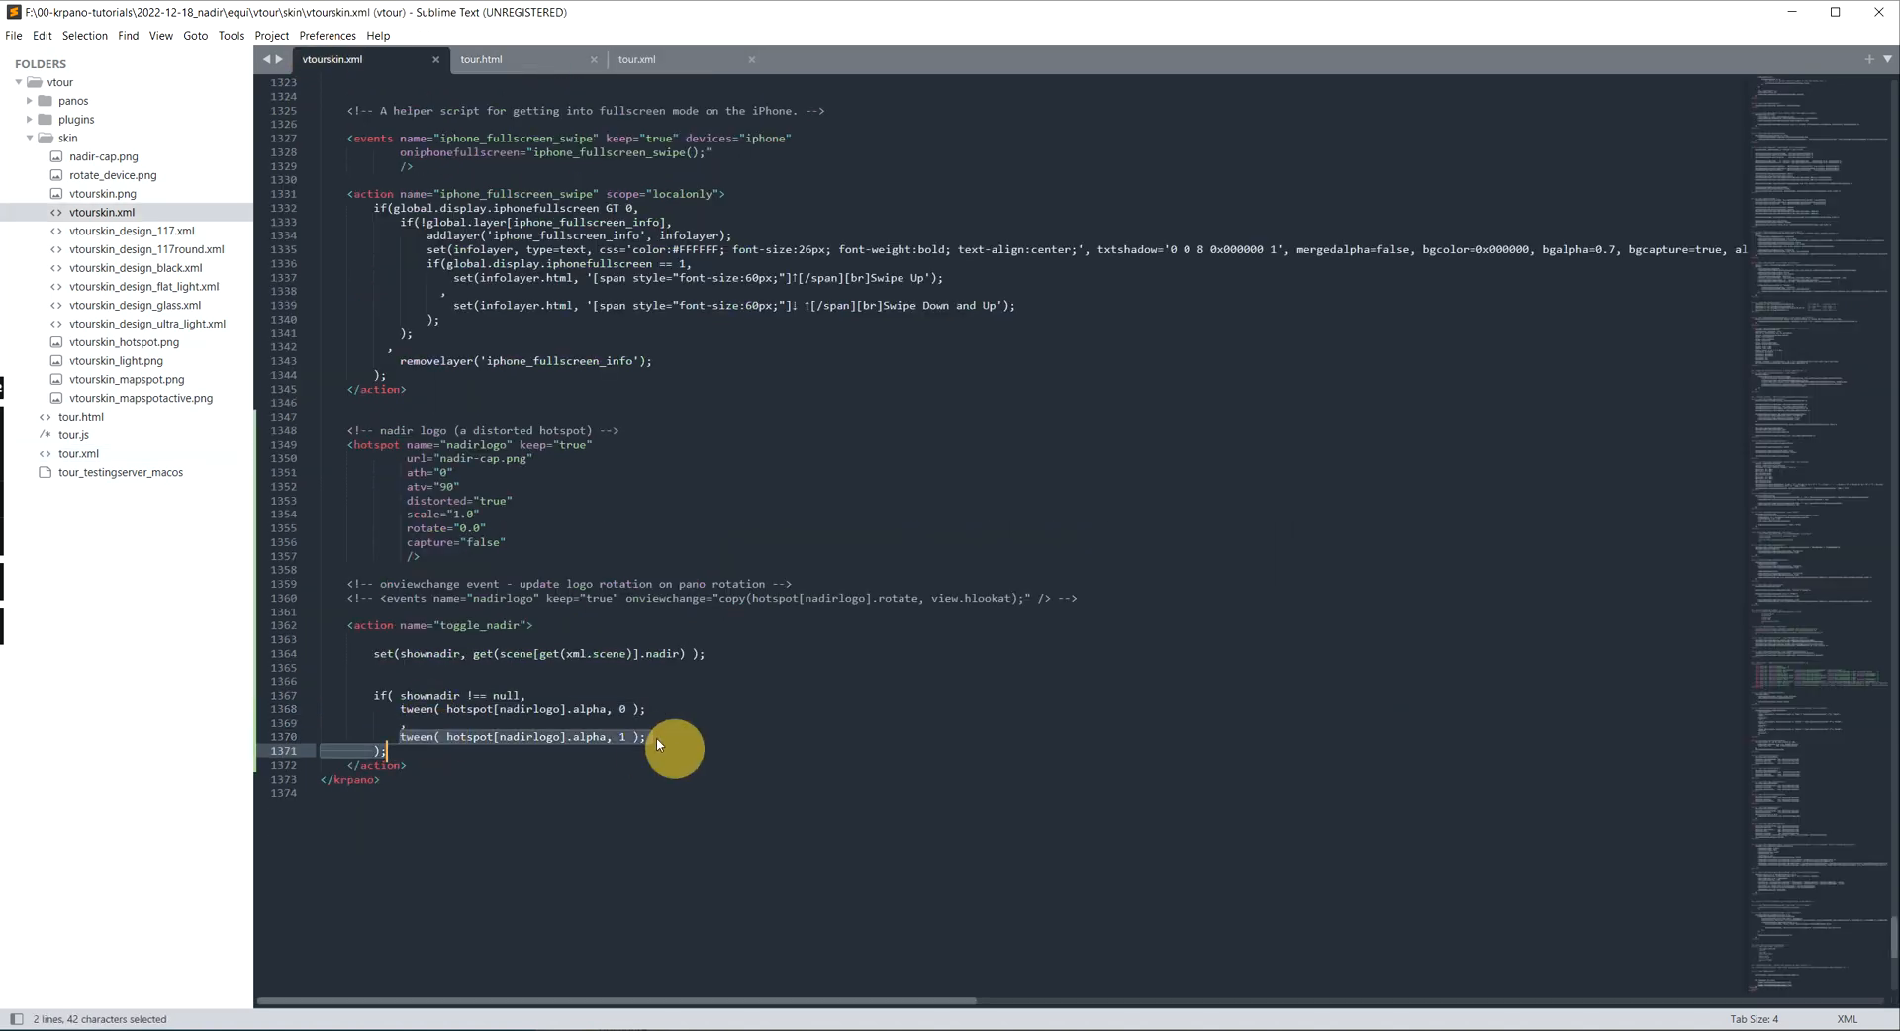
click(648, 736)
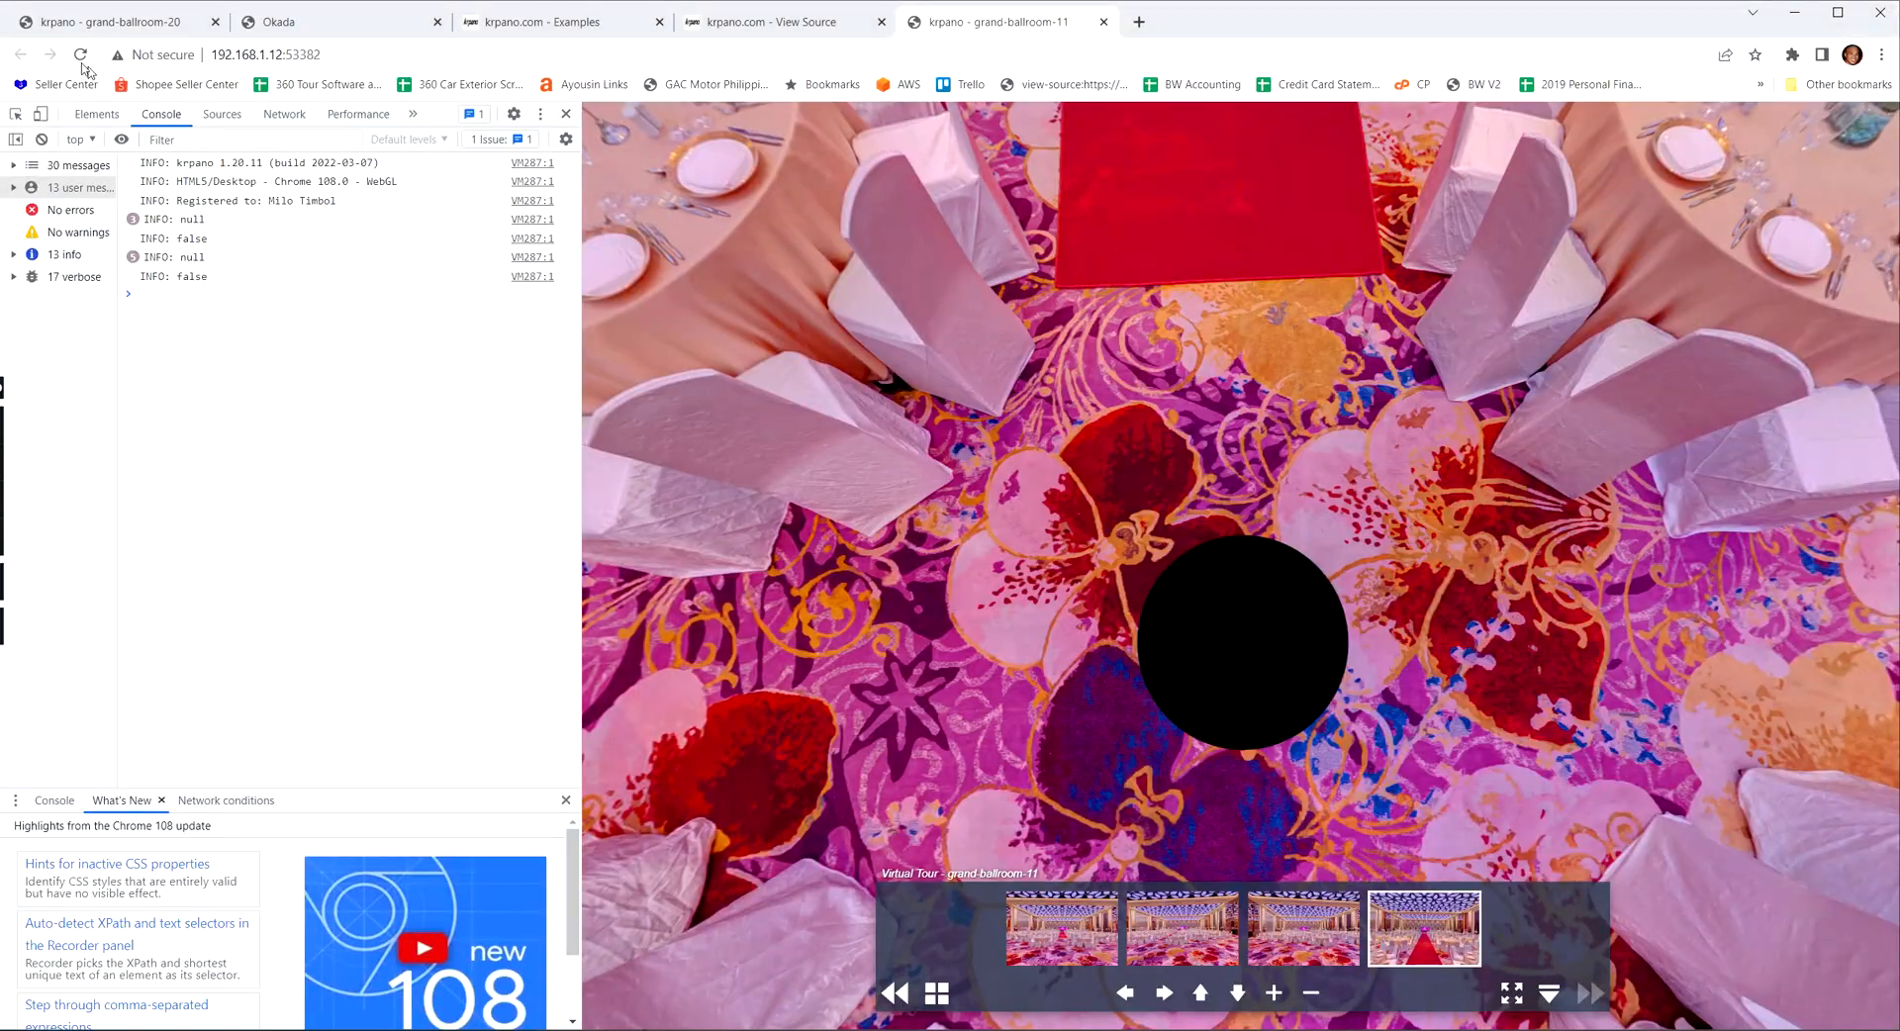
Step: Reload the tour and go to grand-ballroom-09 to check the Okada nadir logo
click(1201, 941)
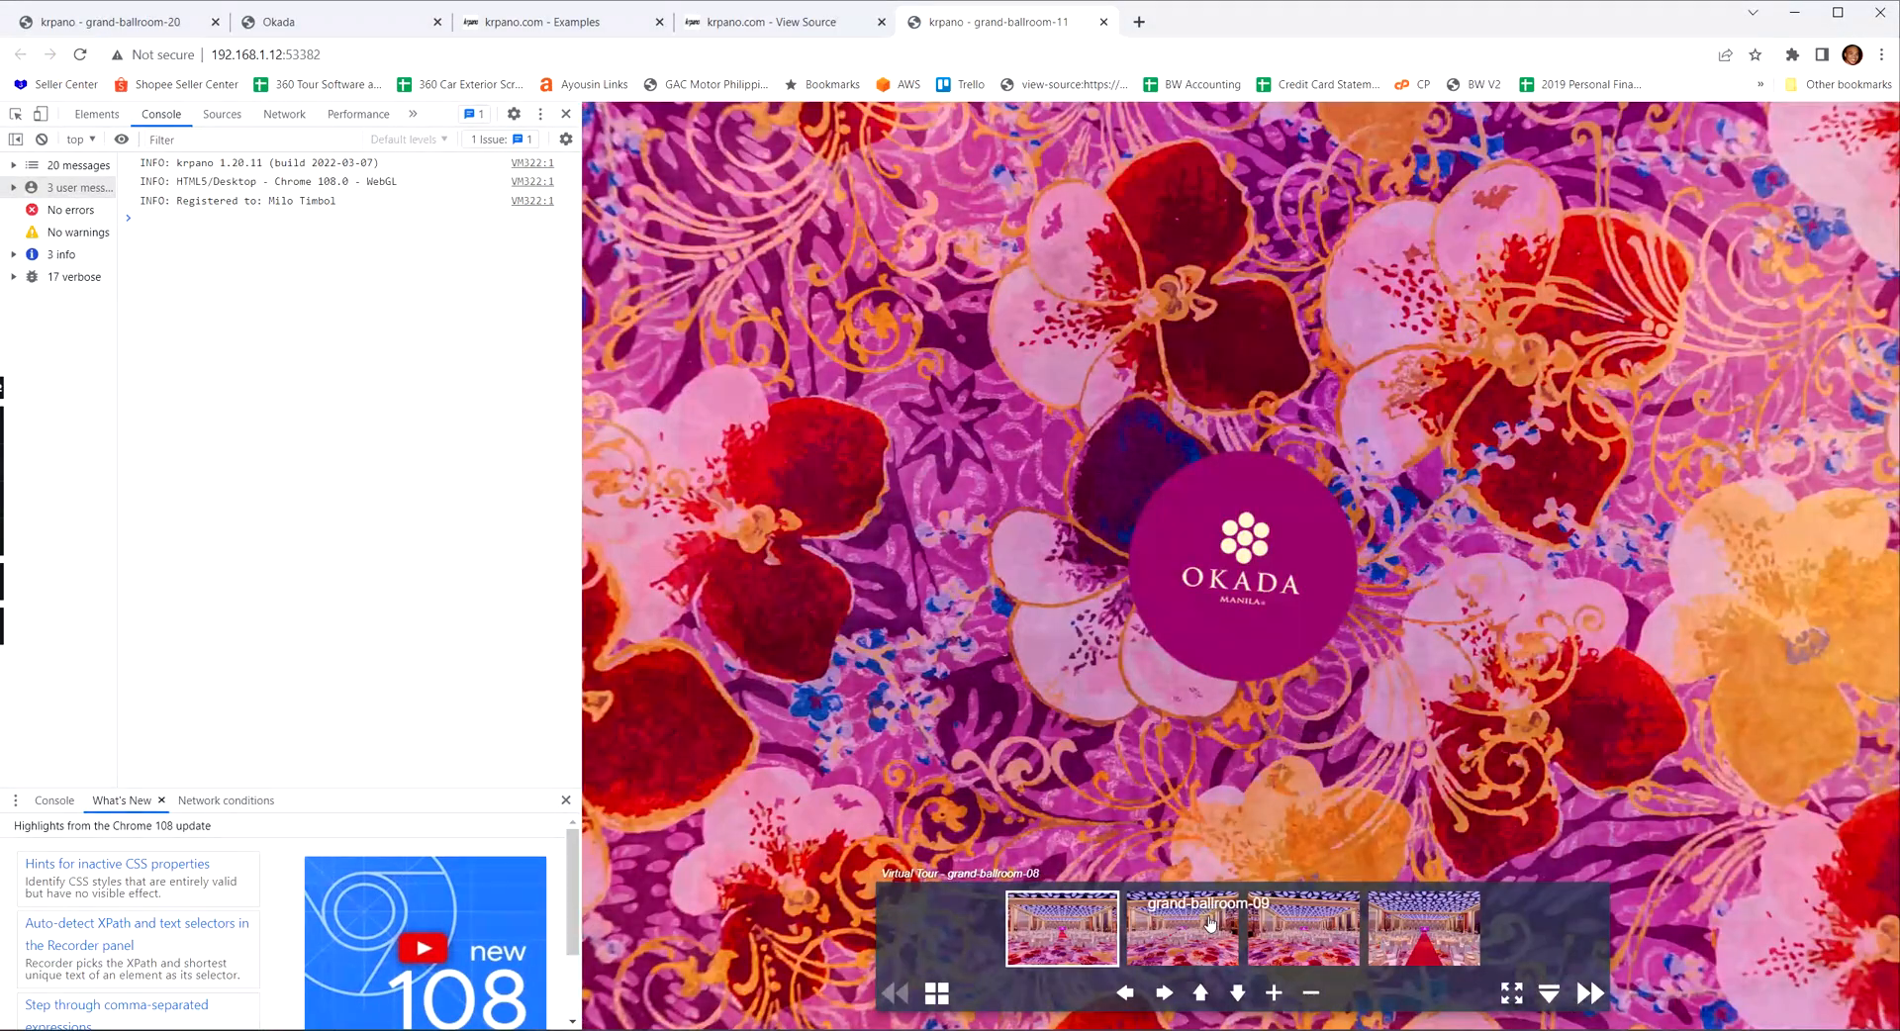
click(1186, 939)
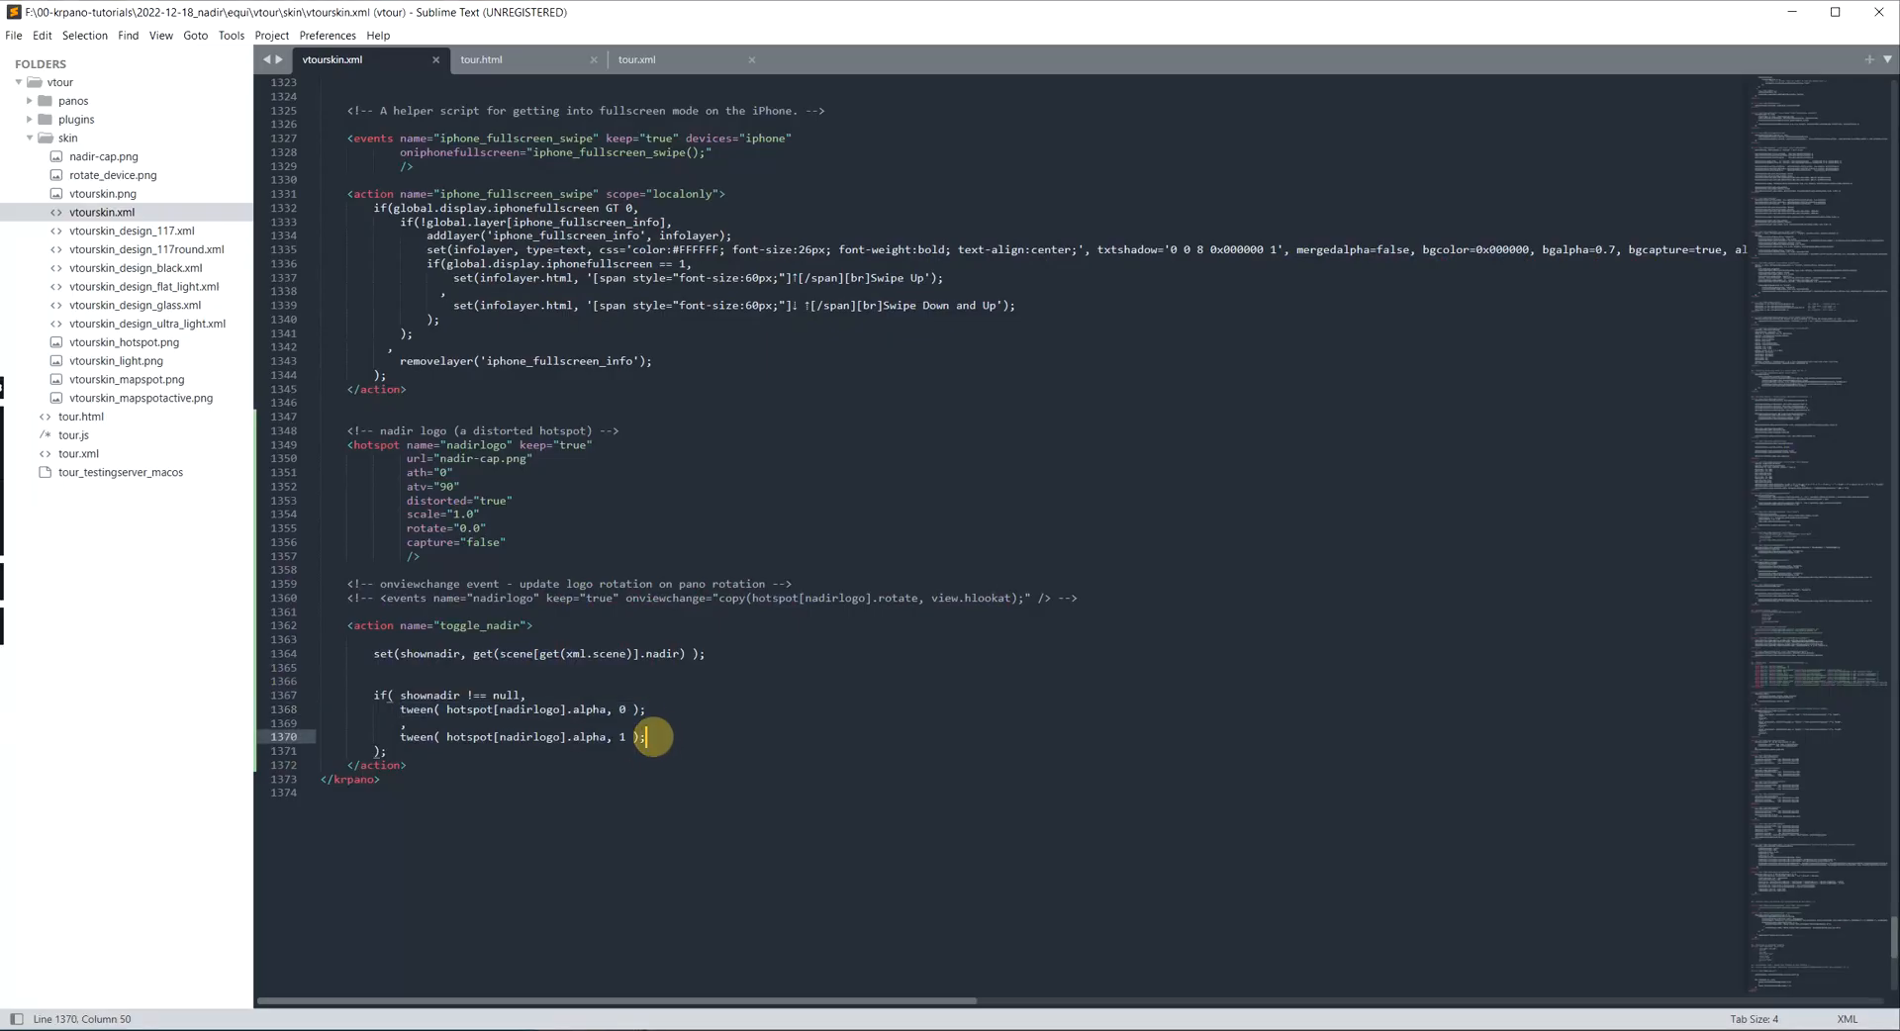
Step: Change the first tween's alpha to 0.5 and inspect grand-ballroom-11's half-transparent nadir logo in Chrome
click(625, 710)
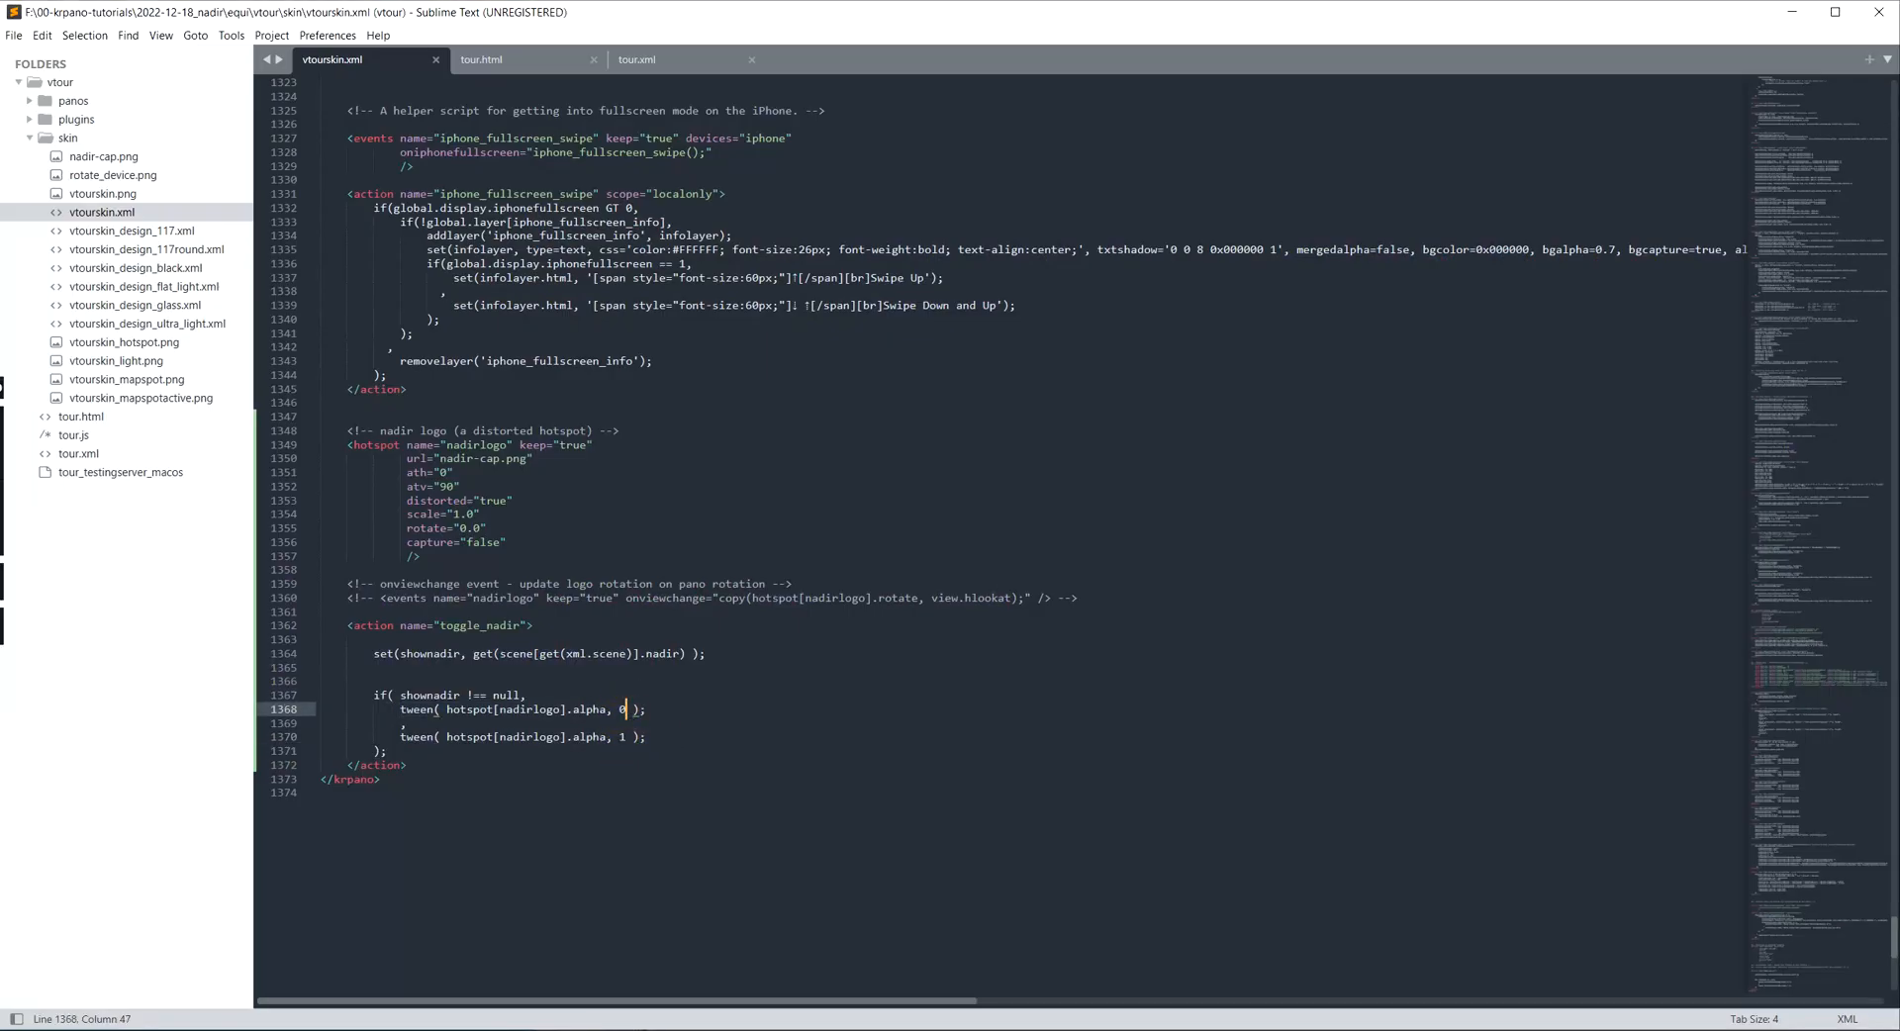
text(.5)
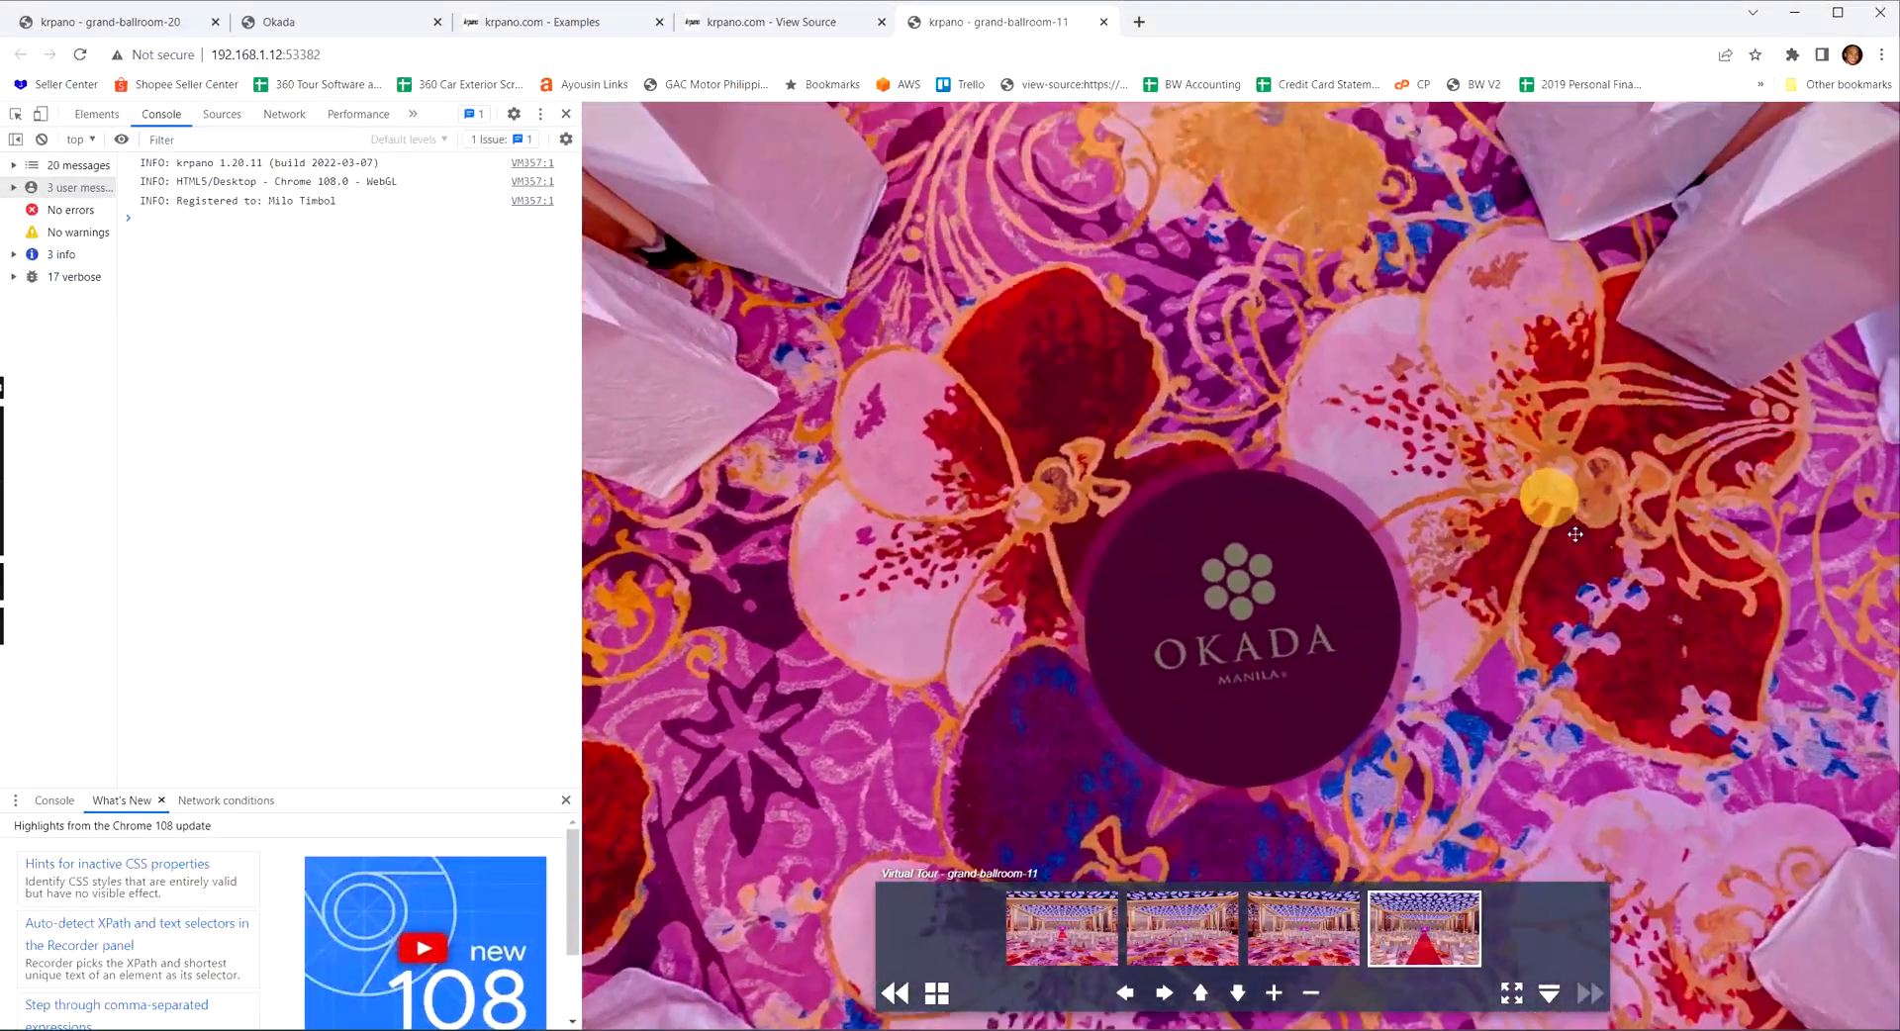
drag(1575, 534, 1474, 367)
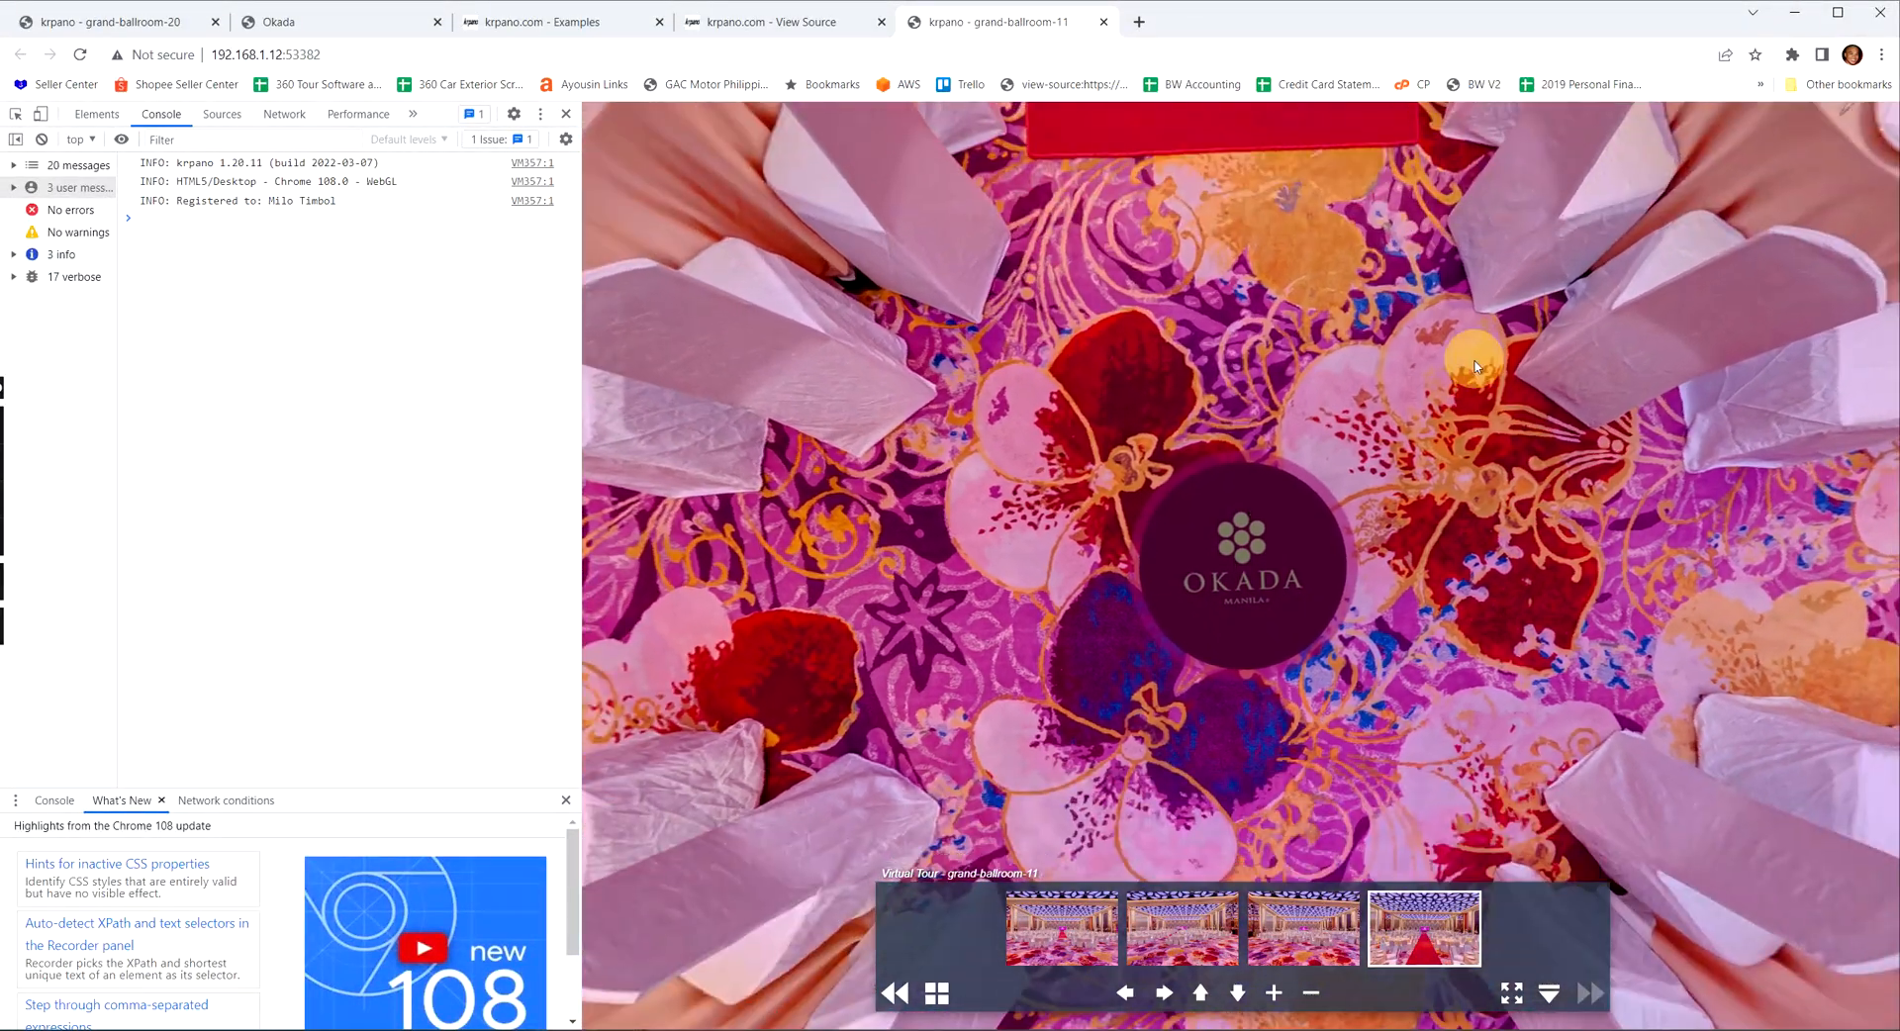